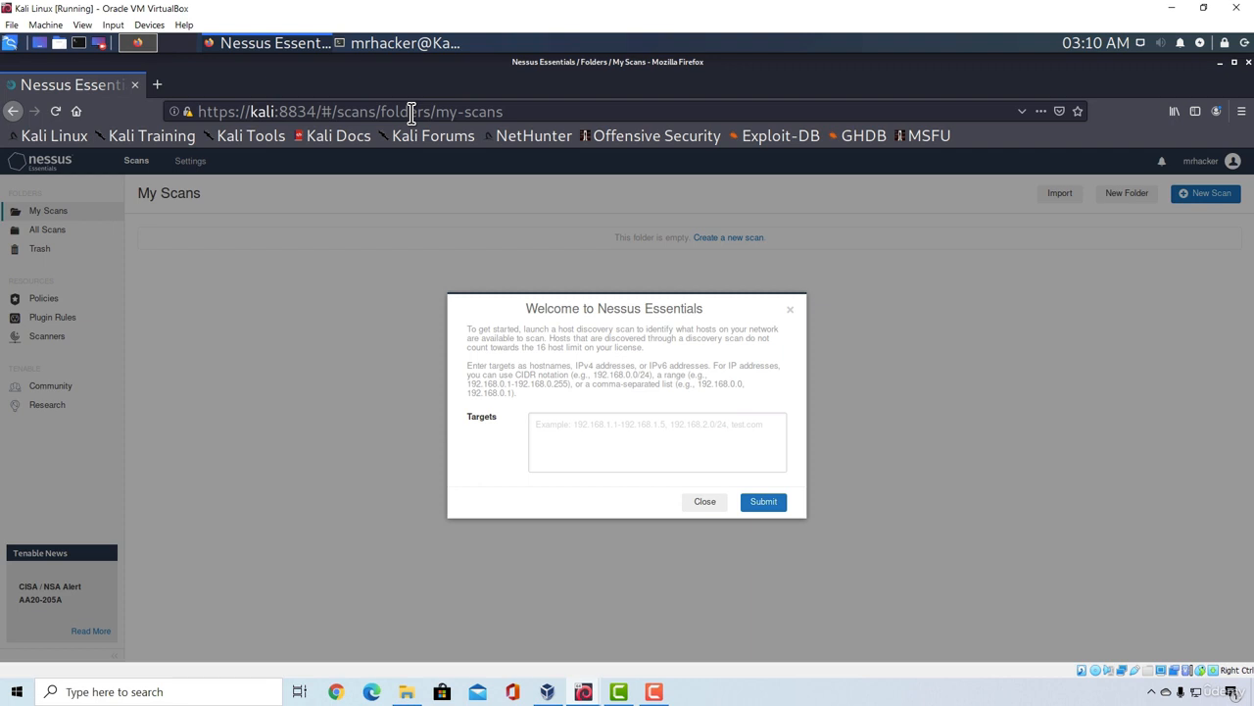
pyautogui.moveTo(421, 245)
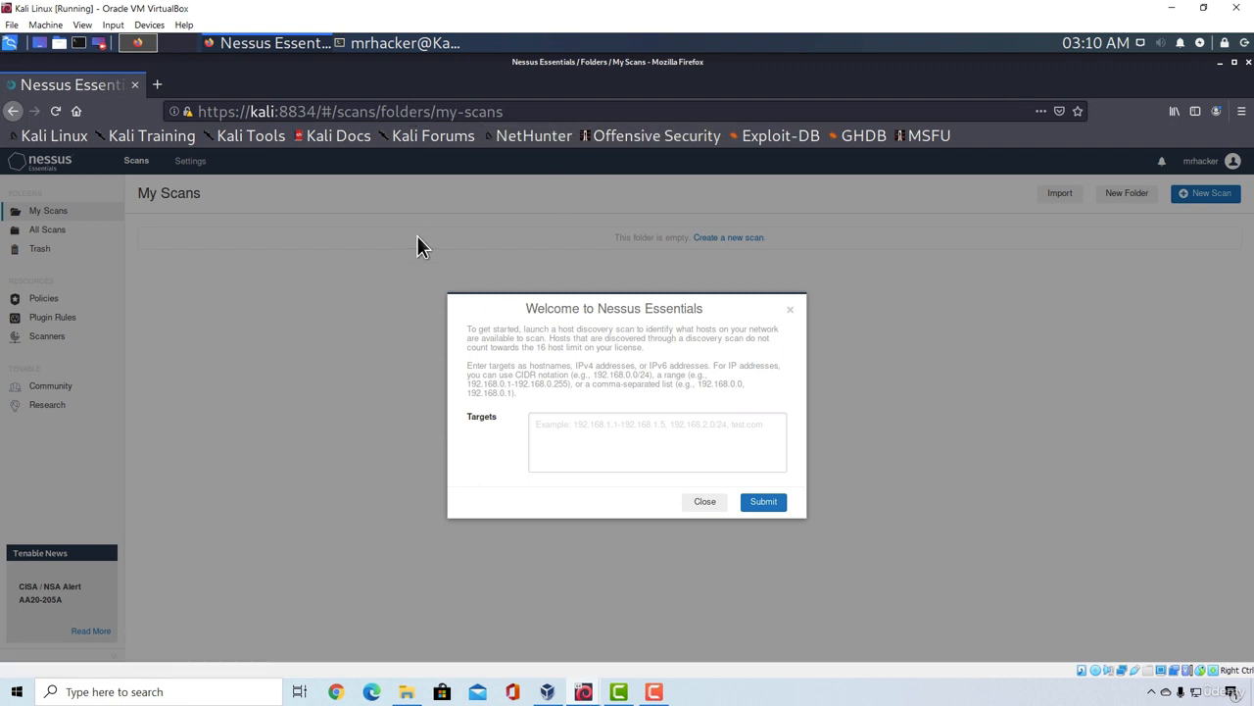
pyautogui.moveTo(437, 237)
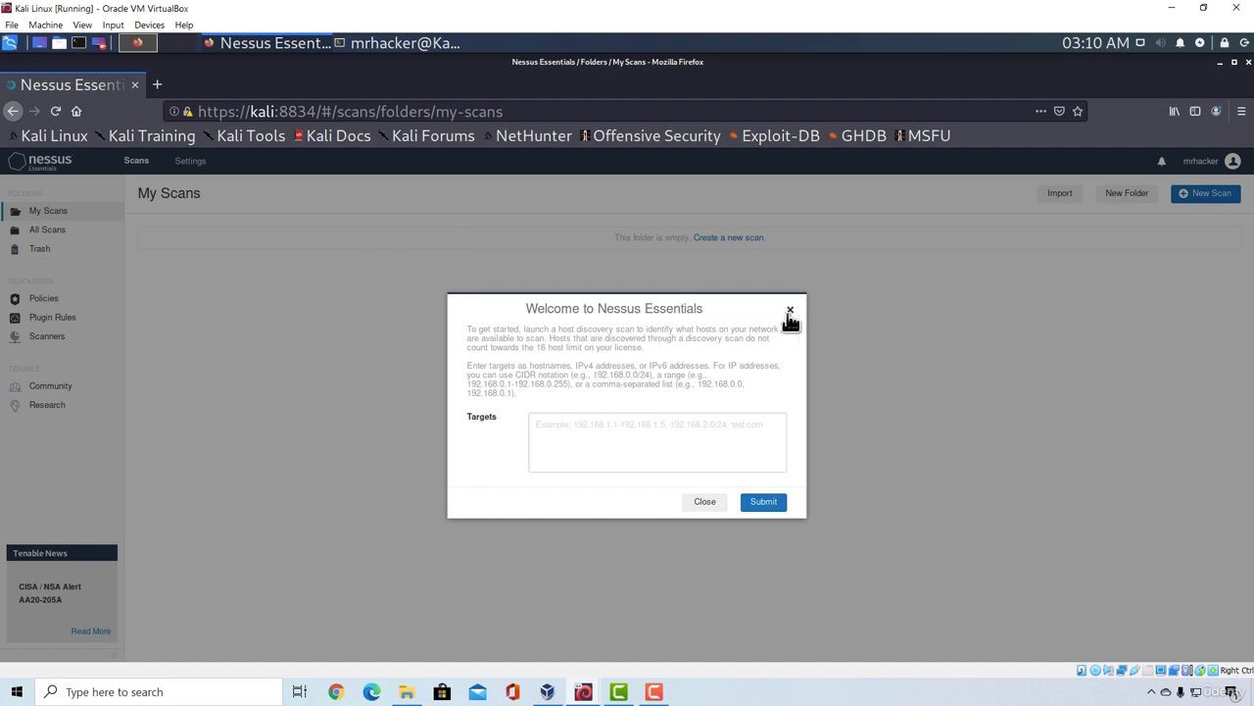
# Close the 'Welcome to Nessus Essentials' dialog to reveal the empty My Scans folder.
pyautogui.click(790, 310)
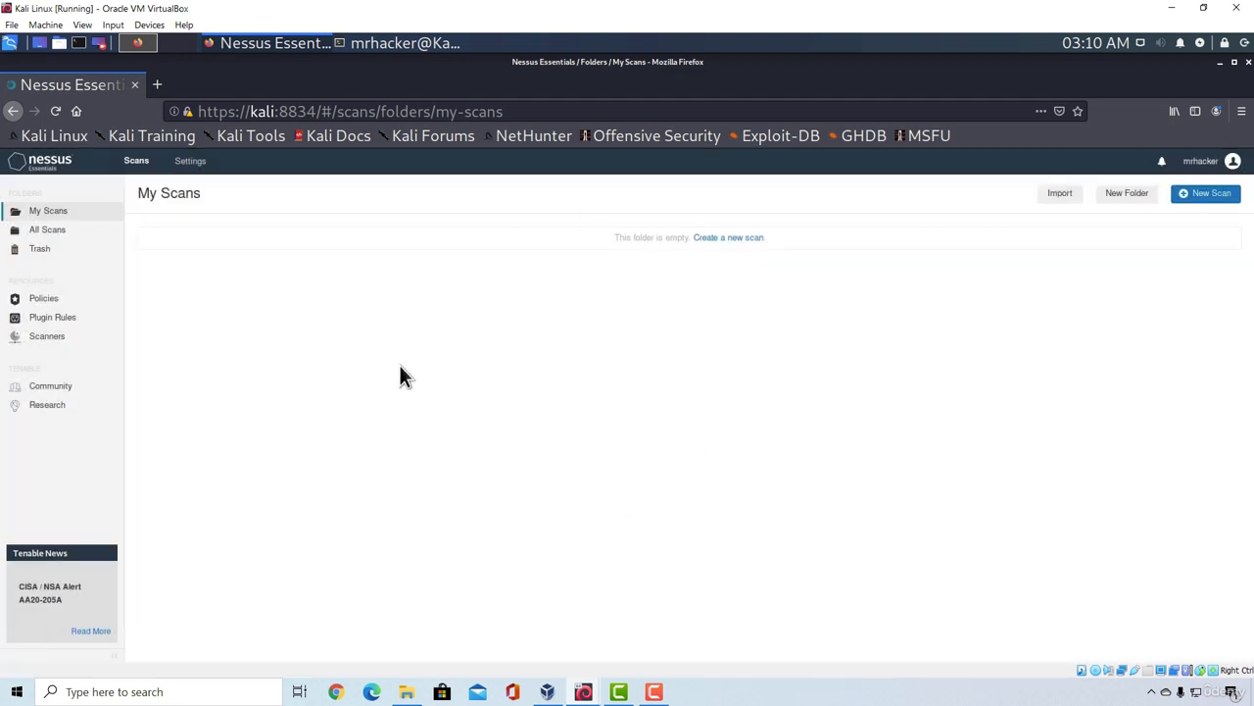
pyautogui.moveTo(610, 451)
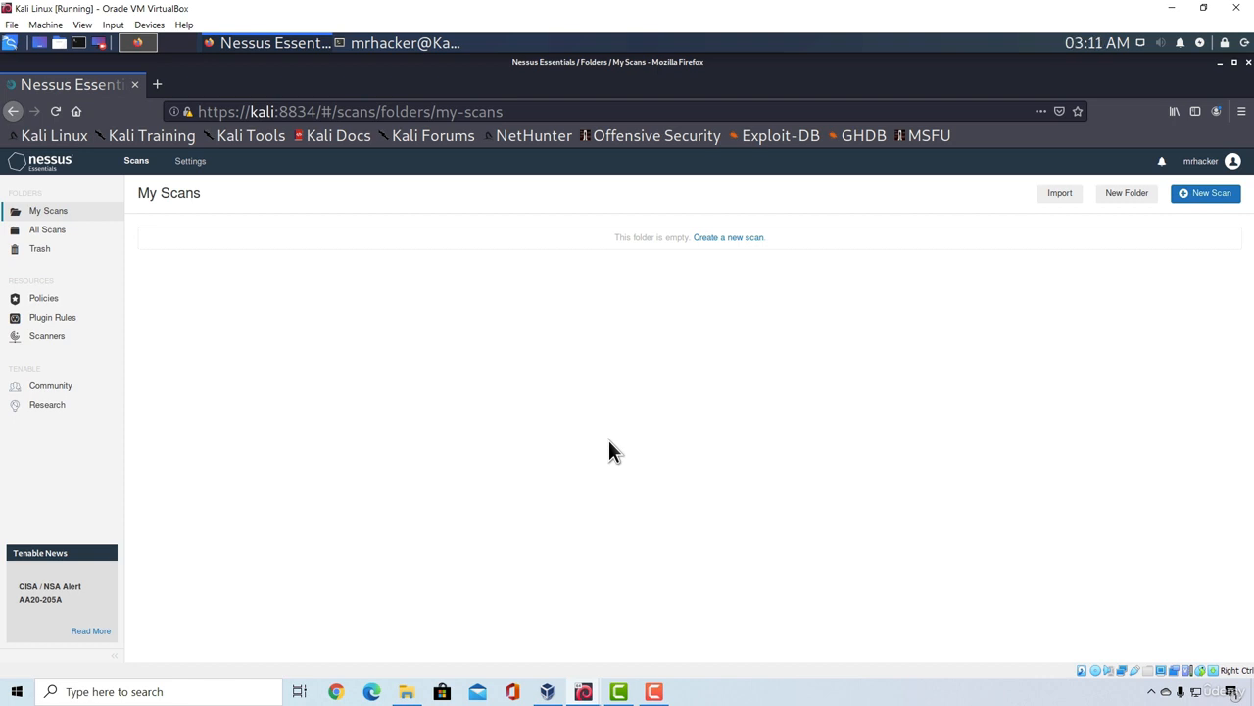
pyautogui.moveTo(1164, 240)
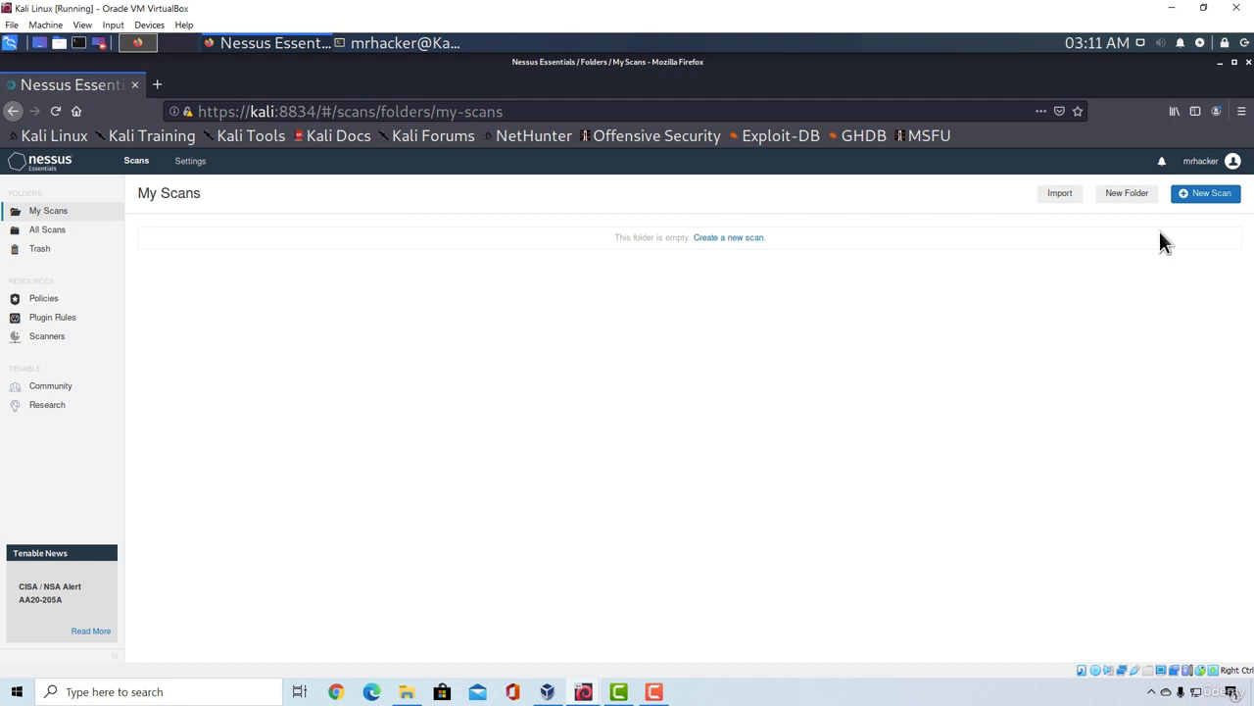
# Start a New Scan from My Scans to list the available scan templates.
pyautogui.click(1205, 192)
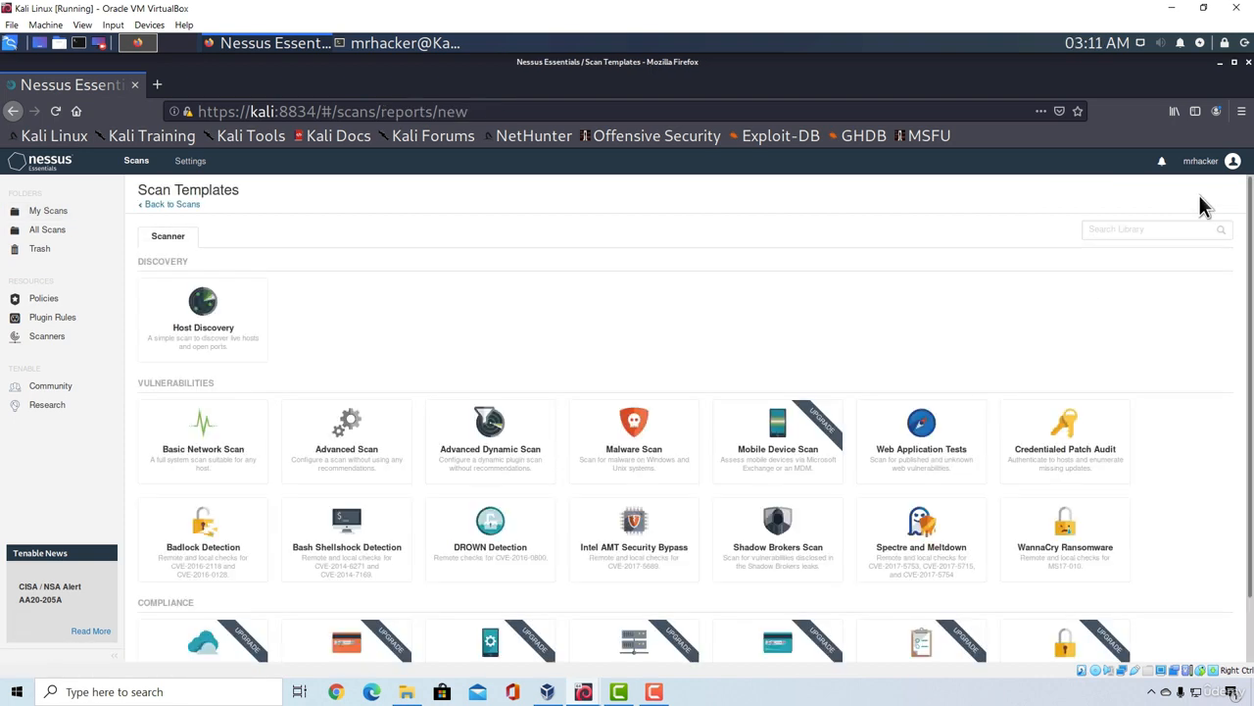
pyautogui.moveTo(693, 382)
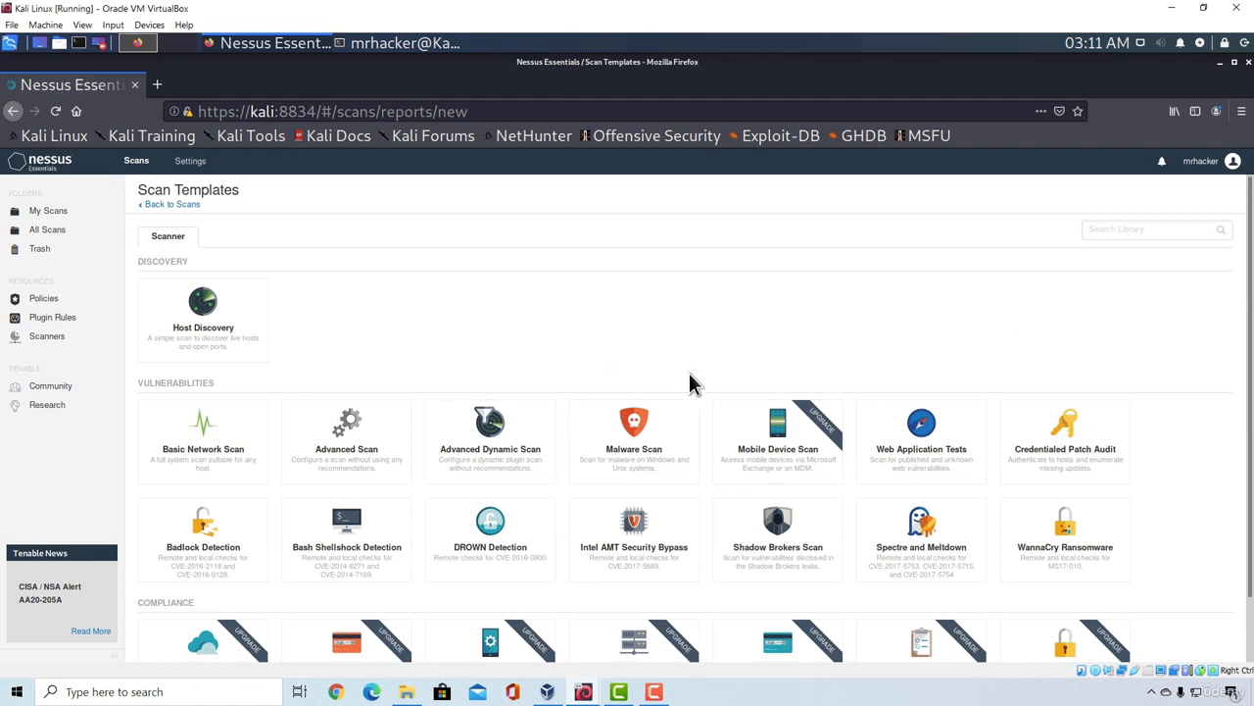
pyautogui.moveTo(490, 441)
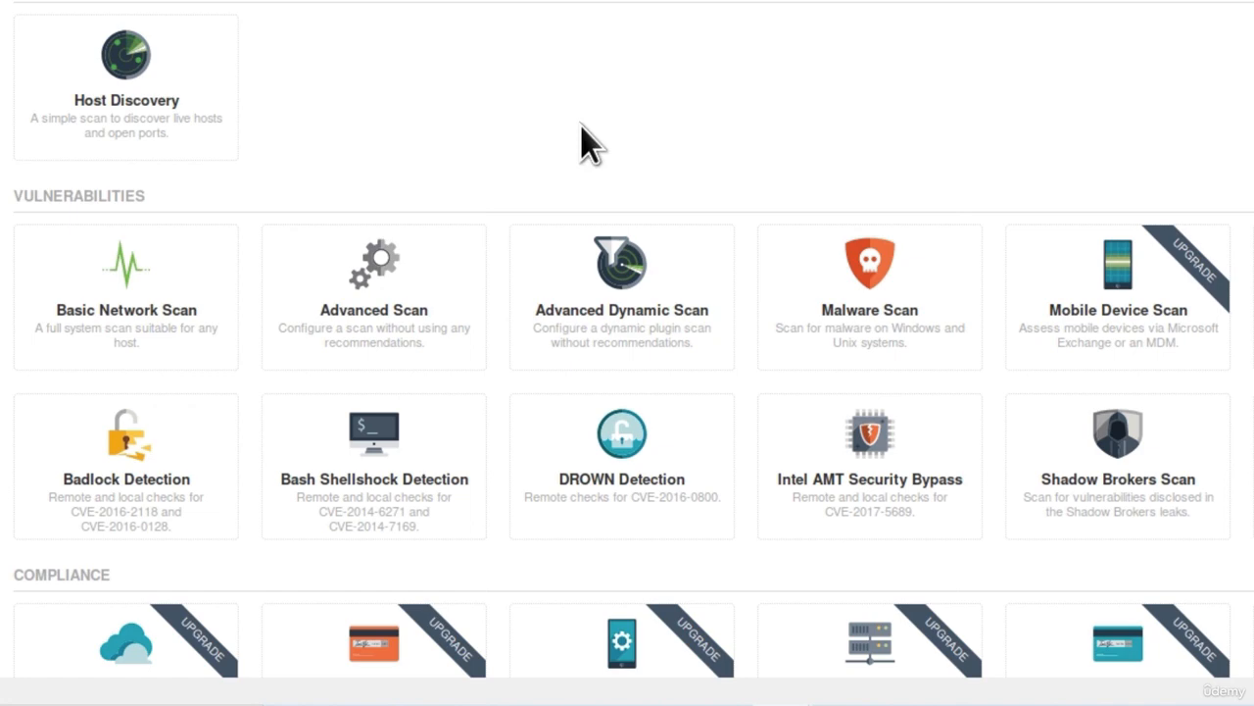
pyautogui.moveTo(264, 211)
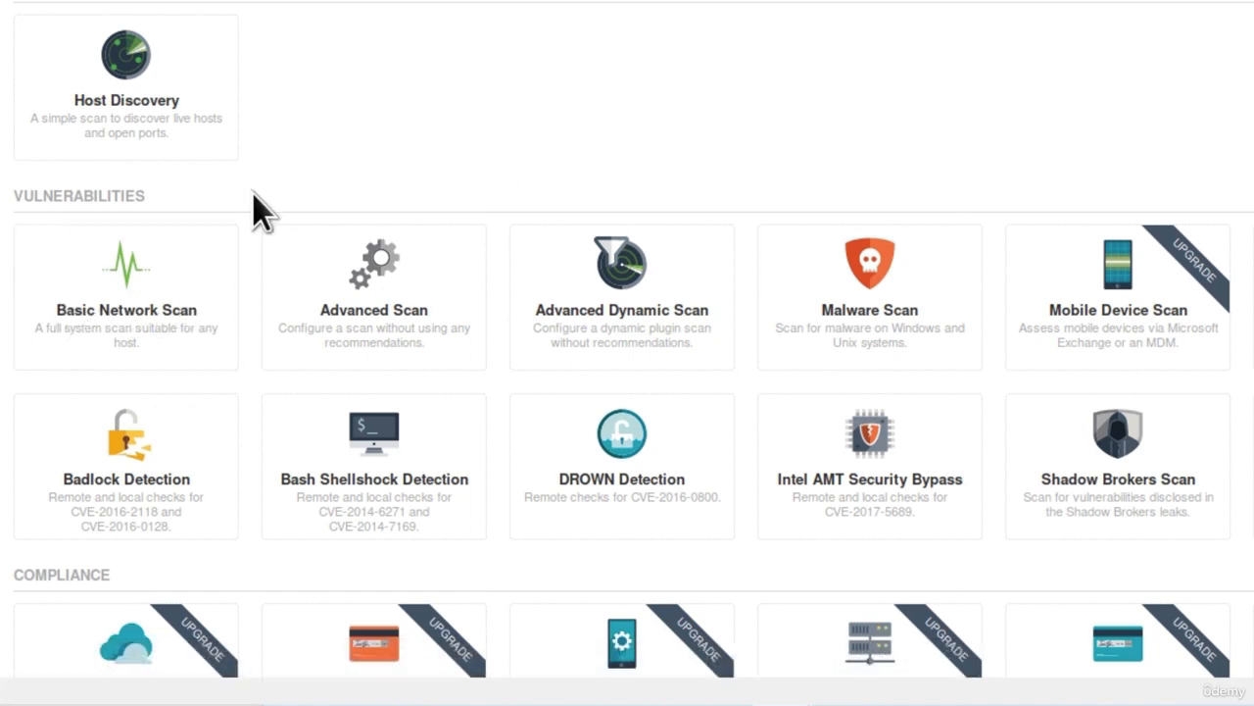
pyautogui.moveTo(191, 347)
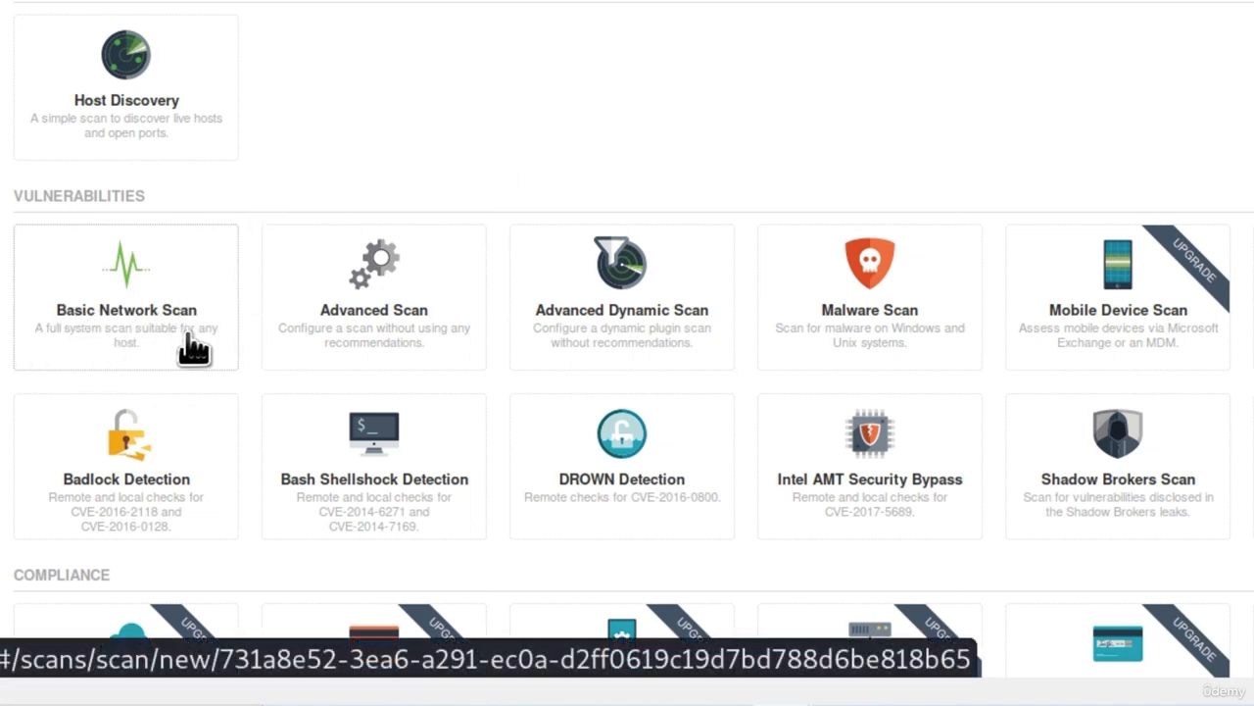
pyautogui.moveTo(421, 338)
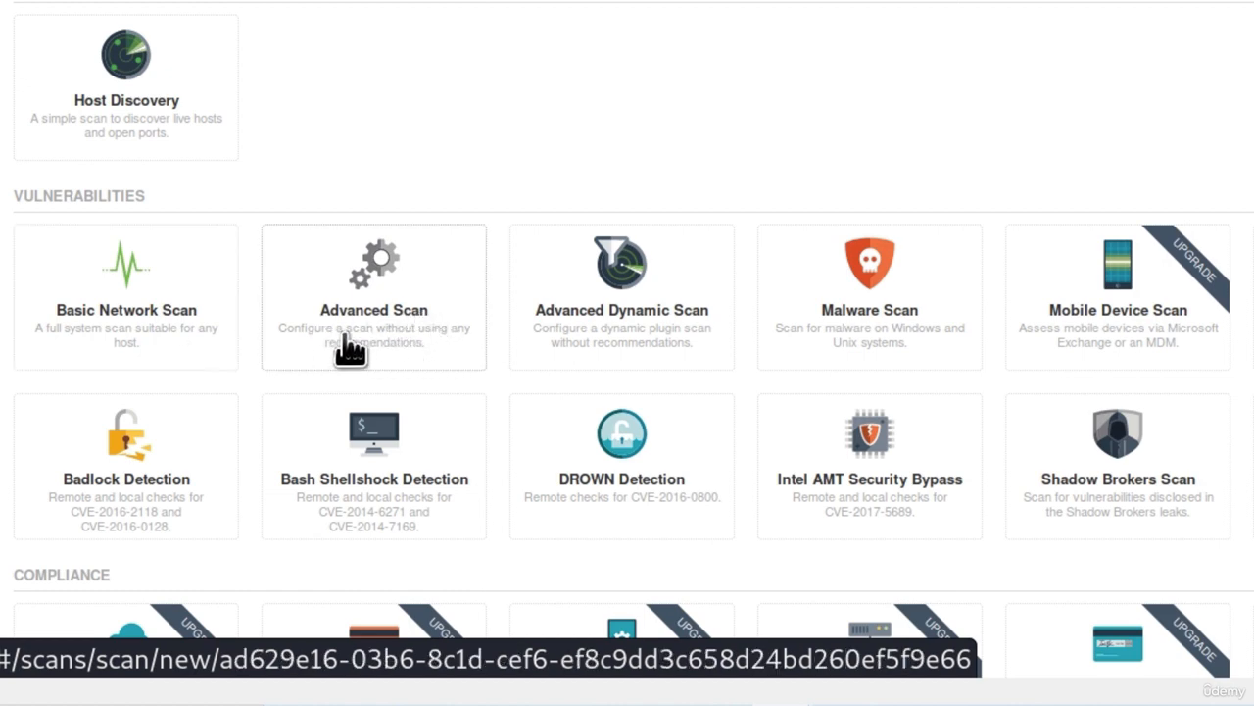
pyautogui.moveTo(431, 364)
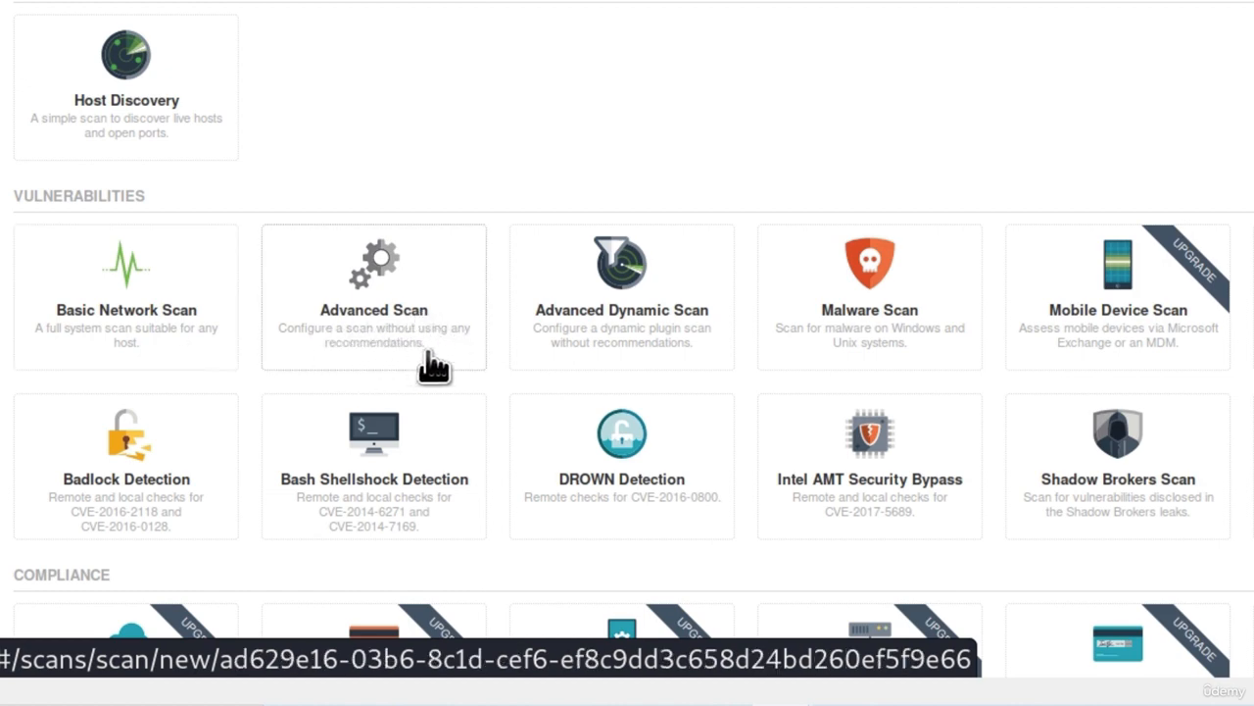
pyautogui.scroll(-3)
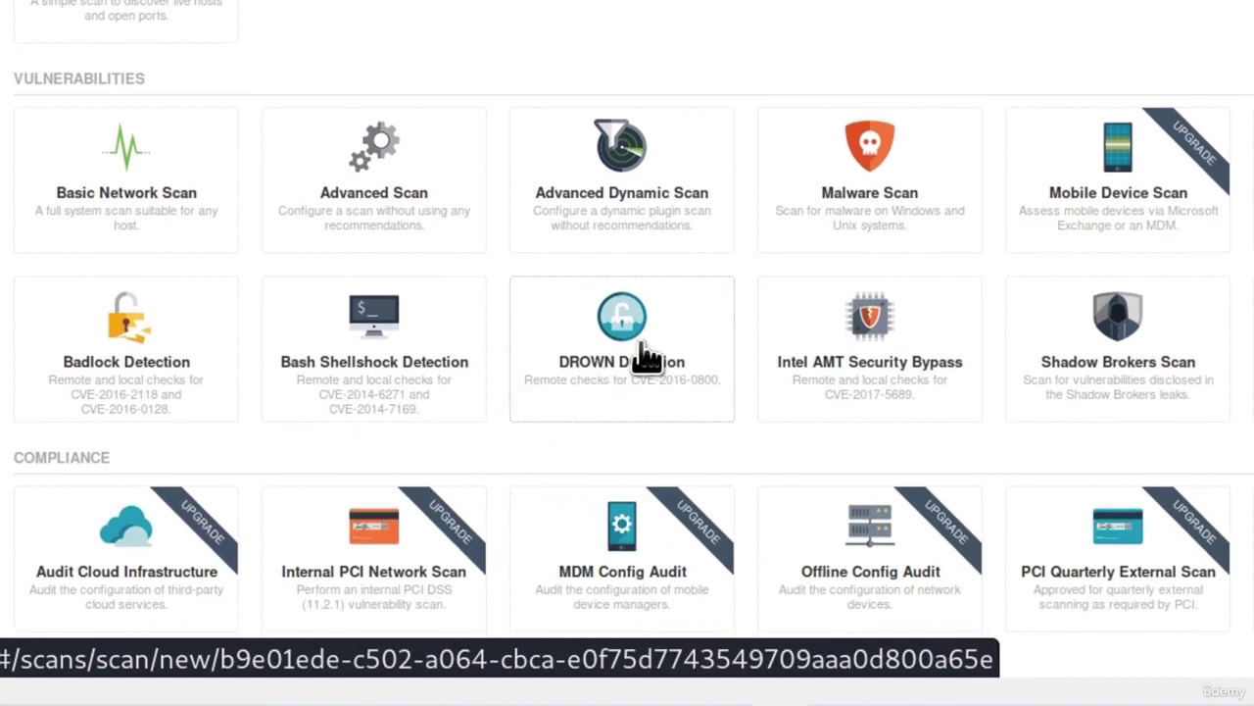
pyautogui.moveTo(201, 536)
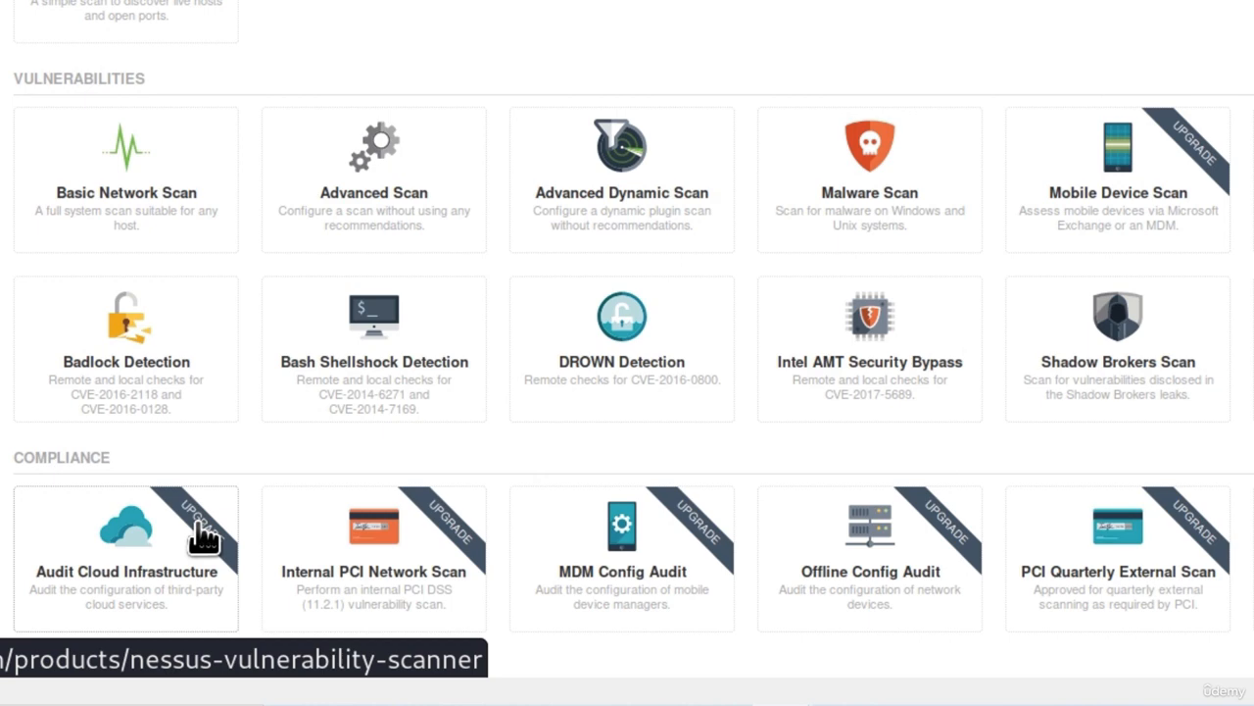
pyautogui.moveTo(268, 532)
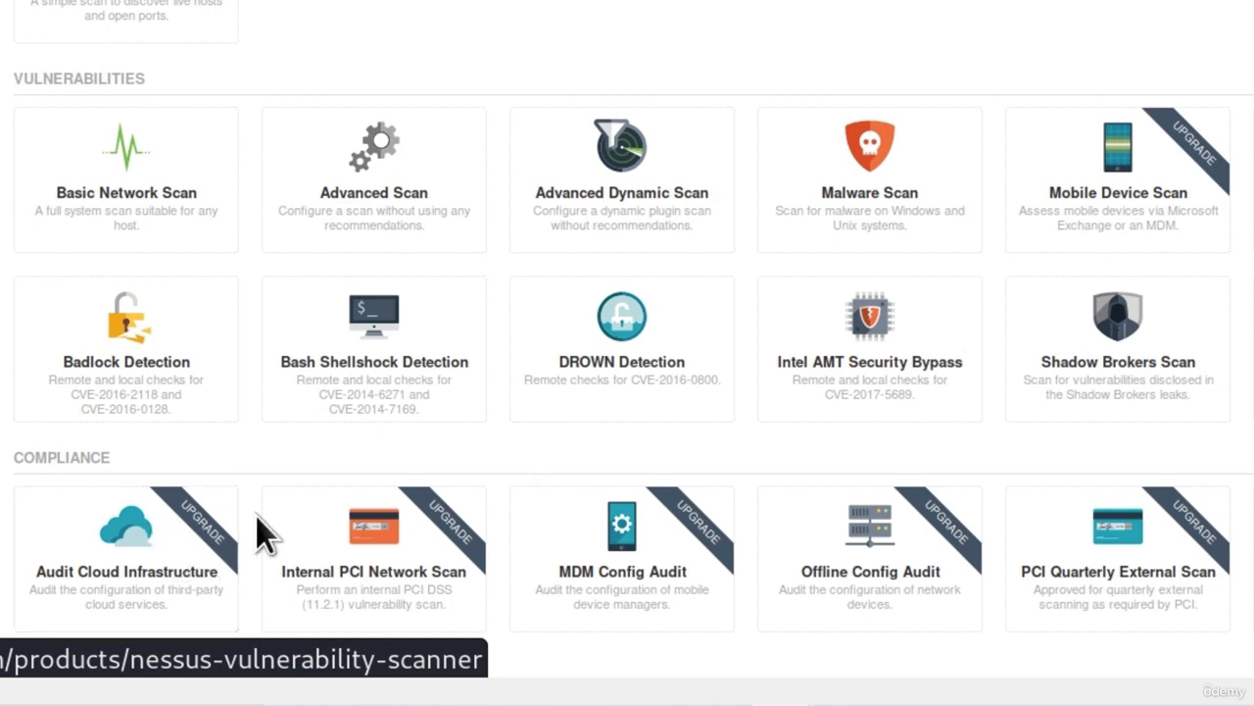
pyautogui.moveTo(338, 549)
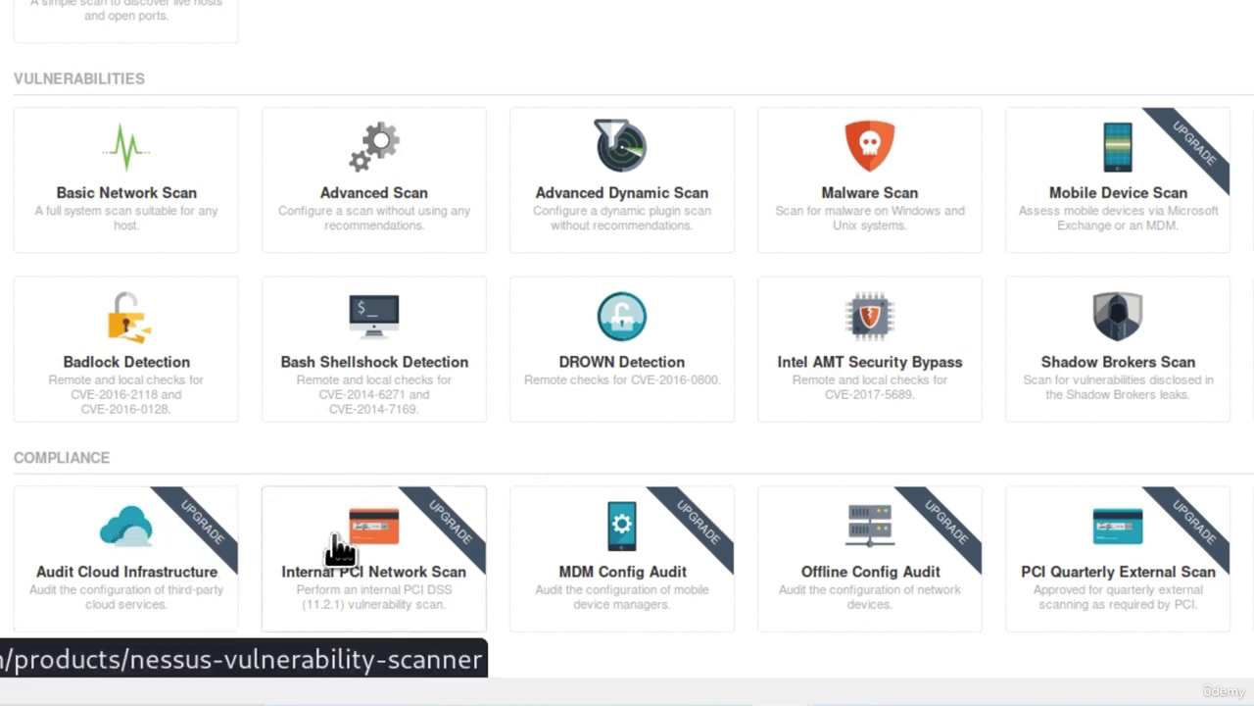
pyautogui.moveTo(1146, 338)
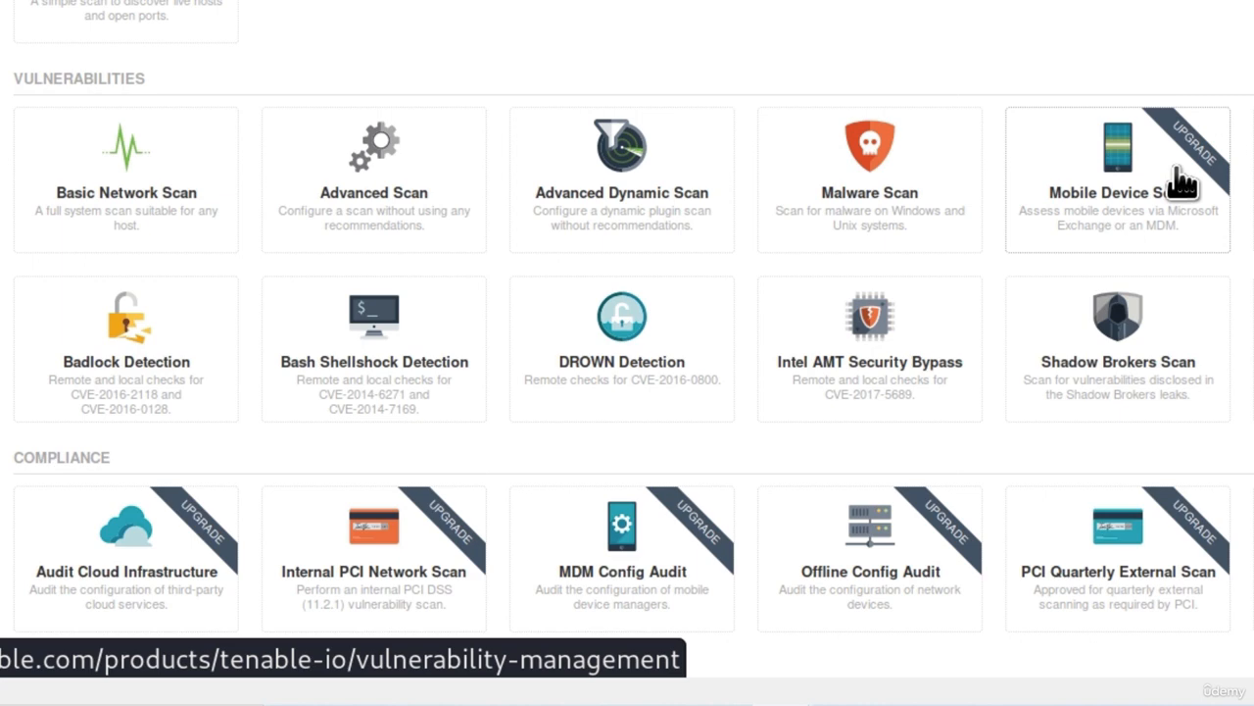
pyautogui.scroll(3)
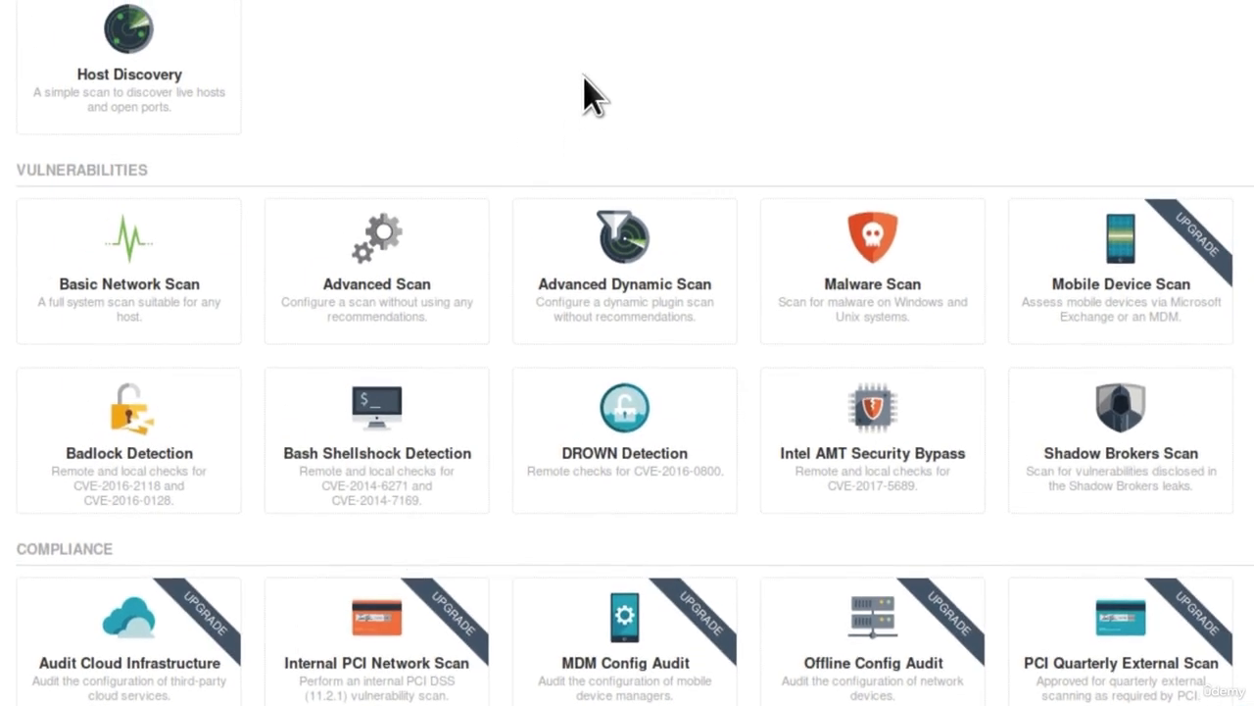
pyautogui.moveTo(583, 78)
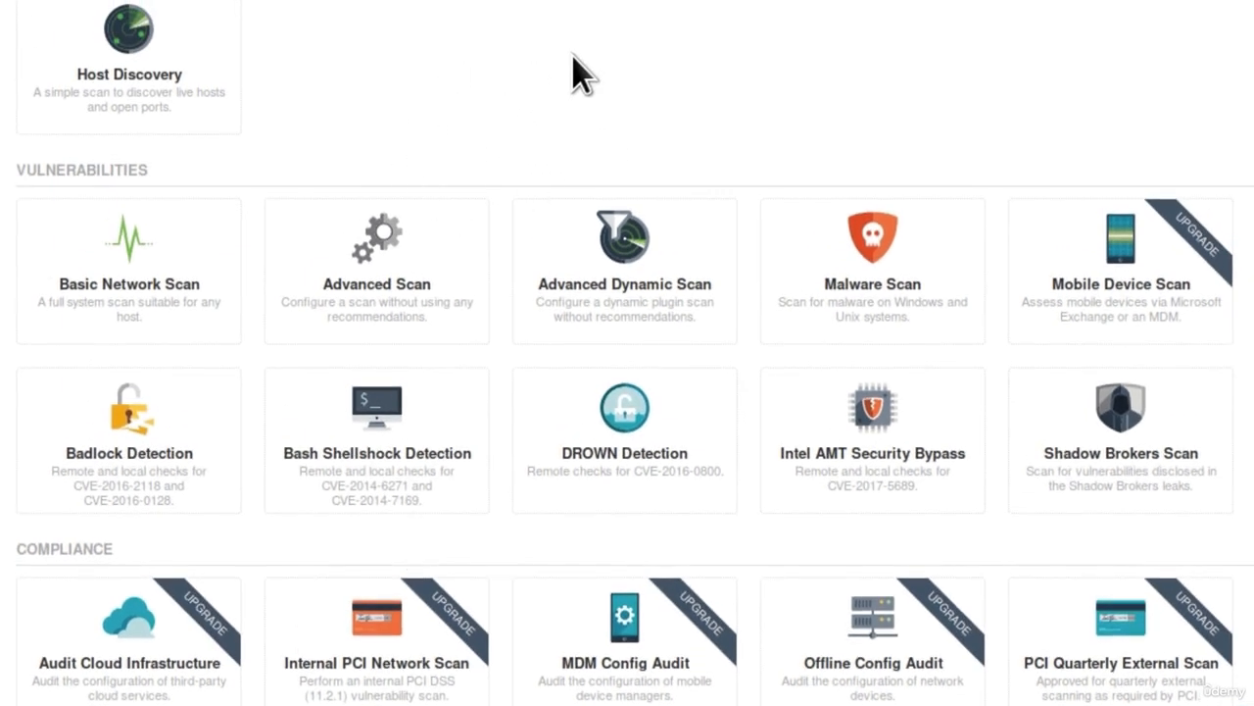
pyautogui.moveTo(704, 64)
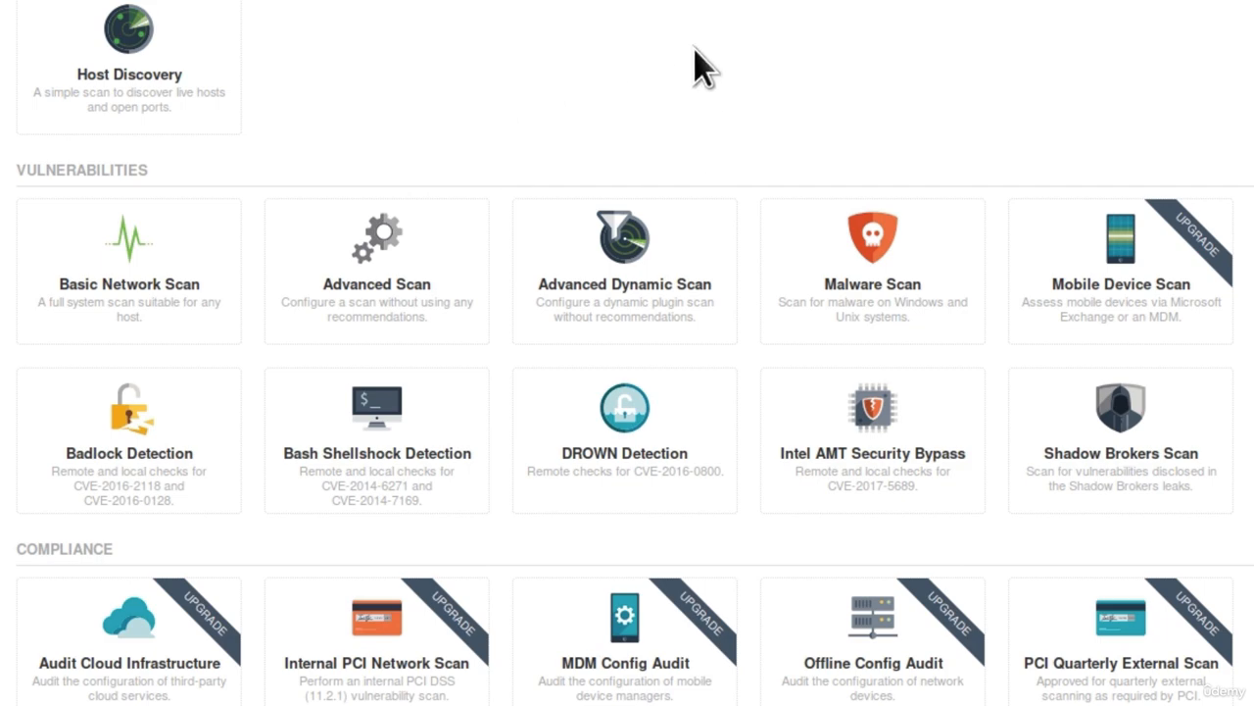
pyautogui.moveTo(703, 108)
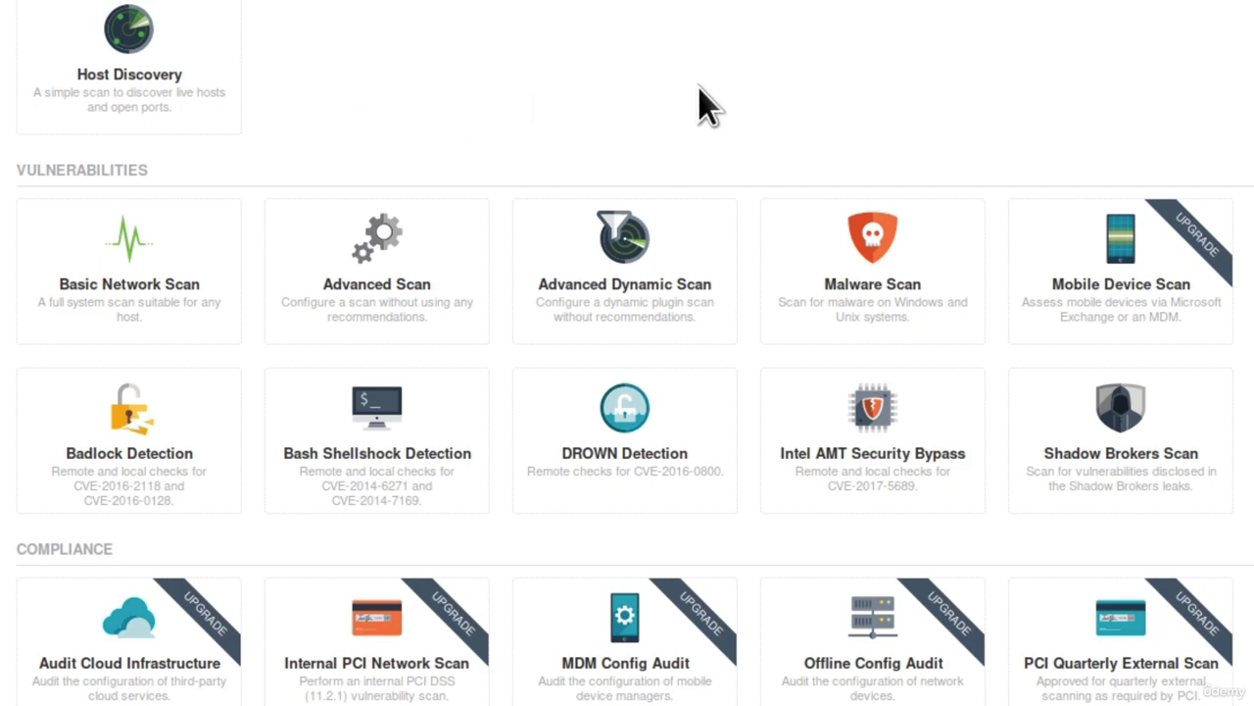
pyautogui.moveTo(965, 59)
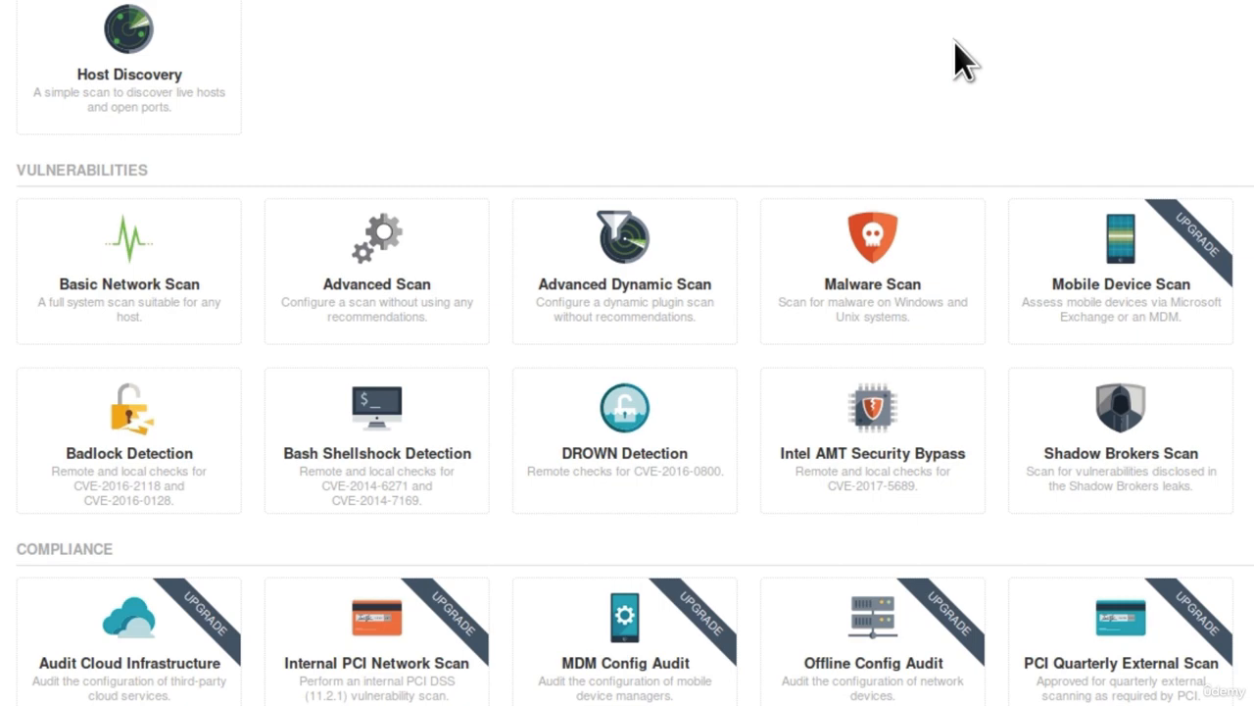
pyautogui.moveTo(608, 137)
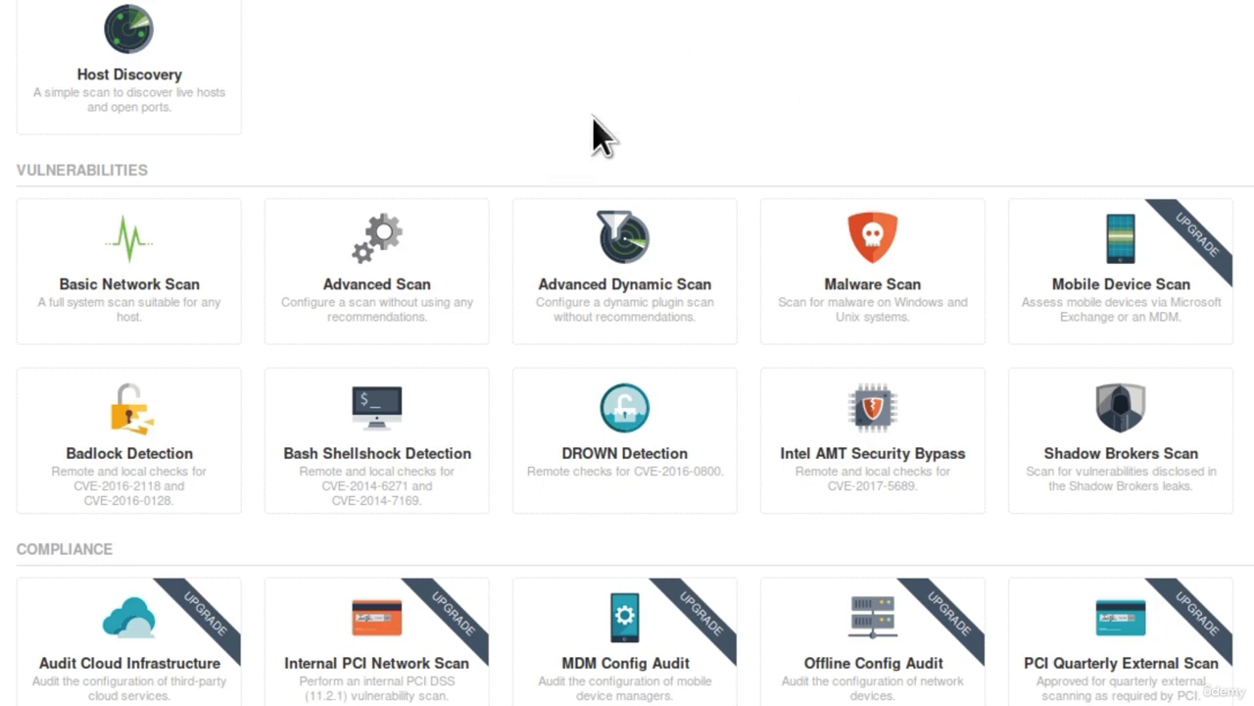
pyautogui.moveTo(745, 108)
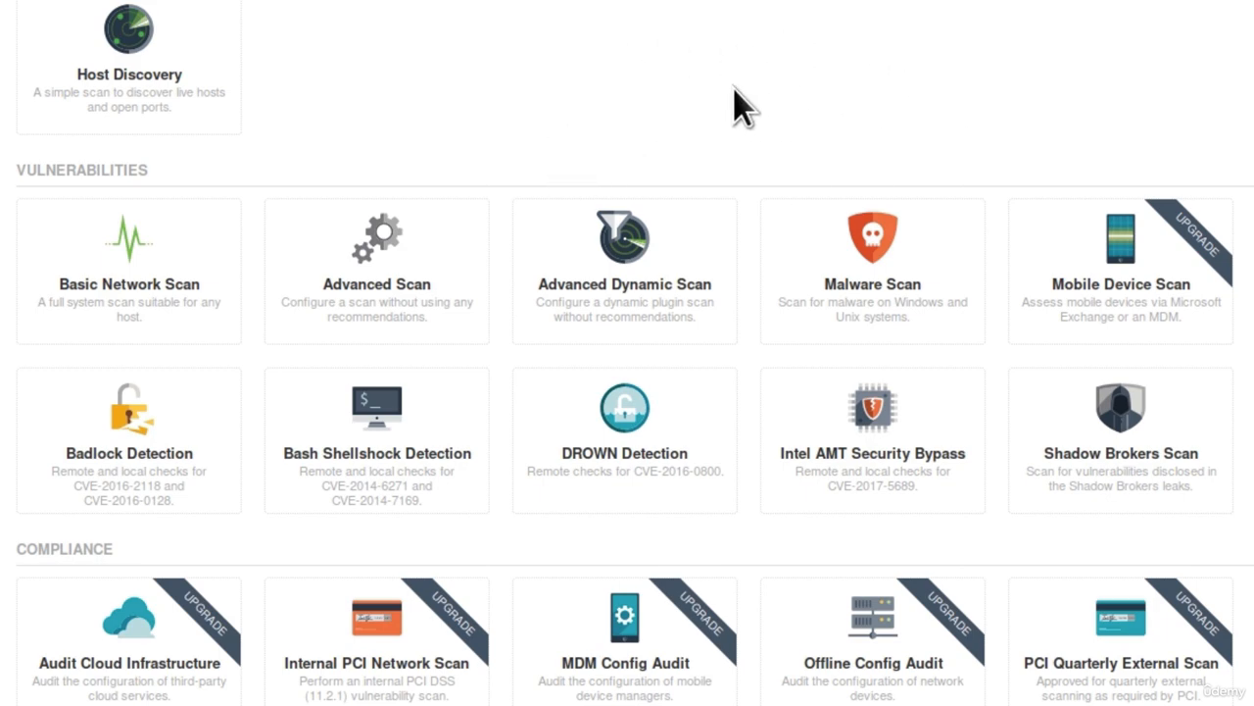
pyautogui.moveTo(801, 73)
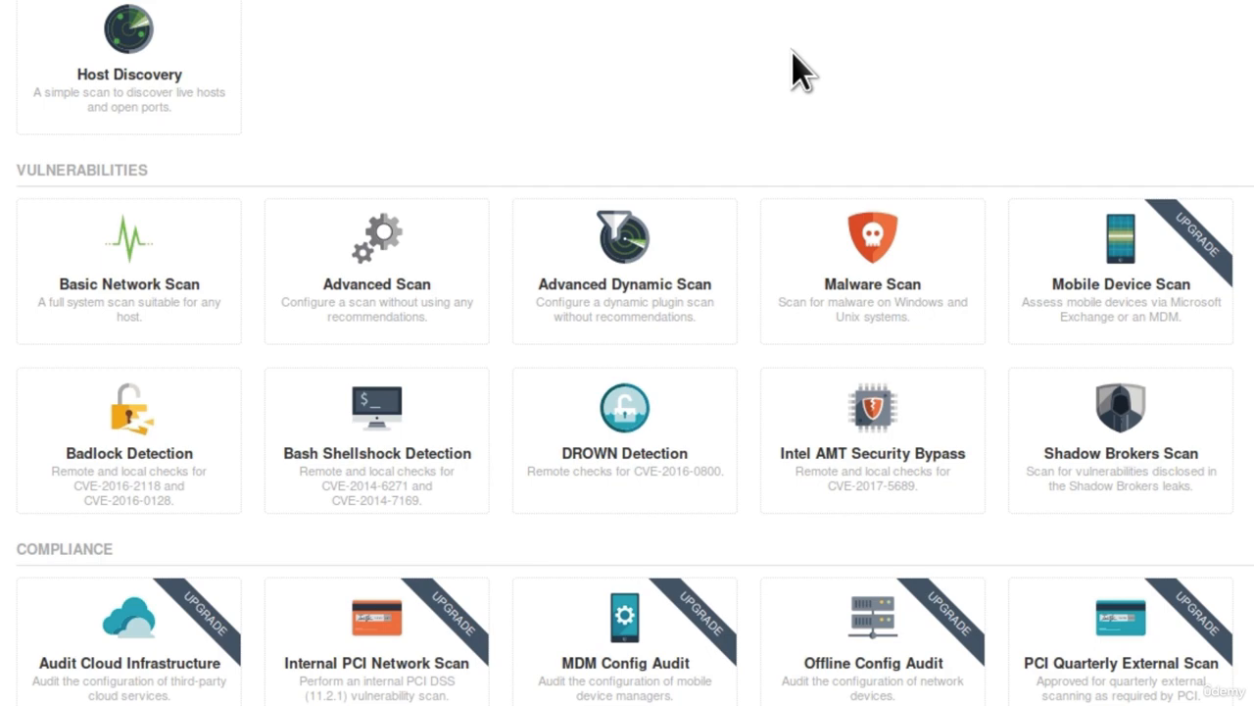
pyautogui.moveTo(343, 20)
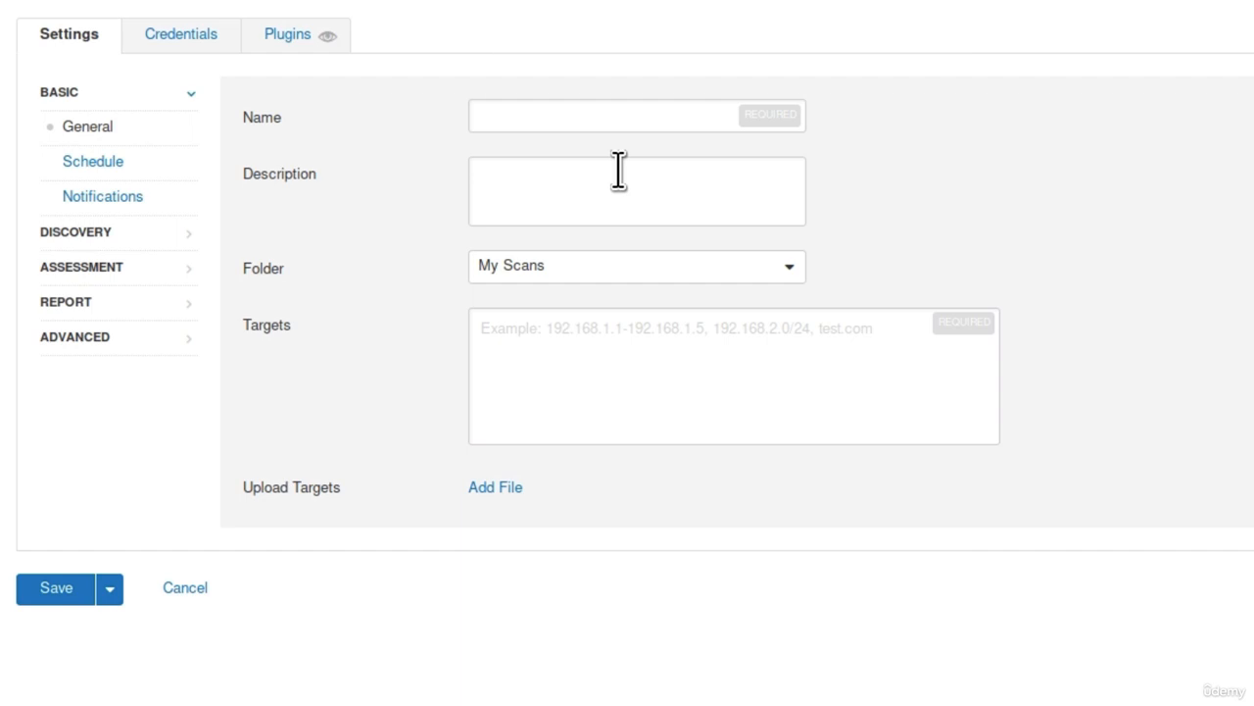
pyautogui.moveTo(758, 264)
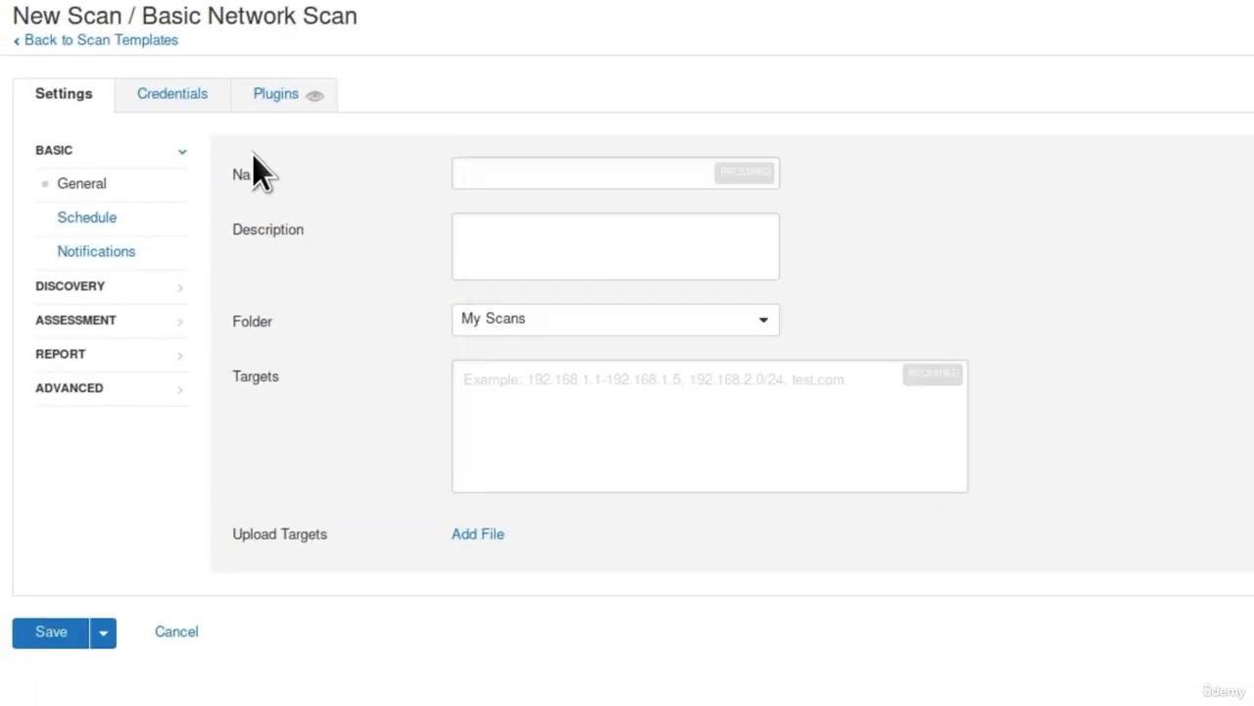
pyautogui.moveTo(307, 309)
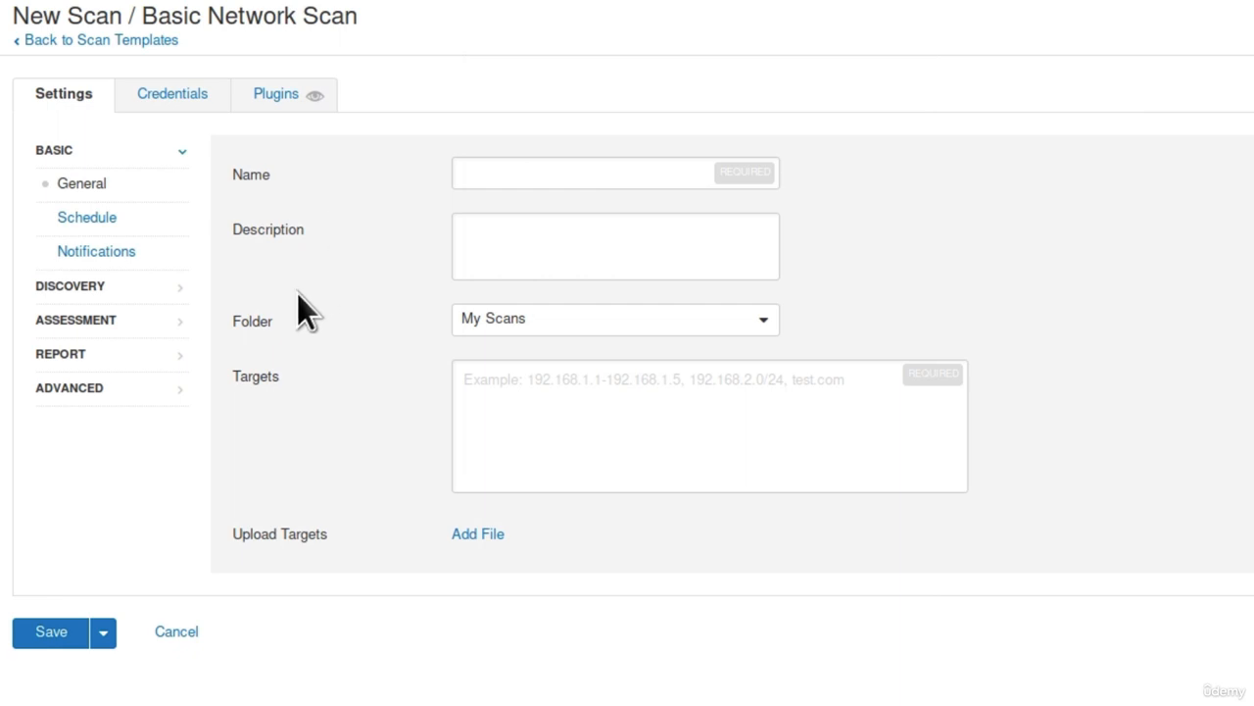
pyautogui.moveTo(284, 181)
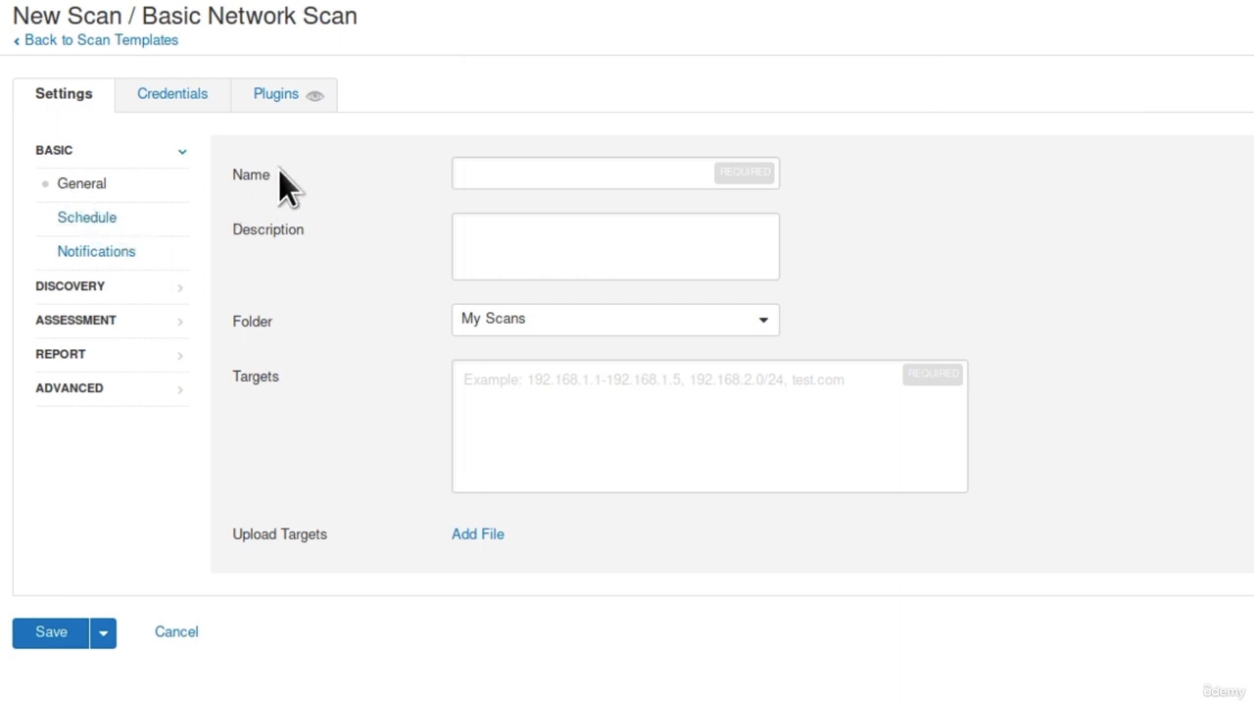
# Enter 'Metasploitable' in the General Name field and select the Description field.
pyautogui.click(615, 172)
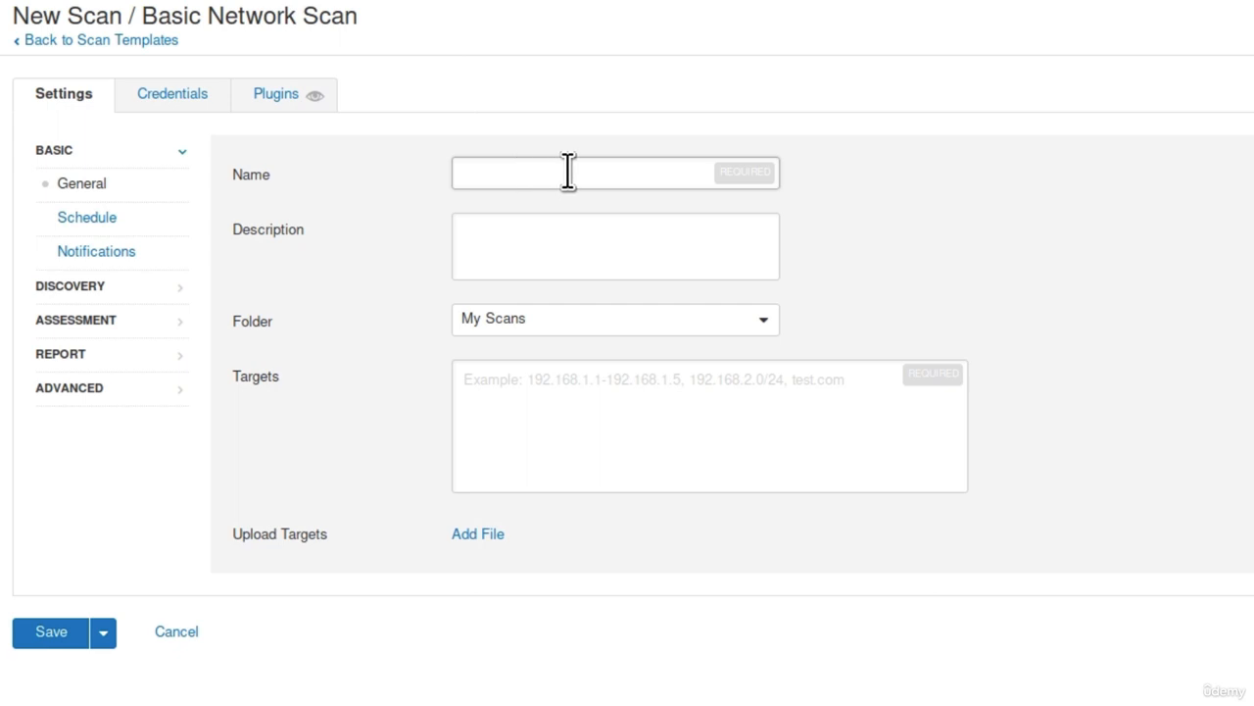
pyautogui.write('Meta')
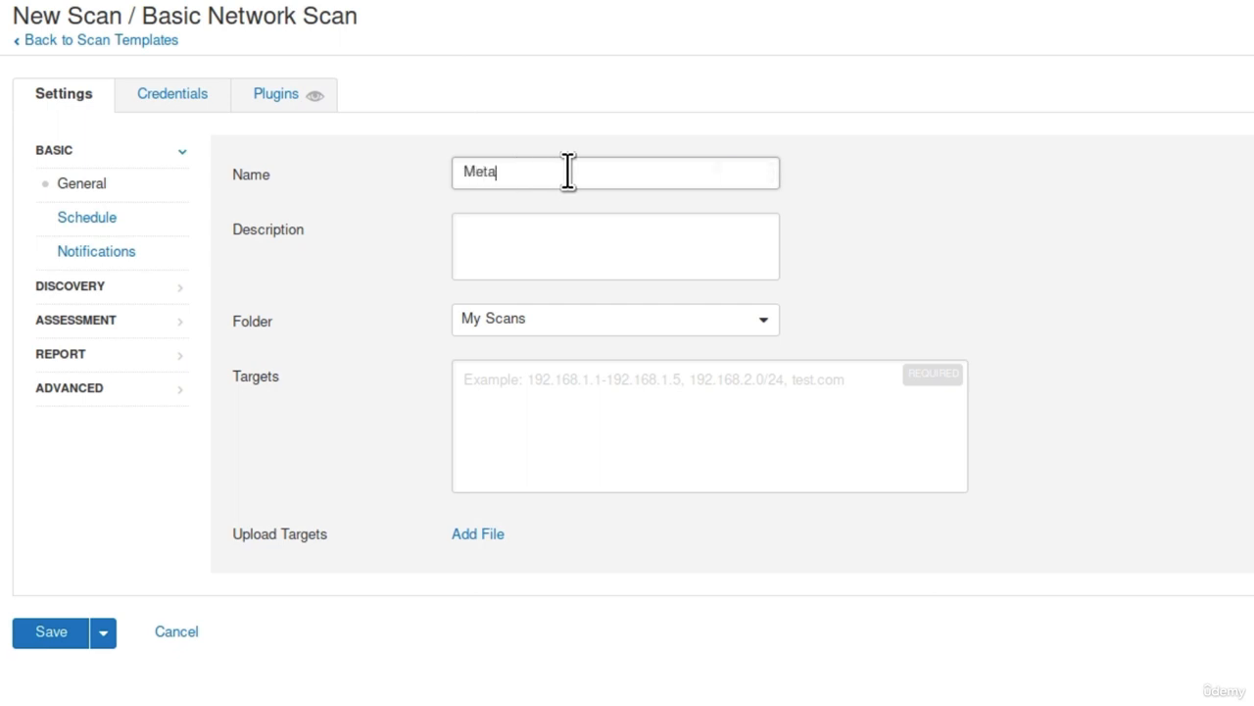
pyautogui.write('sploitable')
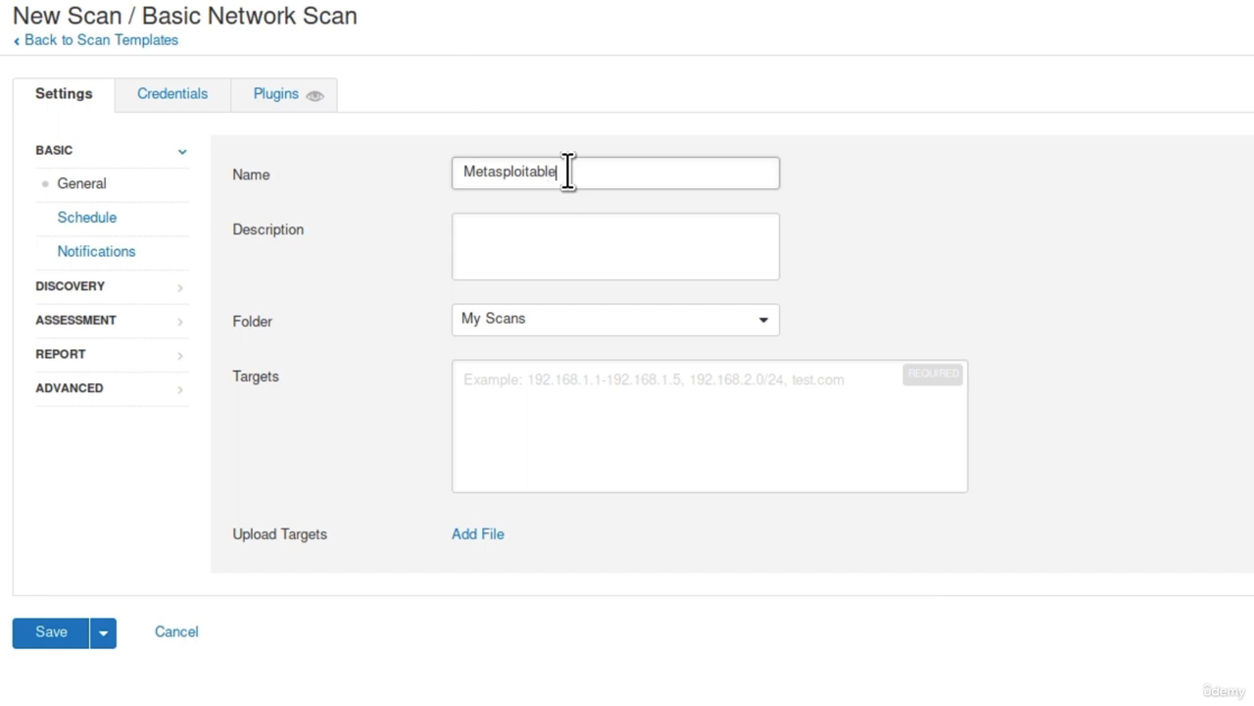
pyautogui.click(615, 246)
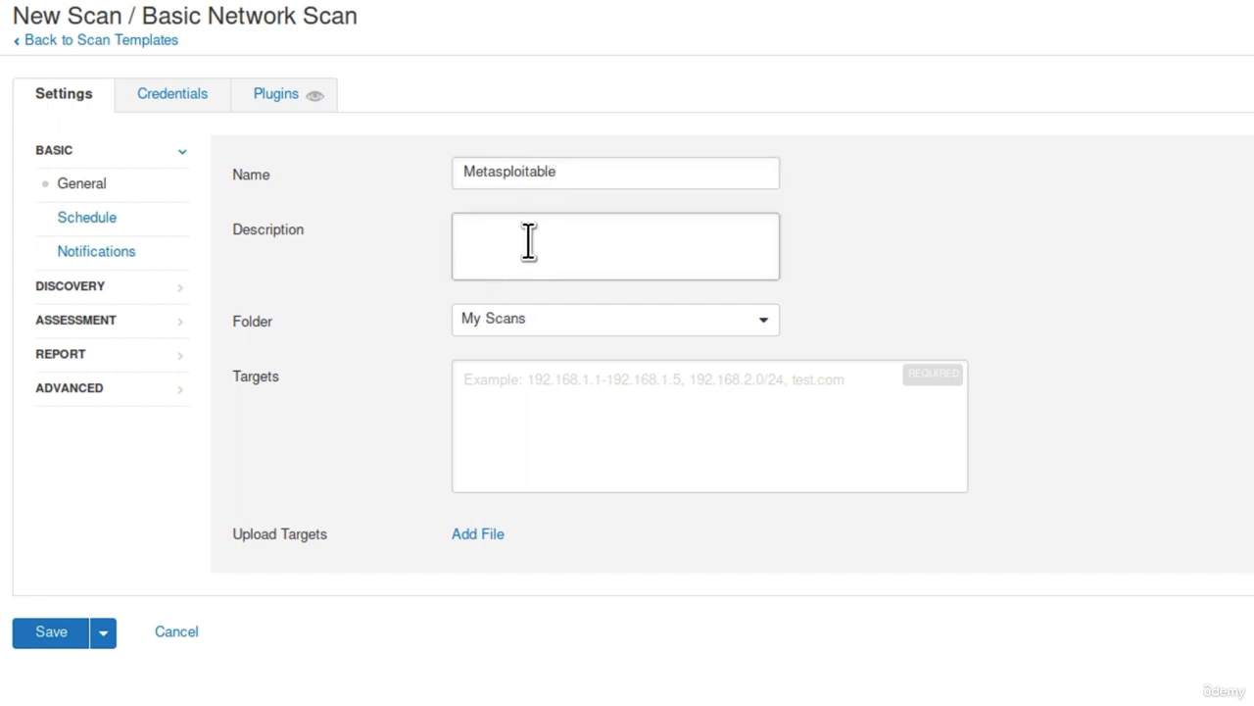
pyautogui.moveTo(704, 236)
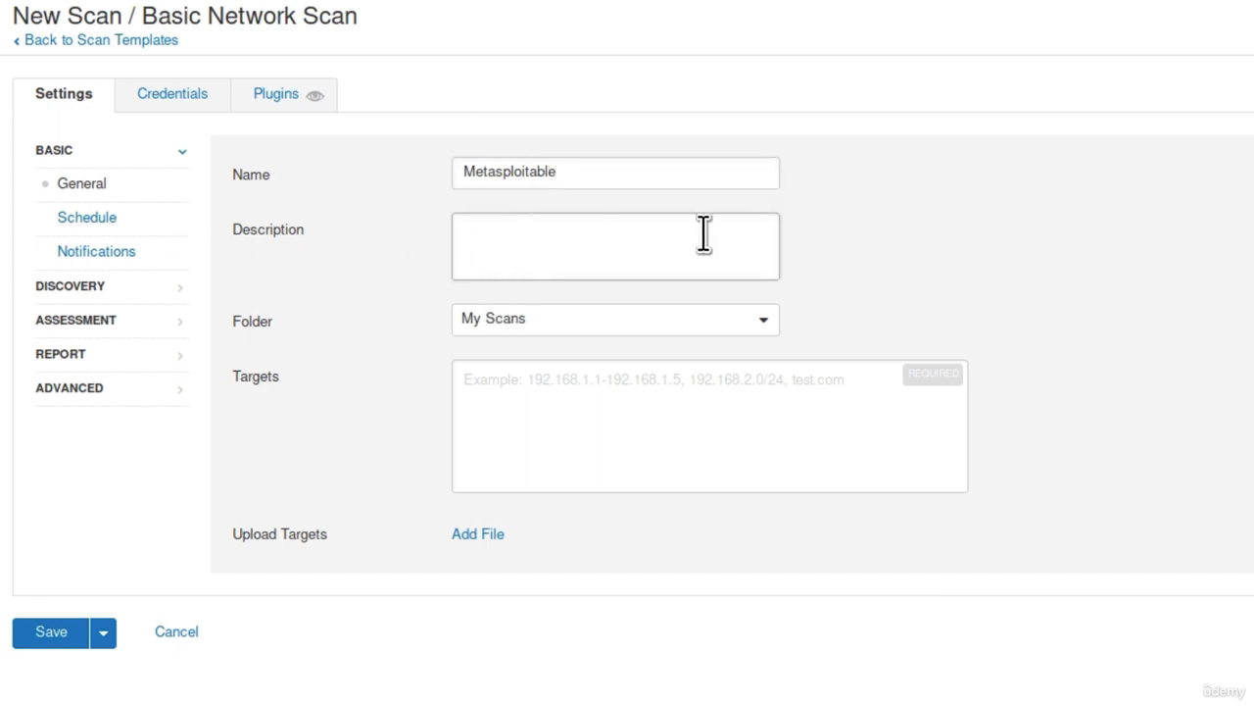
pyautogui.click(615, 245)
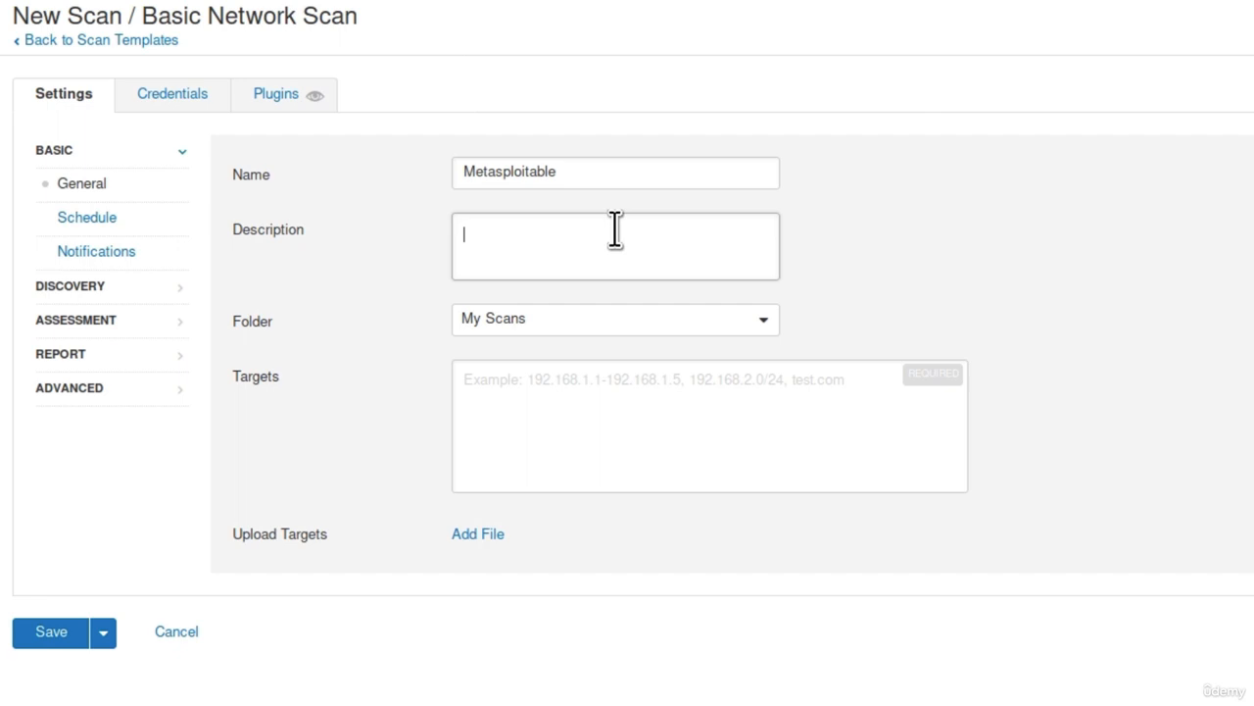
pyautogui.moveTo(569, 327)
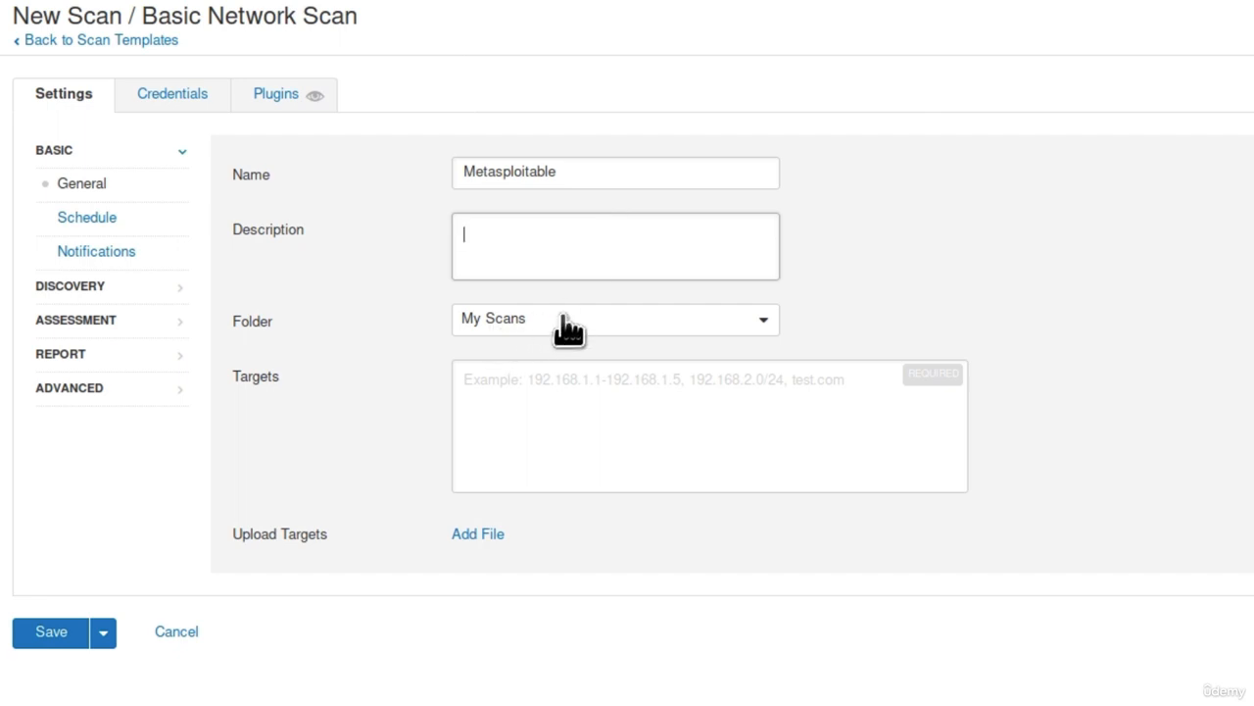
pyautogui.moveTo(613, 382)
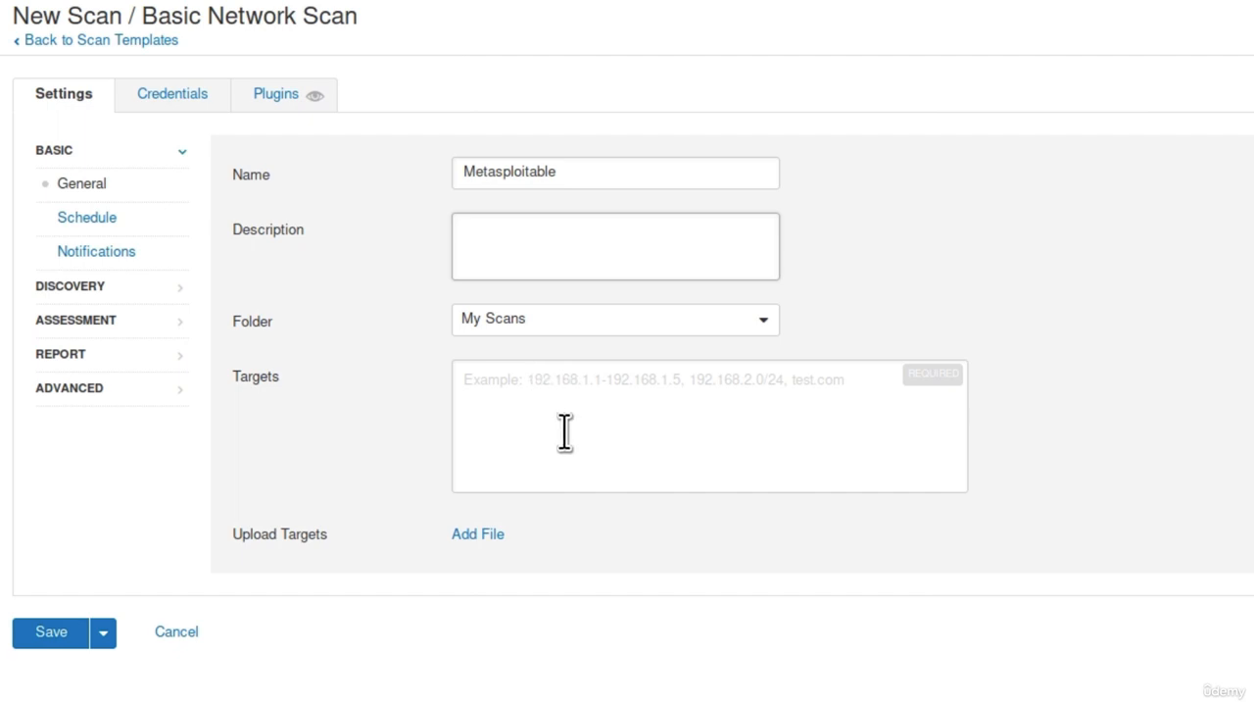
pyautogui.moveTo(622, 405)
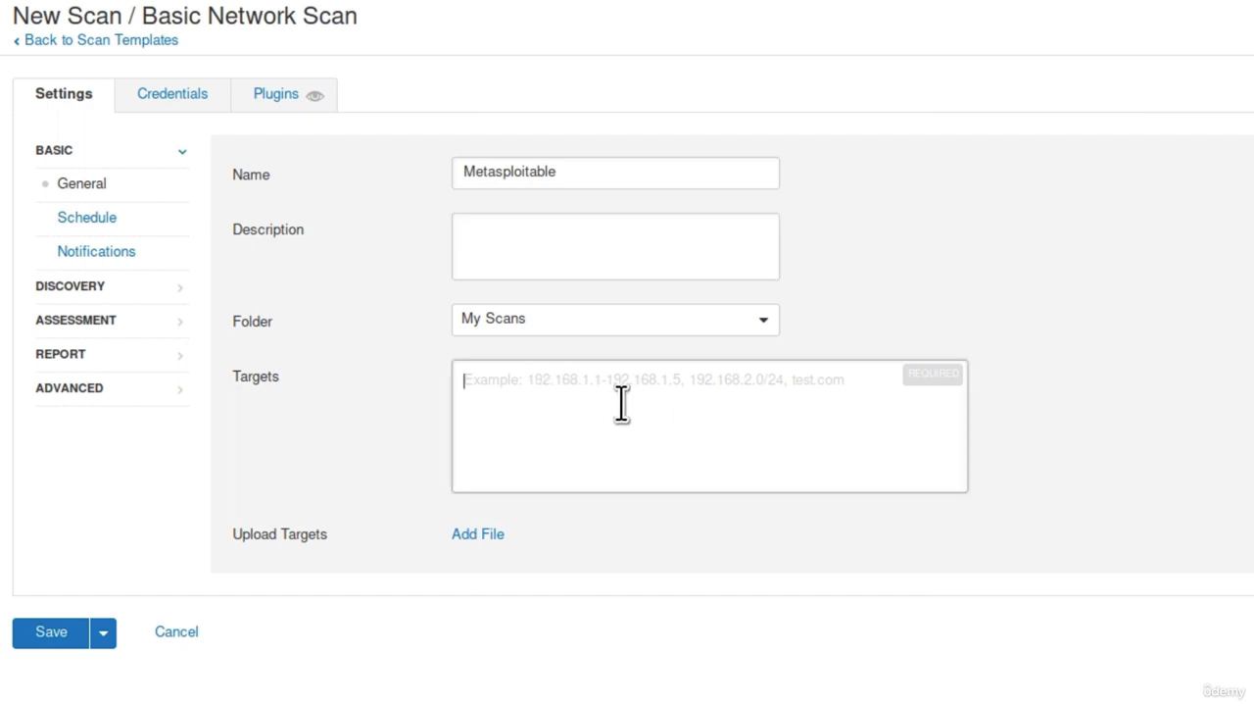
# Draft target addresses in Targets, including a range ending at 192.168.1.24.
pyautogui.write('192.168')
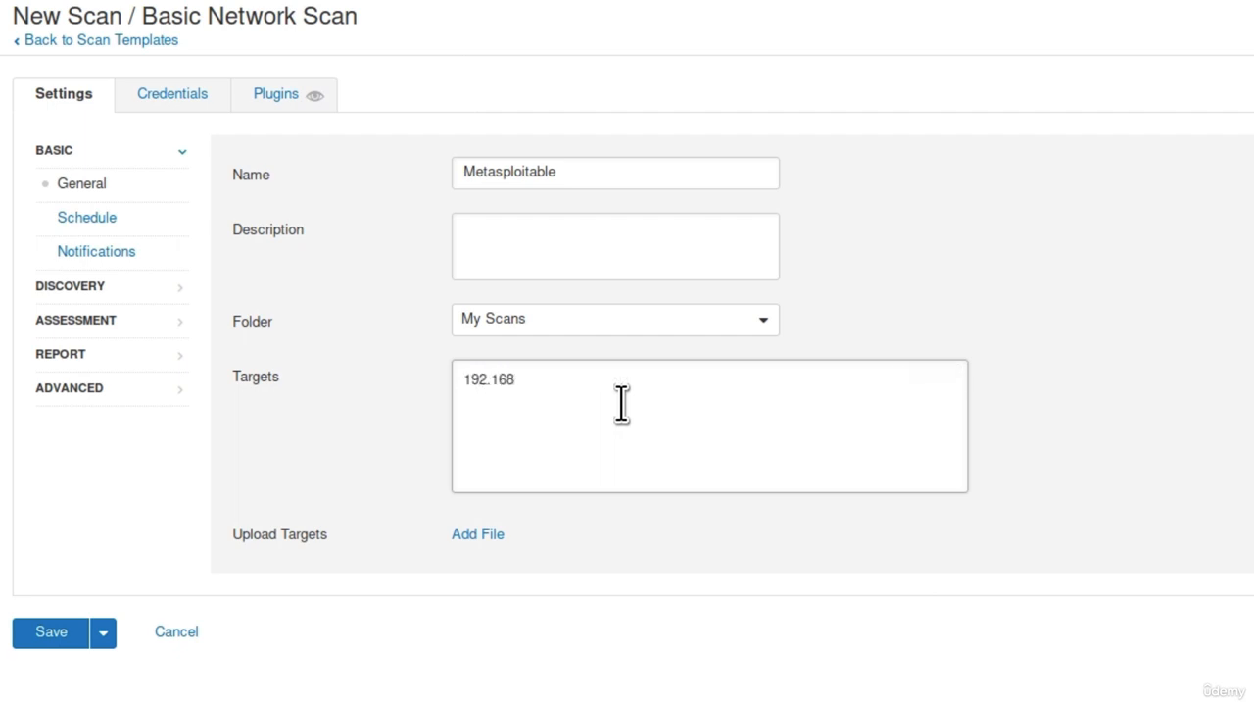
pyautogui.write('.1.4')
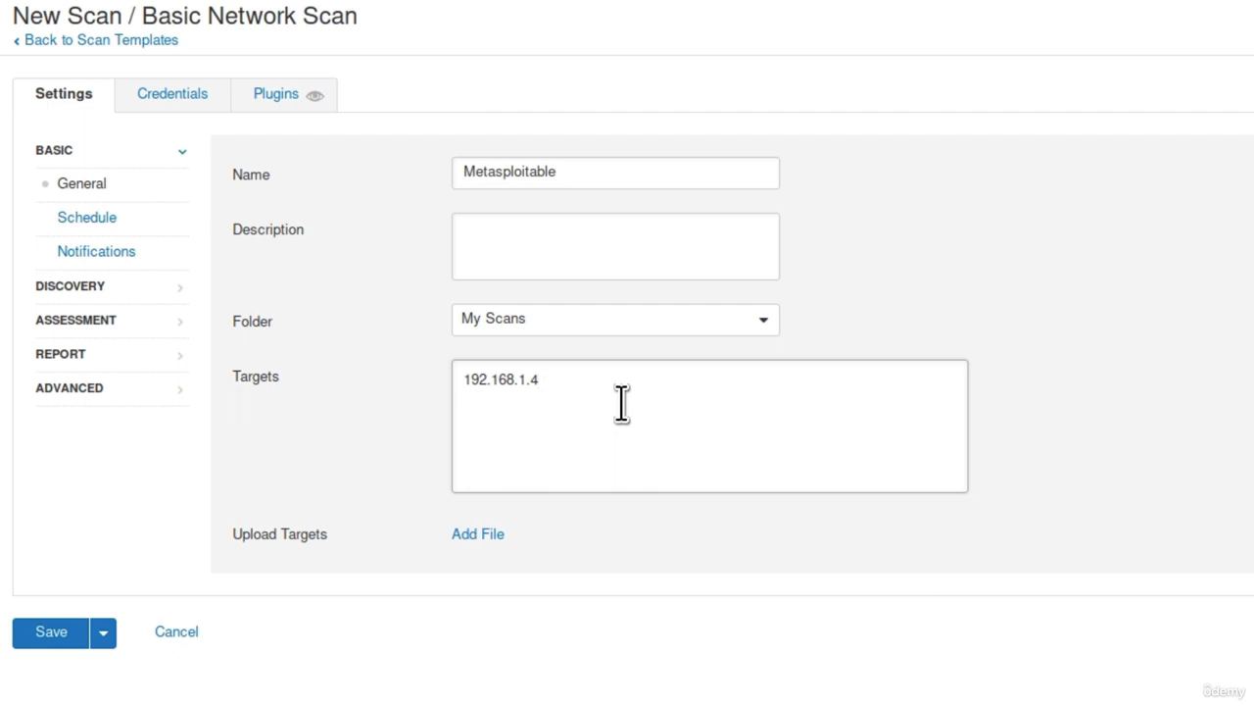
pyautogui.press('Backspace')
pyautogui.write('1/2')
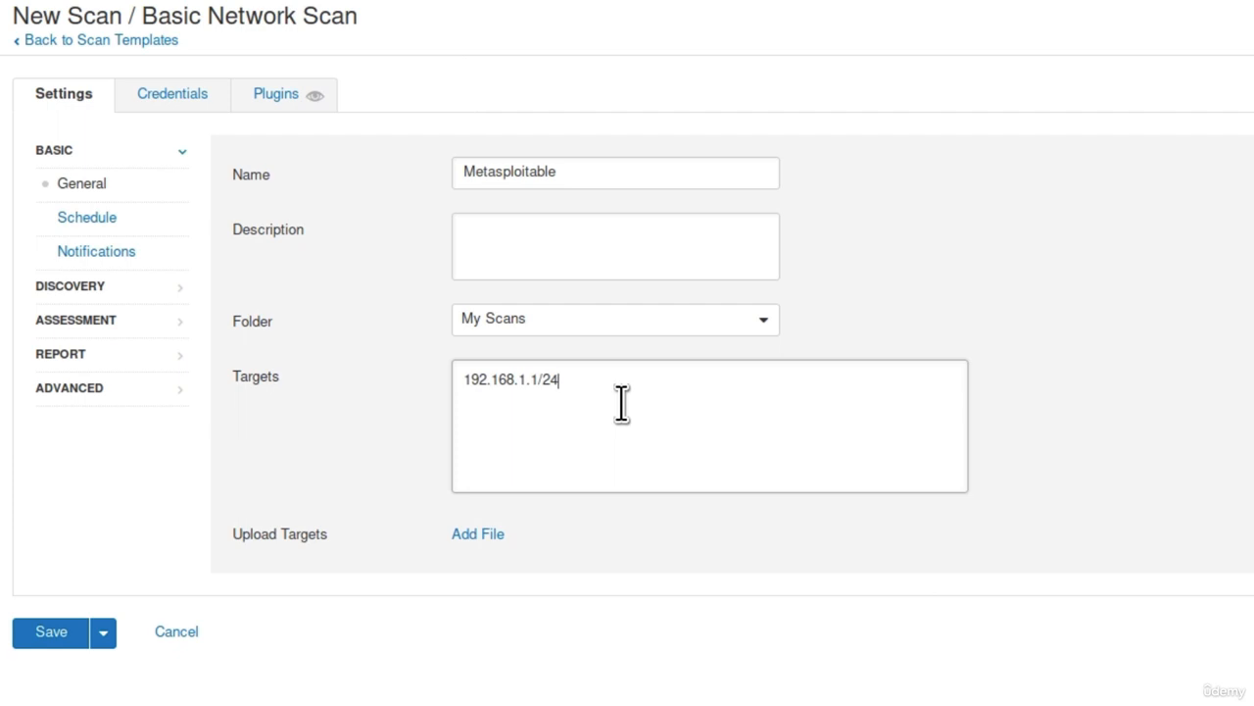
pyautogui.press('Backspace')
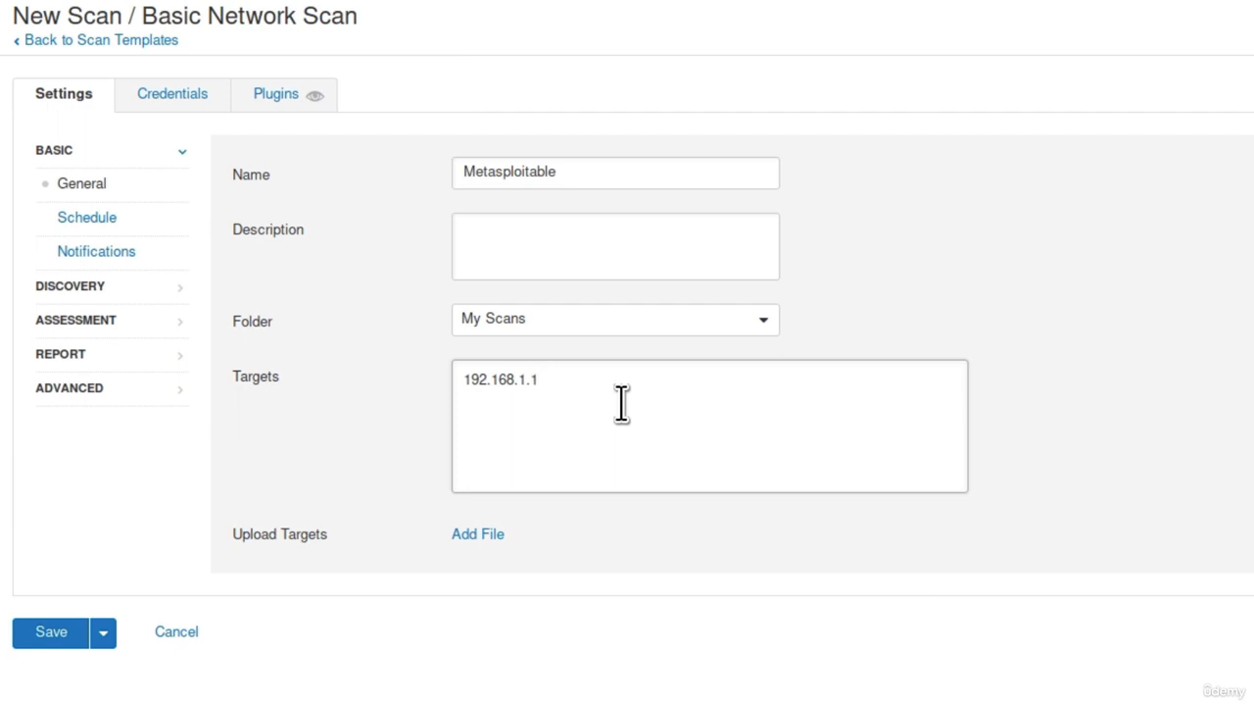
pyautogui.write('-192.')
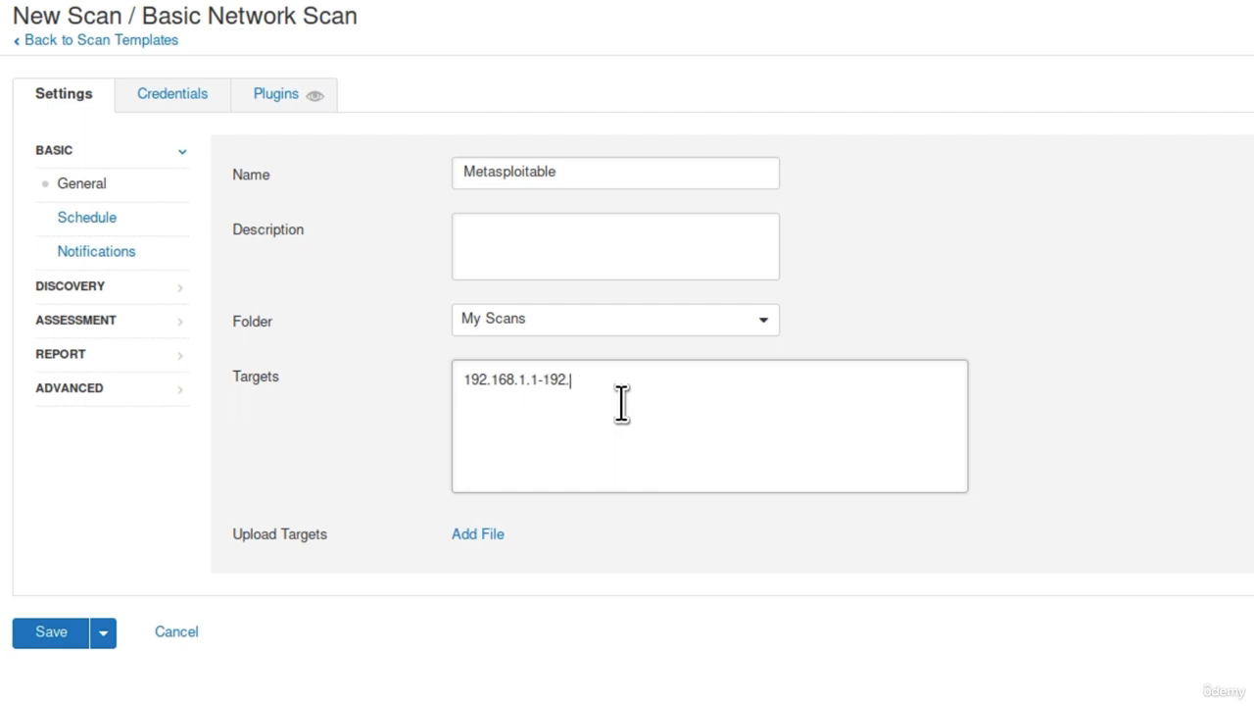
pyautogui.write('168.1.24')
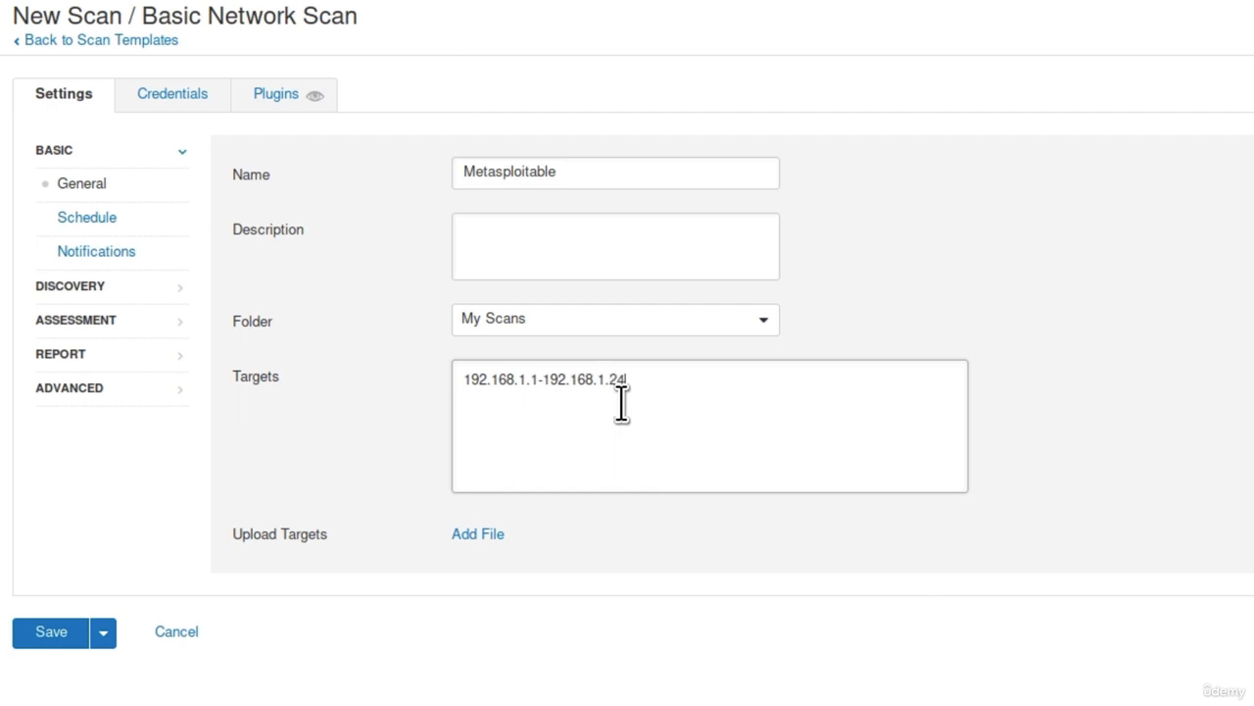
# Set the target to 192.168.1.4 and review the Schedule and Notifications settings.
pyautogui.press('BackSpace')
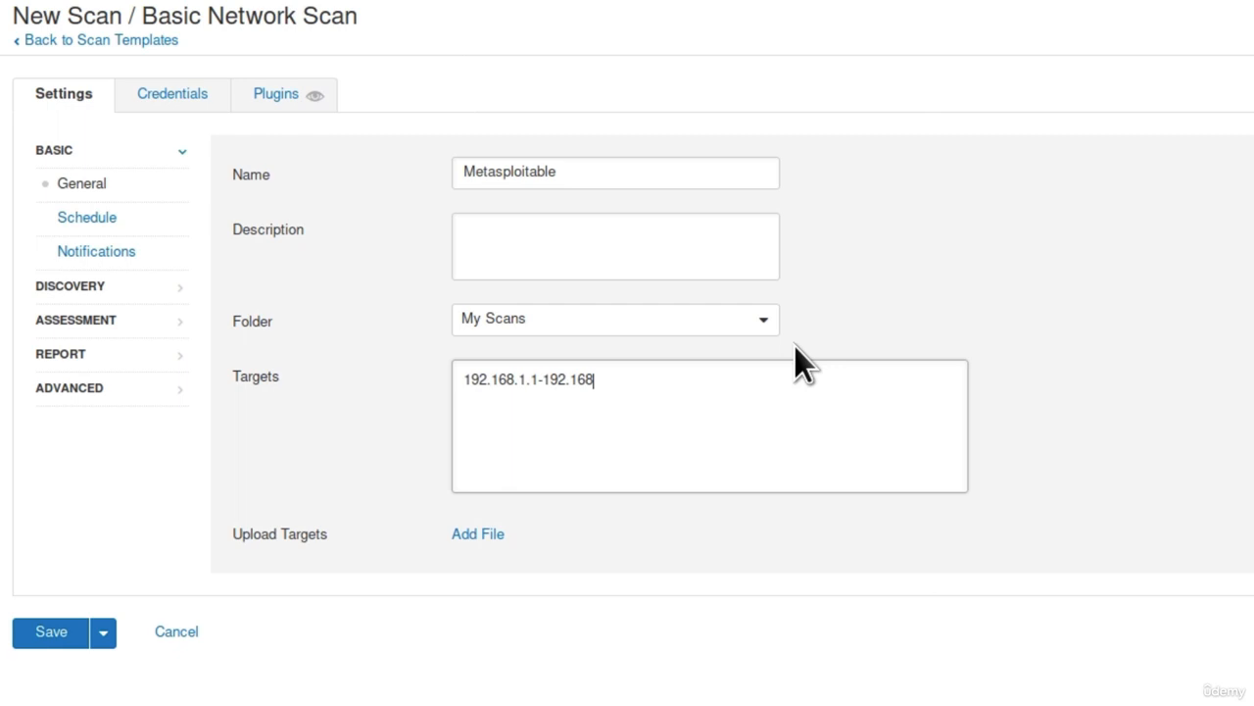
pyautogui.write('192.168.1.4')
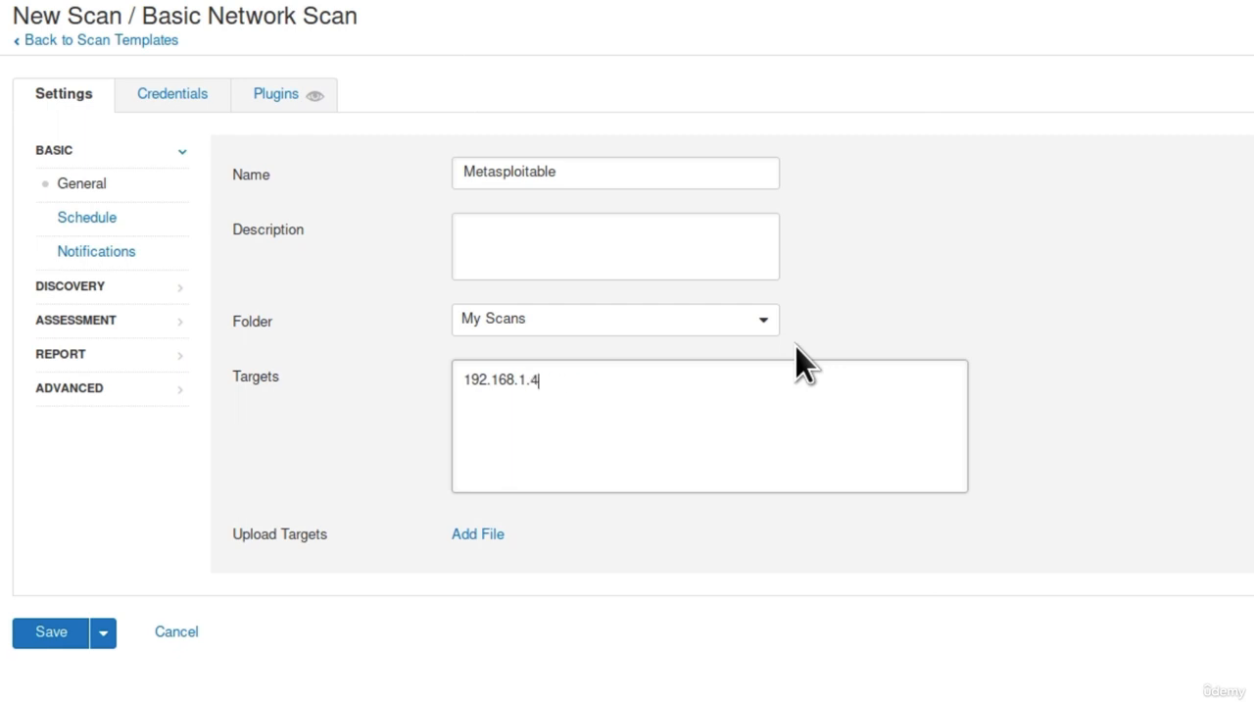
pyautogui.moveTo(609, 392)
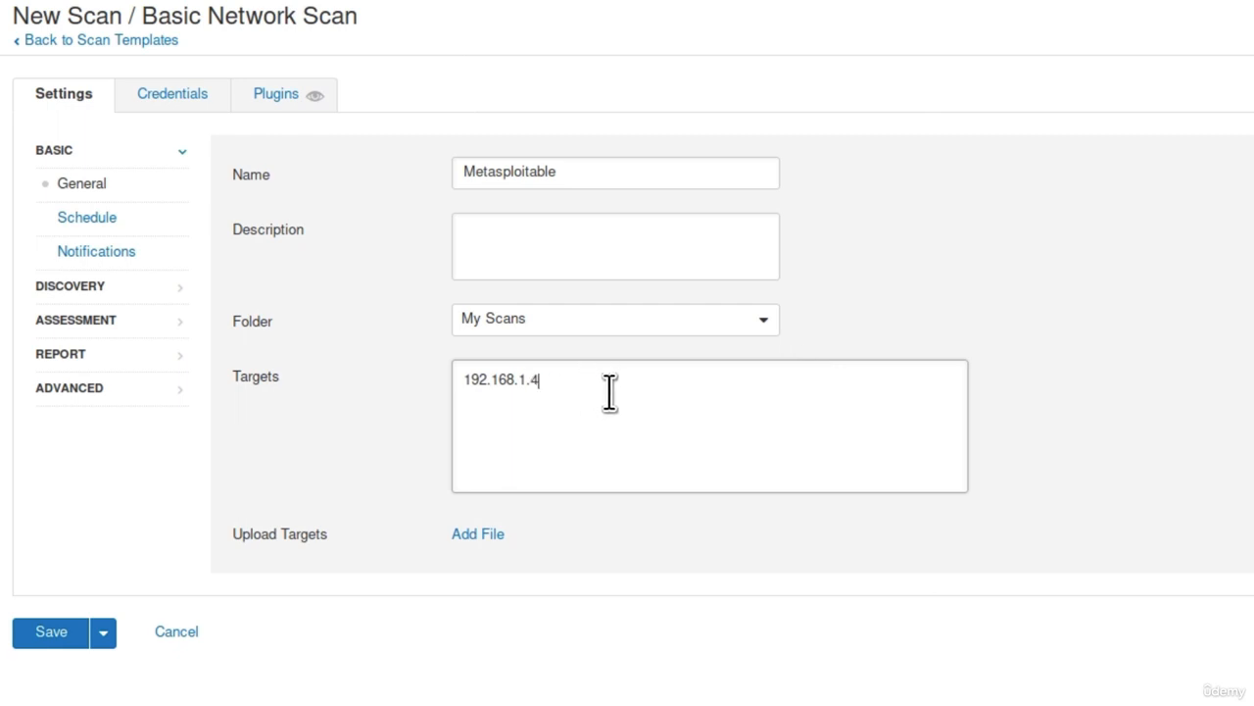
pyautogui.moveTo(596, 405)
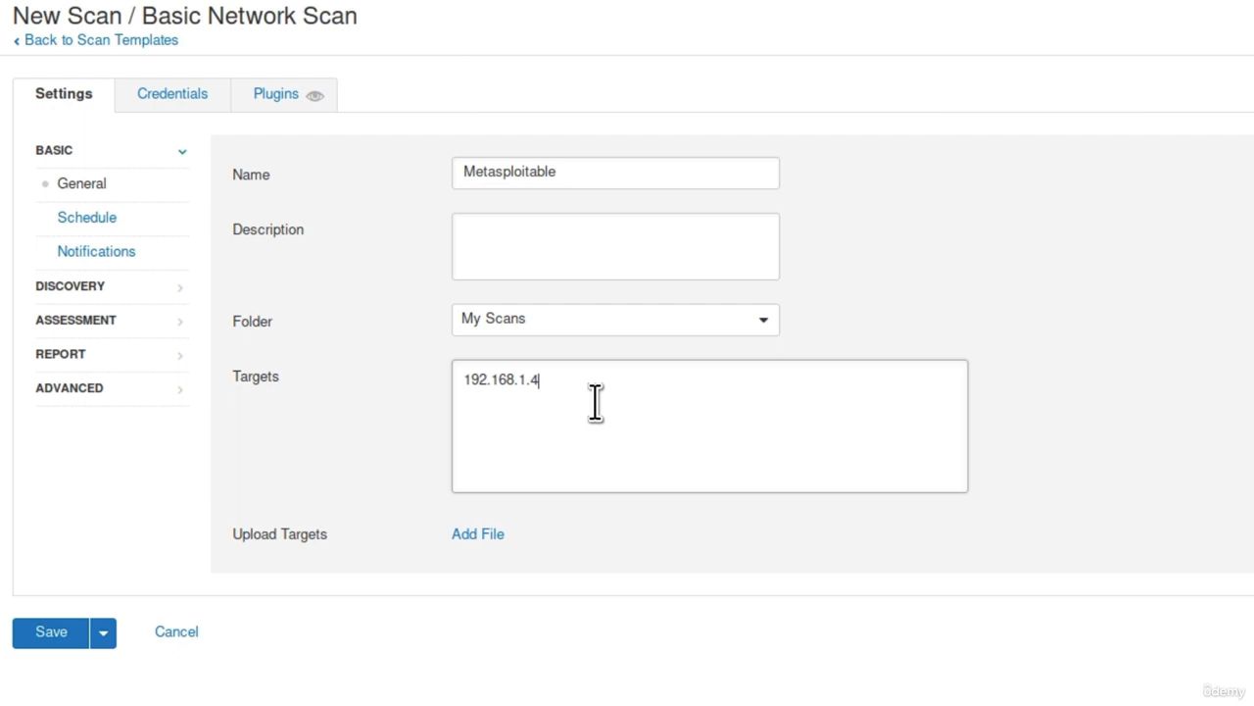
pyautogui.moveTo(605, 393)
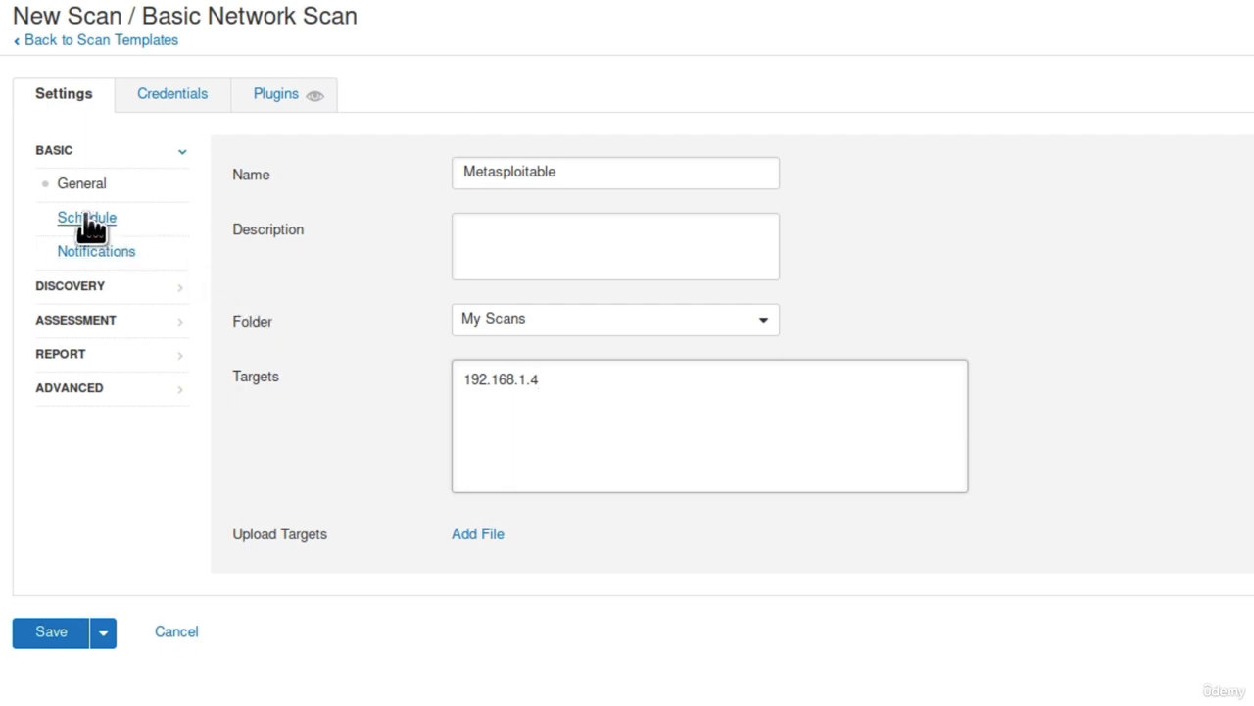
pyautogui.click(87, 216)
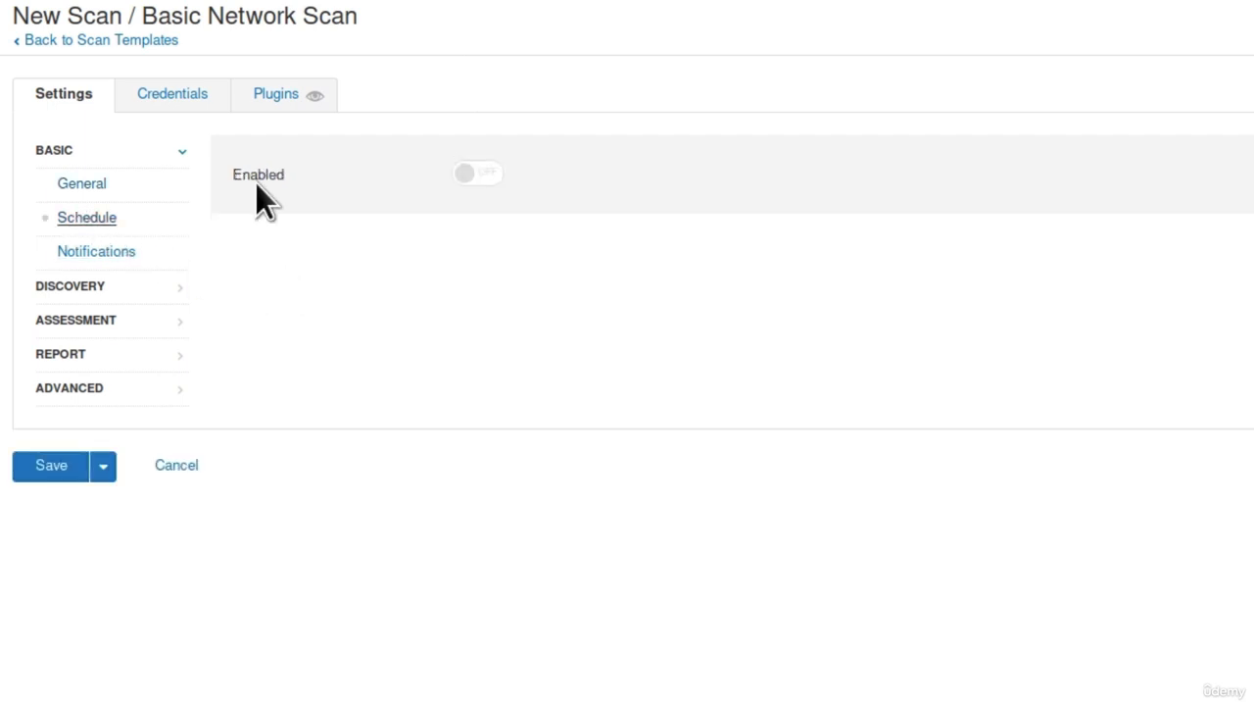
pyautogui.moveTo(340, 215)
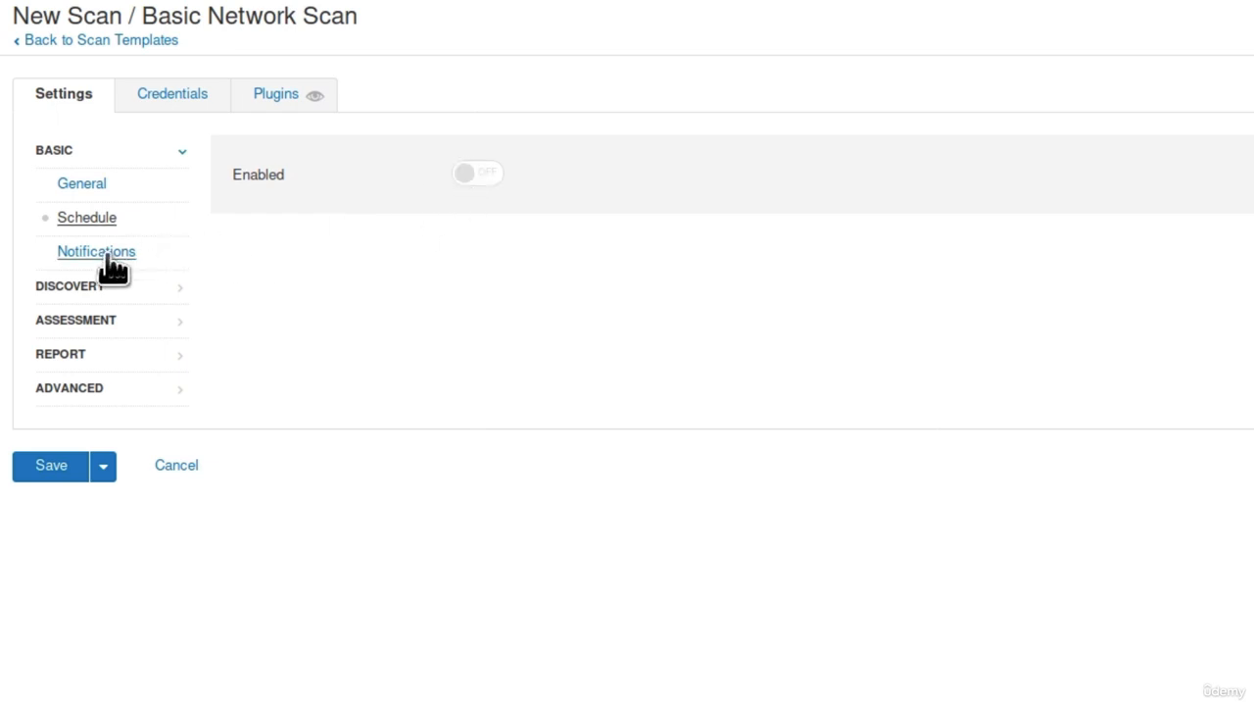
pyautogui.click(96, 251)
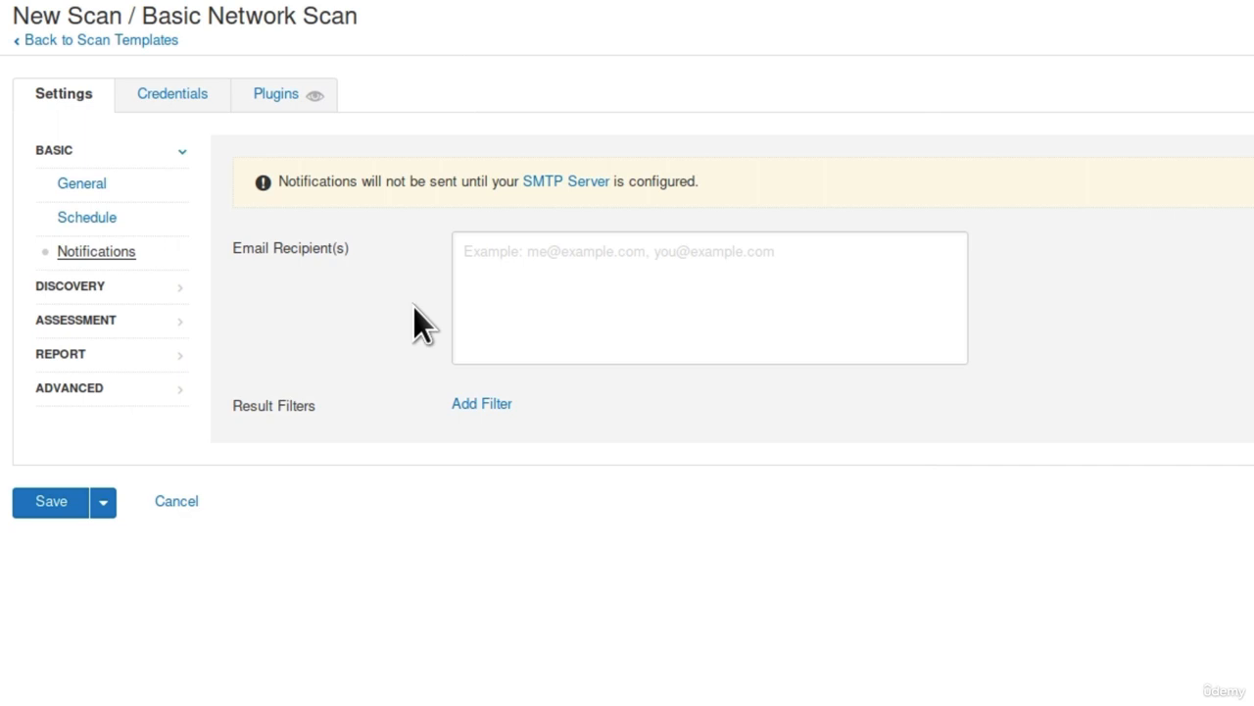
pyautogui.moveTo(380, 326)
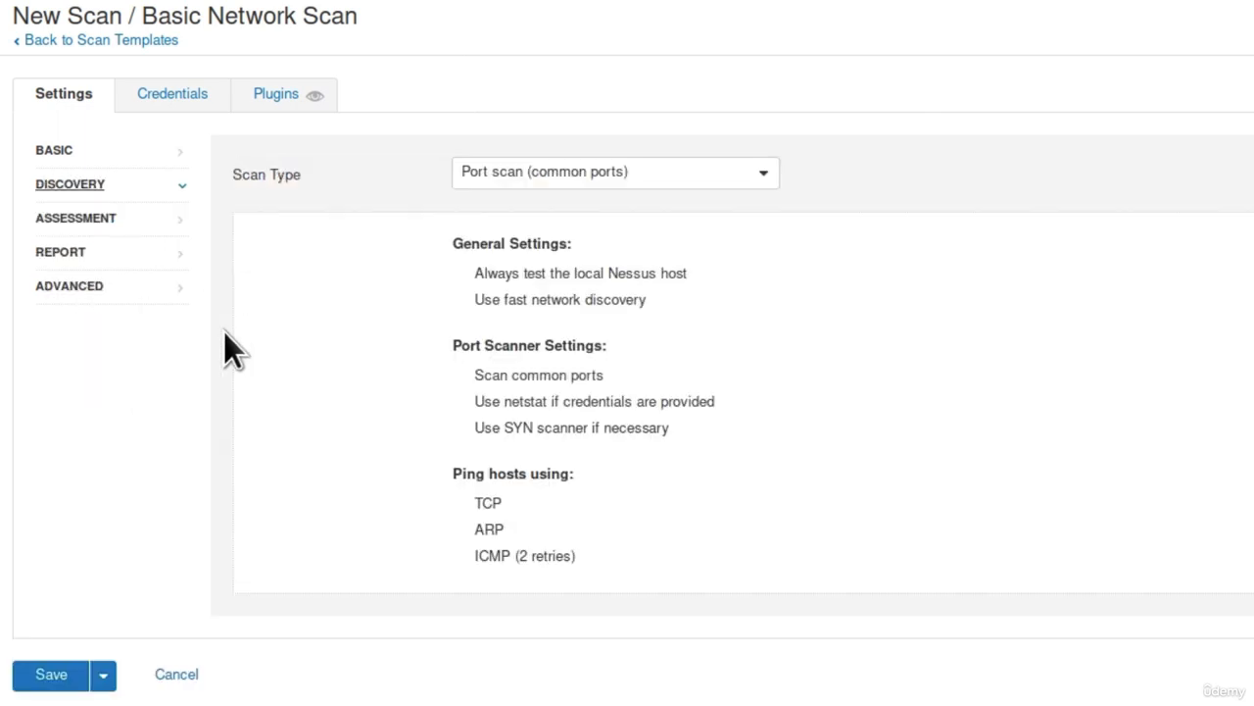
pyautogui.moveTo(356, 301)
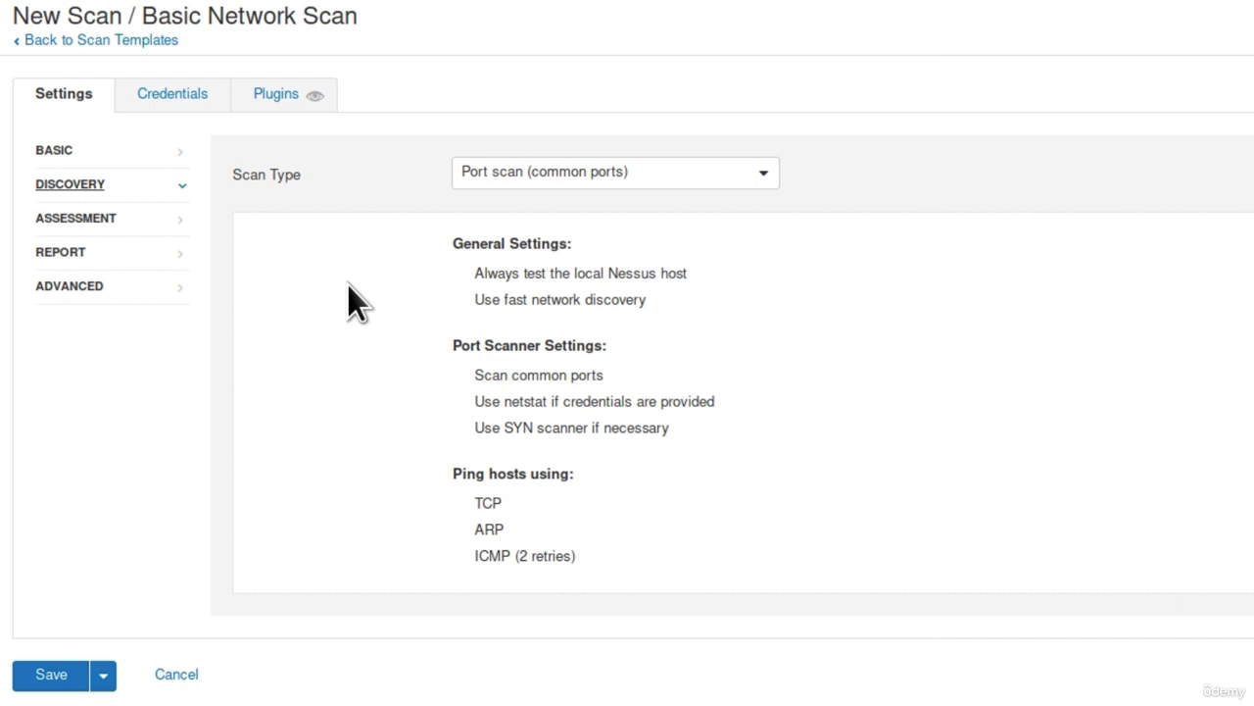
pyautogui.moveTo(688, 225)
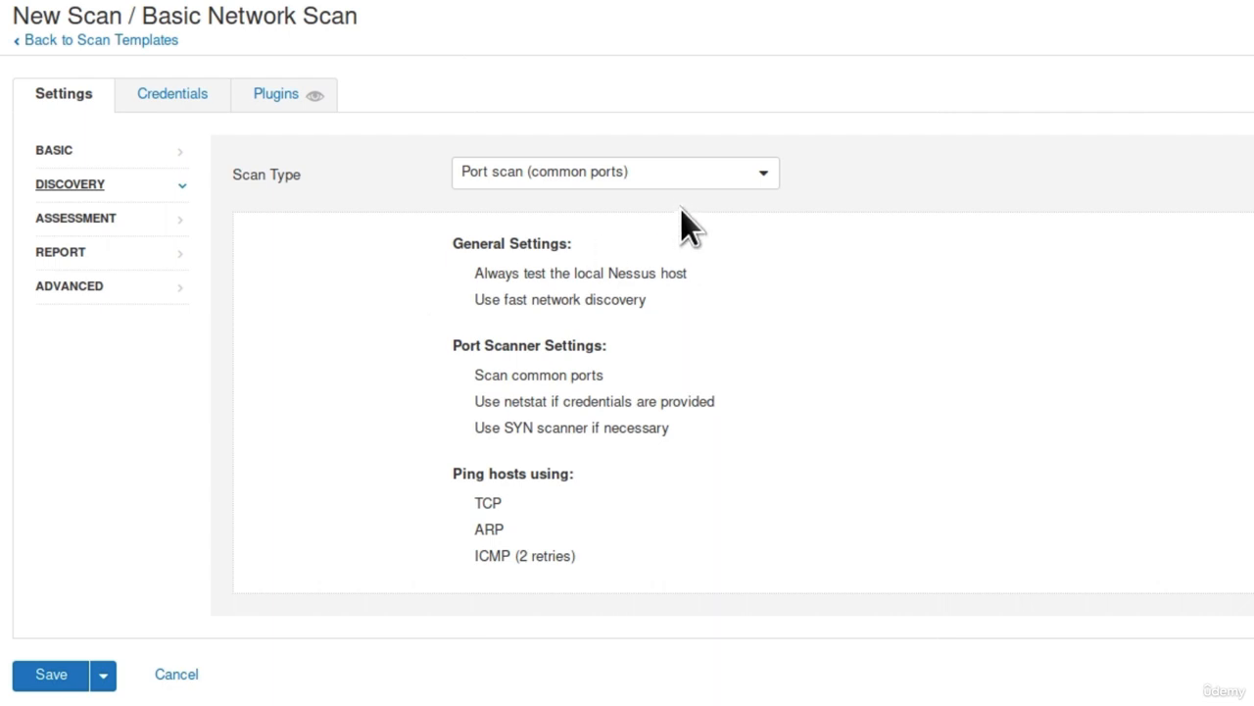
# Choose 'Port scan (all ports)' as the Discovery scan type, covering ports 1-65535.
pyautogui.click(615, 171)
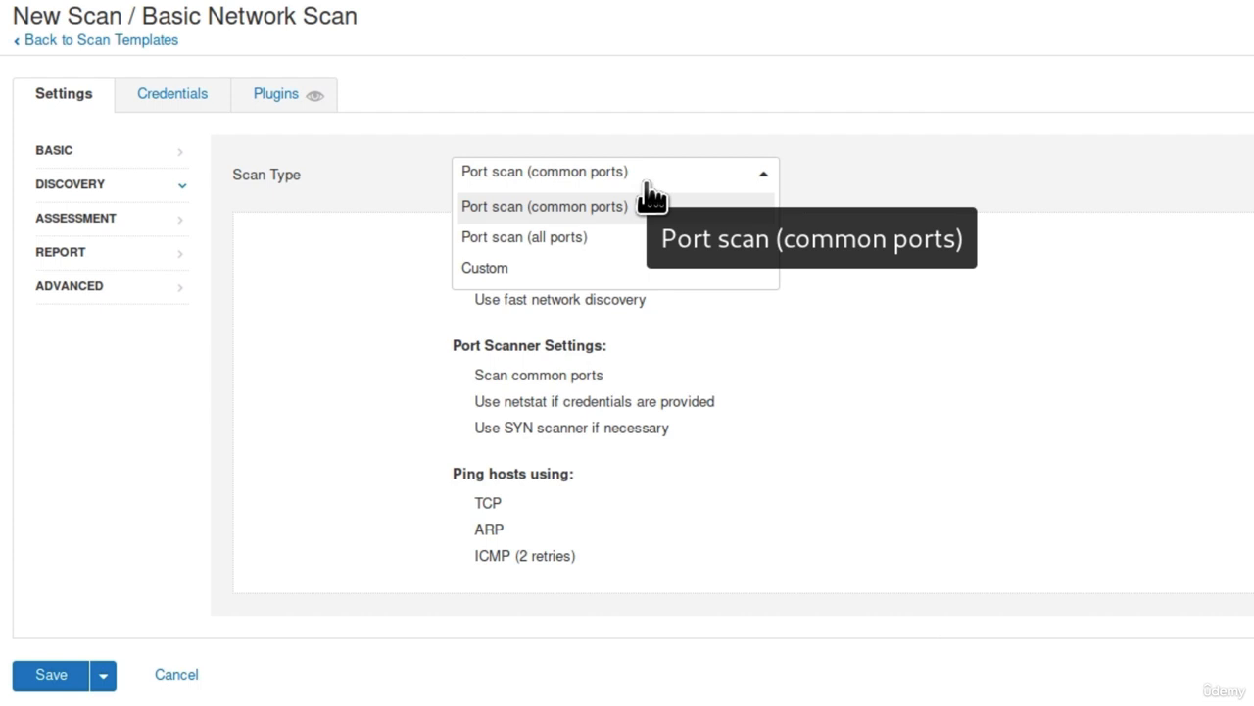
pyautogui.moveTo(647, 223)
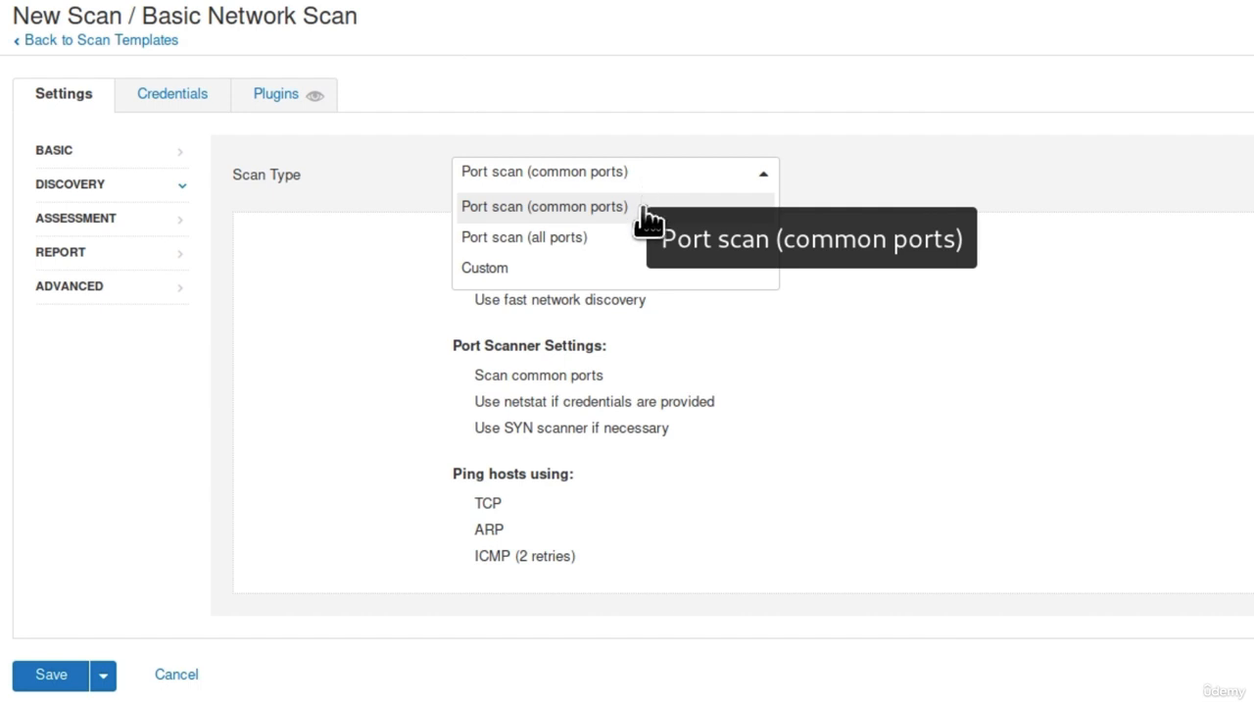
pyautogui.click(524, 238)
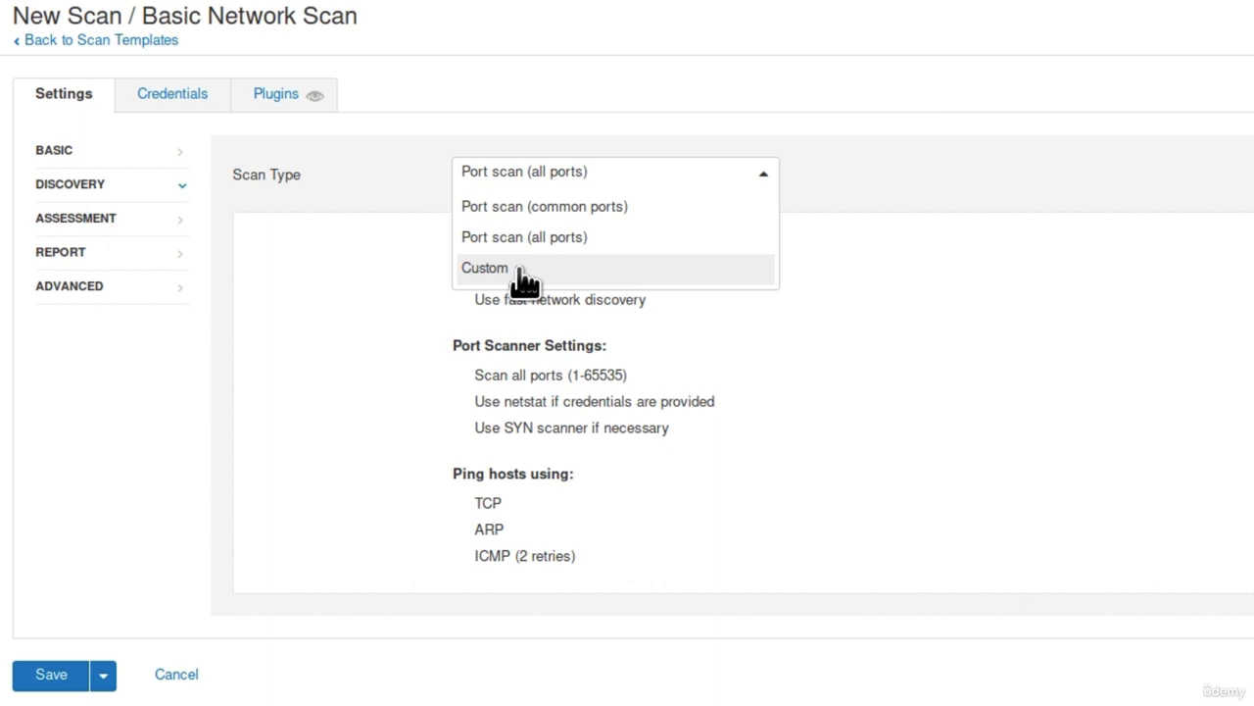
pyautogui.moveTo(544, 237)
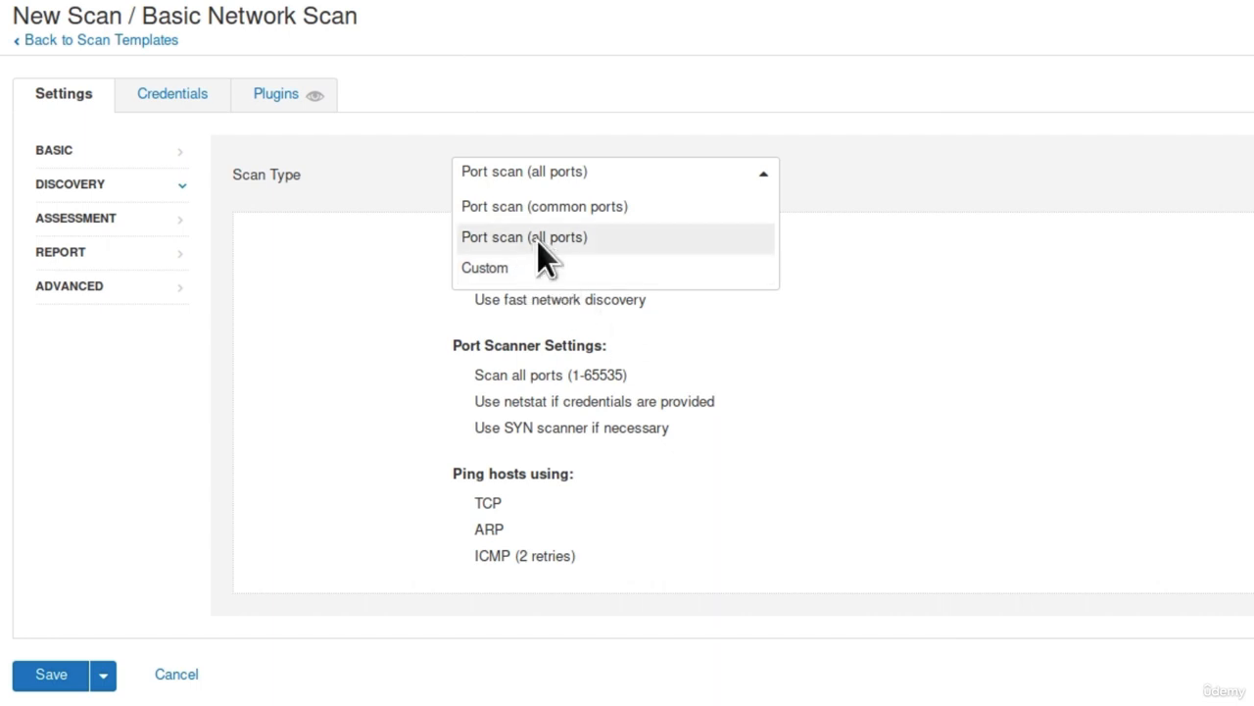
pyautogui.click(524, 237)
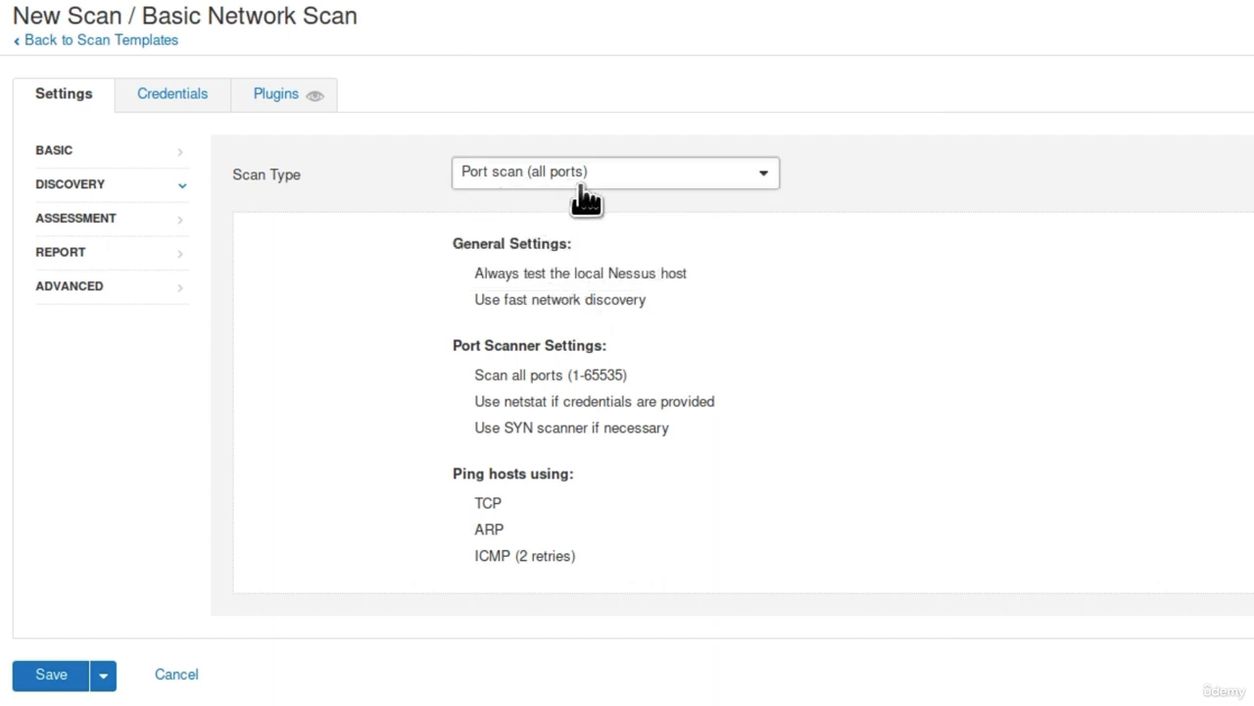
pyautogui.moveTo(557, 272)
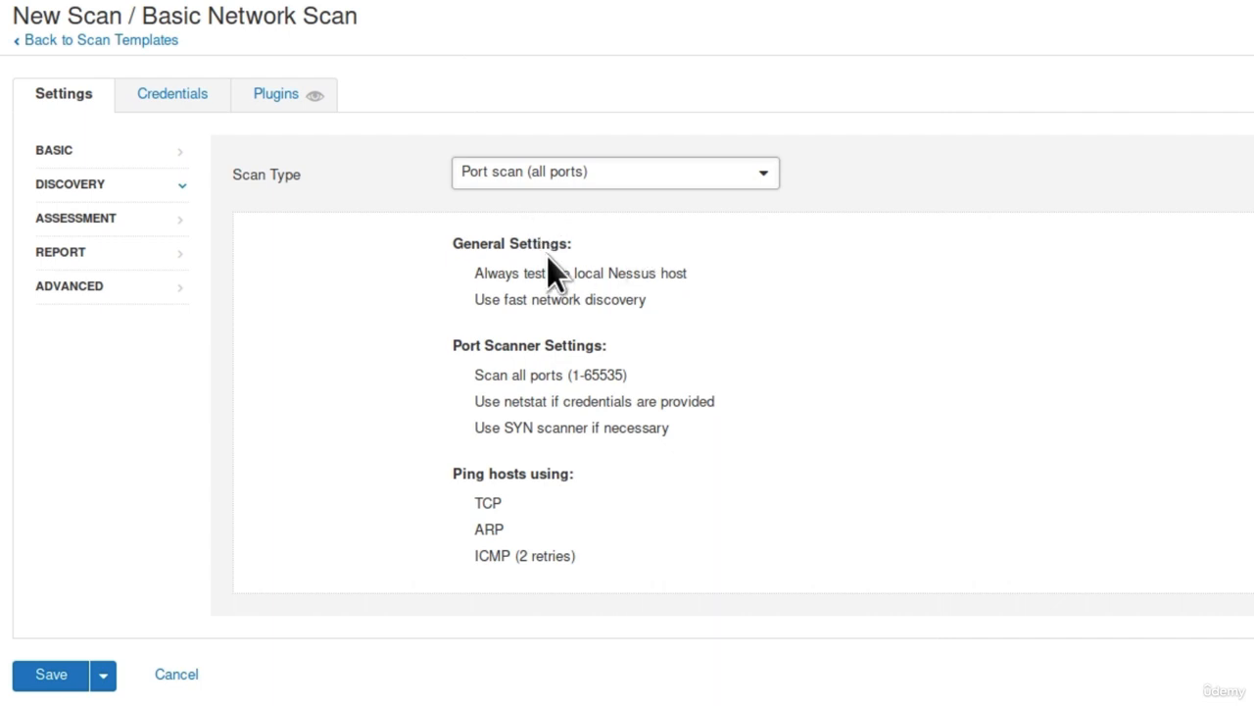
pyautogui.moveTo(566, 292)
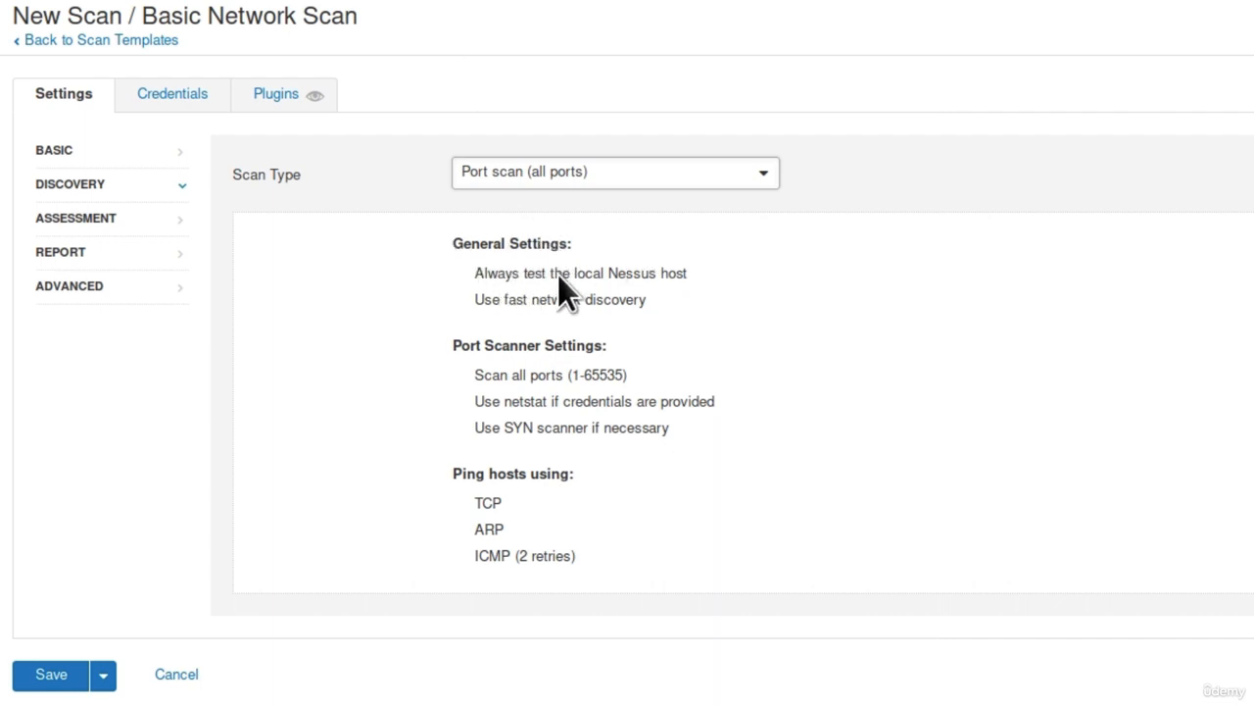
pyautogui.moveTo(557, 319)
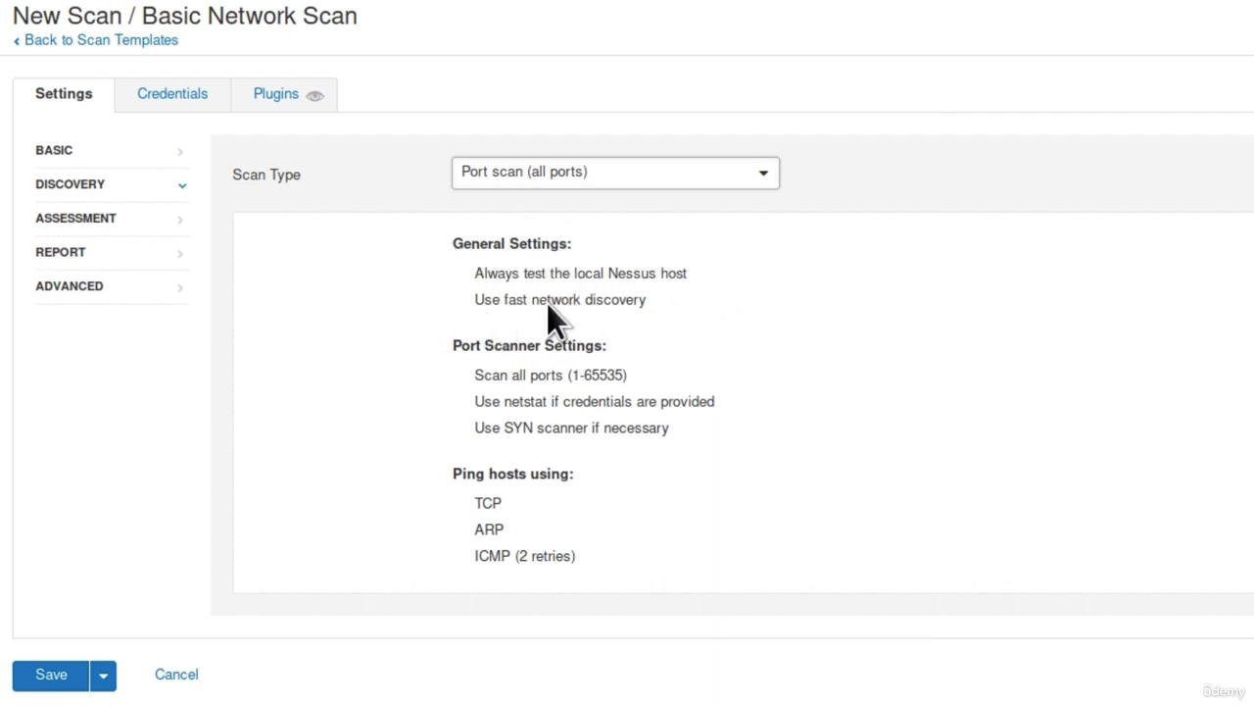
pyautogui.moveTo(596, 362)
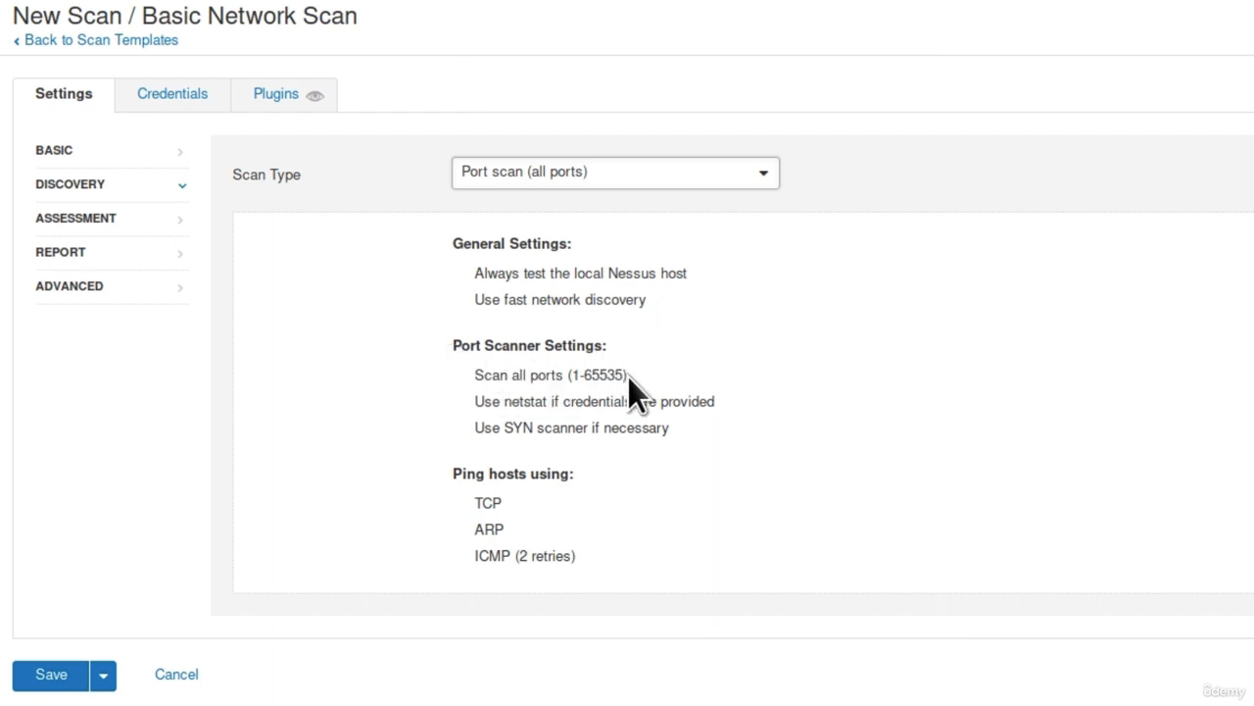
pyautogui.moveTo(647, 422)
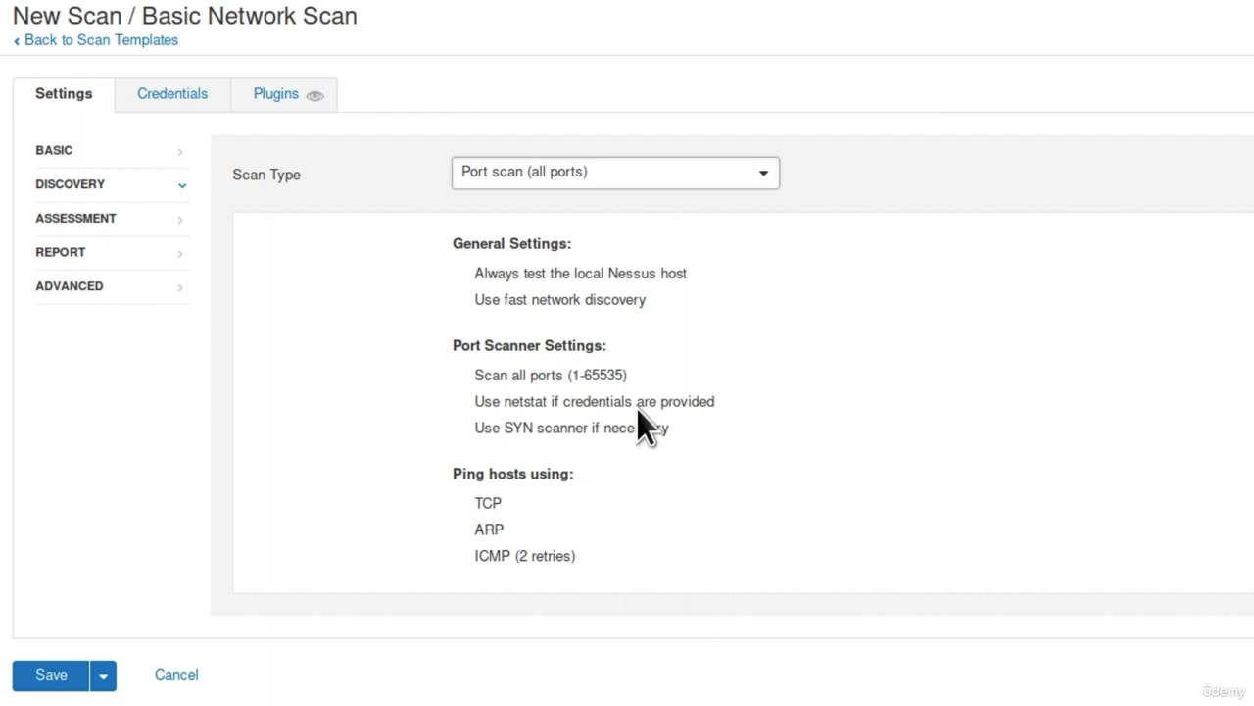
pyautogui.moveTo(583, 441)
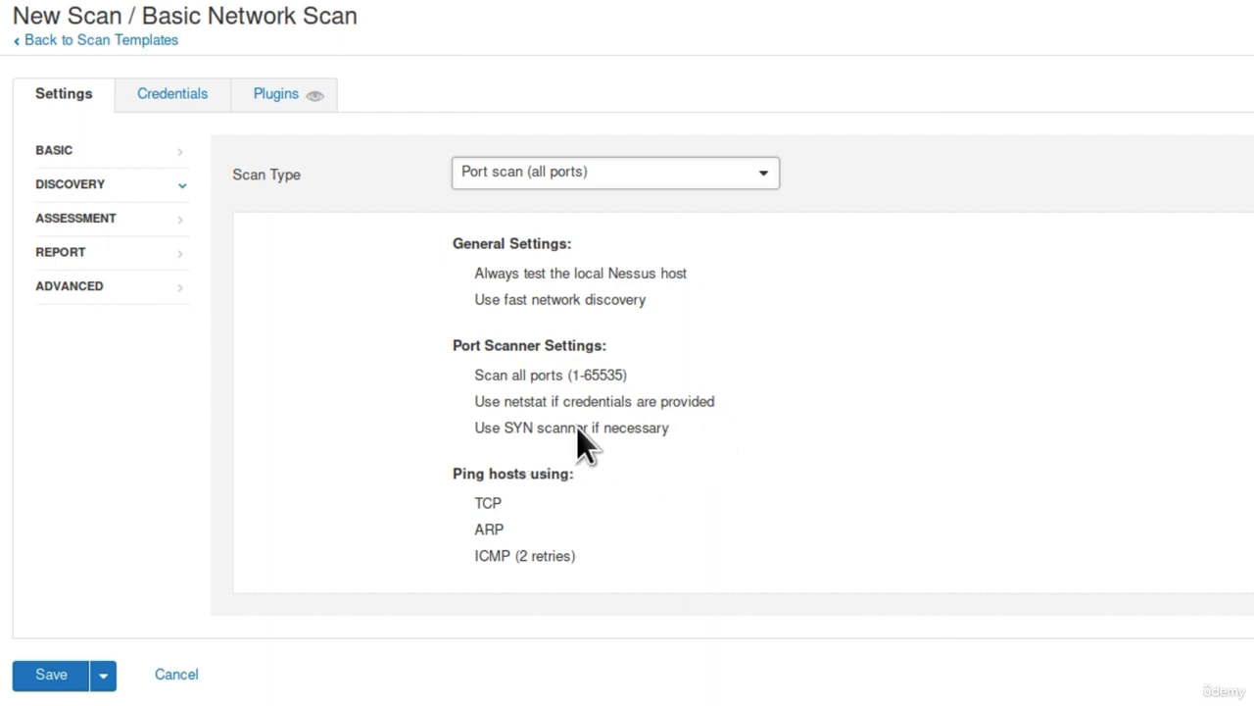
pyautogui.moveTo(488, 518)
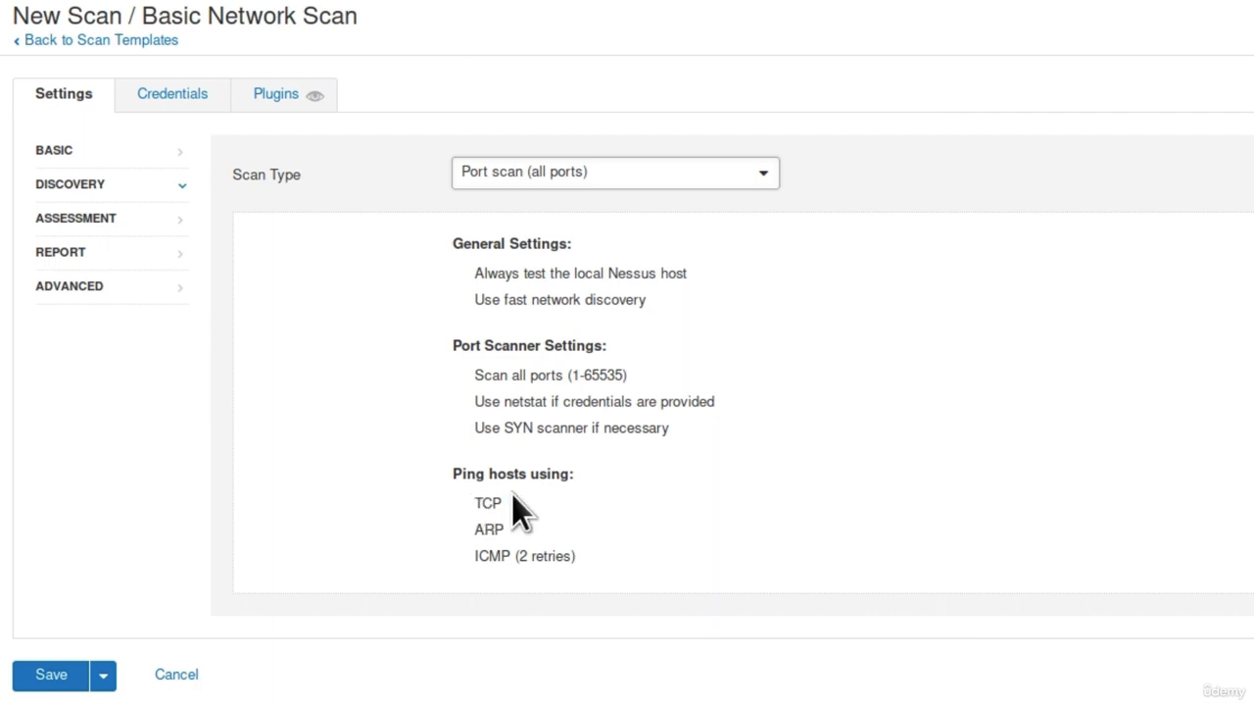
pyautogui.moveTo(542, 571)
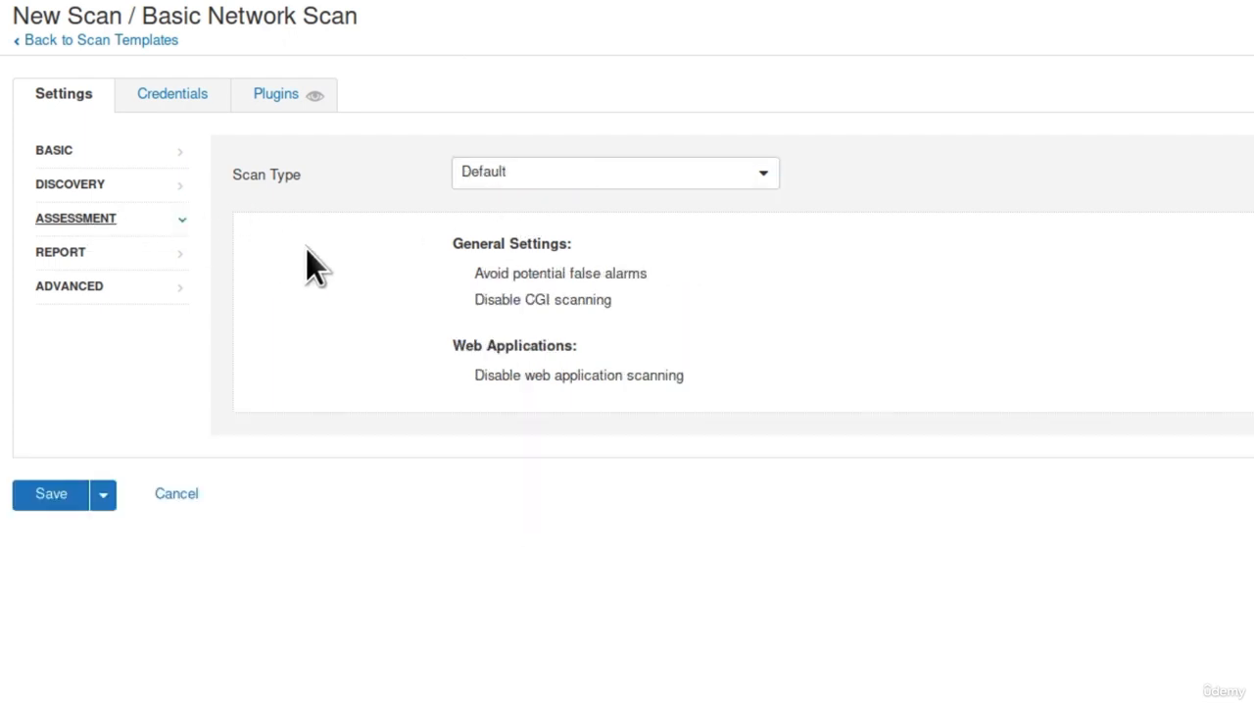
pyautogui.moveTo(324, 270)
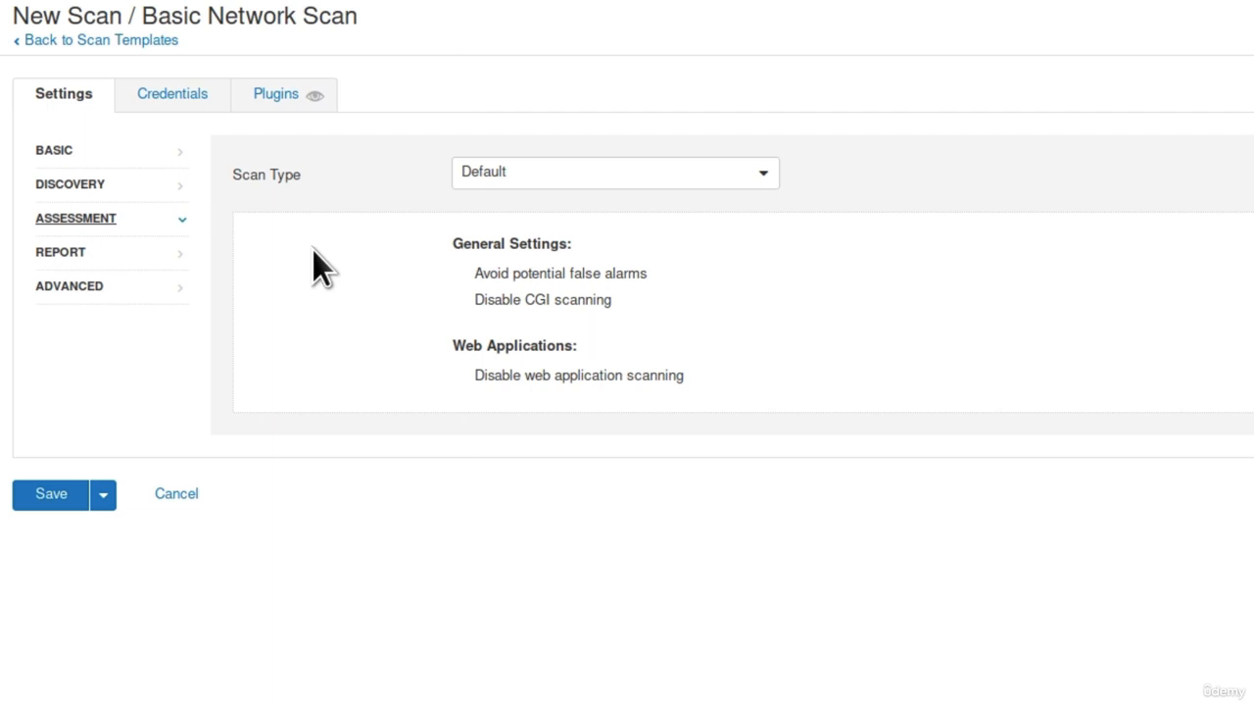
# Pick 'Scan for known web vulnerabilities' in the Assessment Scan Type dropdown.
pyautogui.click(615, 172)
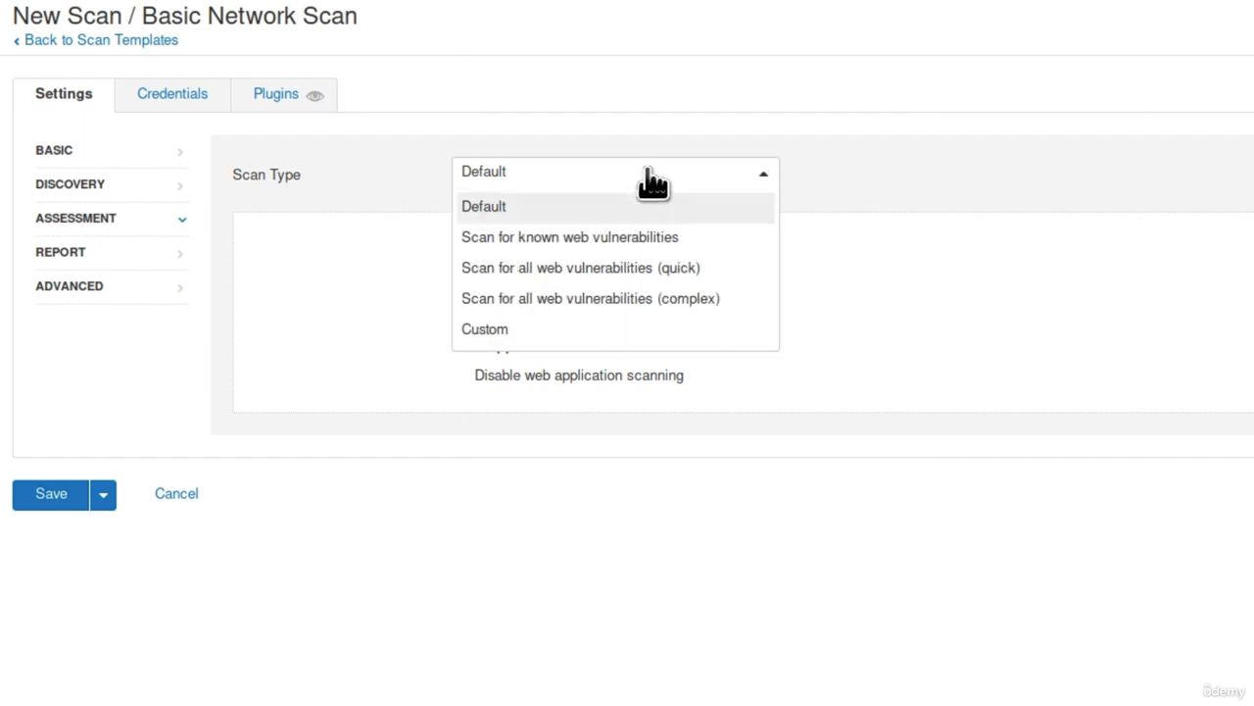
pyautogui.moveTo(500, 253)
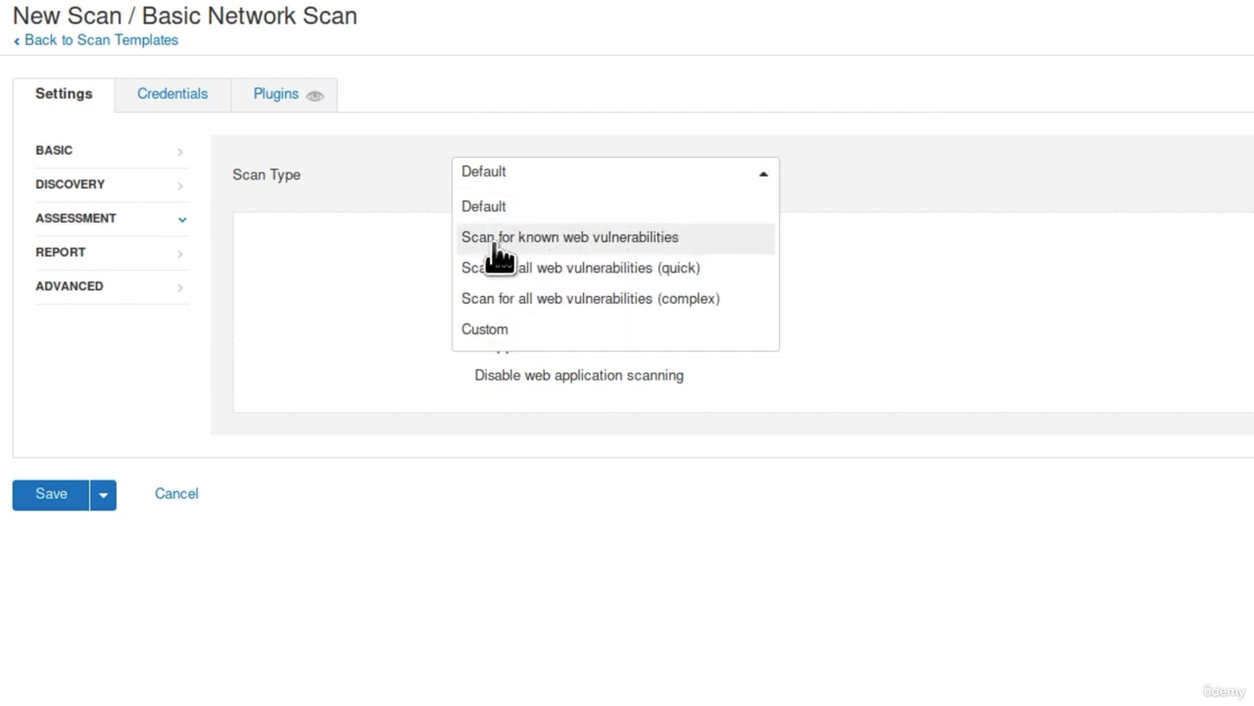
pyautogui.moveTo(719, 247)
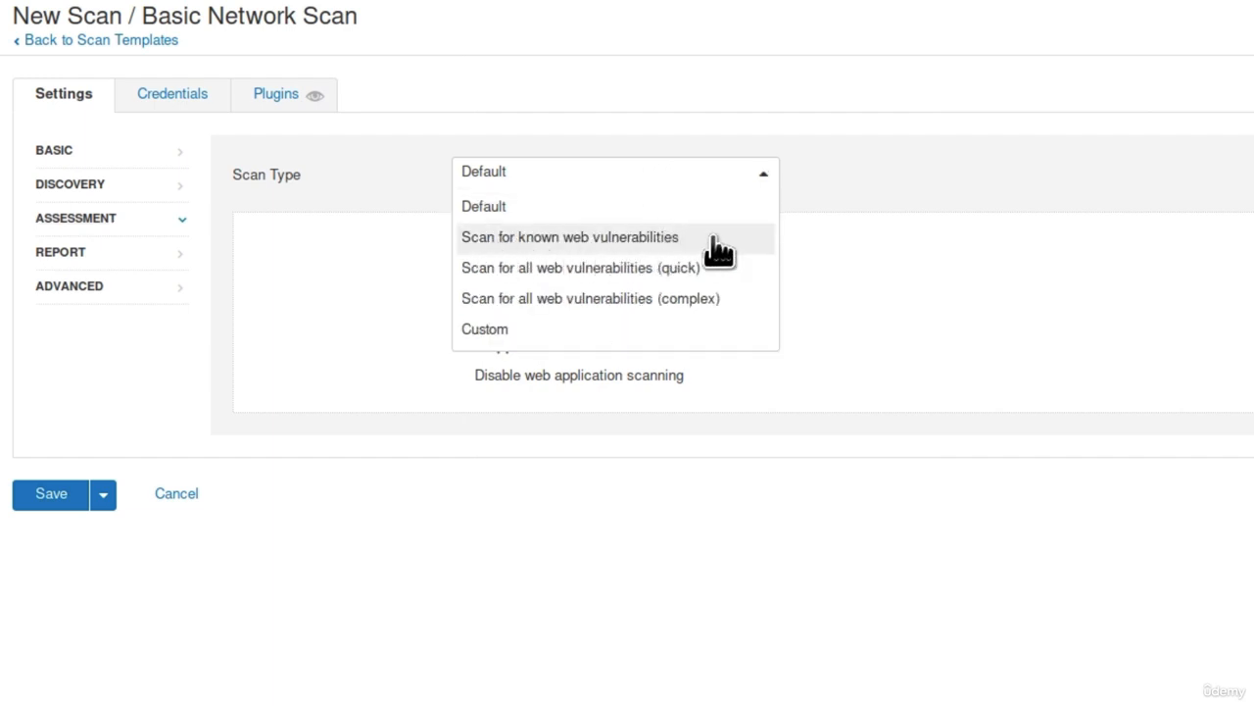
pyautogui.moveTo(705, 274)
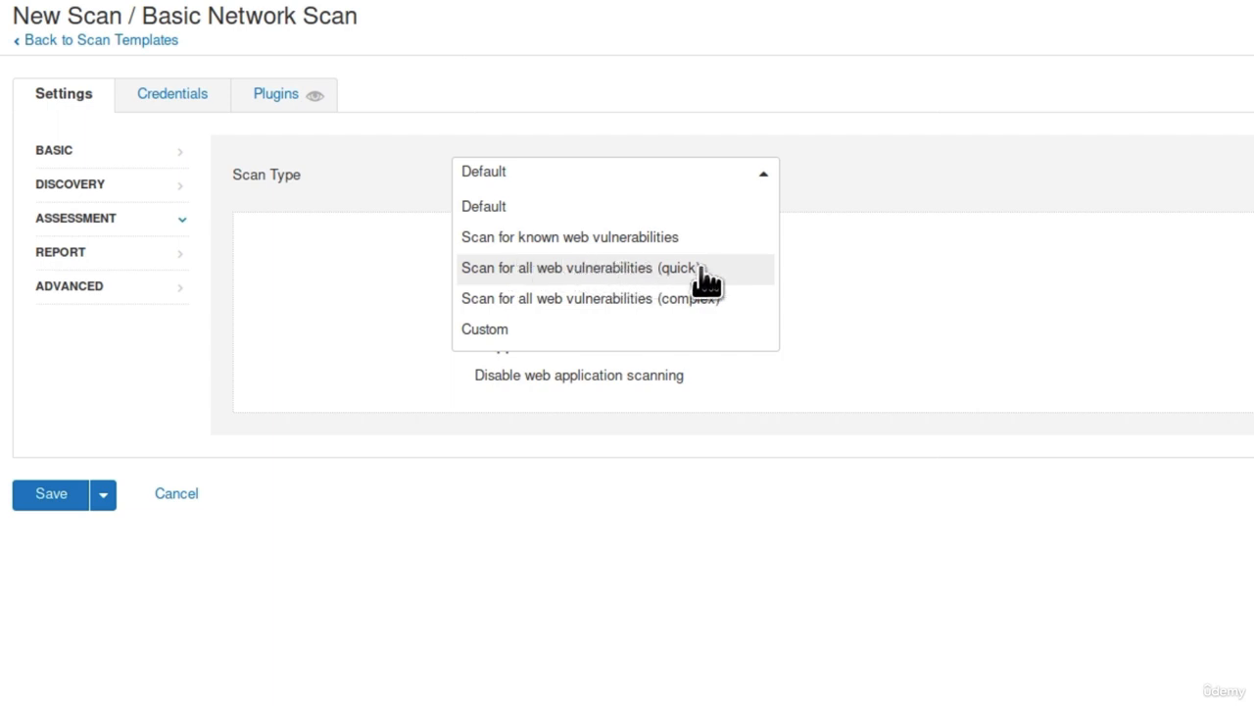
pyautogui.moveTo(637, 299)
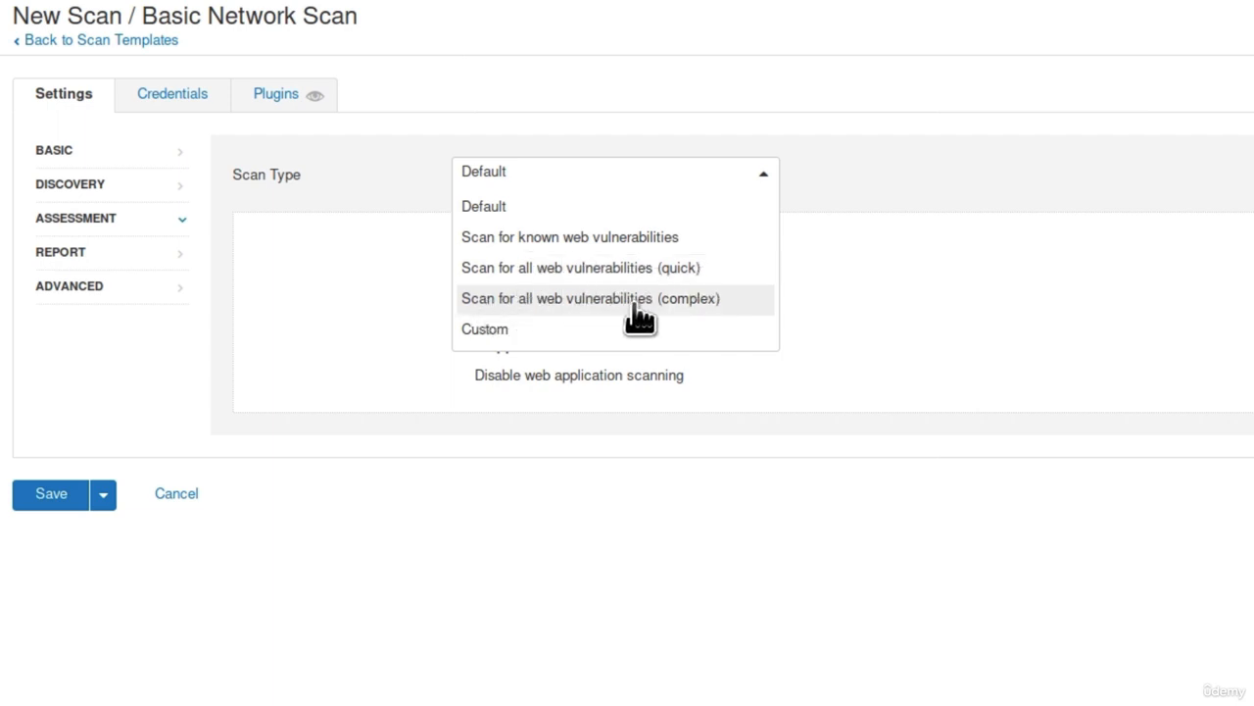
pyautogui.moveTo(588, 283)
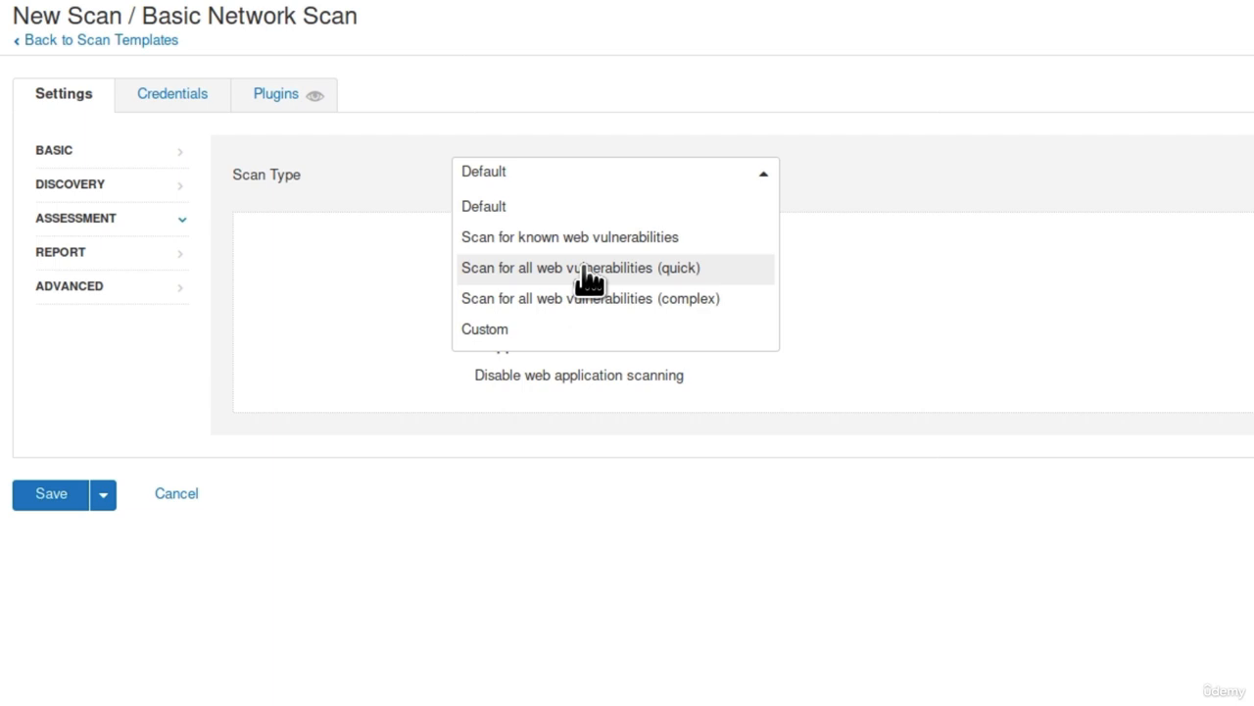
pyautogui.moveTo(485, 243)
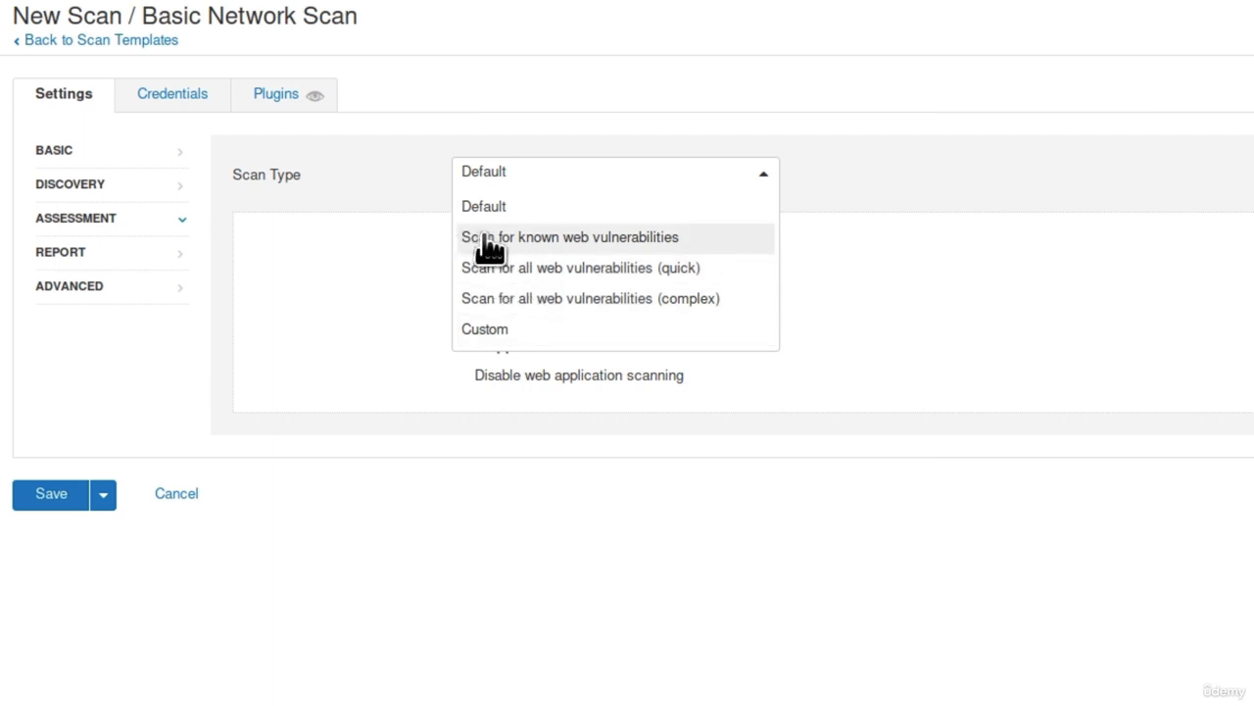
pyautogui.moveTo(666, 245)
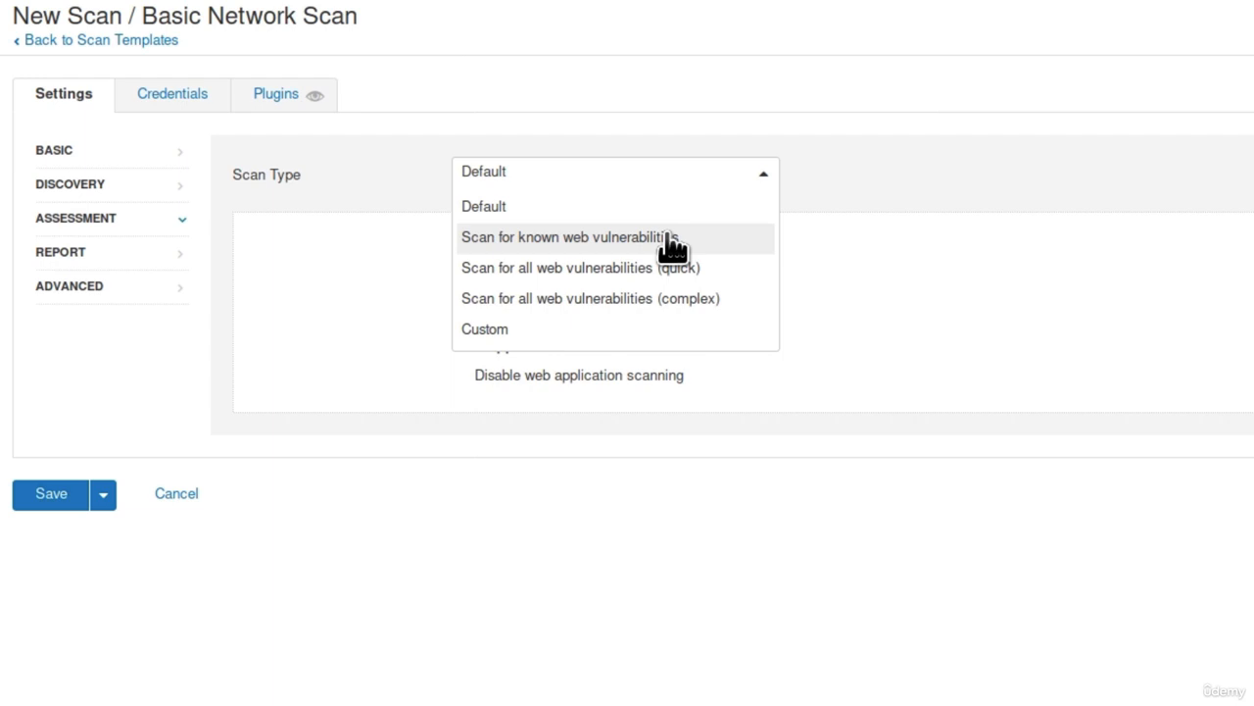
pyautogui.click(566, 237)
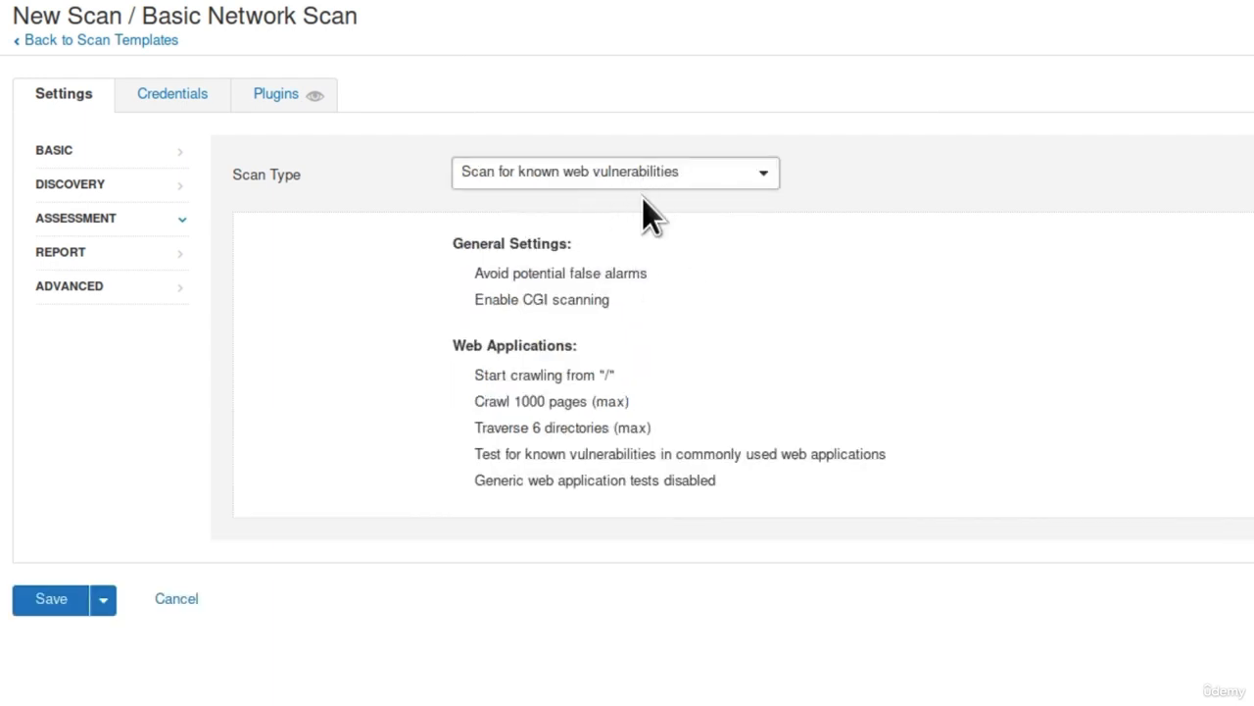
pyautogui.moveTo(644, 219)
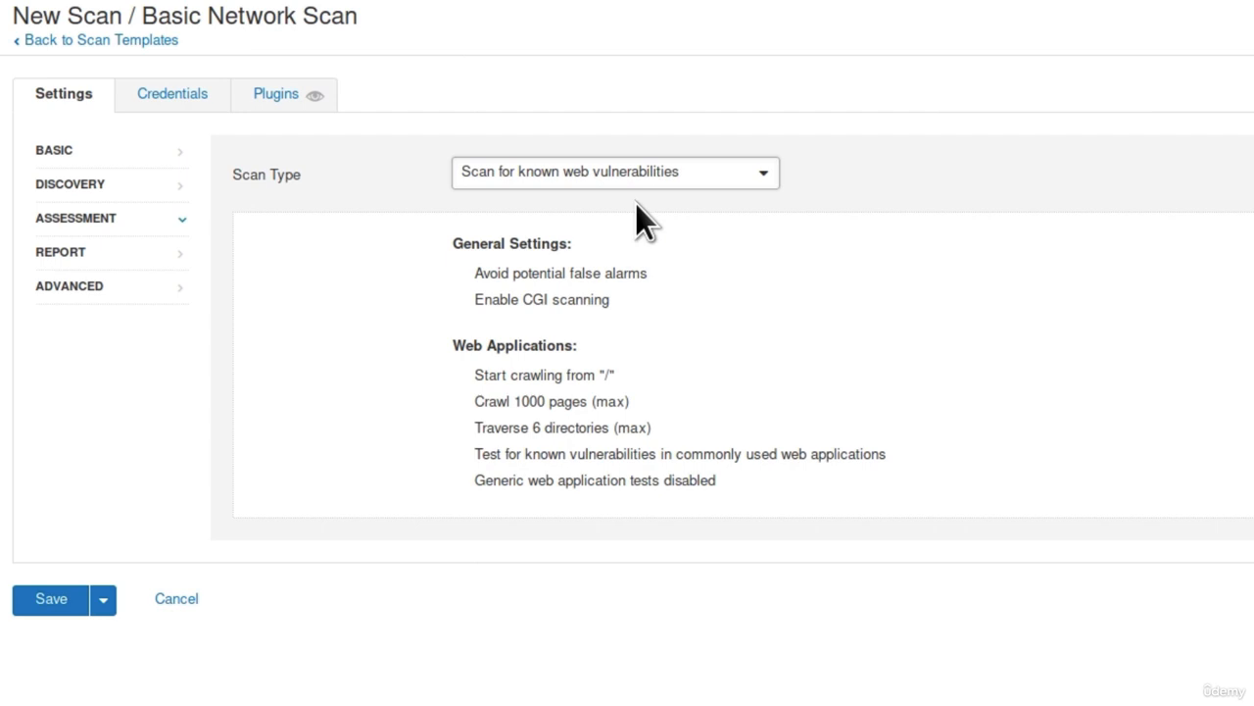
pyautogui.moveTo(569, 279)
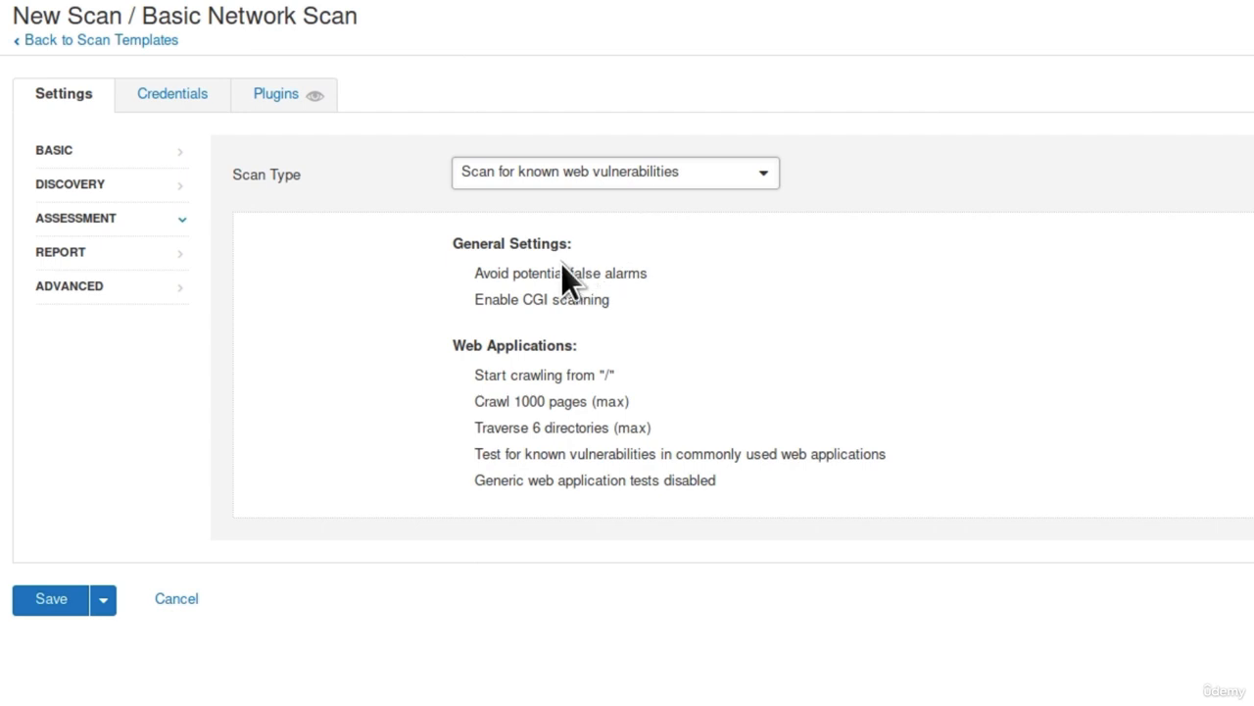
pyautogui.moveTo(705, 284)
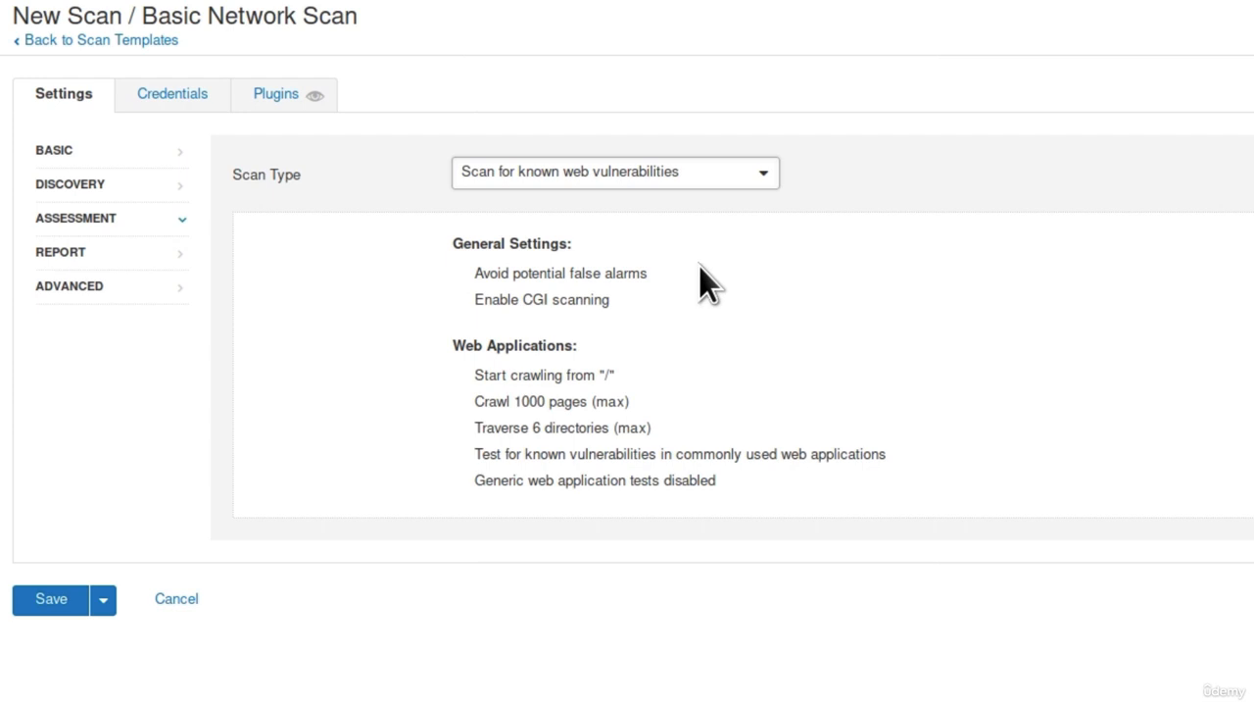
pyautogui.moveTo(666, 294)
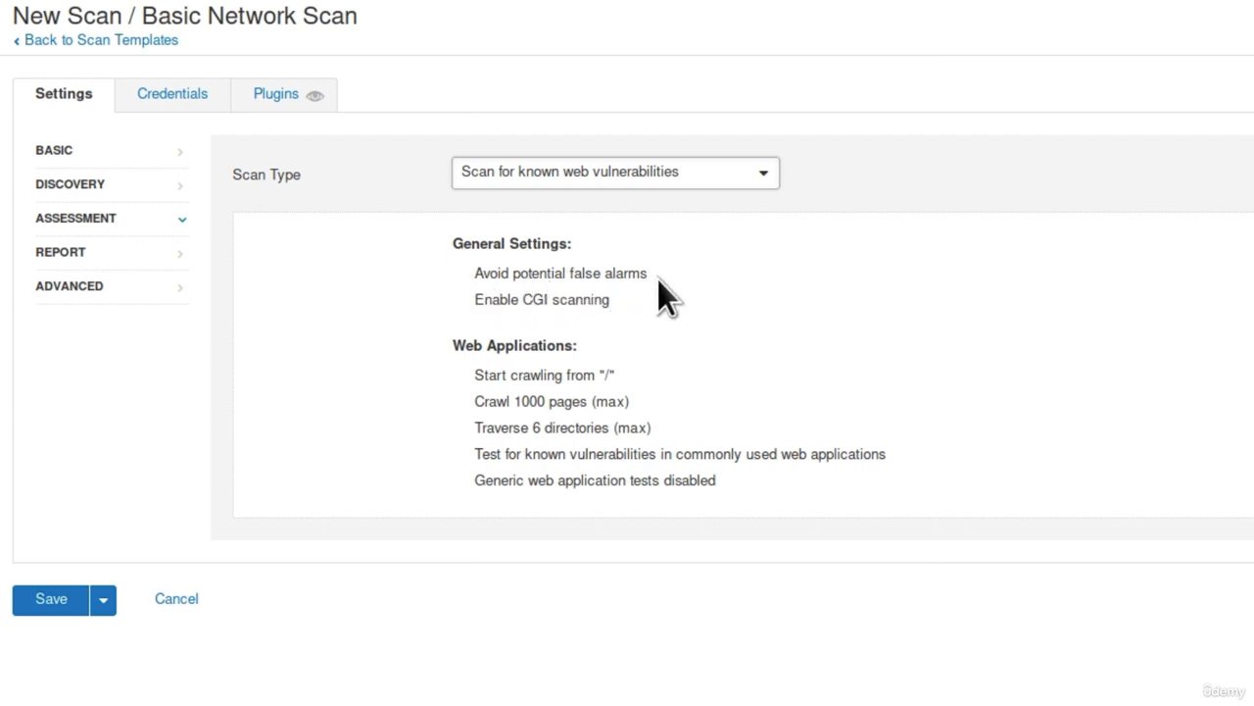
pyautogui.moveTo(667, 314)
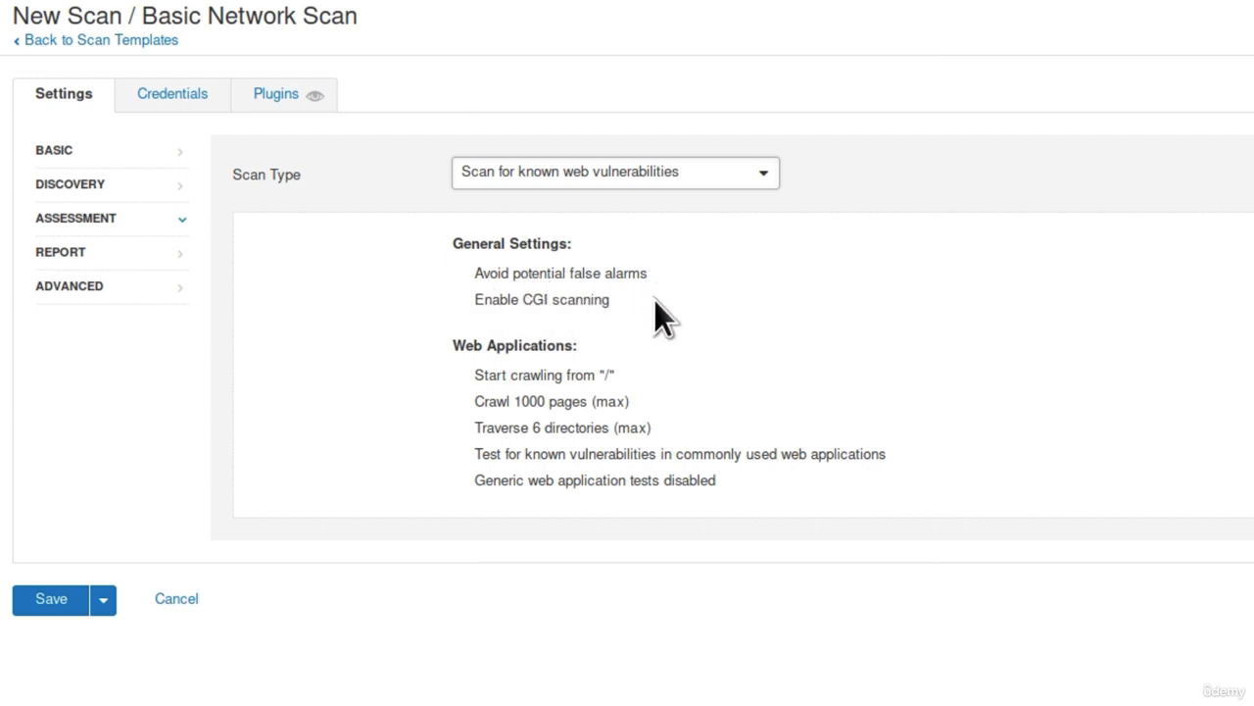
pyautogui.moveTo(477, 419)
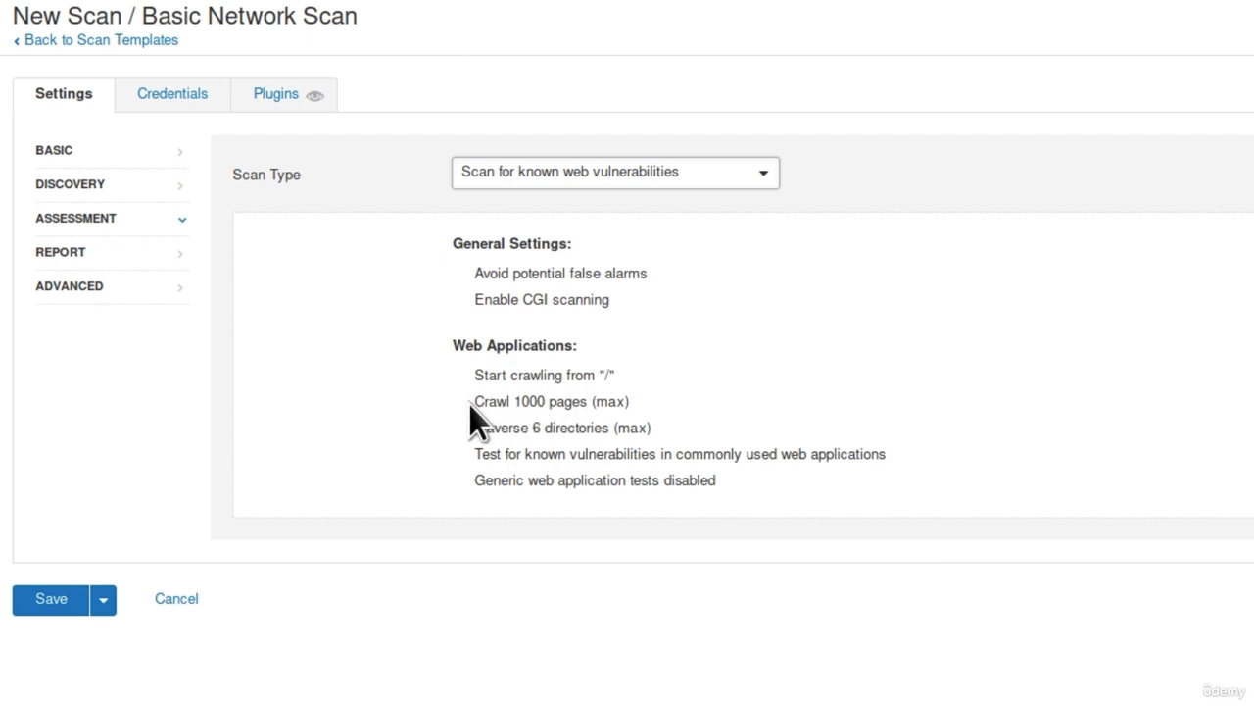
pyautogui.moveTo(642, 421)
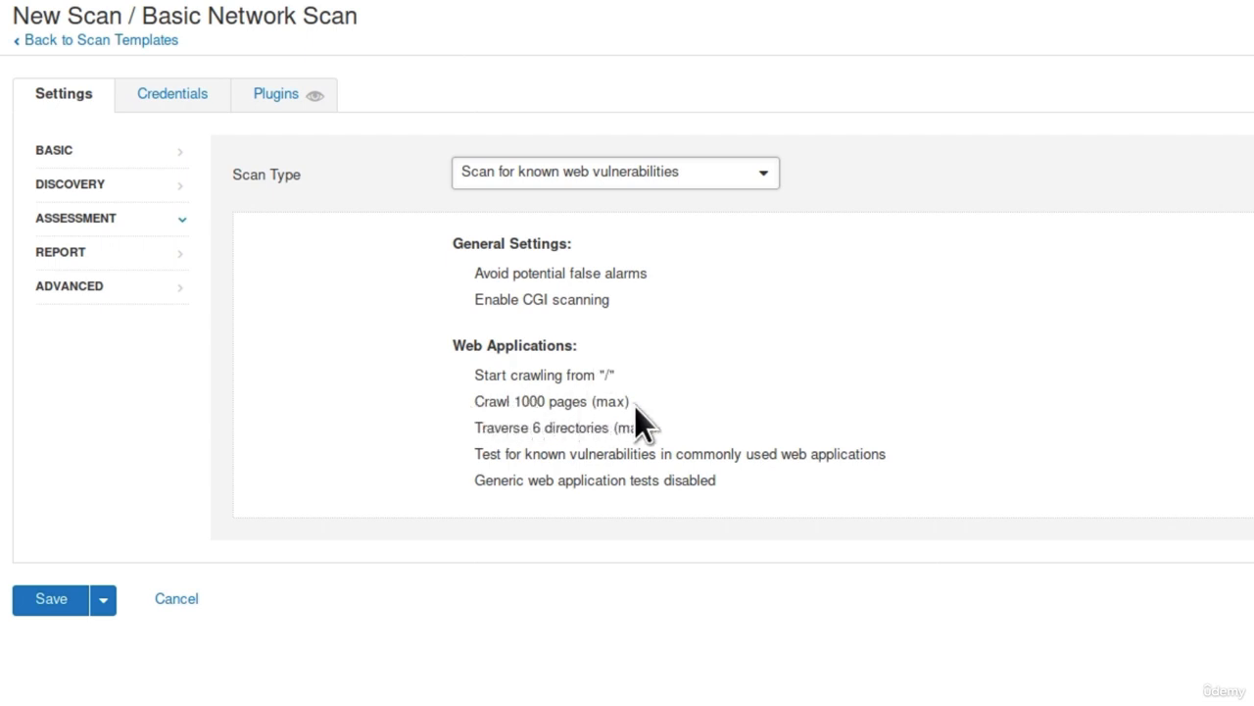
pyautogui.moveTo(700, 426)
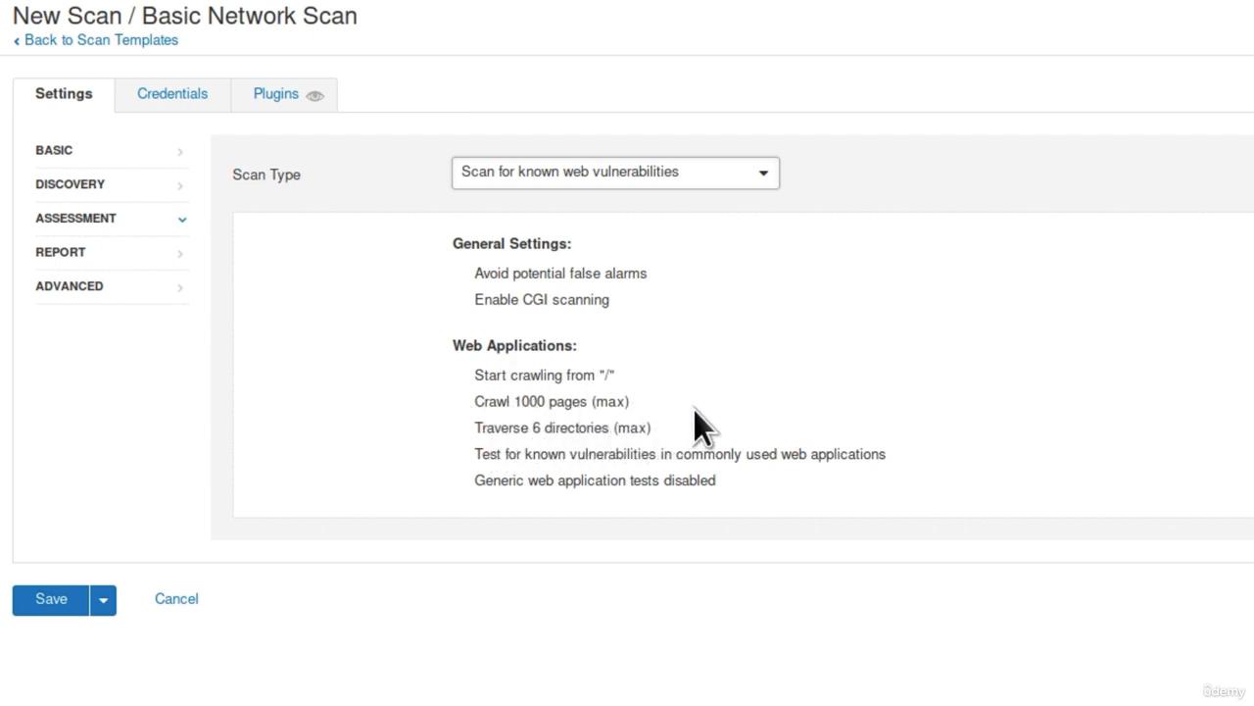
pyautogui.moveTo(710, 481)
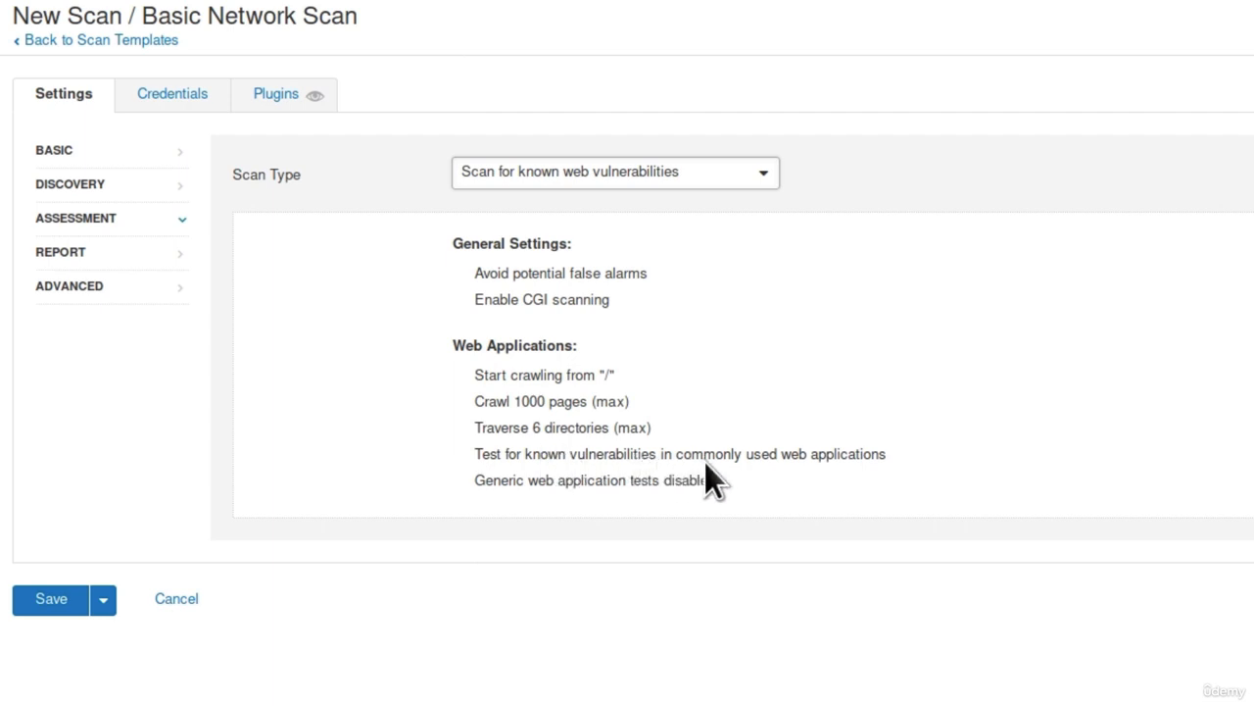
pyautogui.moveTo(867, 480)
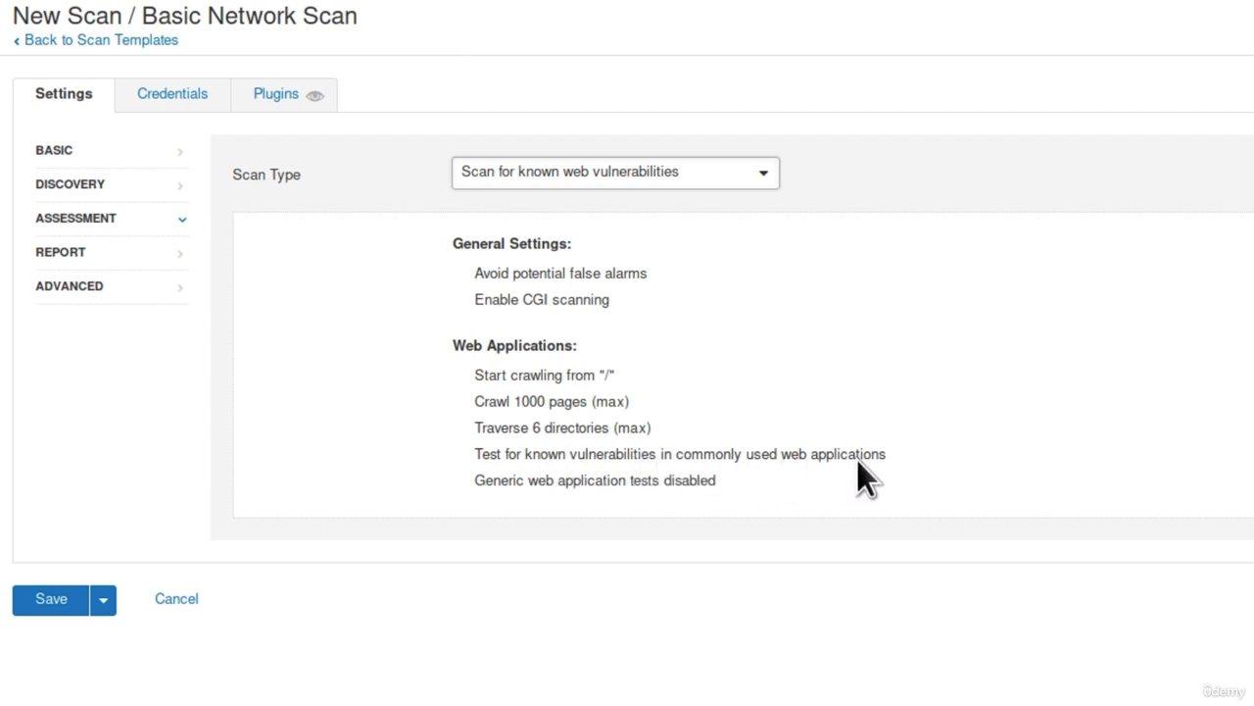
pyautogui.moveTo(667, 343)
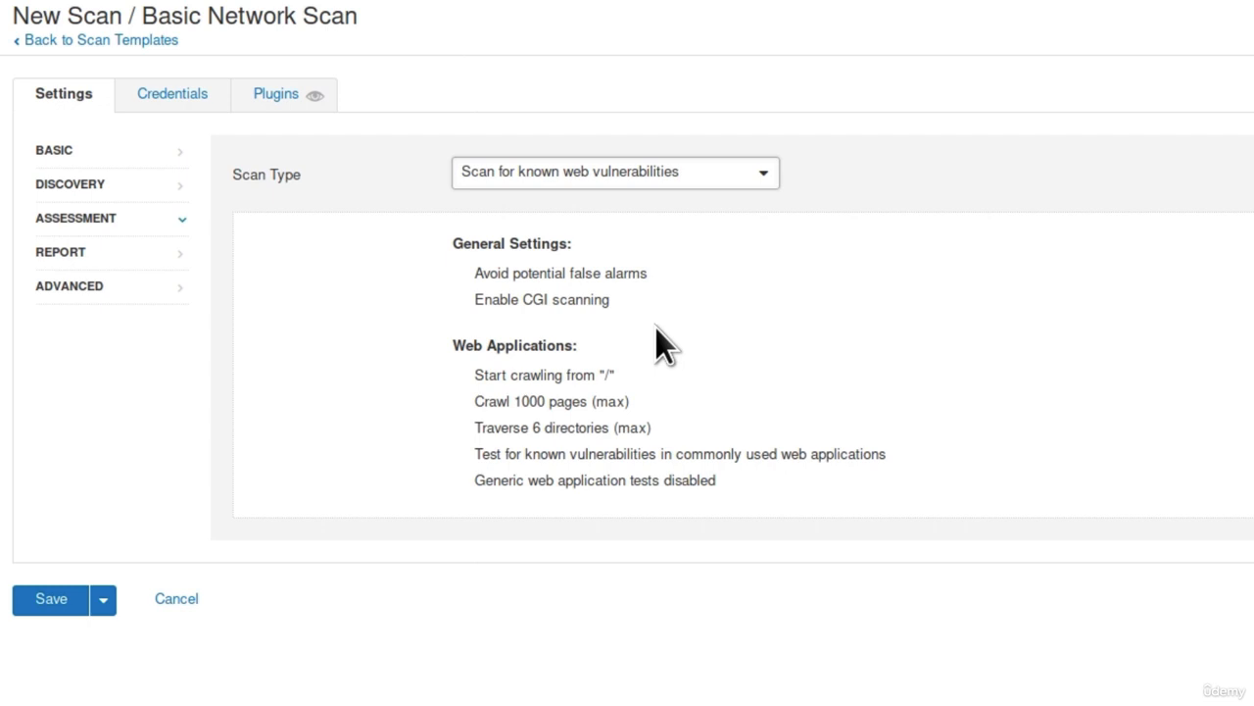
# Check the Report and Advanced settings, then save the Metasploitable scan.
pyautogui.click(61, 252)
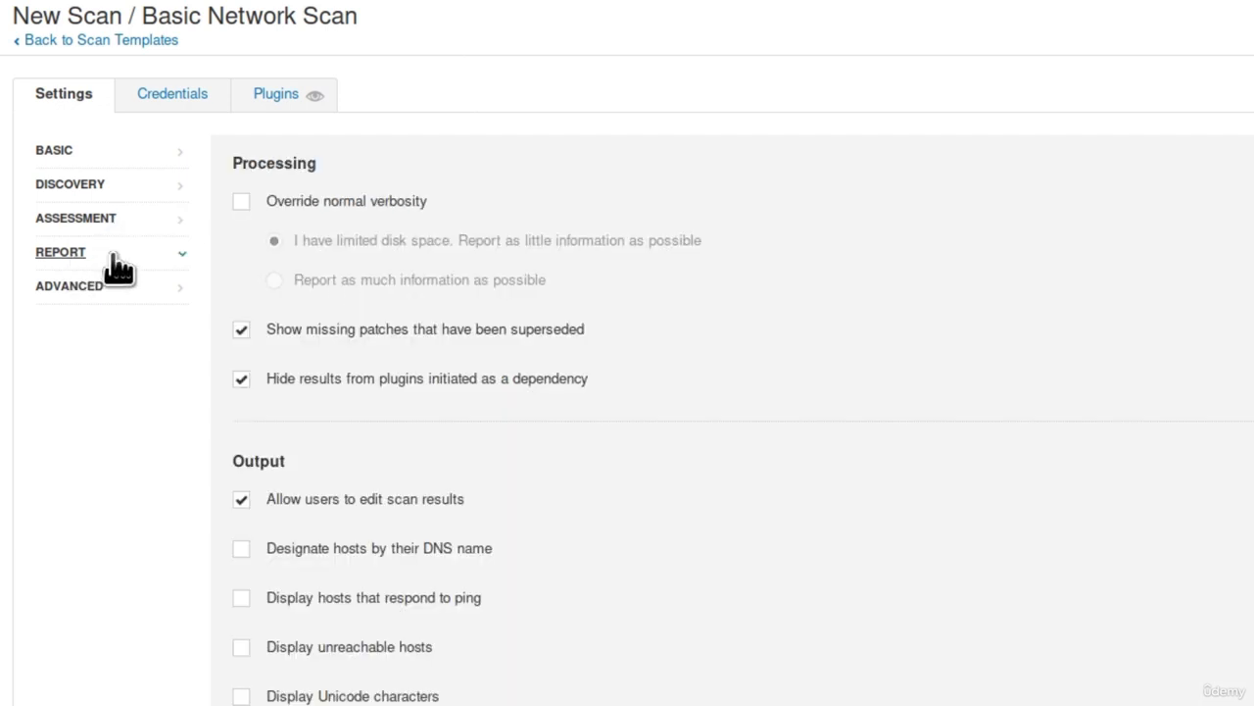
pyautogui.moveTo(490, 333)
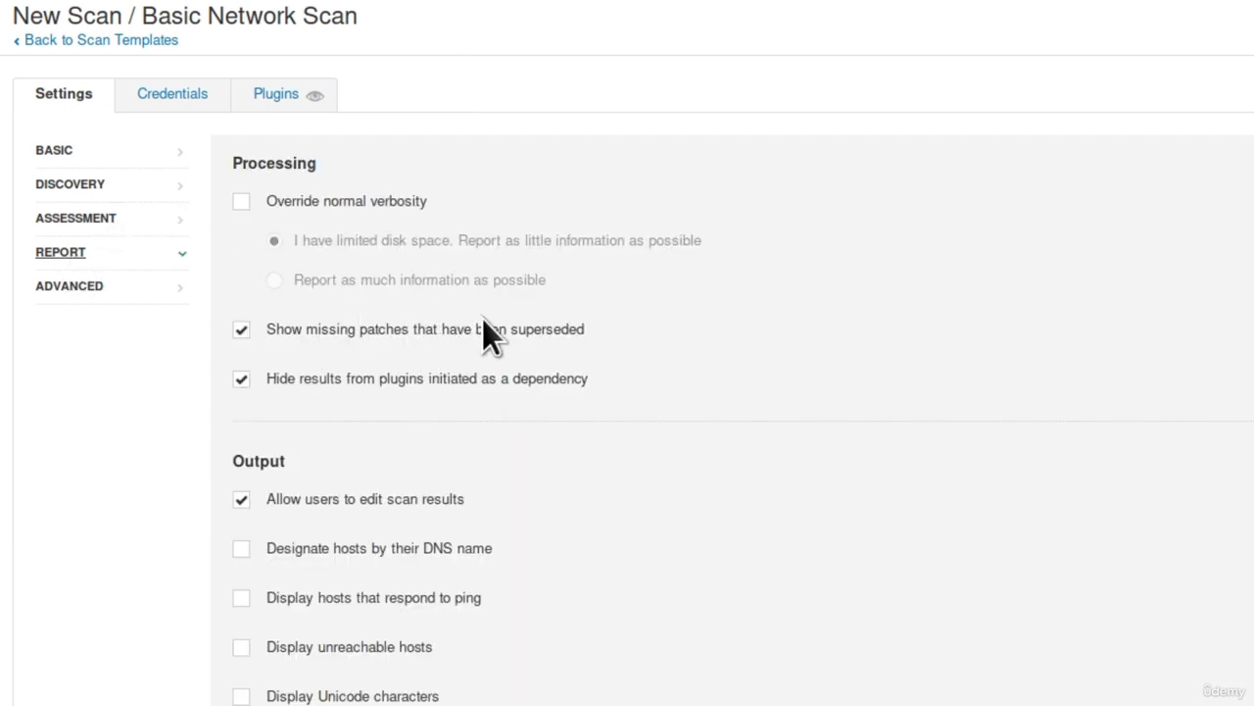
pyautogui.moveTo(529, 353)
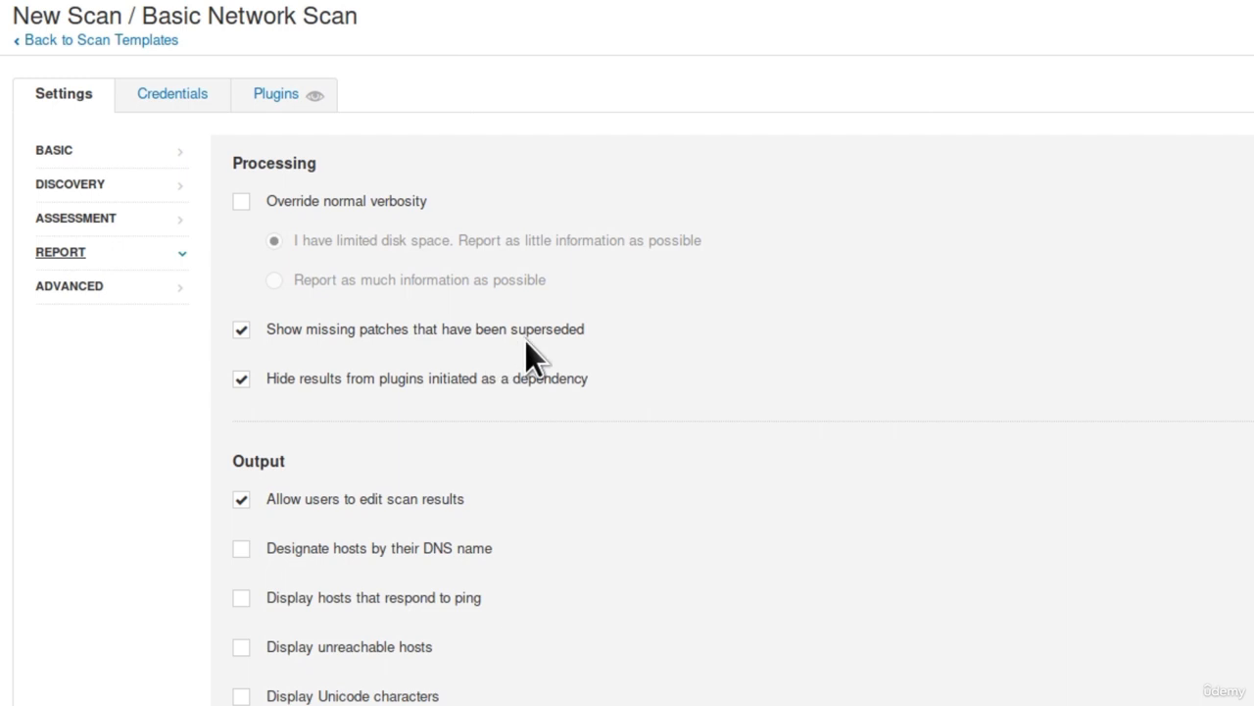
pyautogui.moveTo(68, 285)
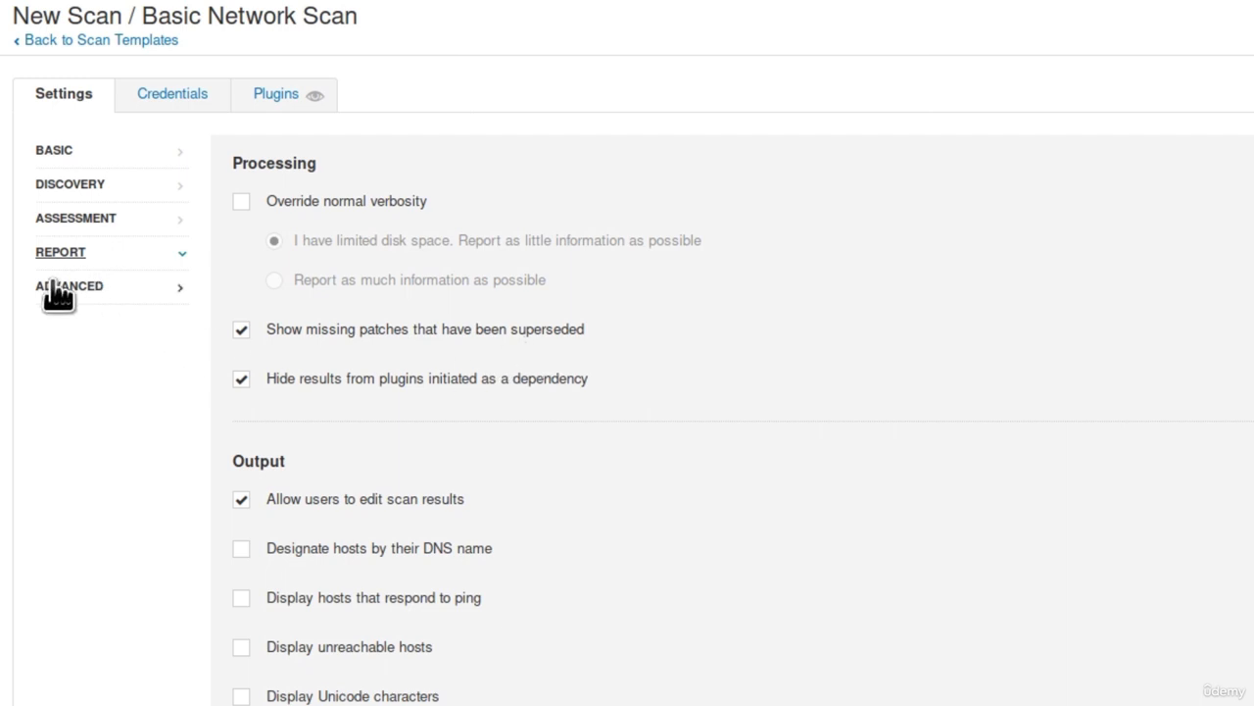
pyautogui.click(69, 285)
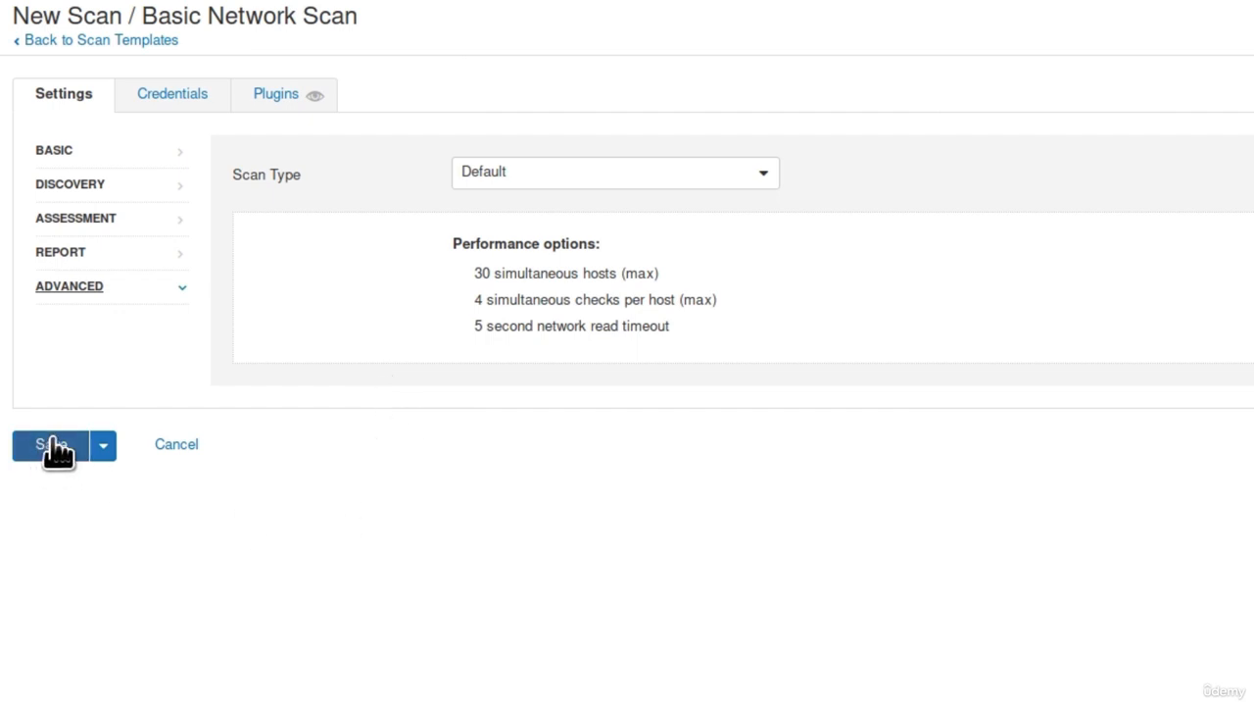
pyautogui.click(47, 445)
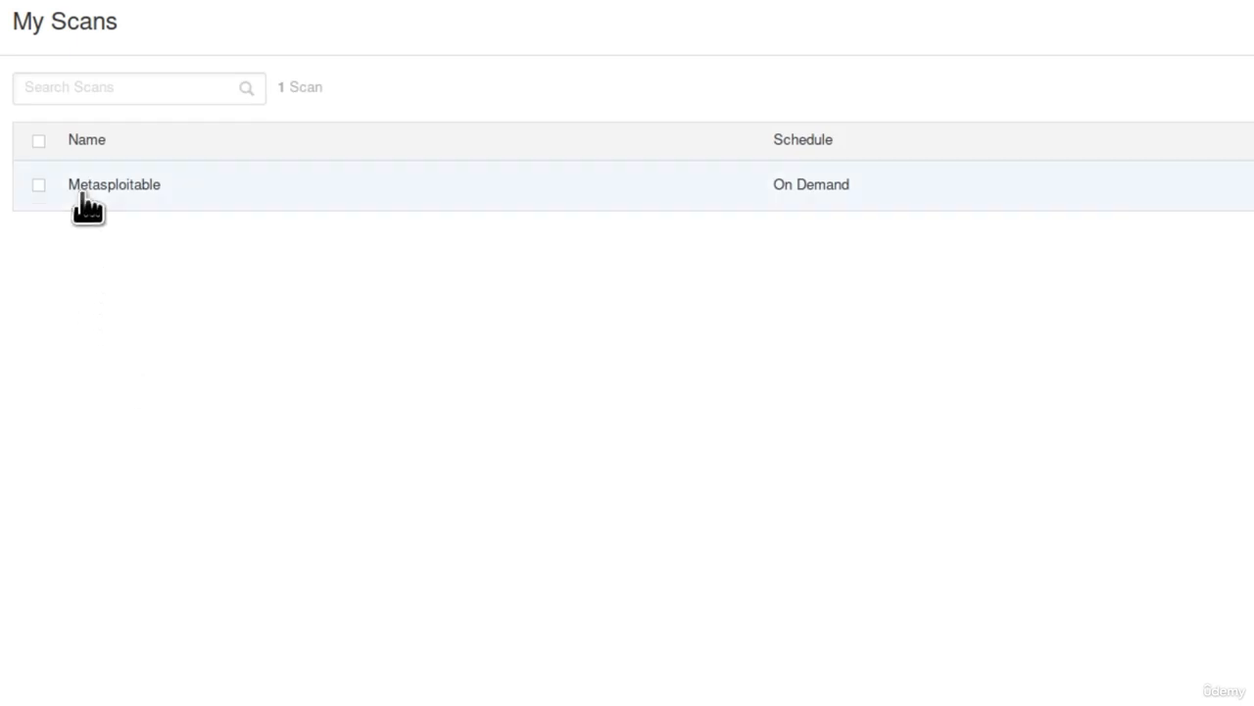
pyautogui.moveTo(389, 203)
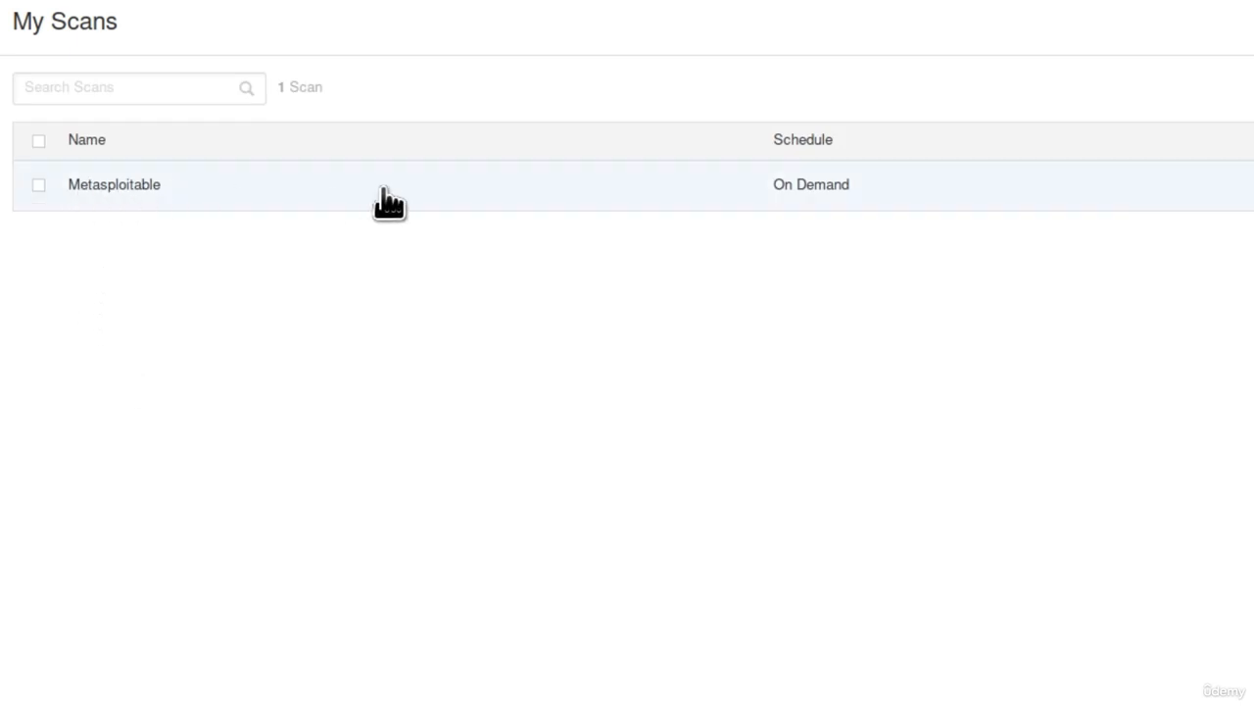
pyautogui.moveTo(328, 280)
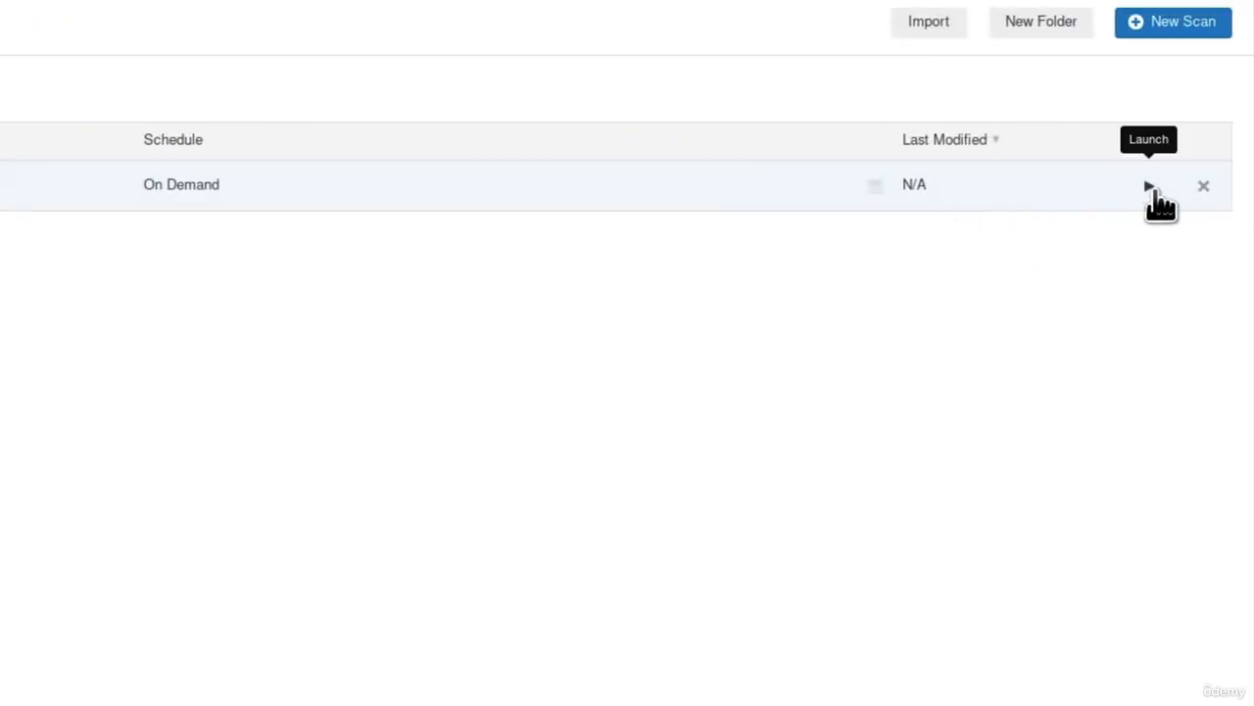
pyautogui.moveTo(1157, 201)
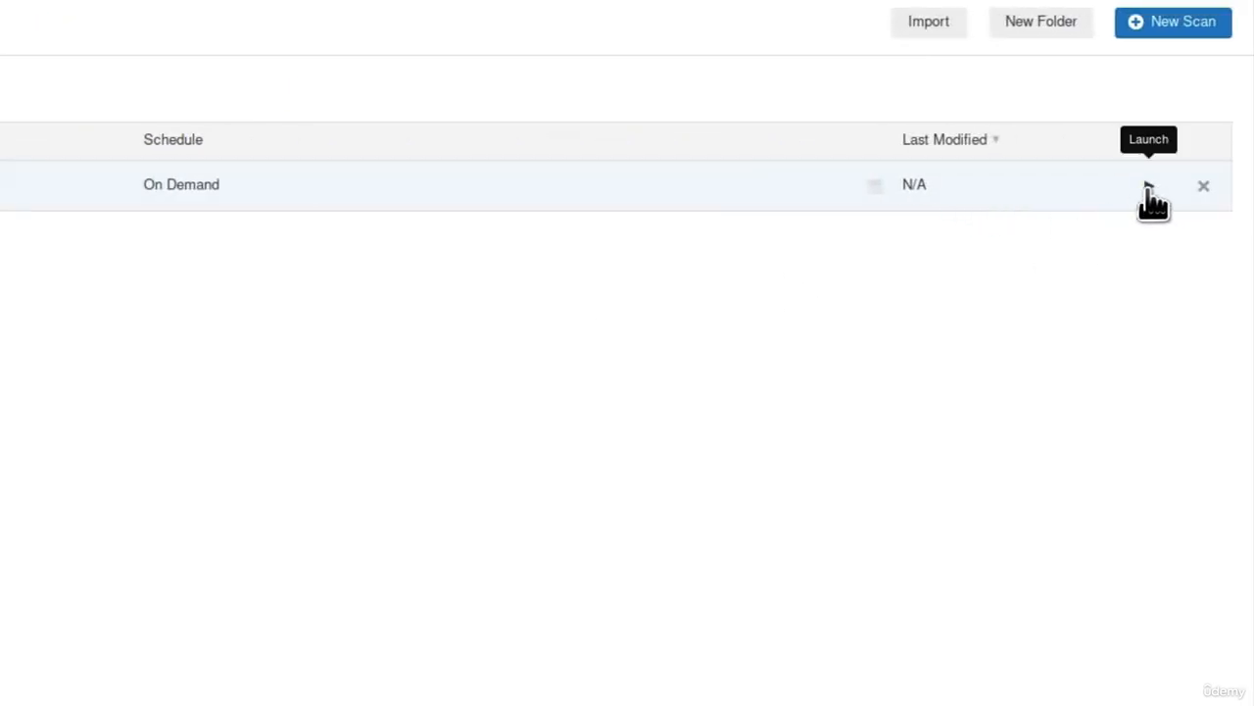
# Launch the Metasploitable scan from its row in My Scans.
pyautogui.click(1147, 186)
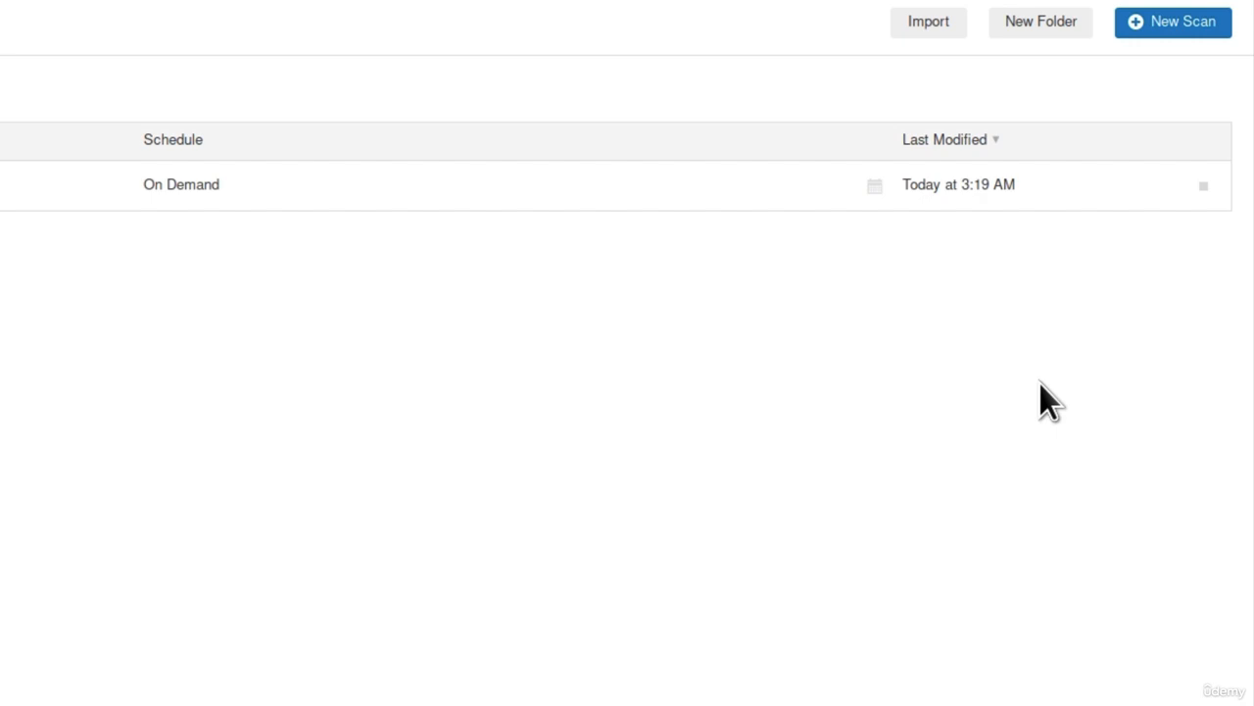
pyautogui.moveTo(1090, 266)
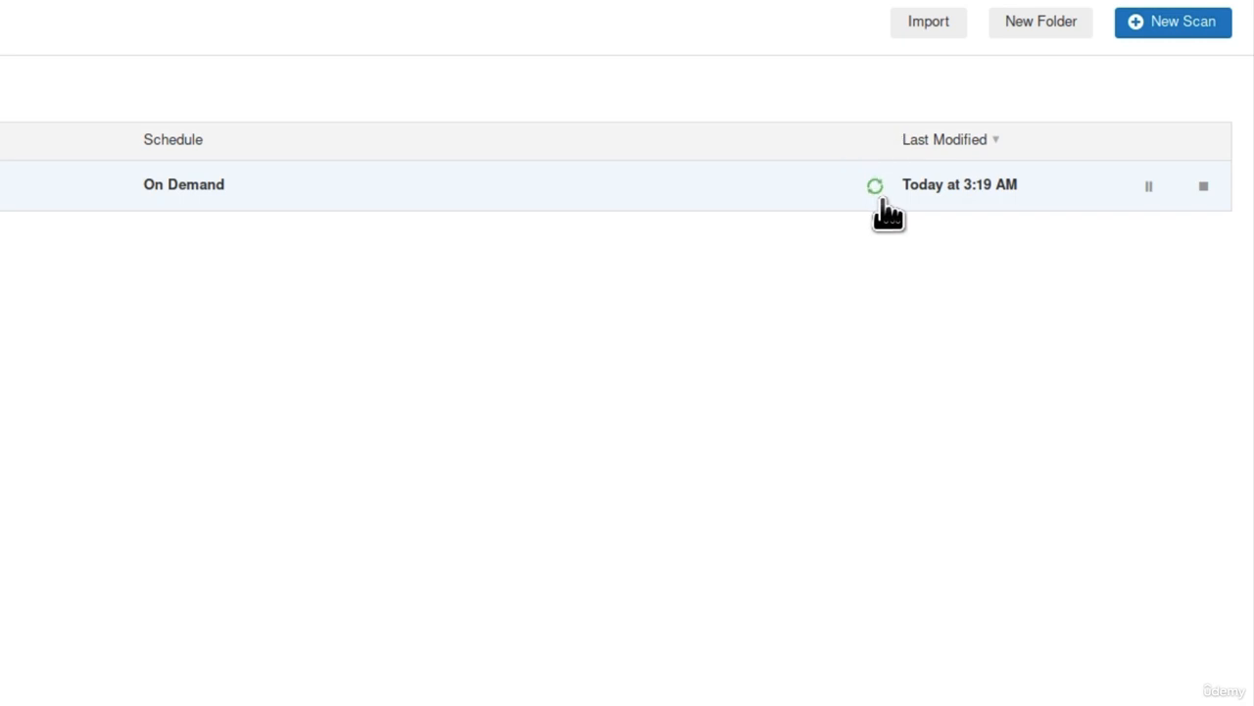
pyautogui.moveTo(863, 304)
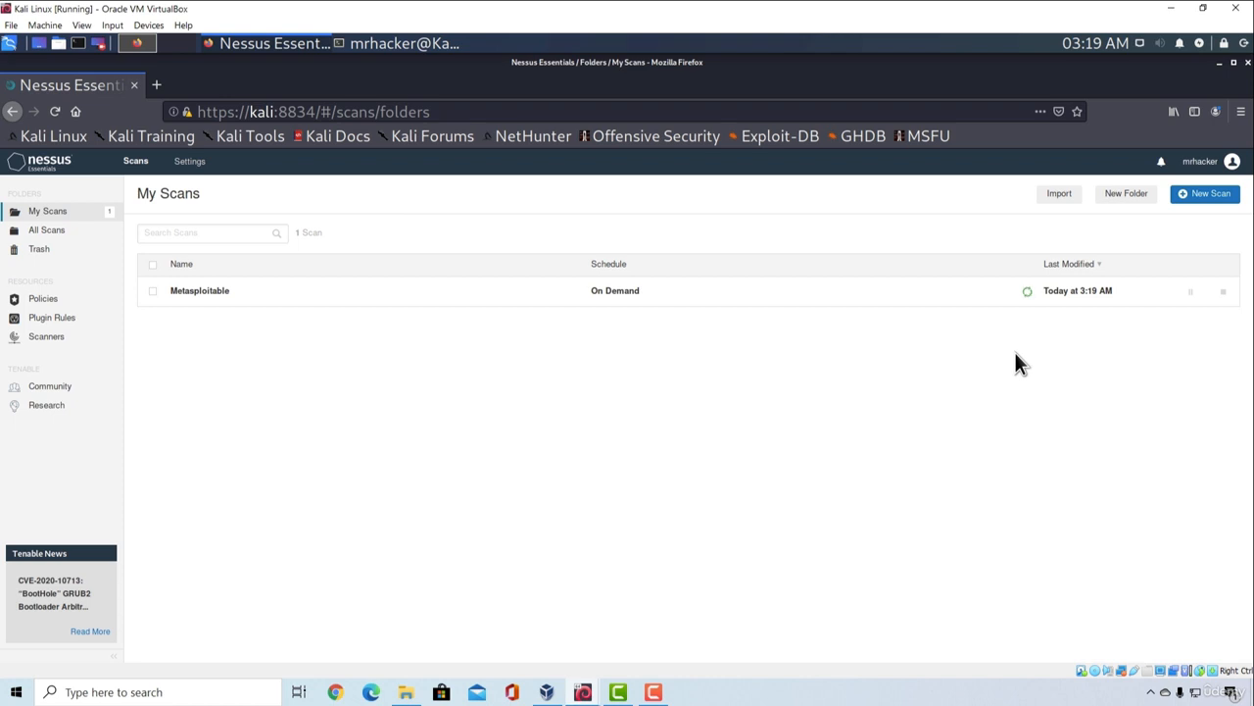
pyautogui.moveTo(200, 291)
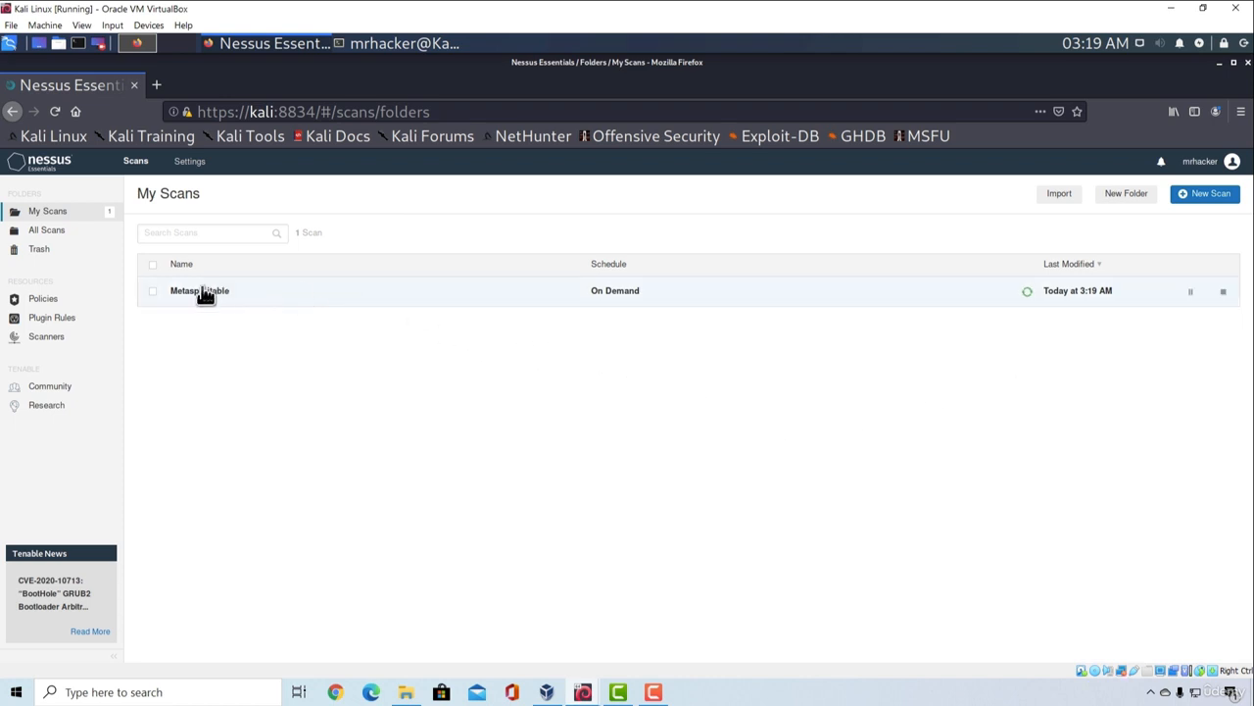
pyautogui.moveTo(292, 304)
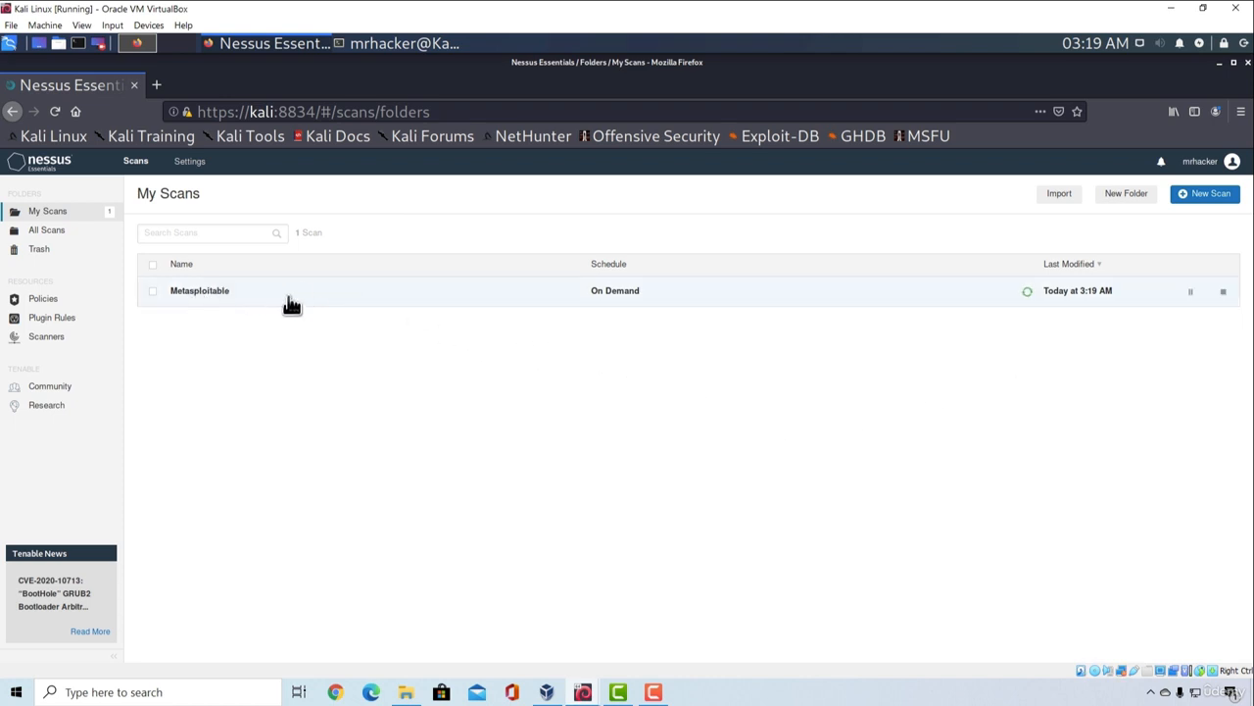
# Browse the 16 vulnerabilities found on 192.168.1.4, then go back to My Scans.
pyautogui.click(200, 290)
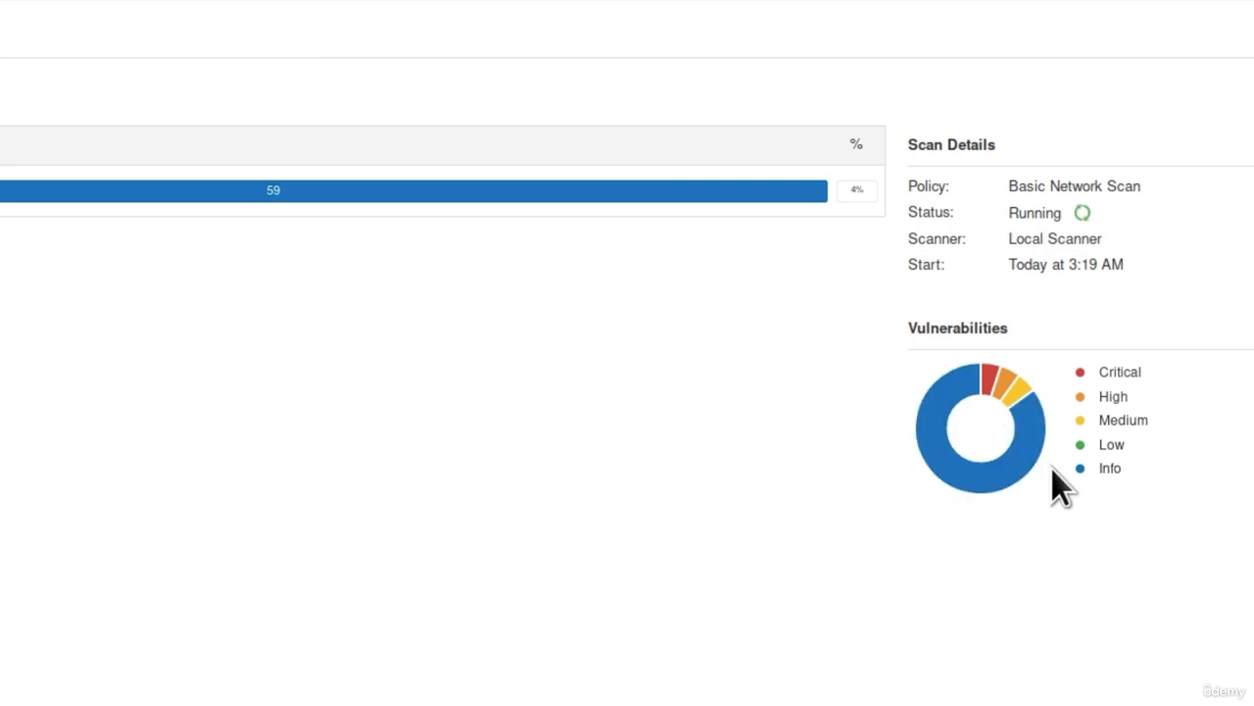
pyautogui.moveTo(1093, 480)
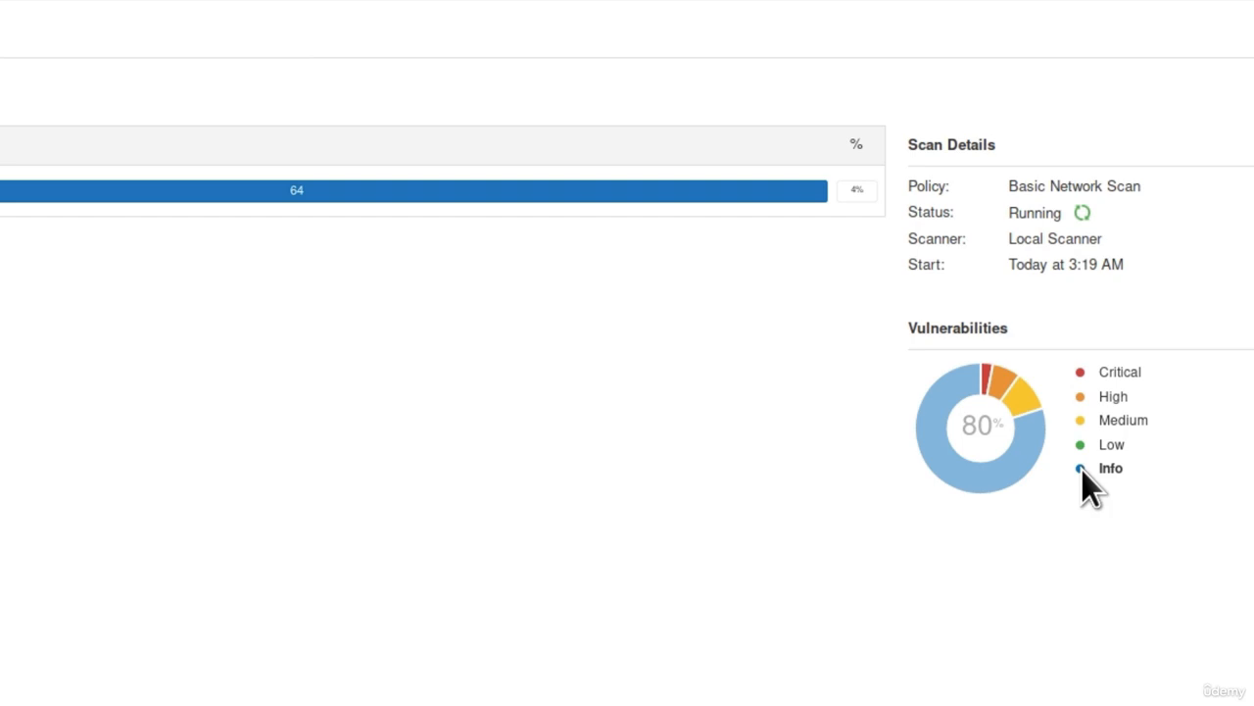
pyautogui.moveTo(1063, 426)
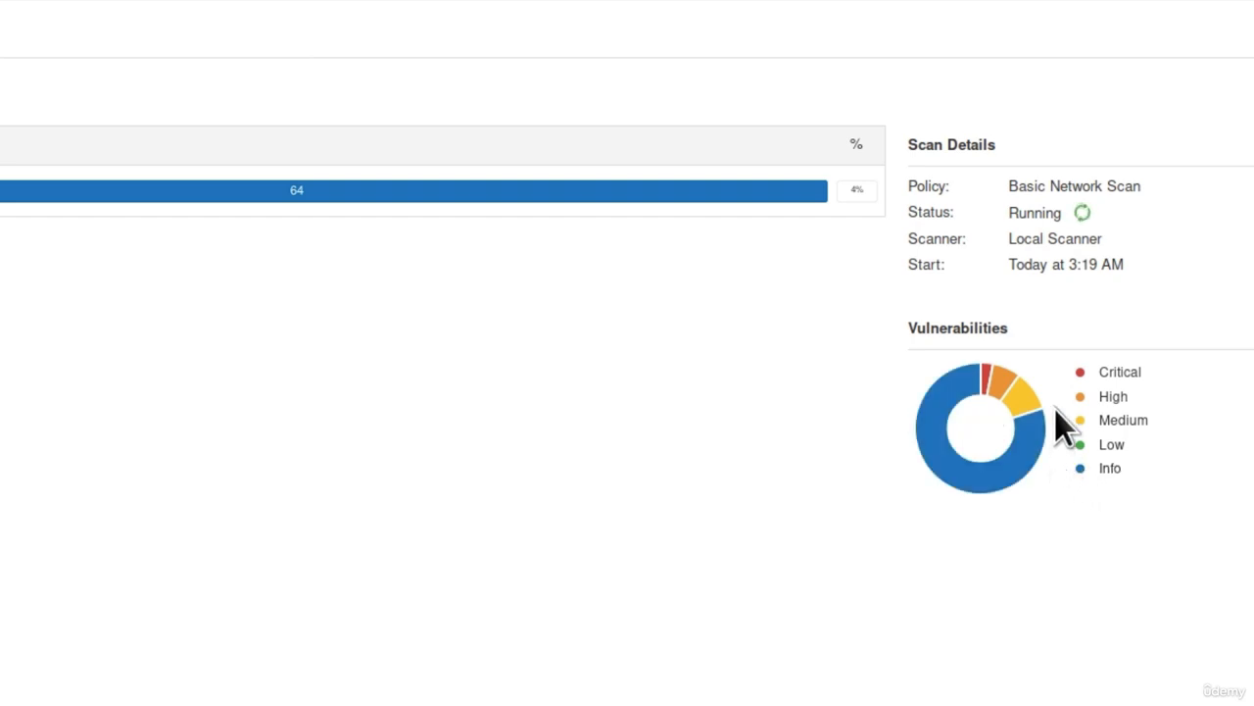
pyautogui.moveTo(1107, 387)
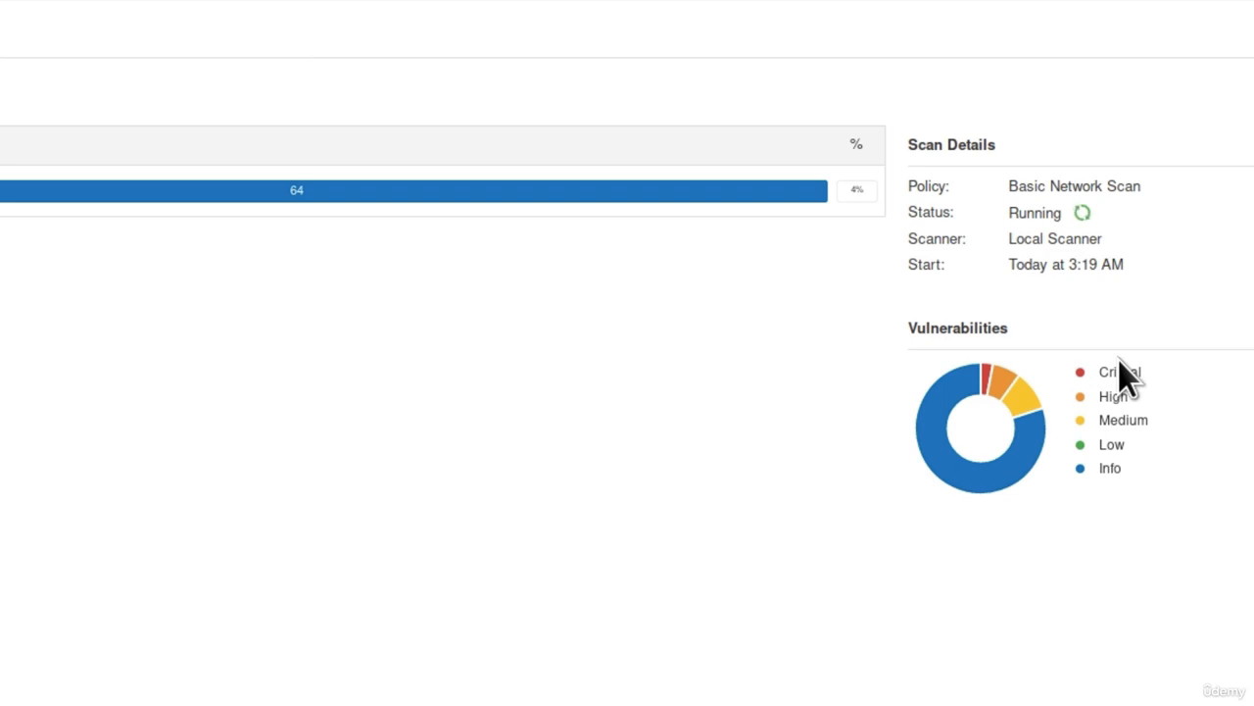
pyautogui.moveTo(1132, 382)
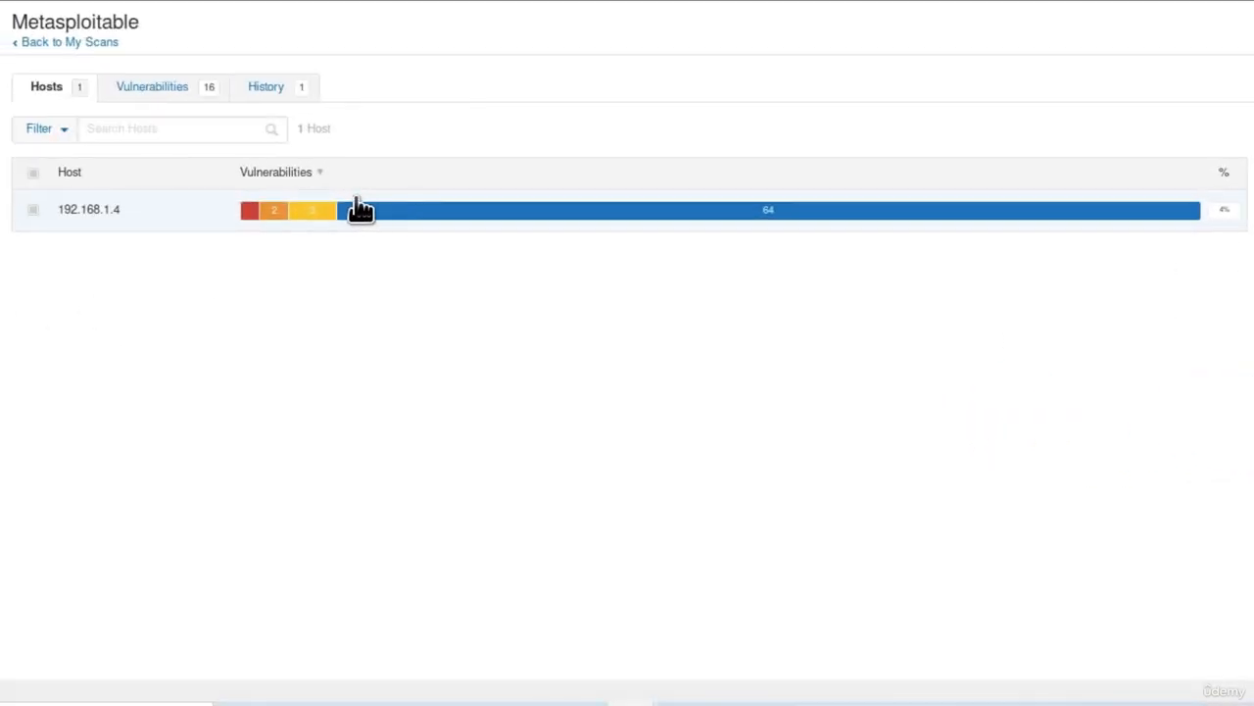
pyautogui.click(88, 208)
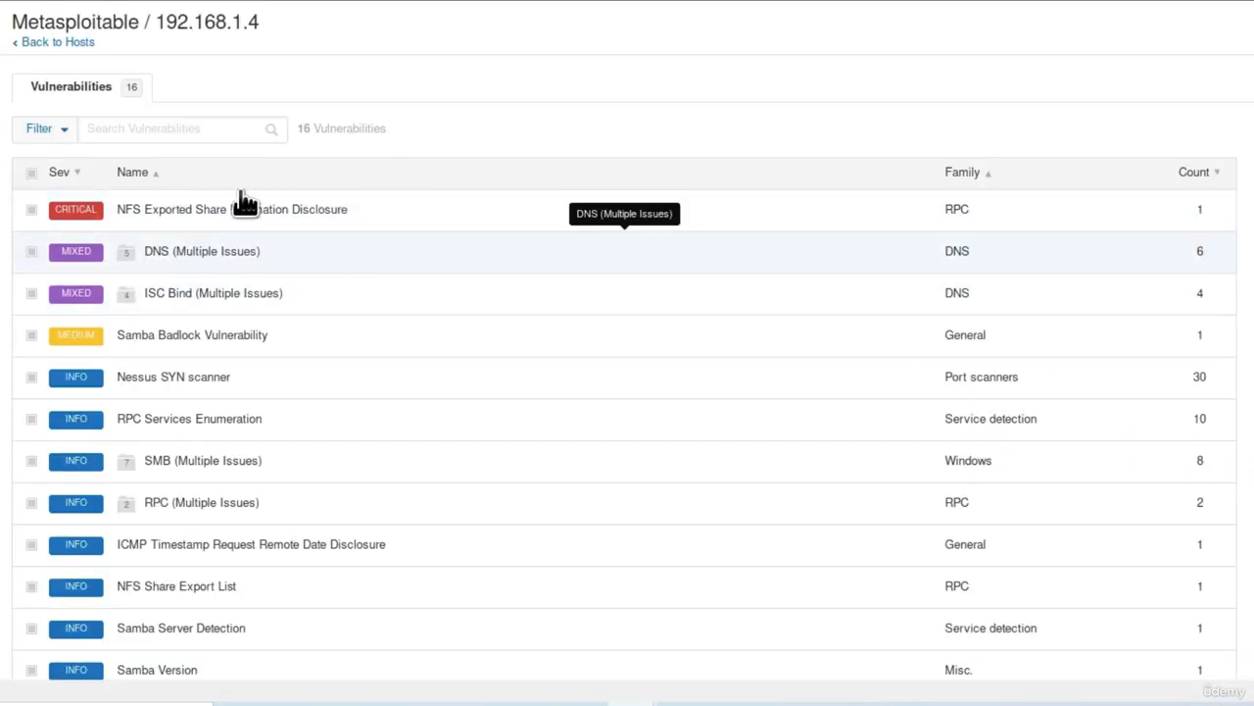
pyautogui.moveTo(260, 313)
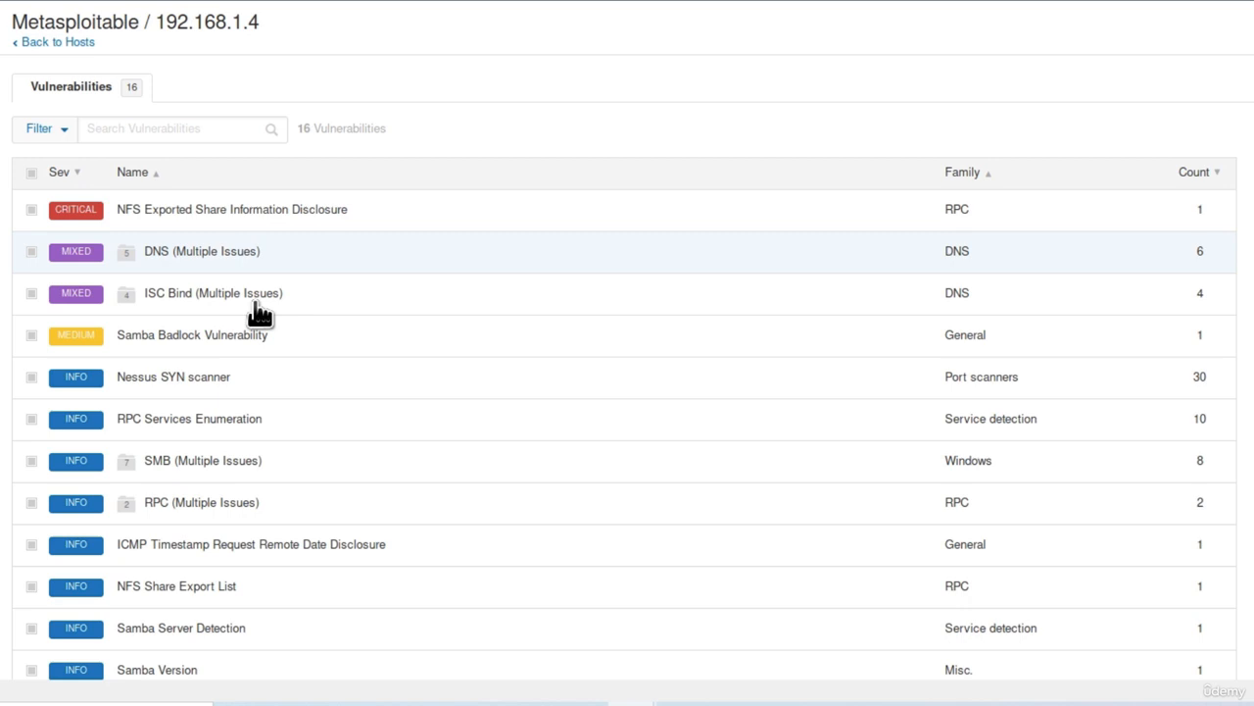
pyautogui.moveTo(277, 267)
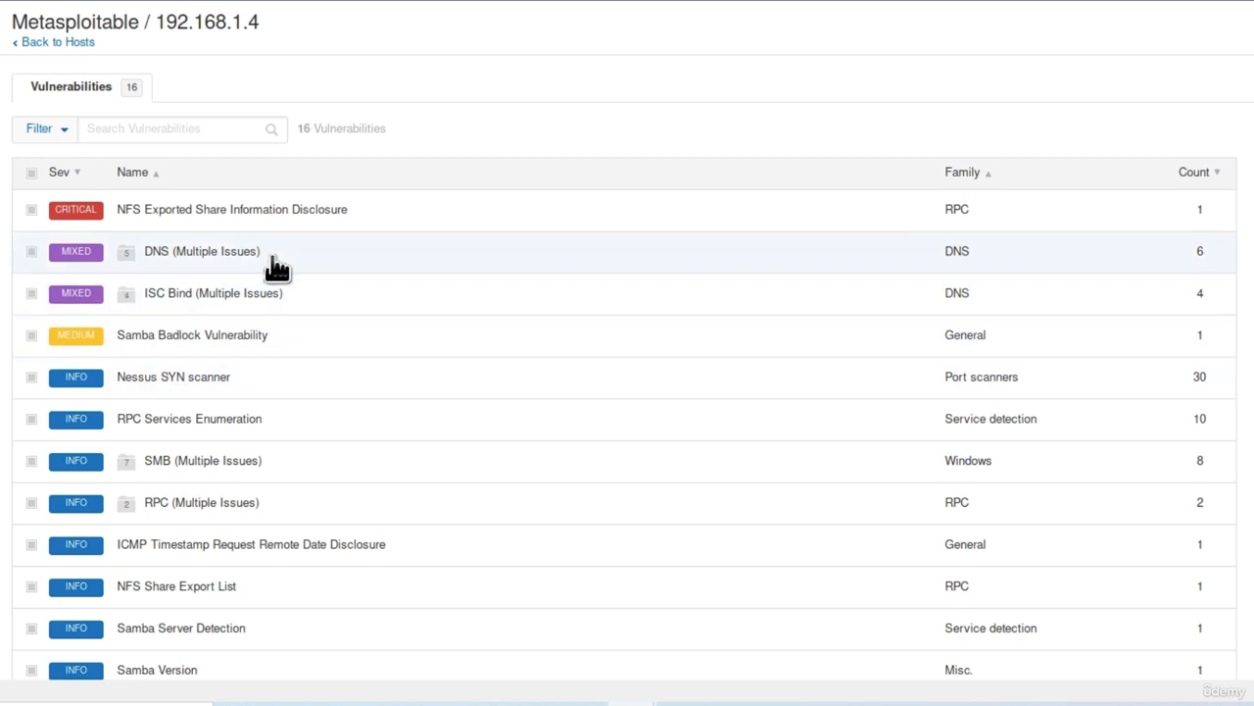
pyautogui.moveTo(301, 209)
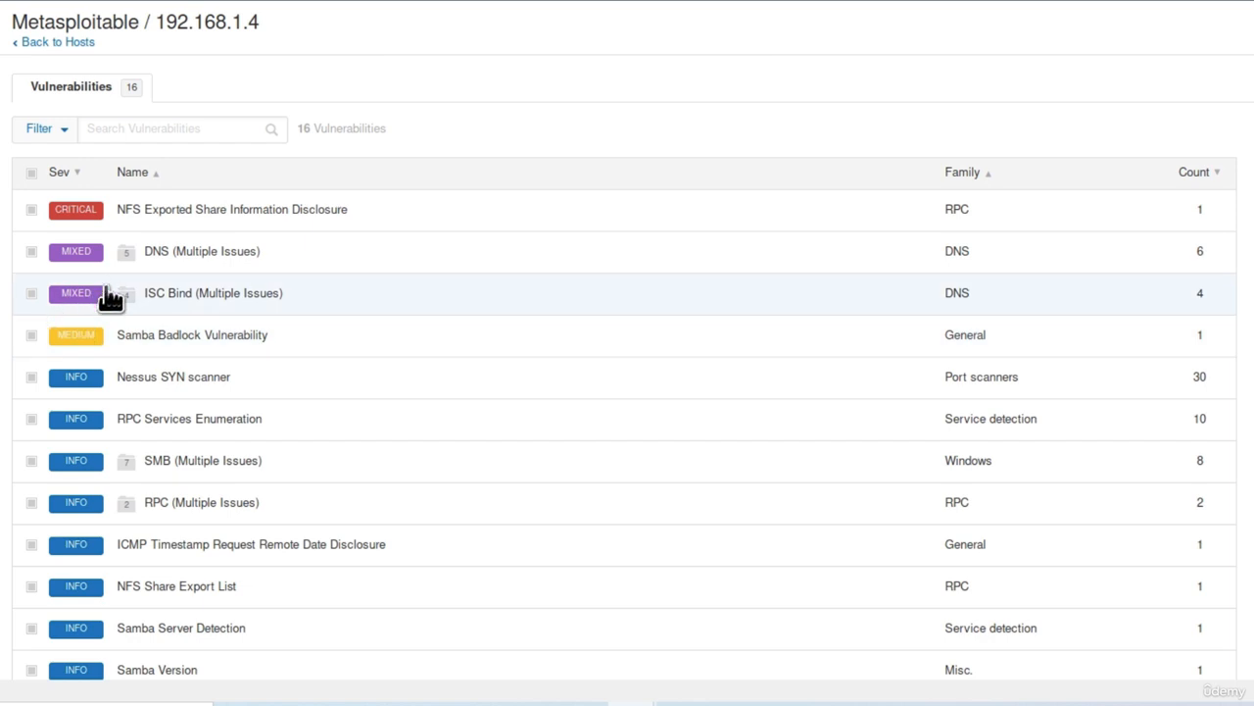
pyautogui.moveTo(181, 334)
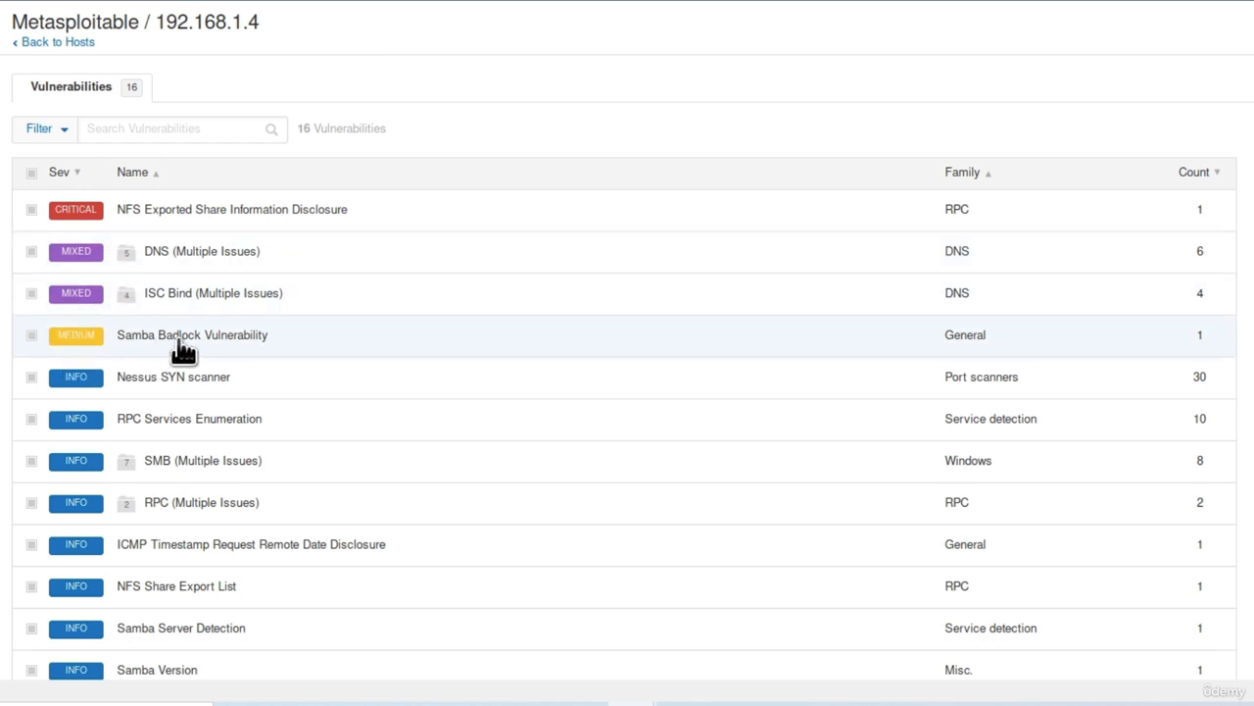
pyautogui.scroll(-3)
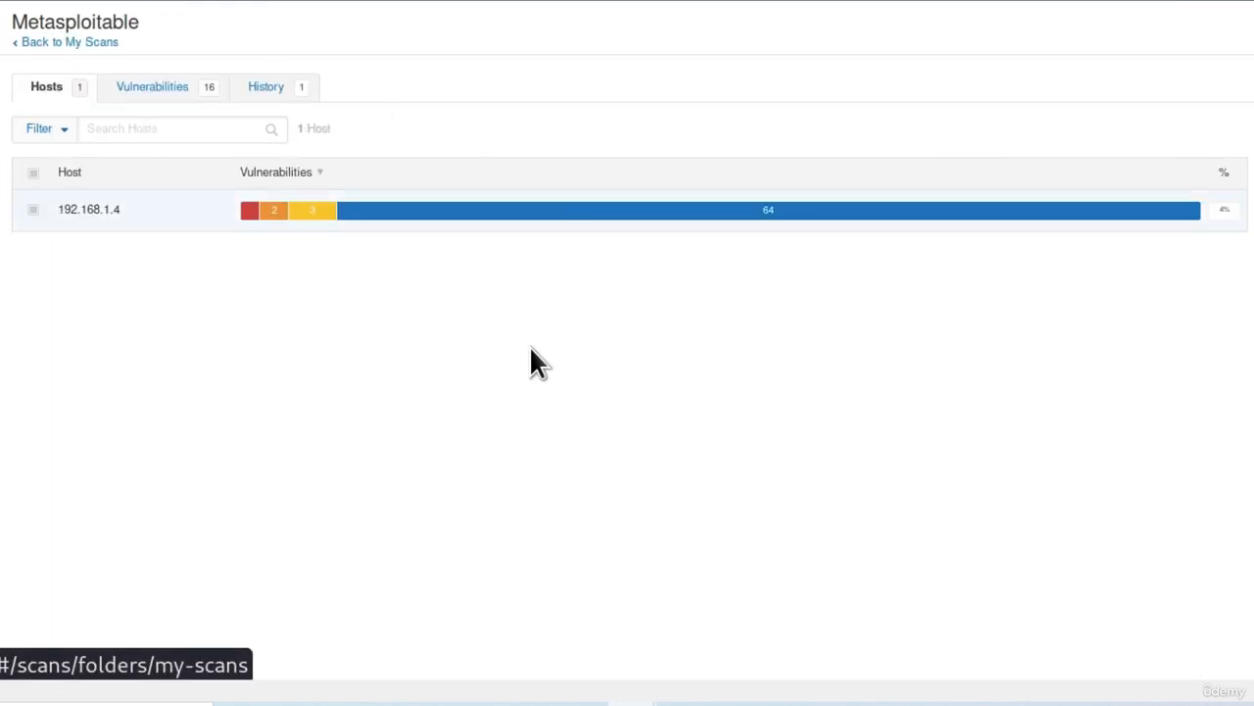
pyautogui.moveTo(490, 367)
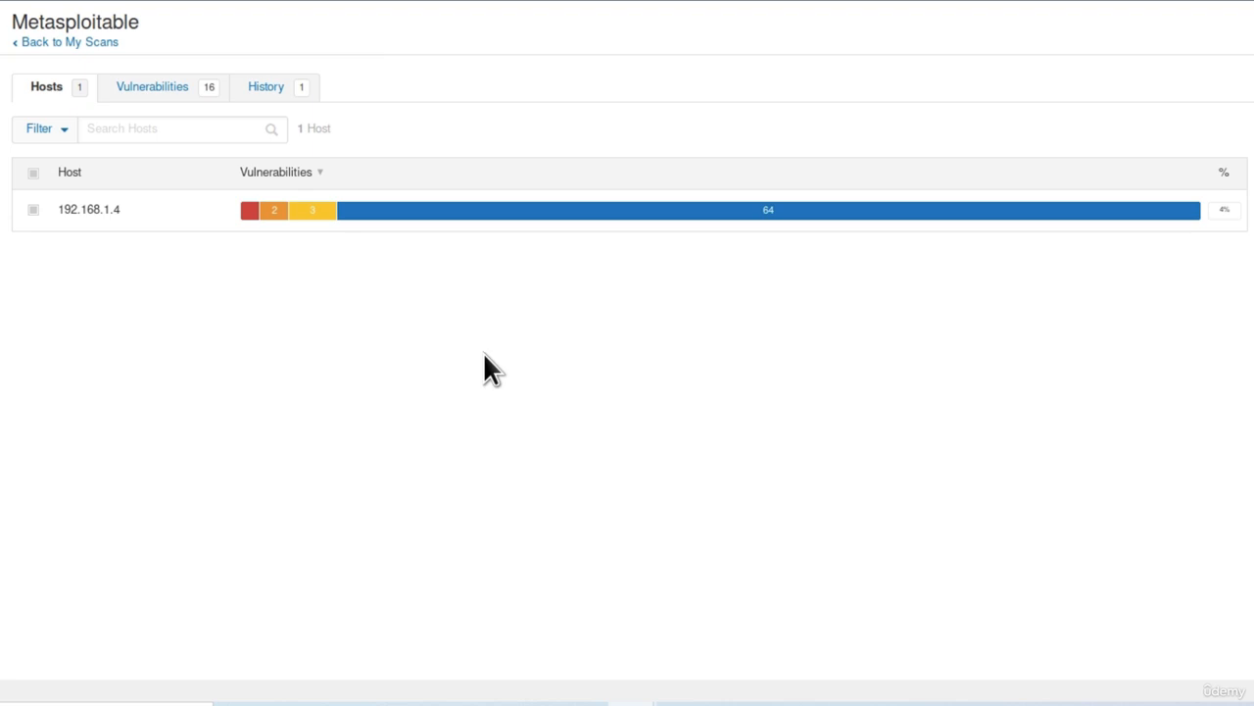
pyautogui.click(66, 42)
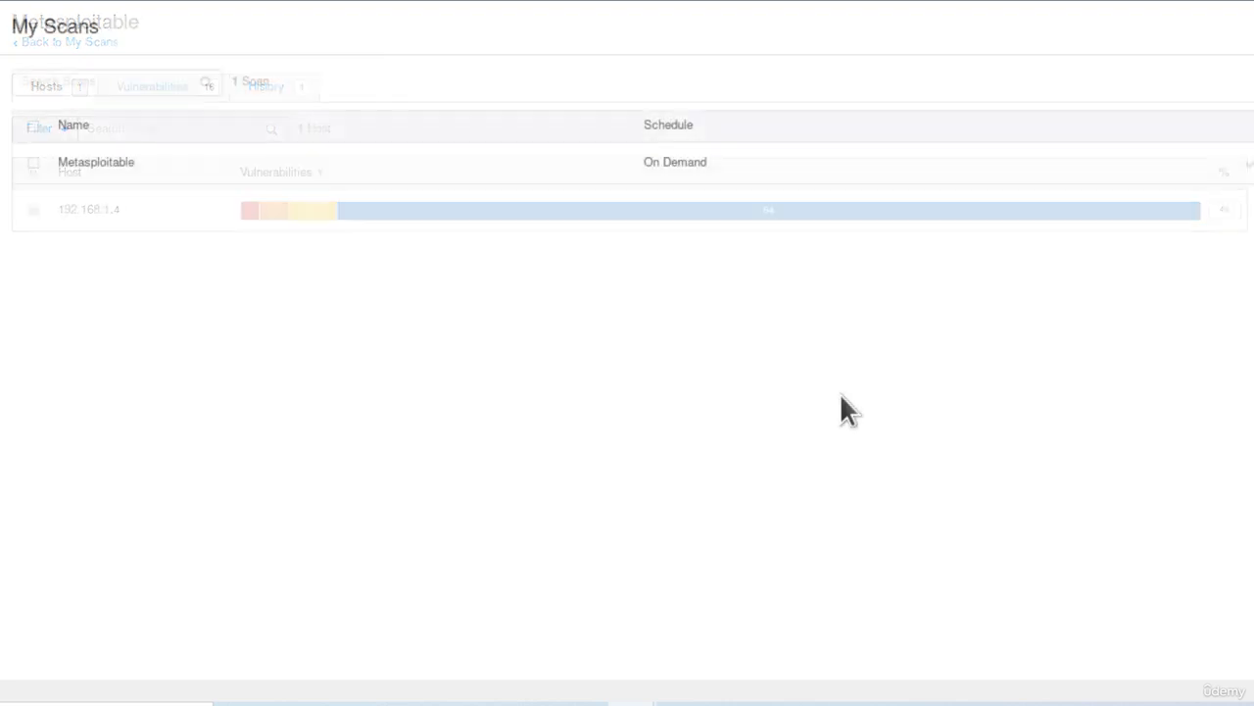
# Reopen the finished Metasploitable scan showing 85 vulnerabilities for 192.168.1.4.
pyautogui.click(66, 41)
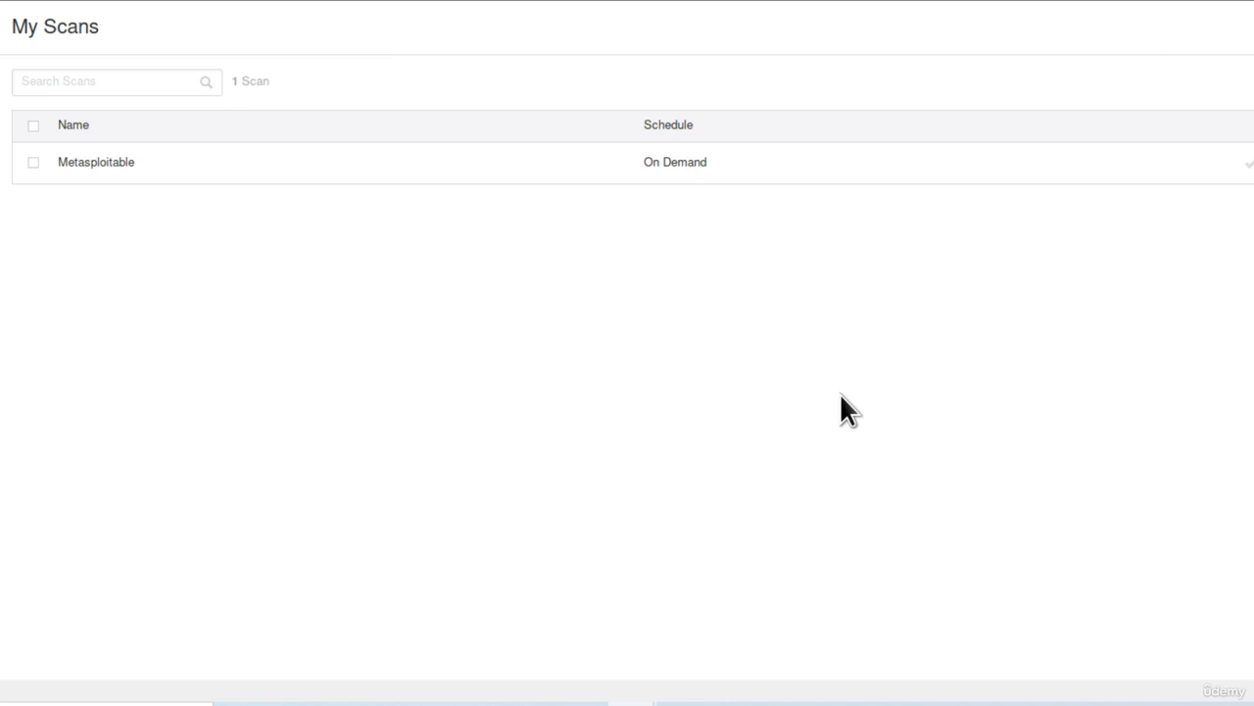
pyautogui.click(95, 162)
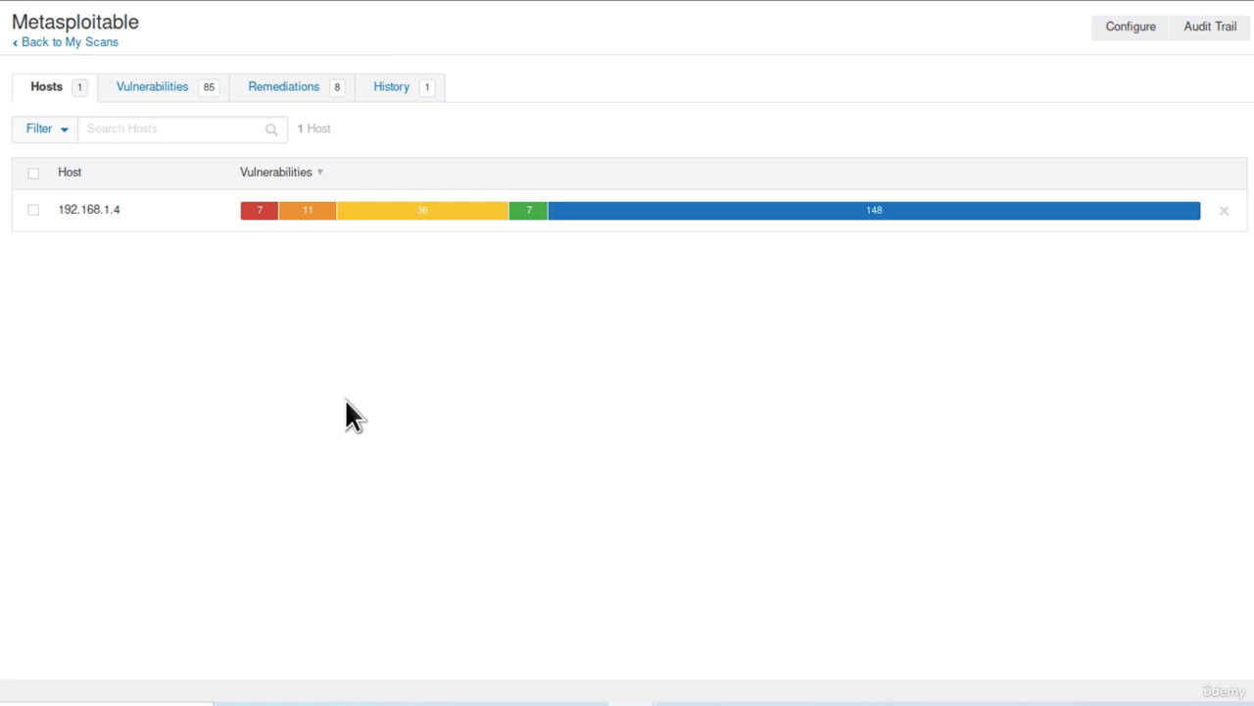
pyautogui.moveTo(704, 390)
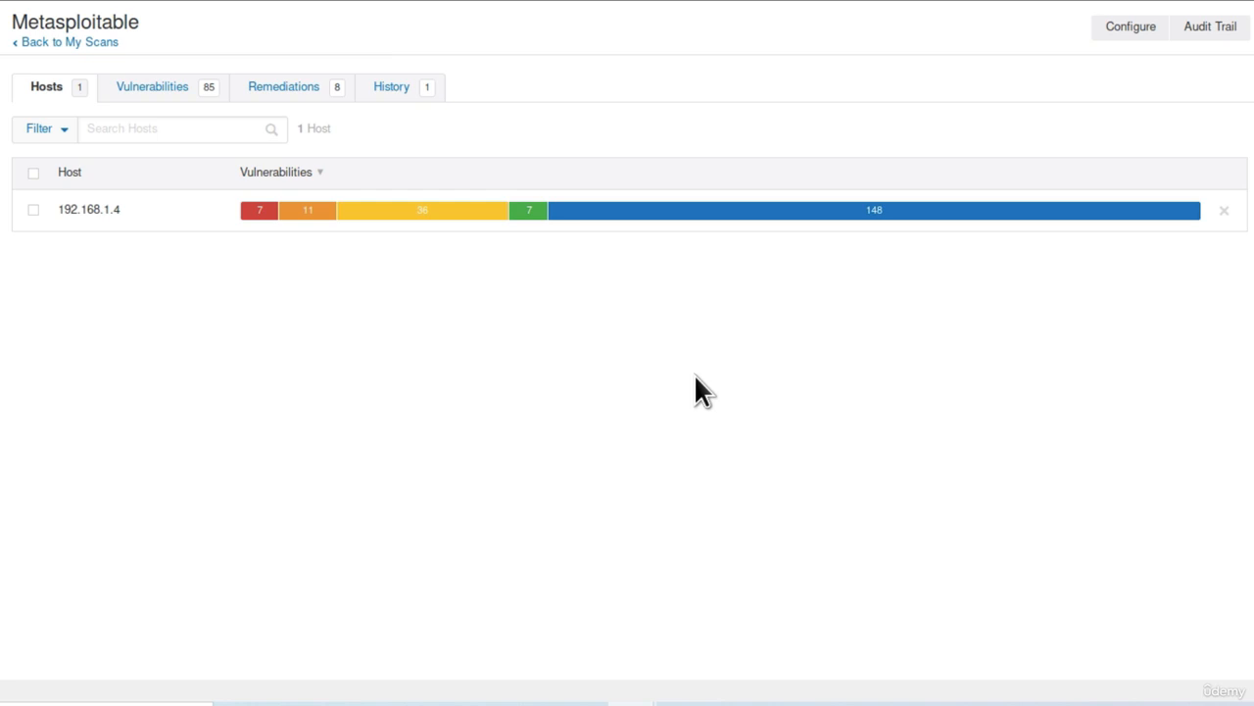
pyautogui.moveTo(253, 257)
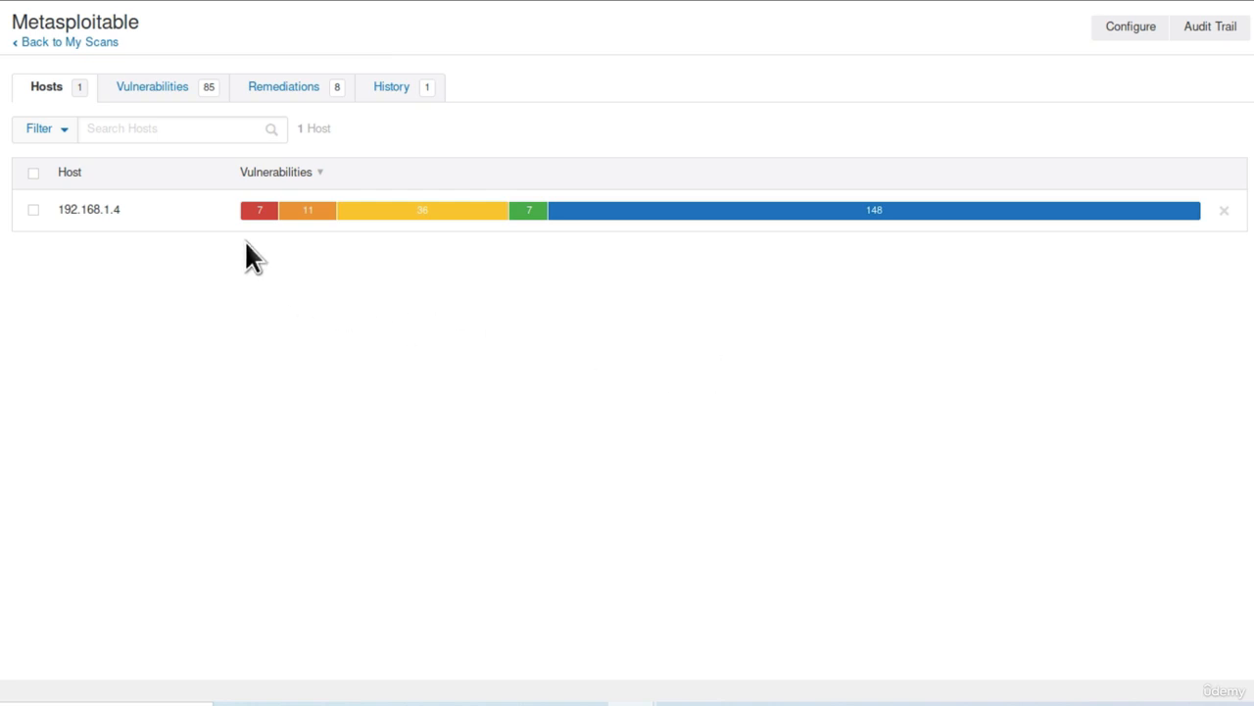
pyautogui.moveTo(260, 209)
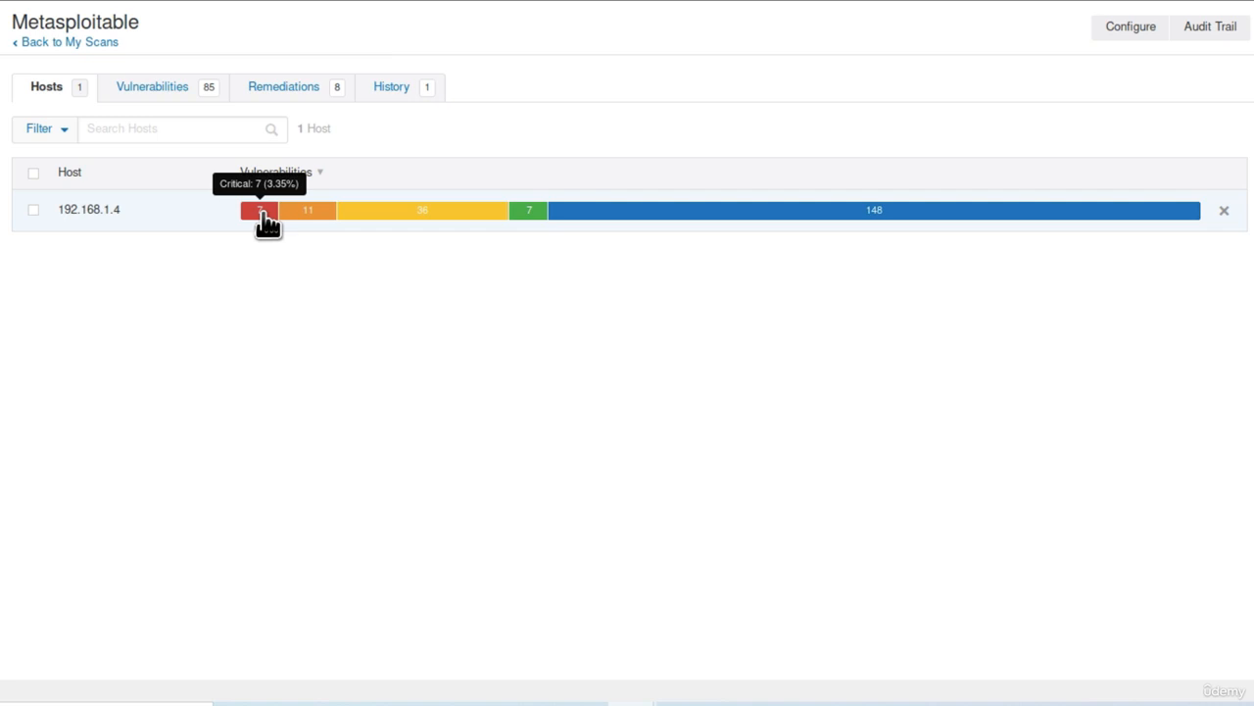
pyautogui.moveTo(311, 215)
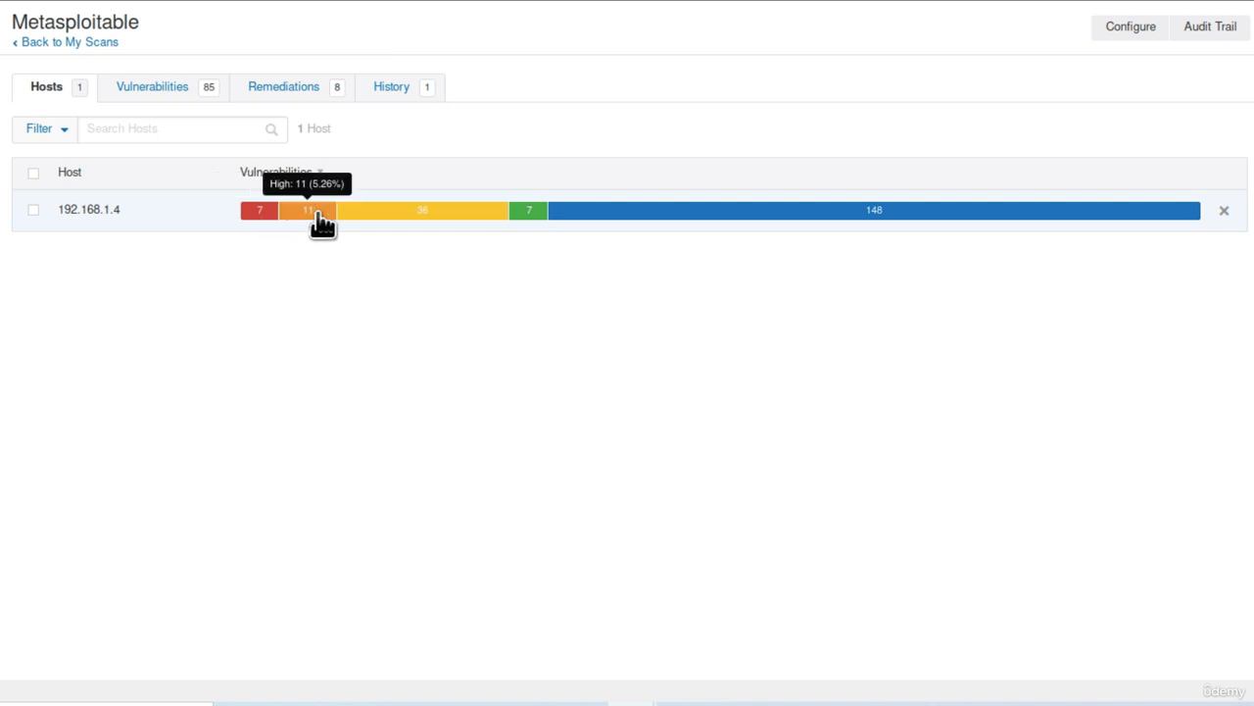
pyautogui.moveTo(441, 210)
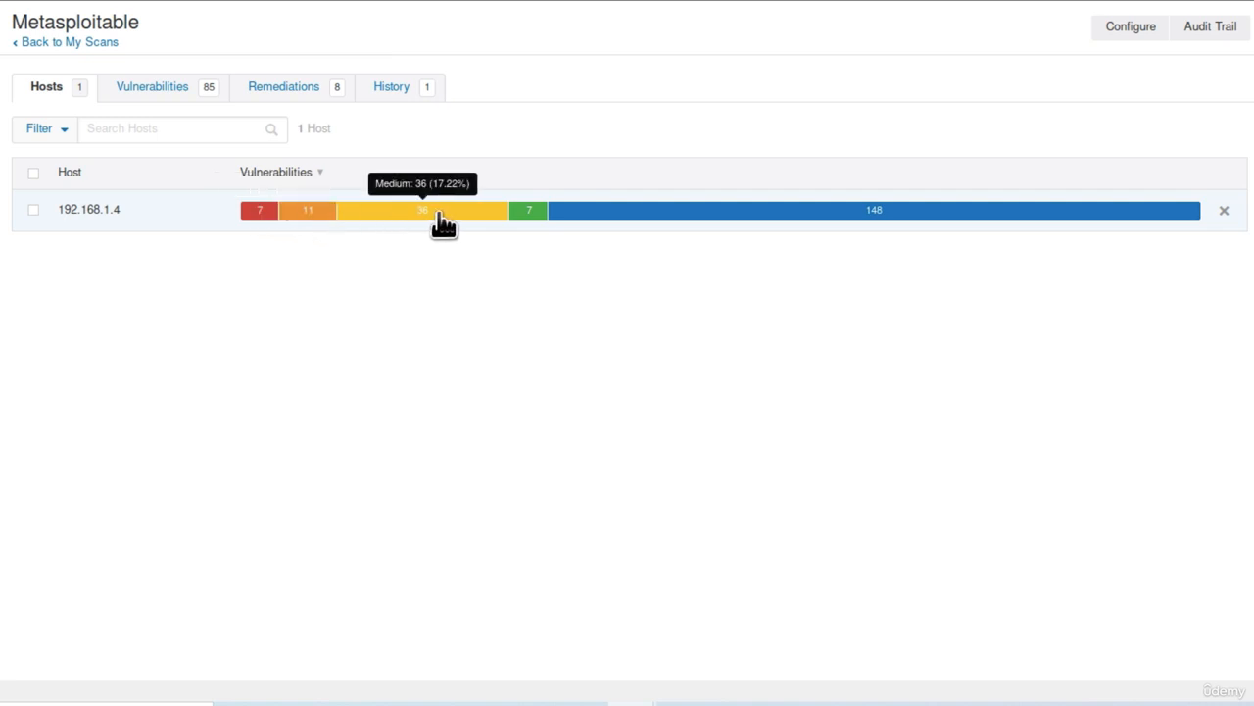
pyautogui.moveTo(902, 213)
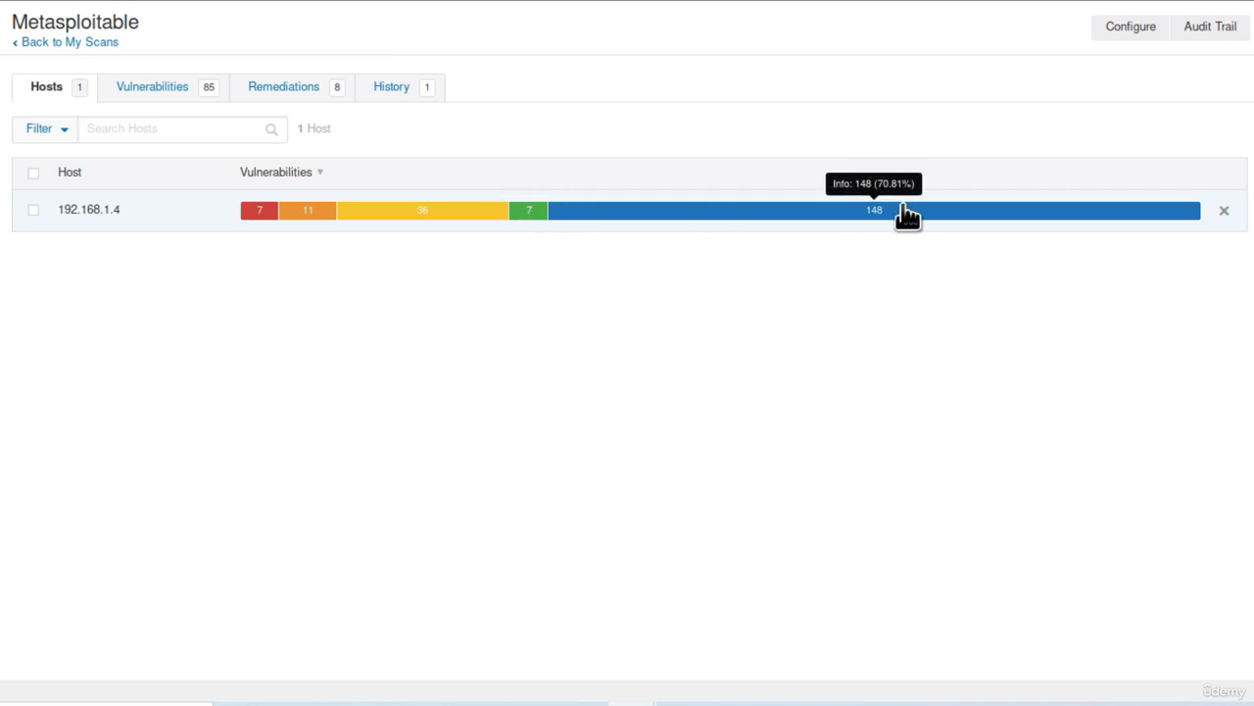
pyautogui.moveTo(862, 223)
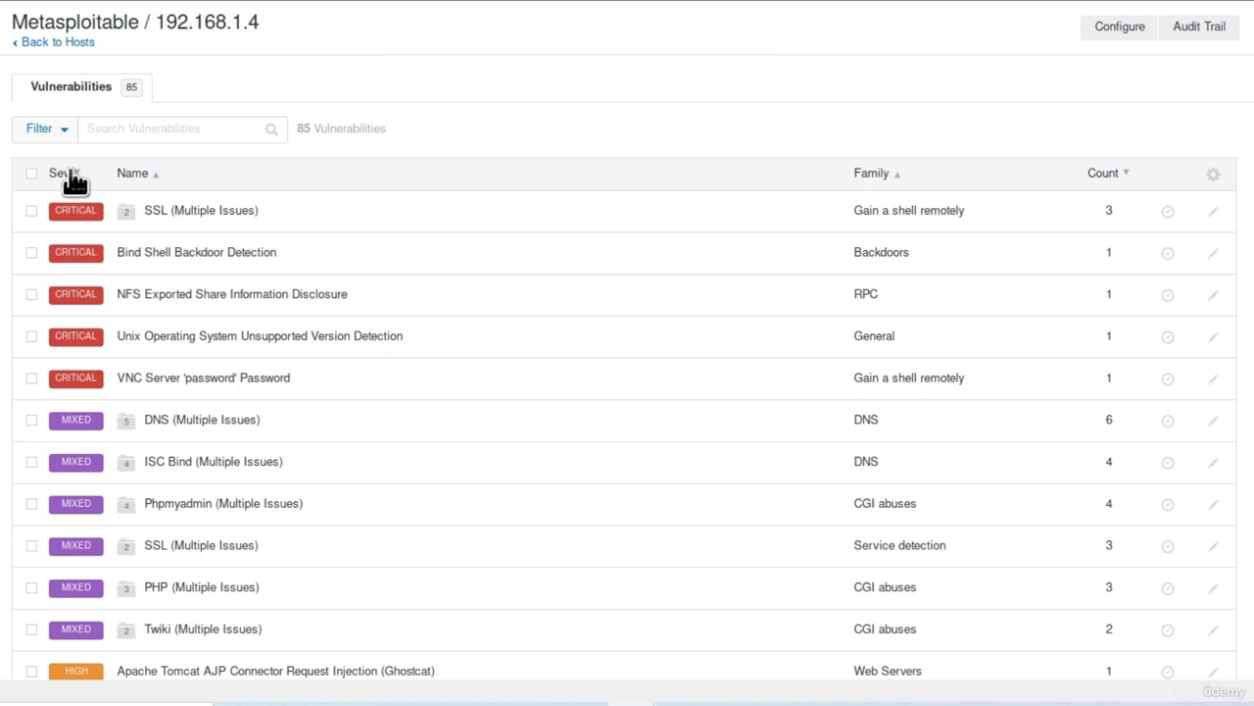
# Sort findings by severity and open the critical NFS Exported Share Information Disclosure details.
pyautogui.click(60, 172)
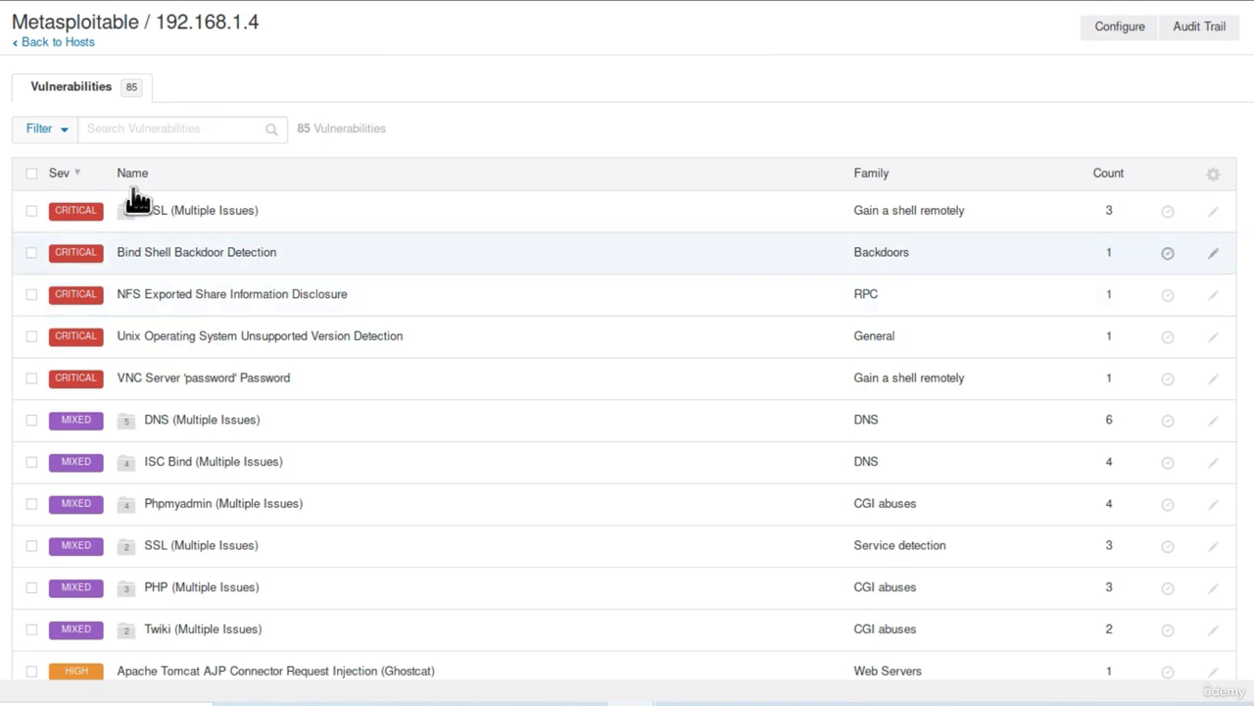
pyautogui.moveTo(74, 294)
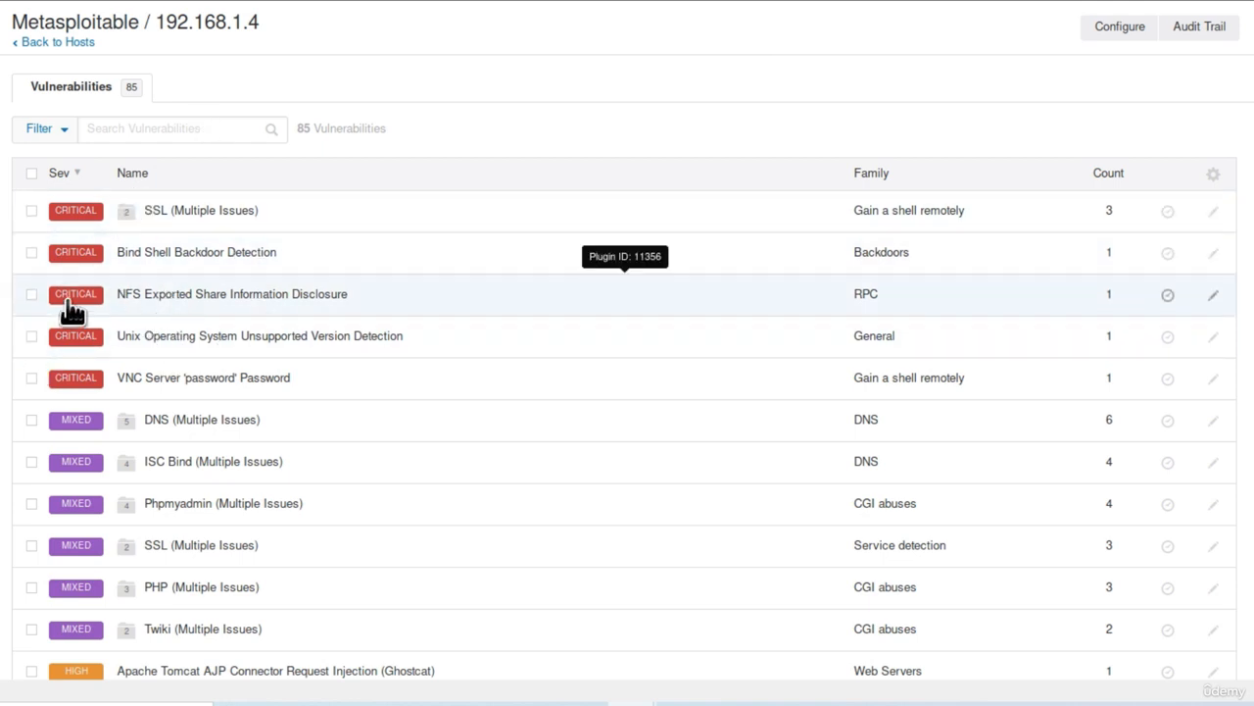
pyautogui.scroll(-3)
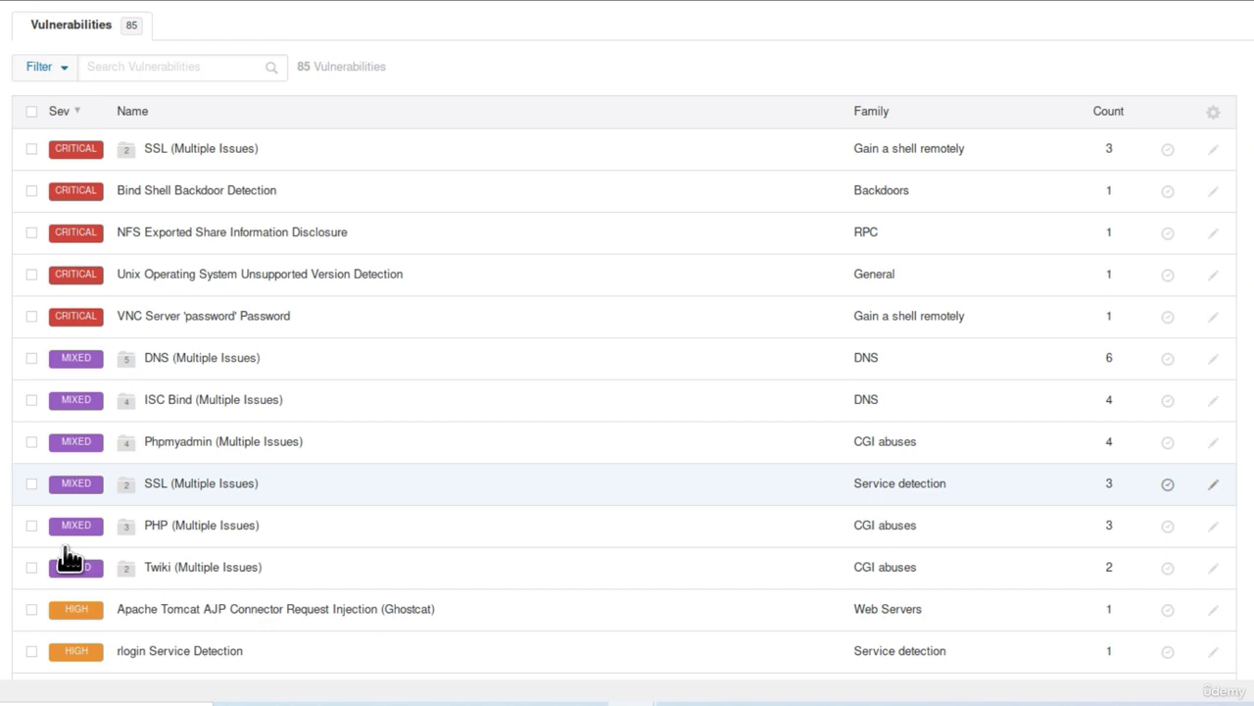
pyautogui.scroll(3)
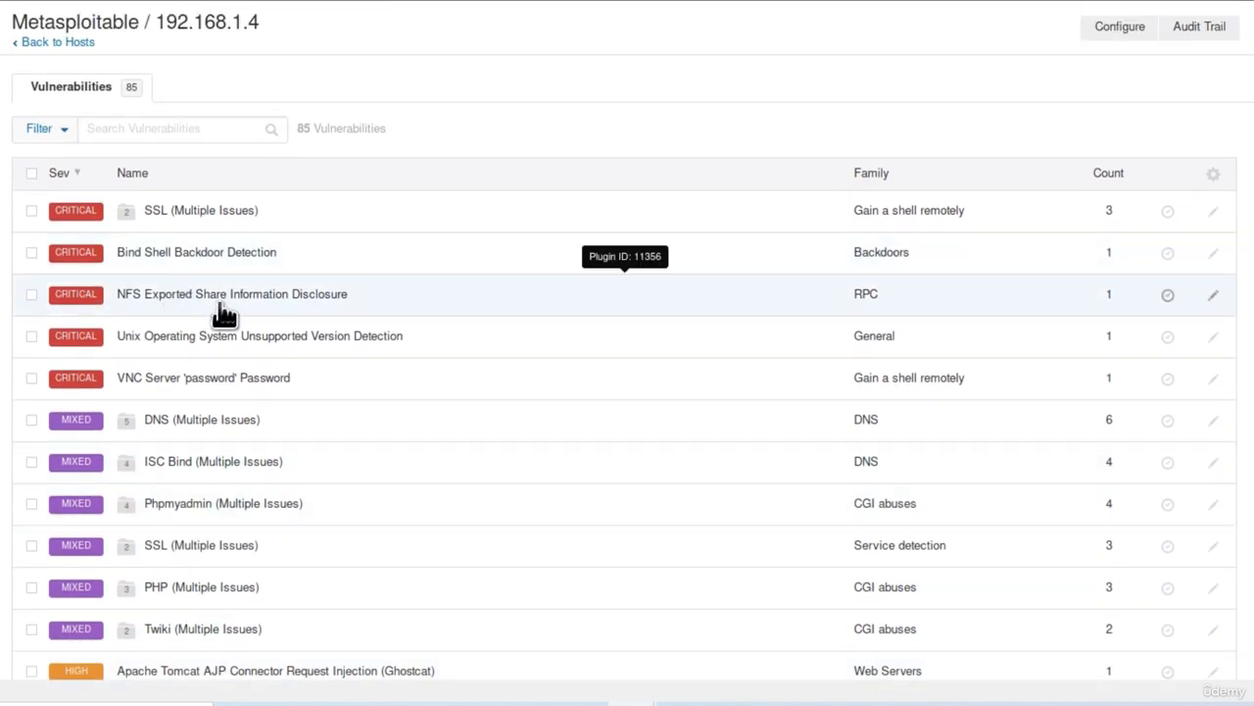
pyautogui.moveTo(137, 378)
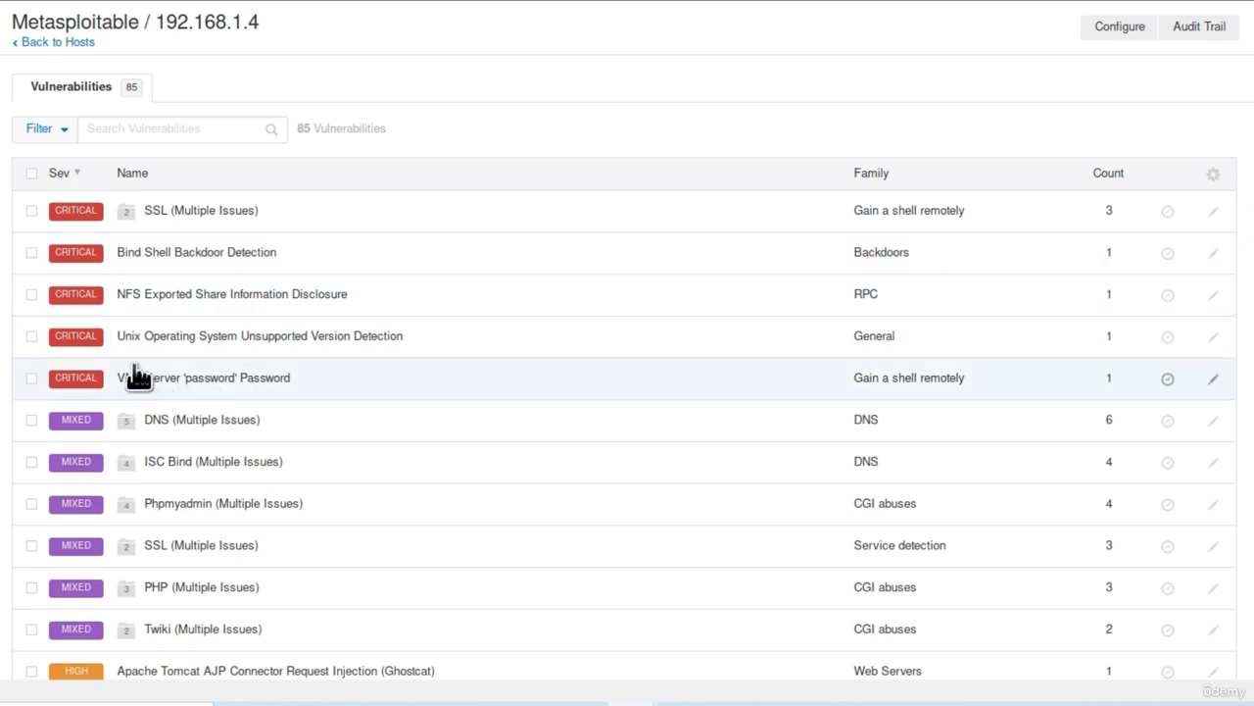
pyautogui.click(232, 294)
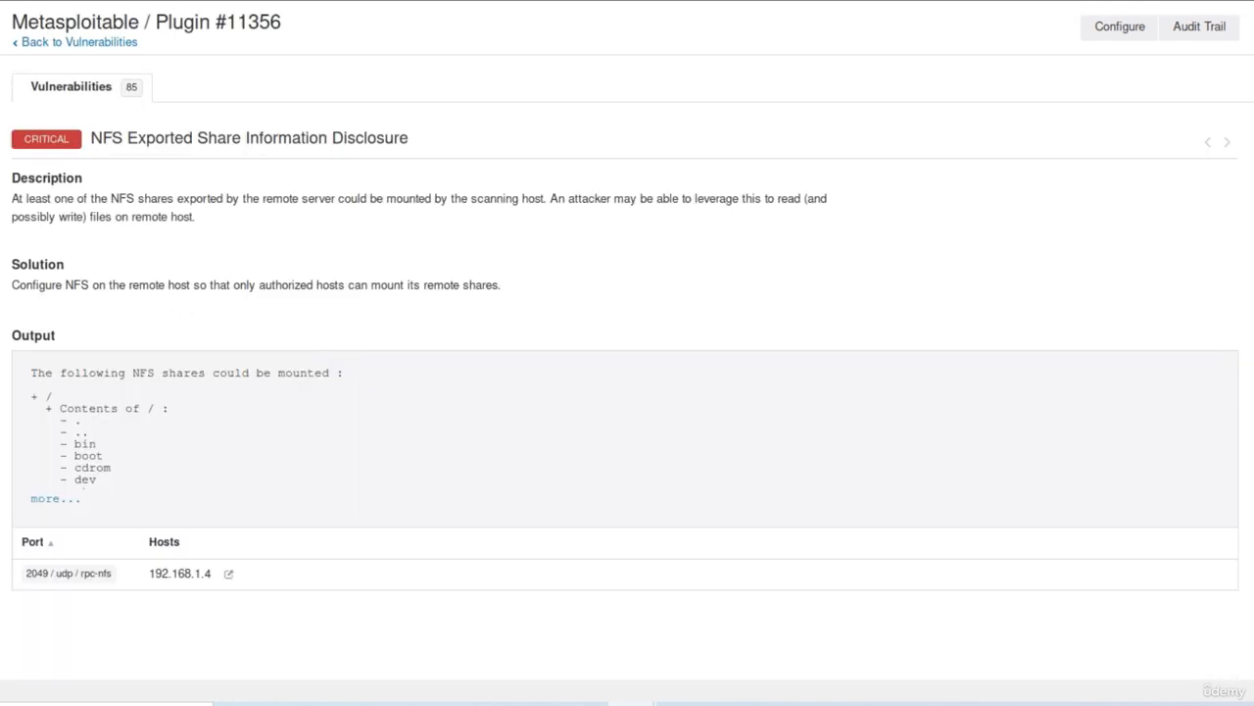
pyautogui.scroll(-3)
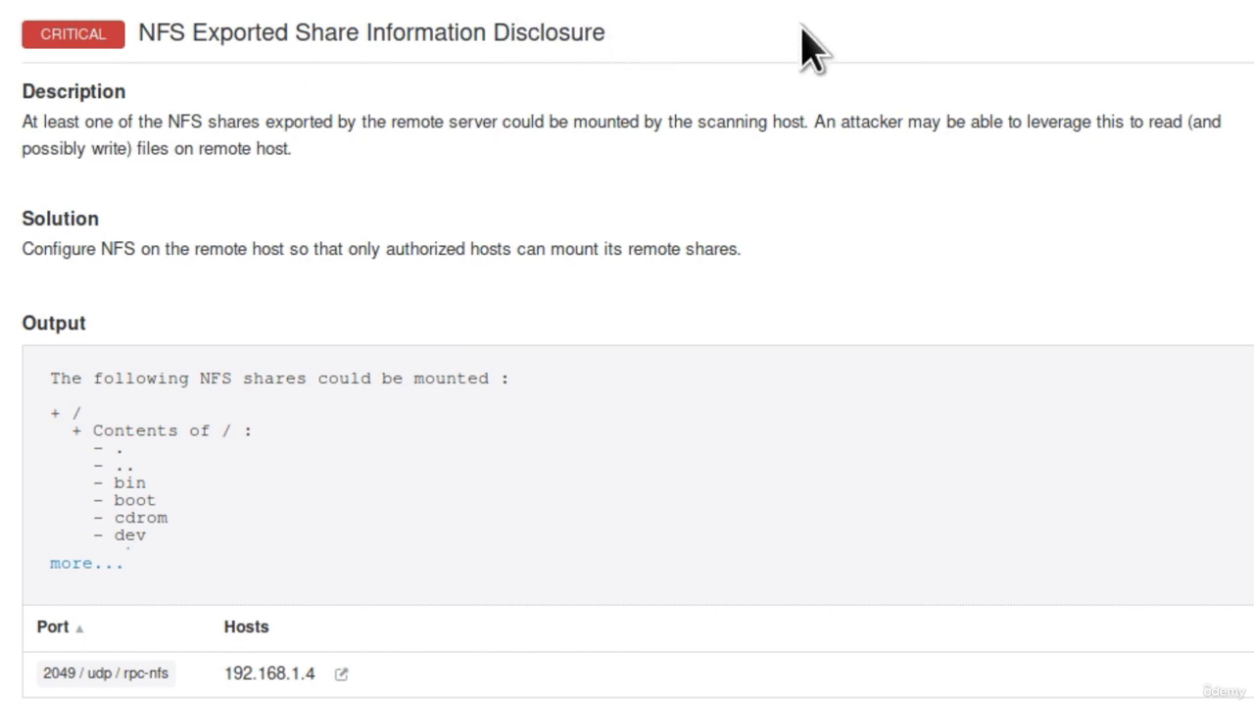
pyautogui.moveTo(138, 58)
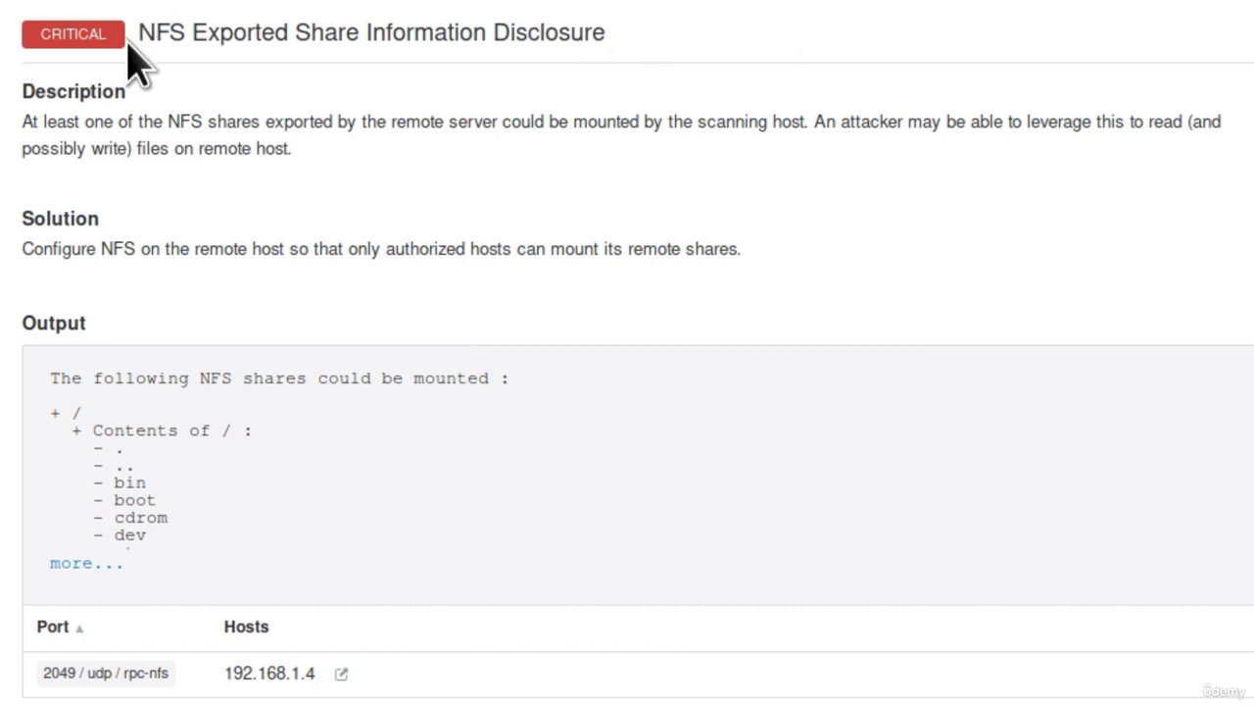
pyautogui.moveTo(115, 88)
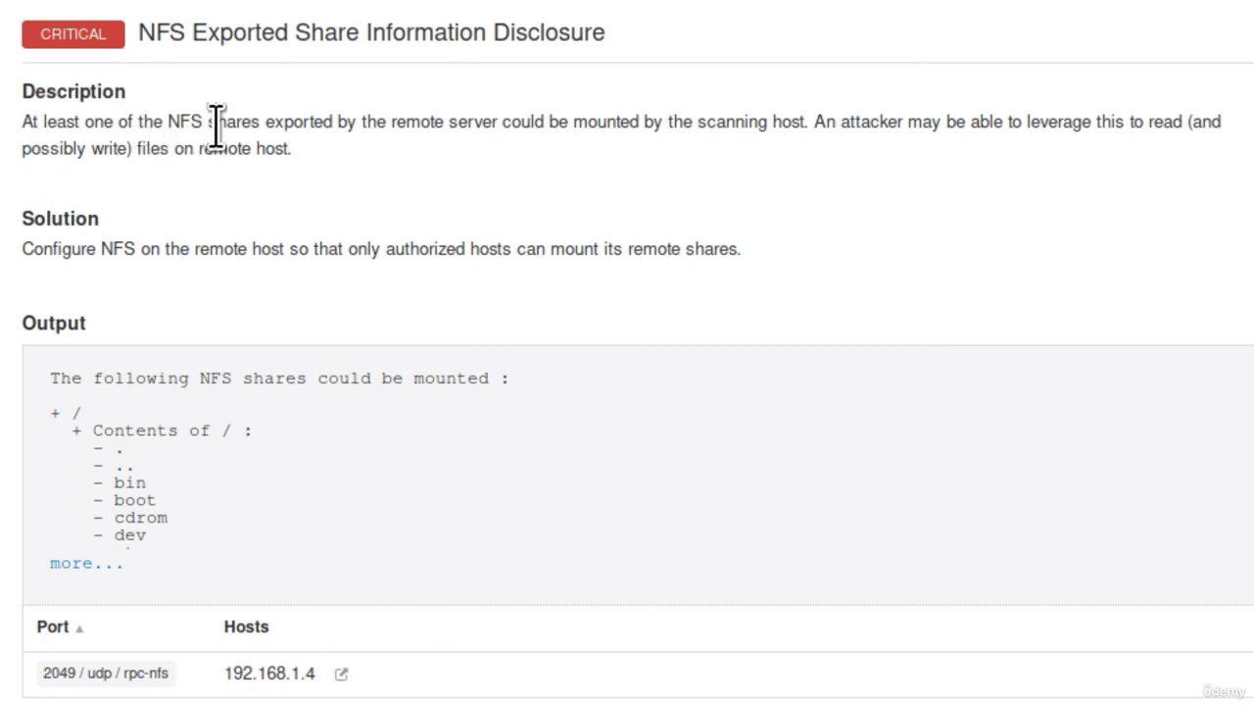
pyautogui.moveTo(423, 125)
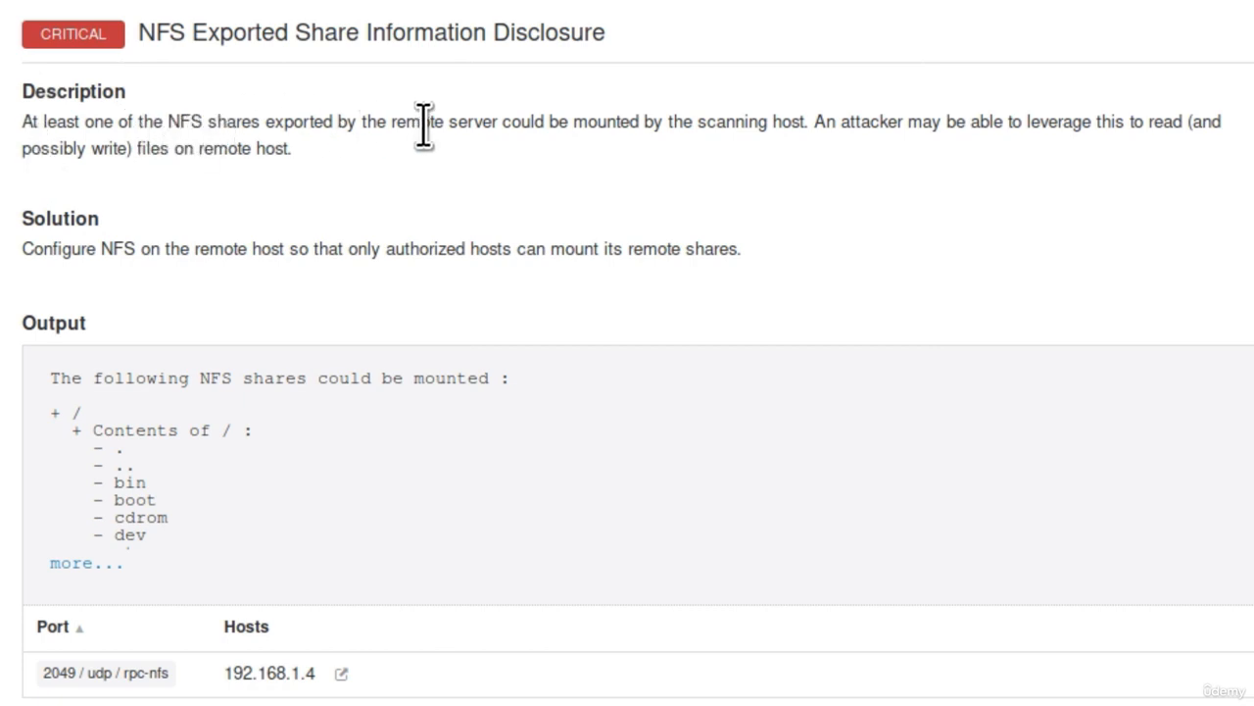
pyautogui.moveTo(647, 122)
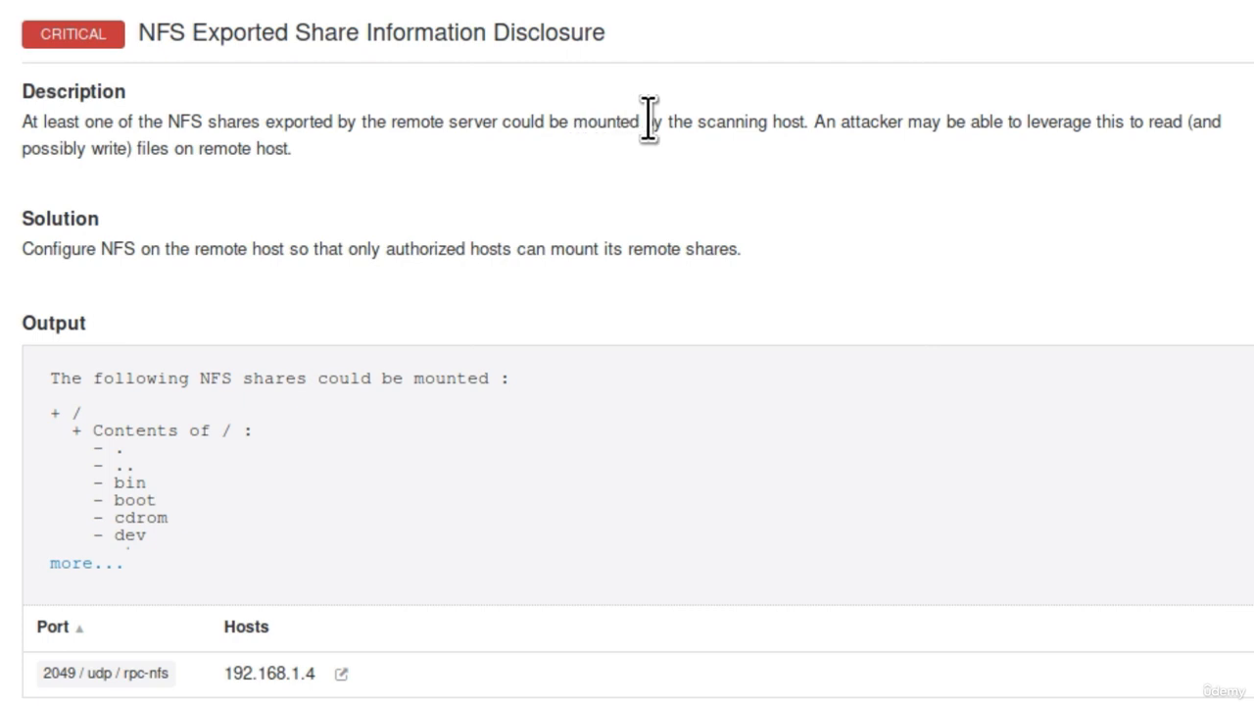
pyautogui.moveTo(918, 128)
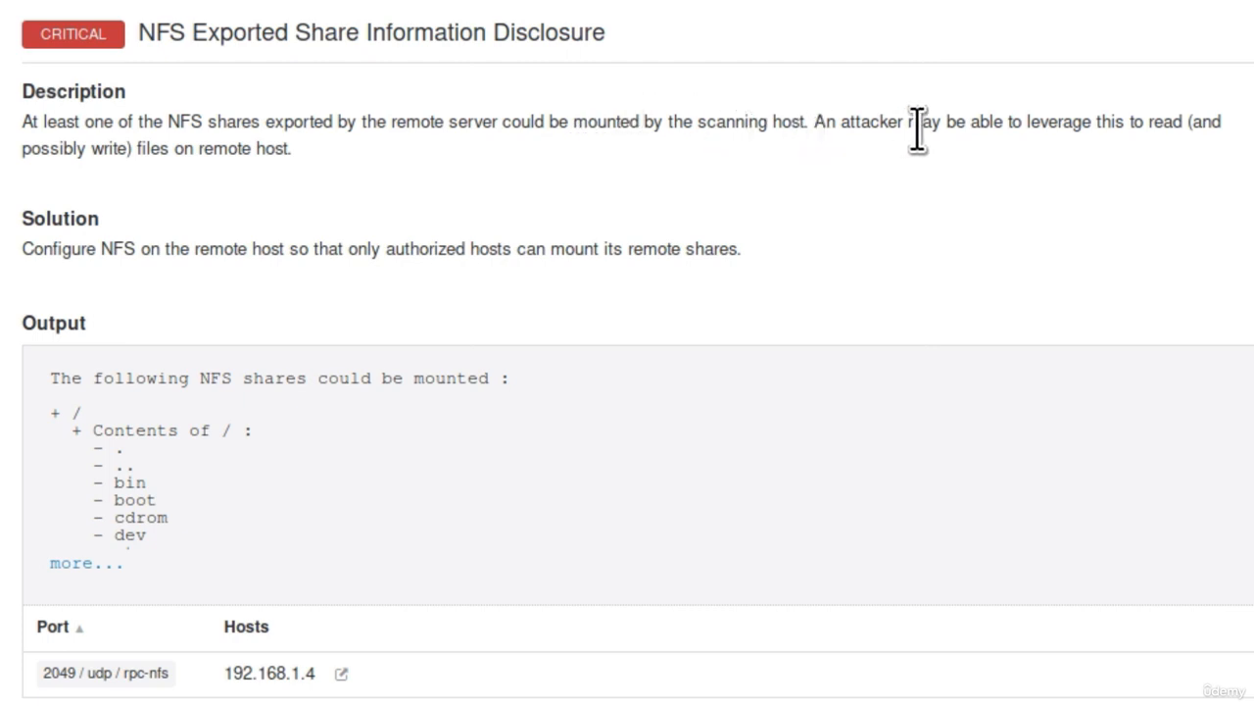
pyautogui.moveTo(1240, 142)
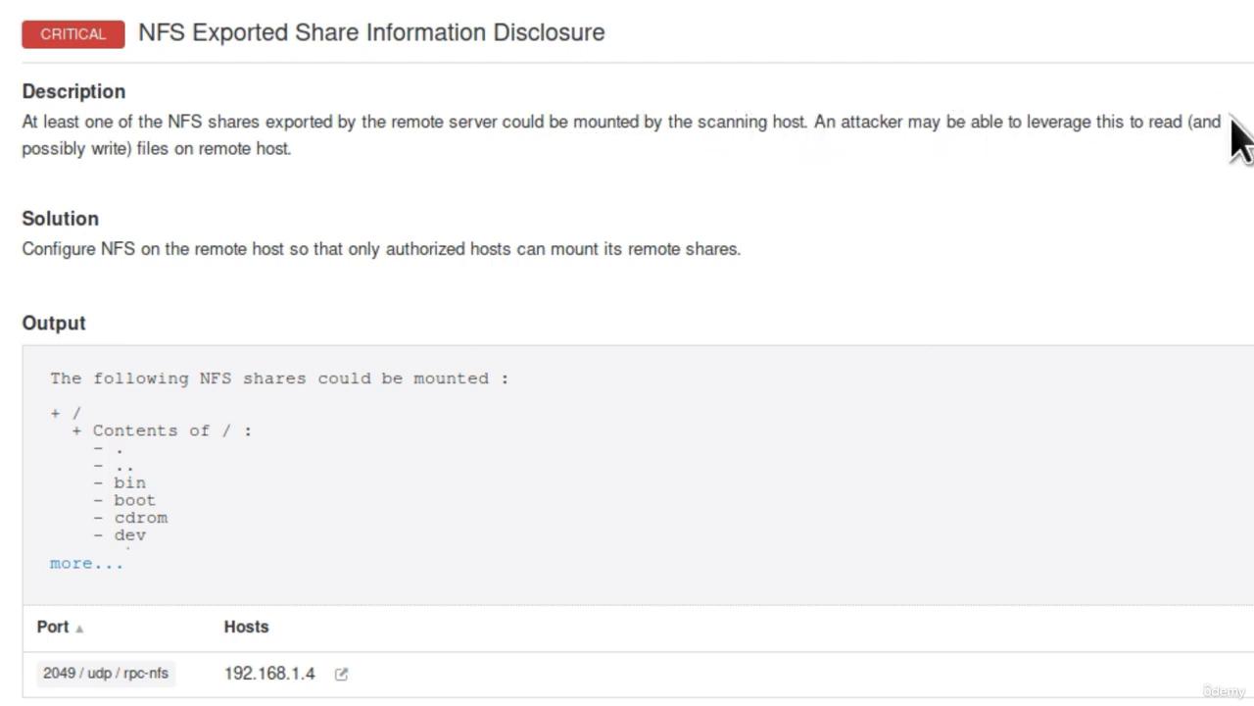
pyautogui.moveTo(343, 161)
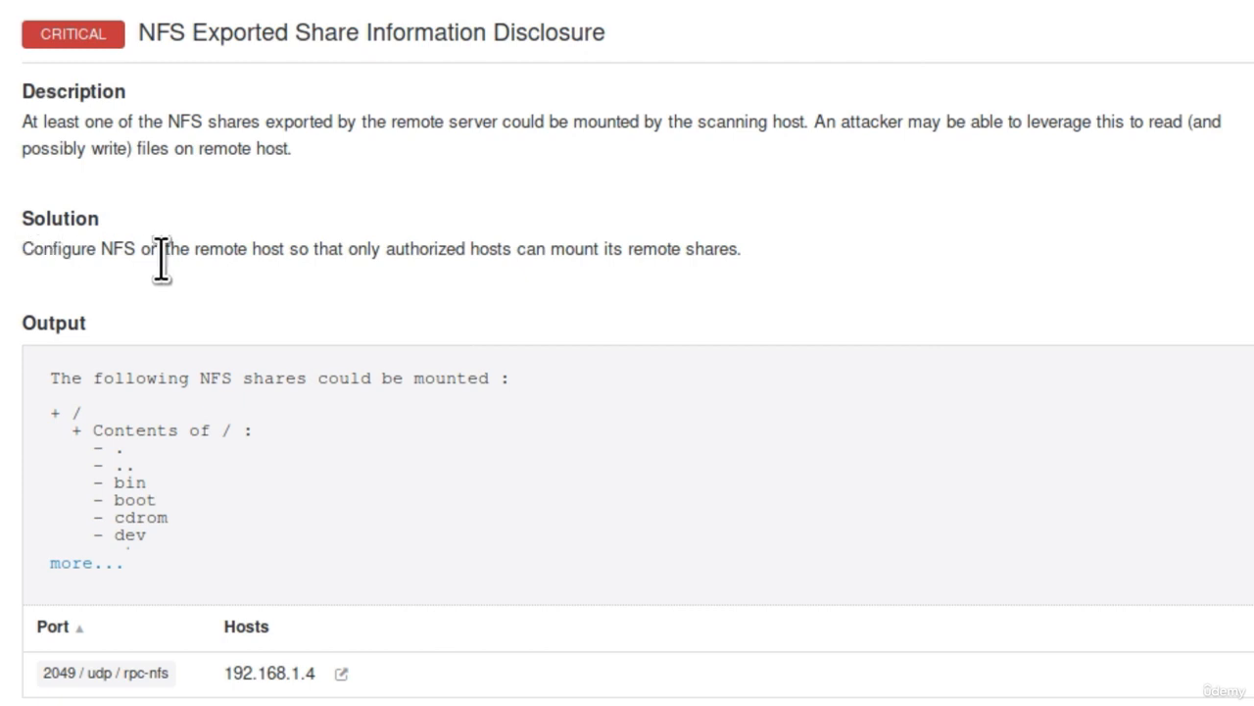
pyautogui.moveTo(348, 285)
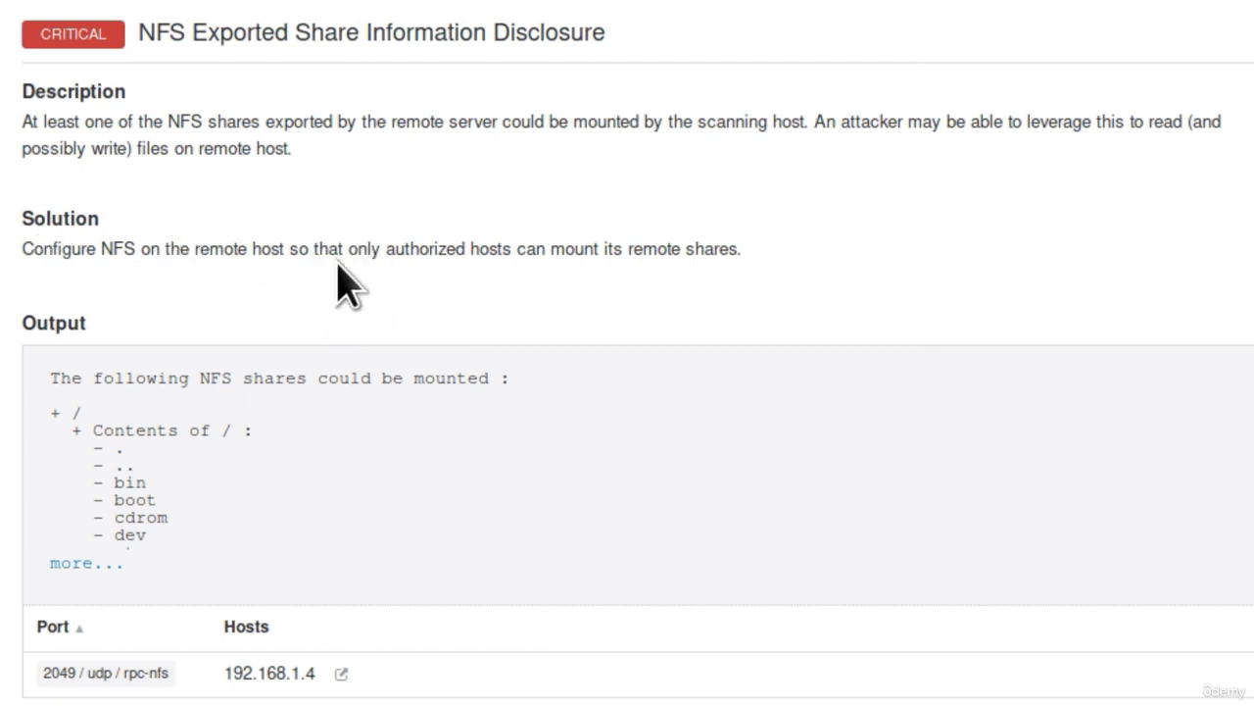
pyautogui.moveTo(625, 292)
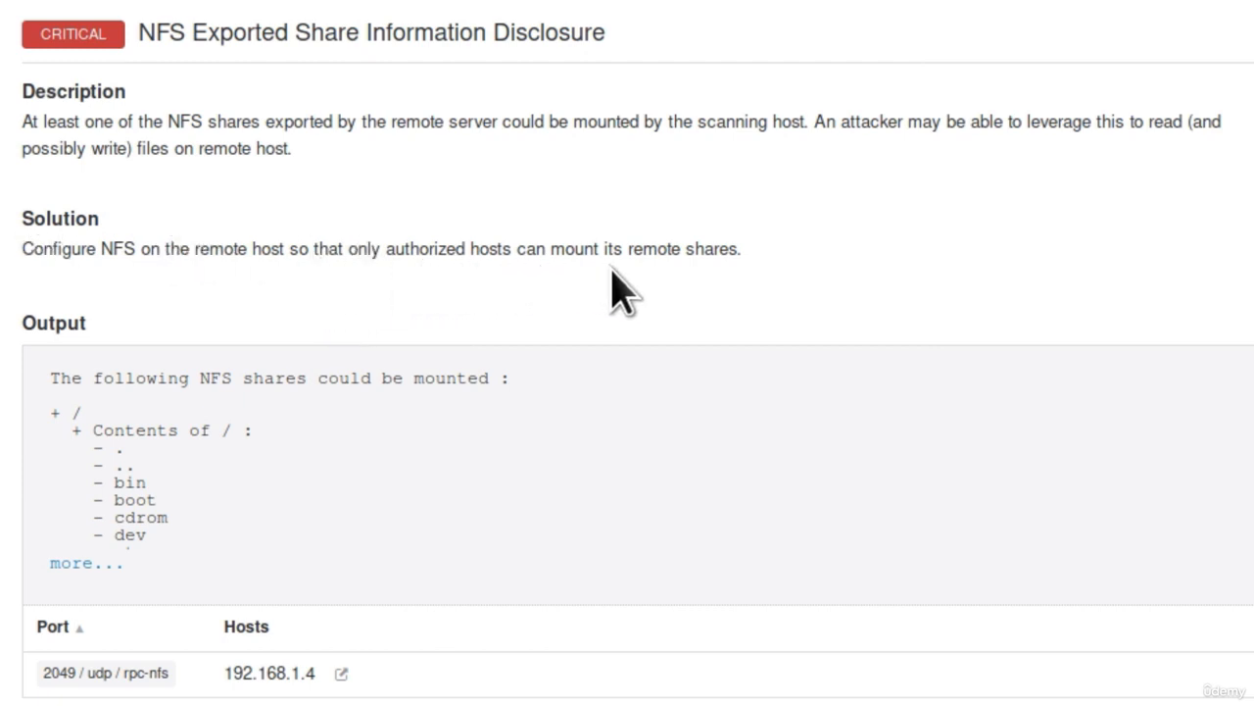
pyautogui.moveTo(737, 304)
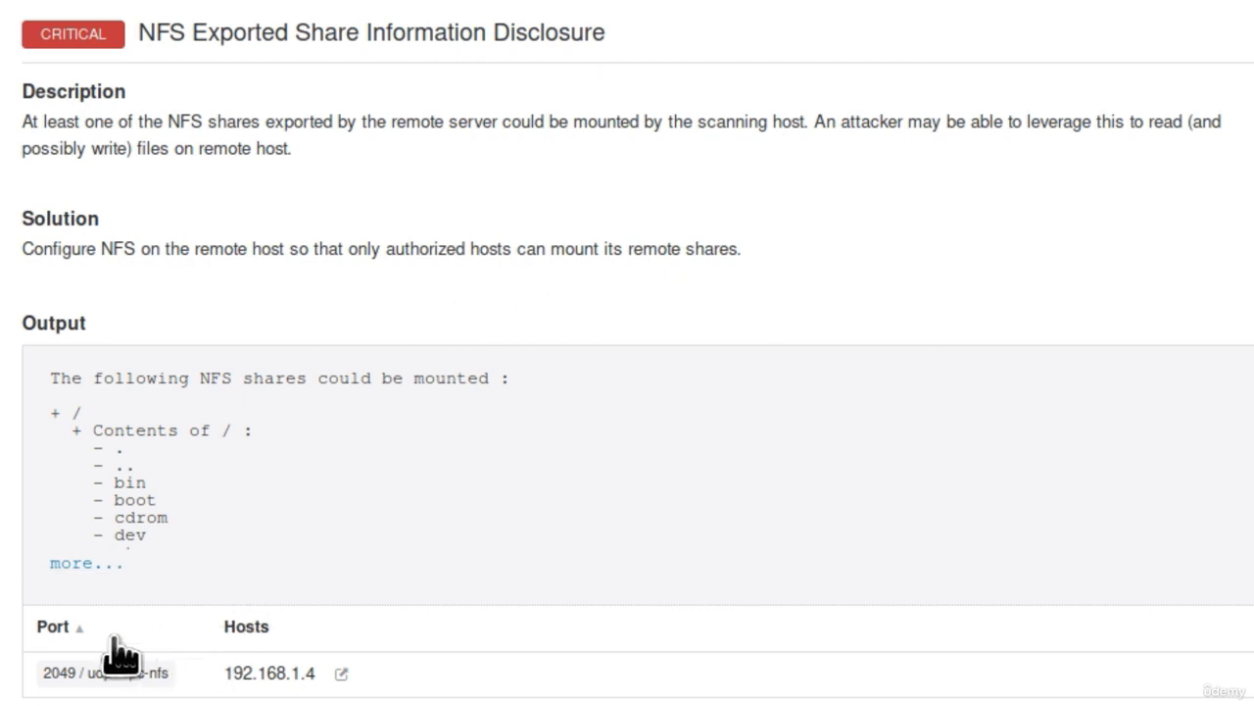
pyautogui.moveTo(211, 686)
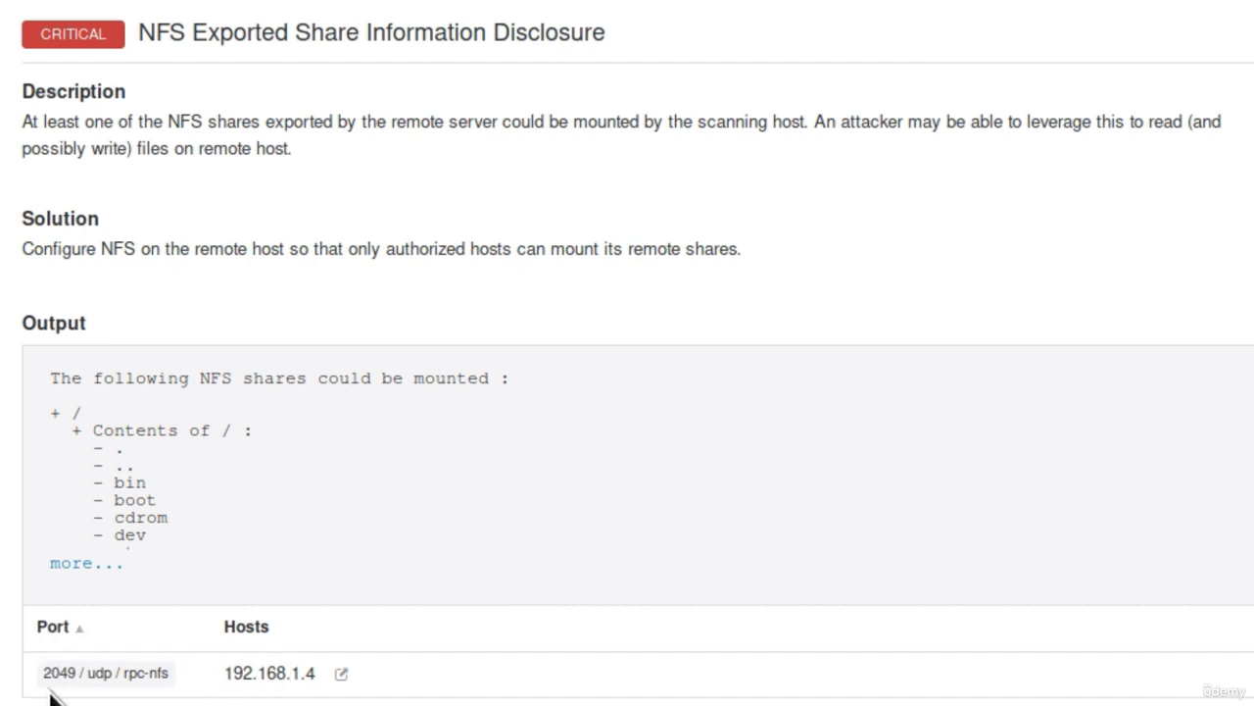
pyautogui.moveTo(105, 672)
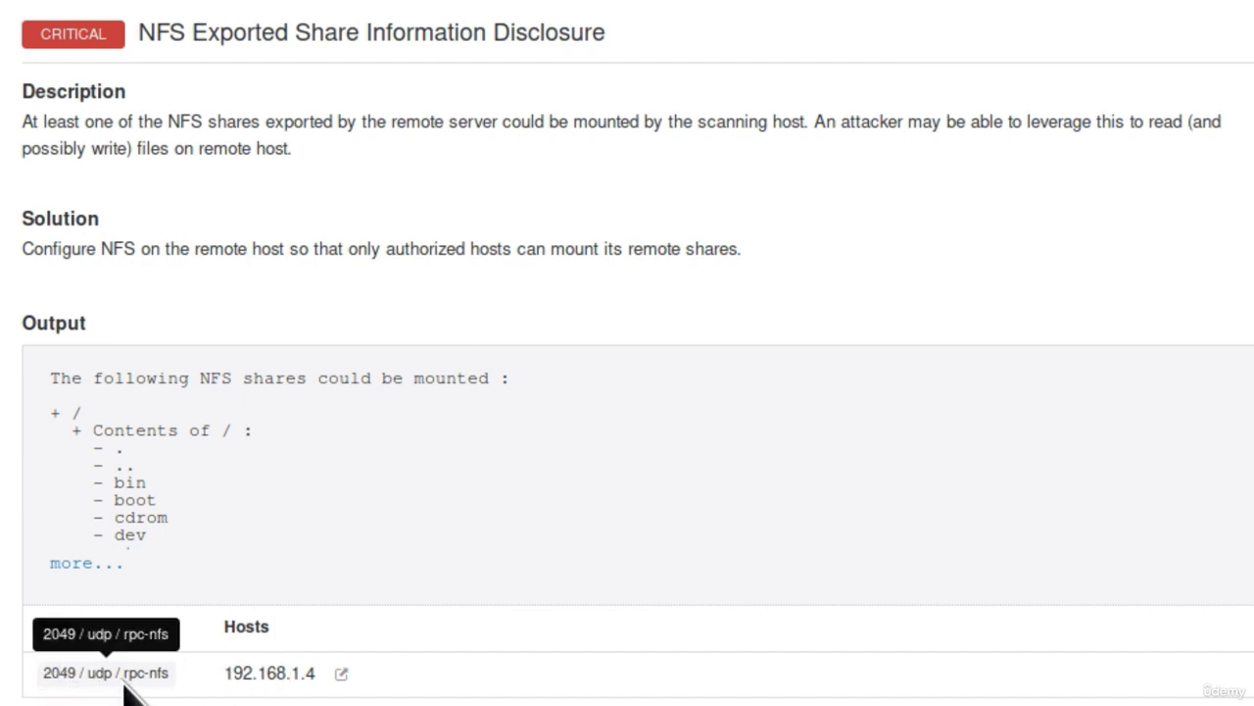
pyautogui.moveTo(539, 407)
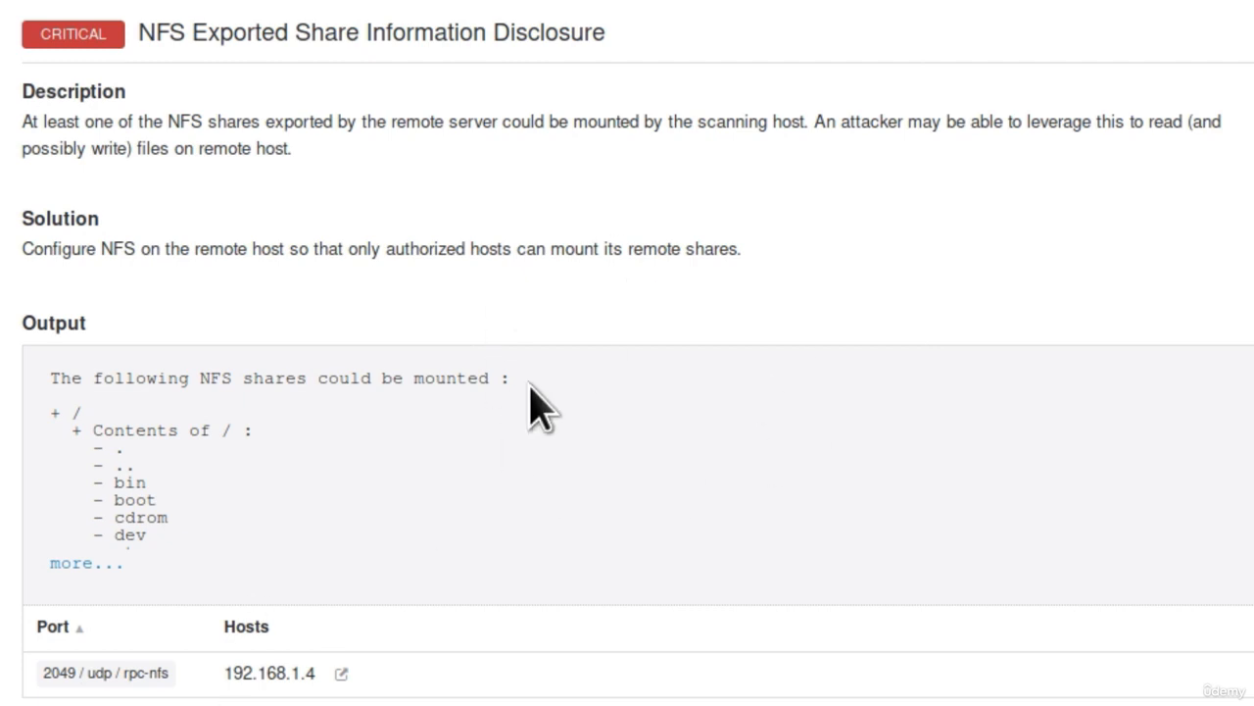
pyautogui.moveTo(132, 44)
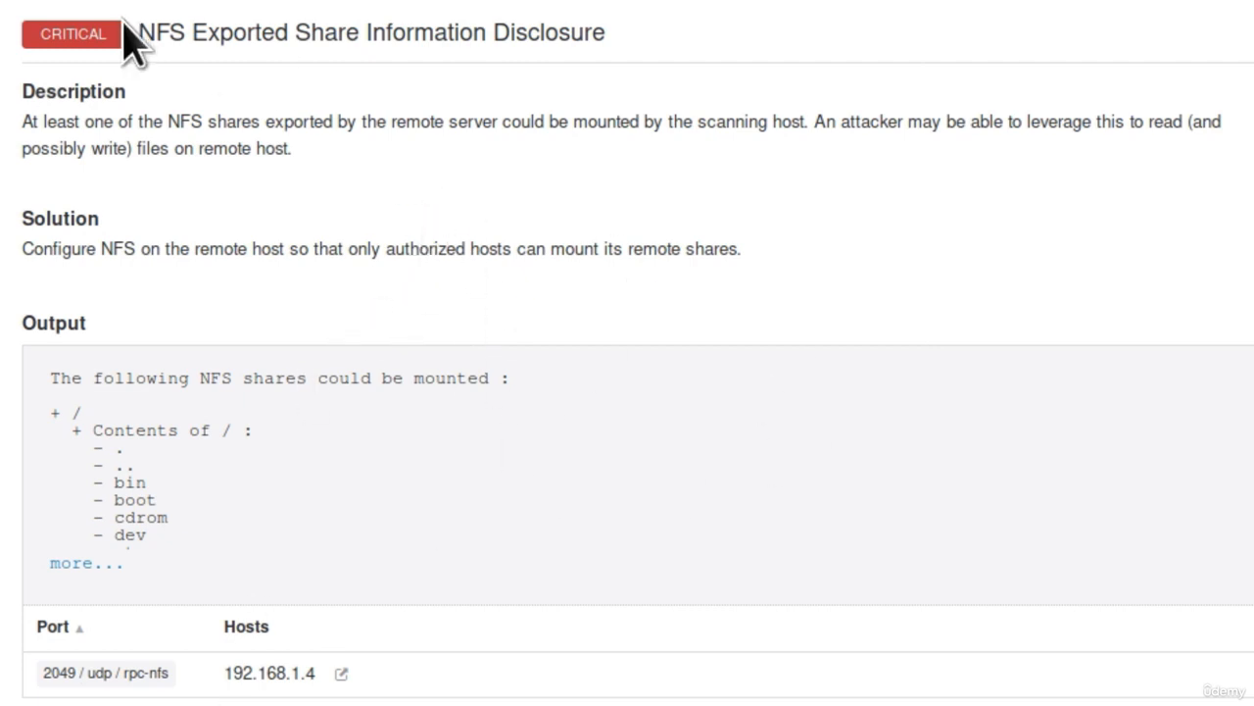
pyautogui.moveTo(243, 83)
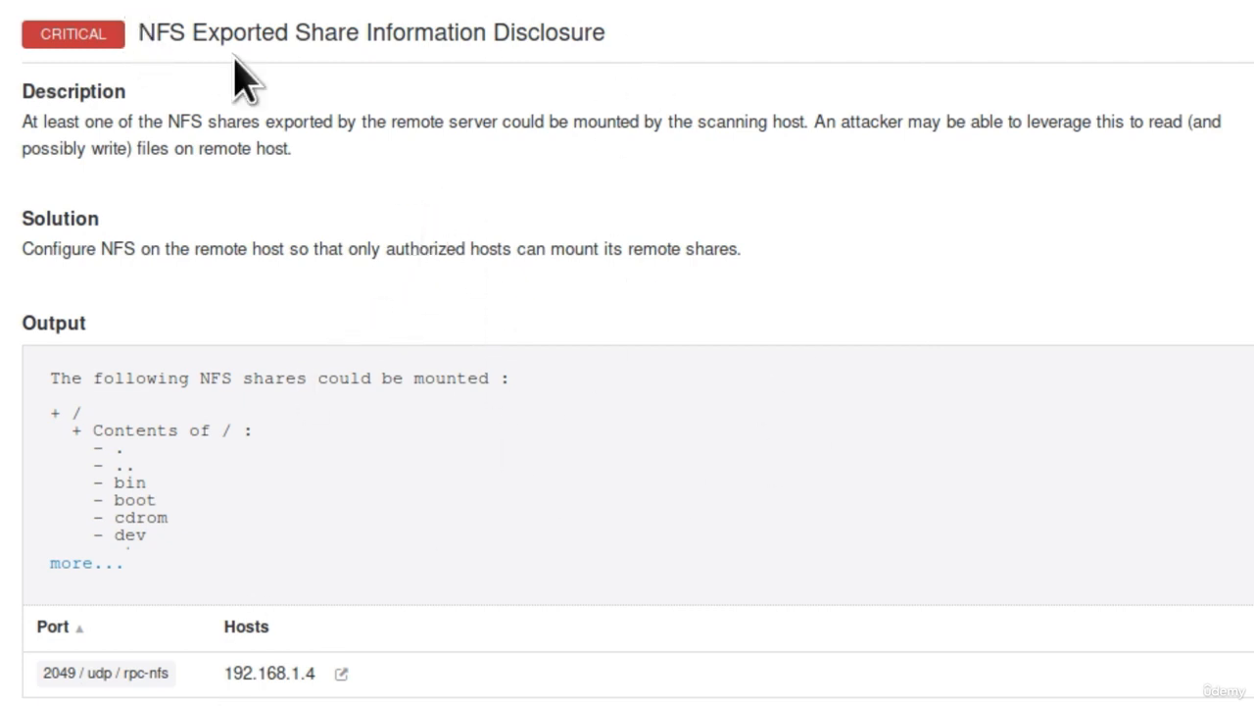
pyautogui.moveTo(646, 64)
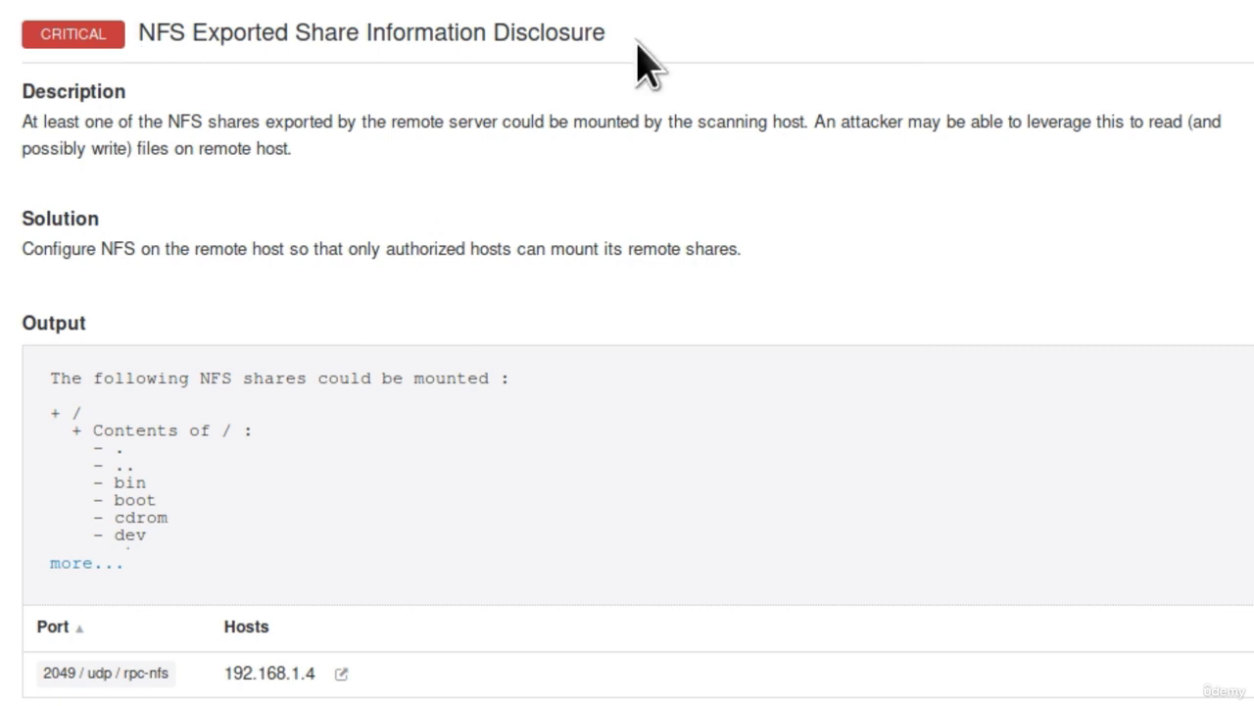
pyautogui.moveTo(591, 47)
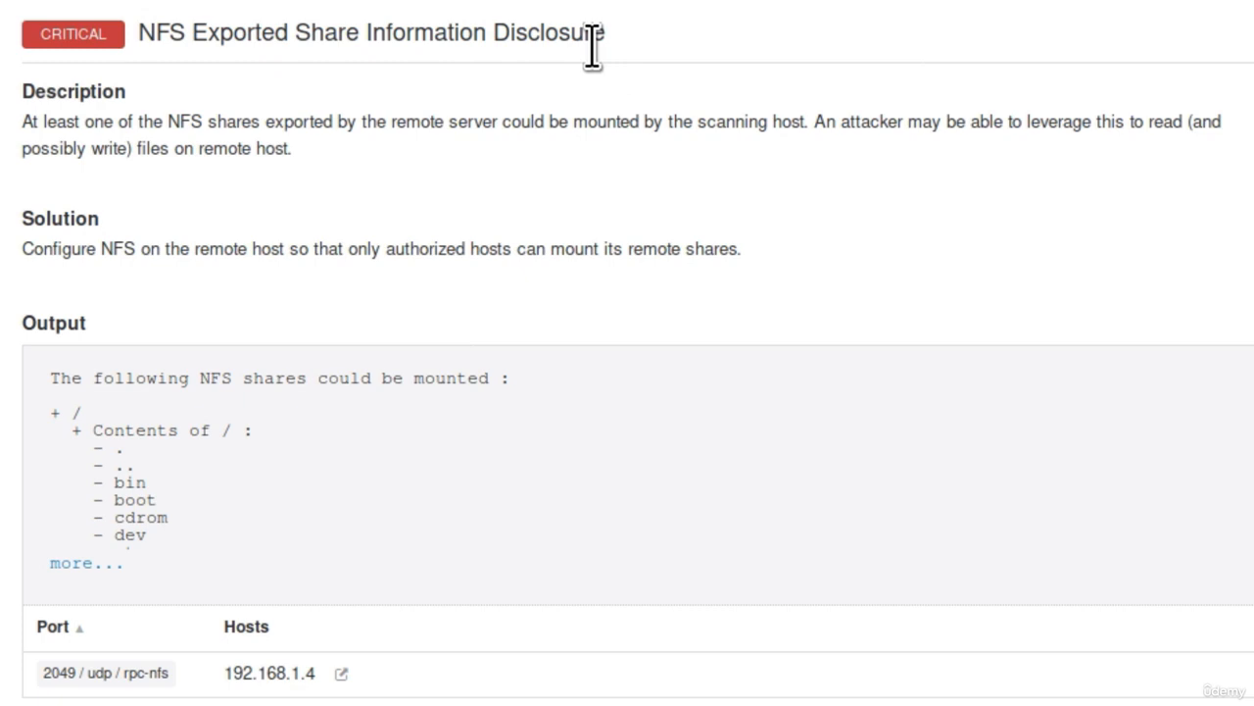
pyautogui.moveTo(242, 196)
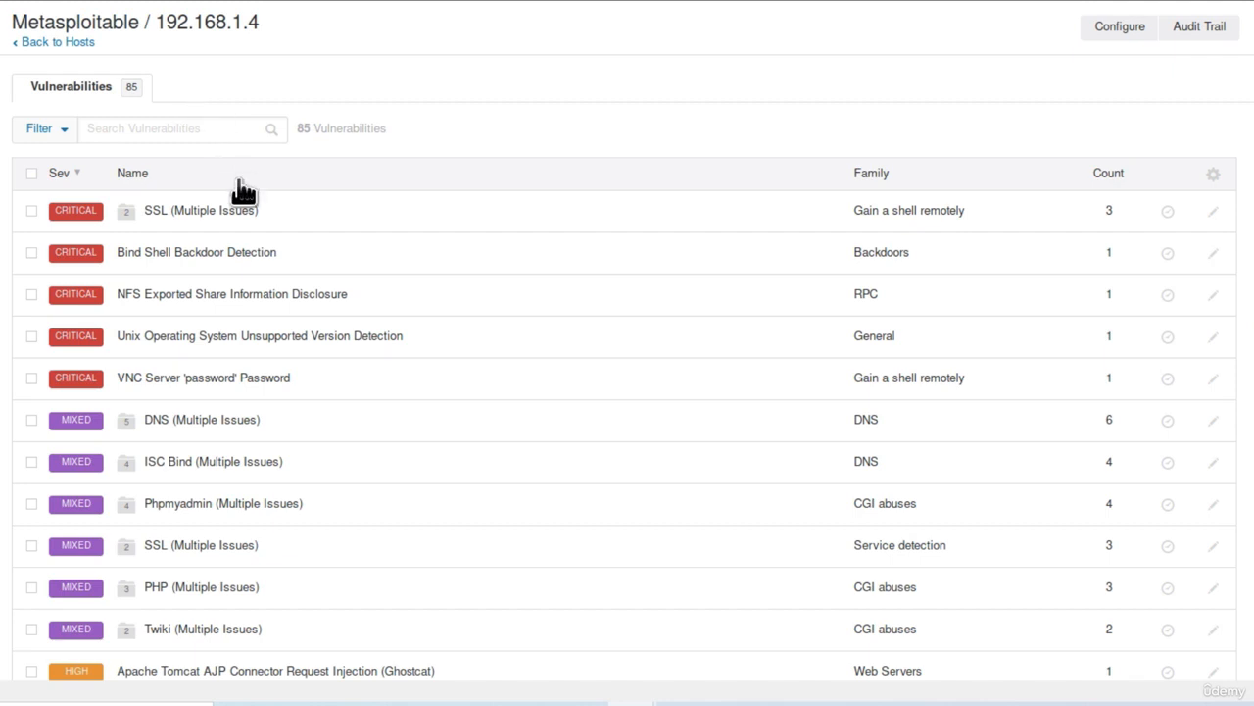
pyautogui.moveTo(281, 266)
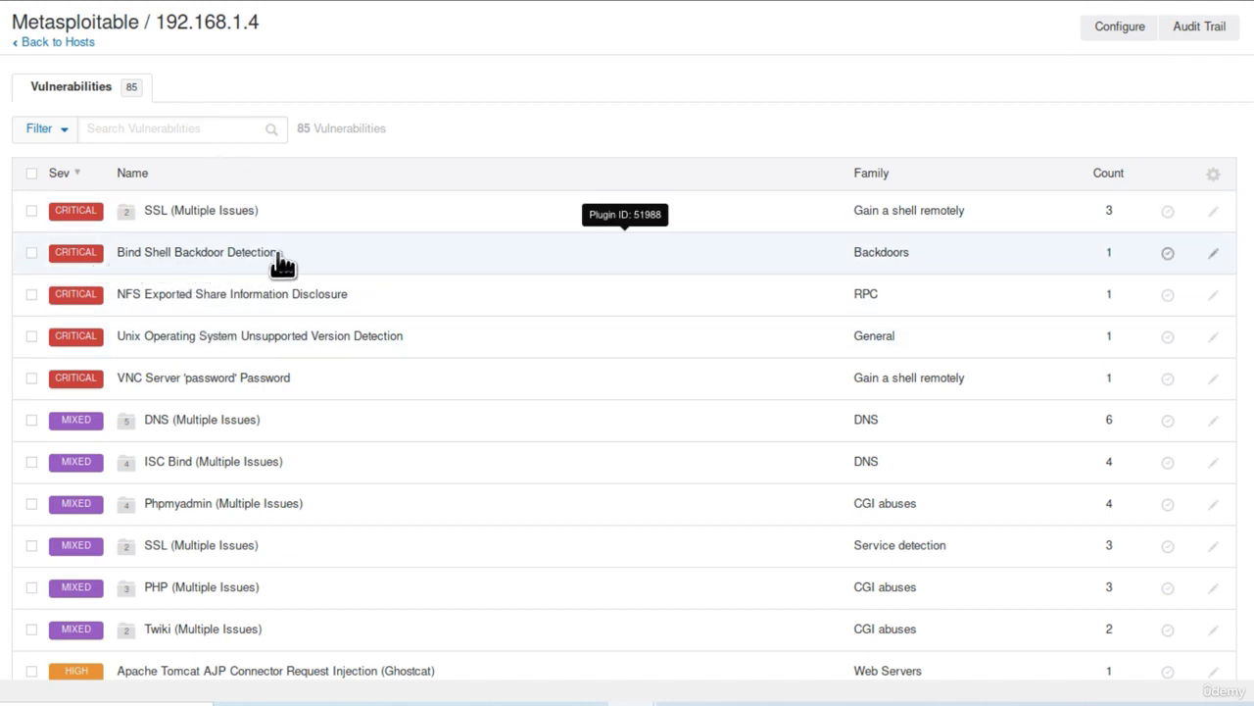
# Open the critical Bind Shell Backdoor Detection finding showing the root shell on port 1524.
pyautogui.click(196, 252)
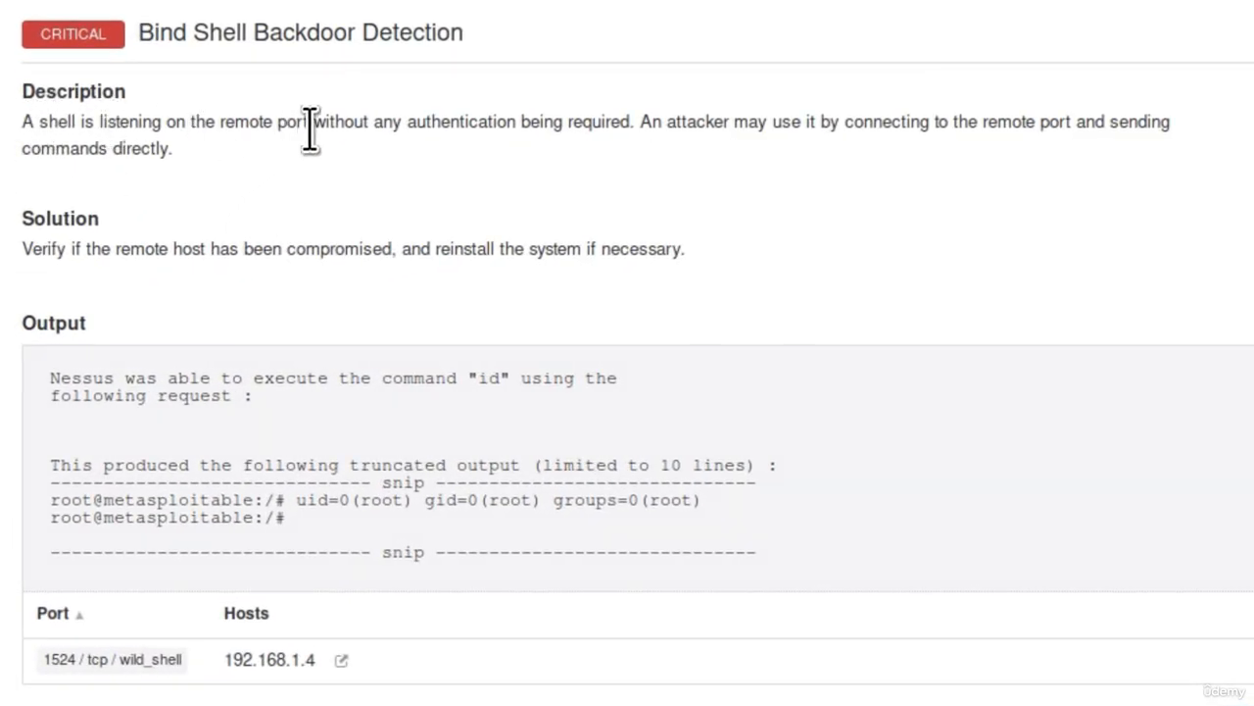
pyautogui.moveTo(602, 126)
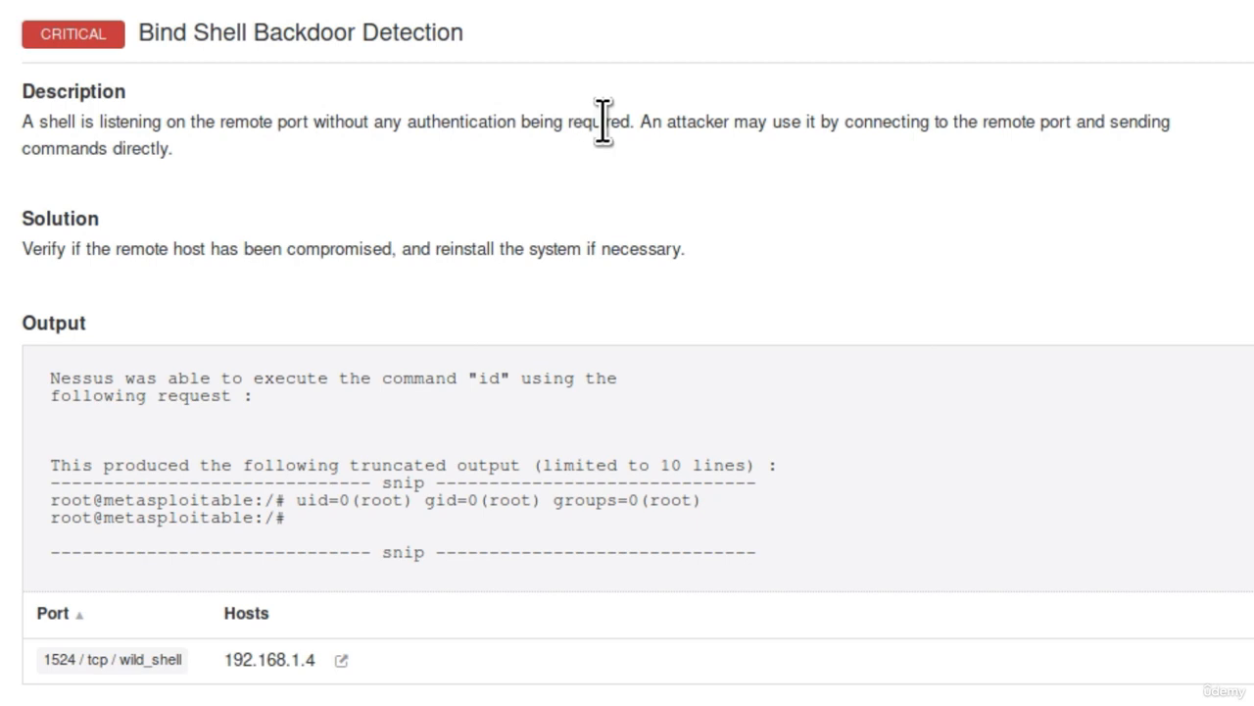
pyautogui.moveTo(853, 122)
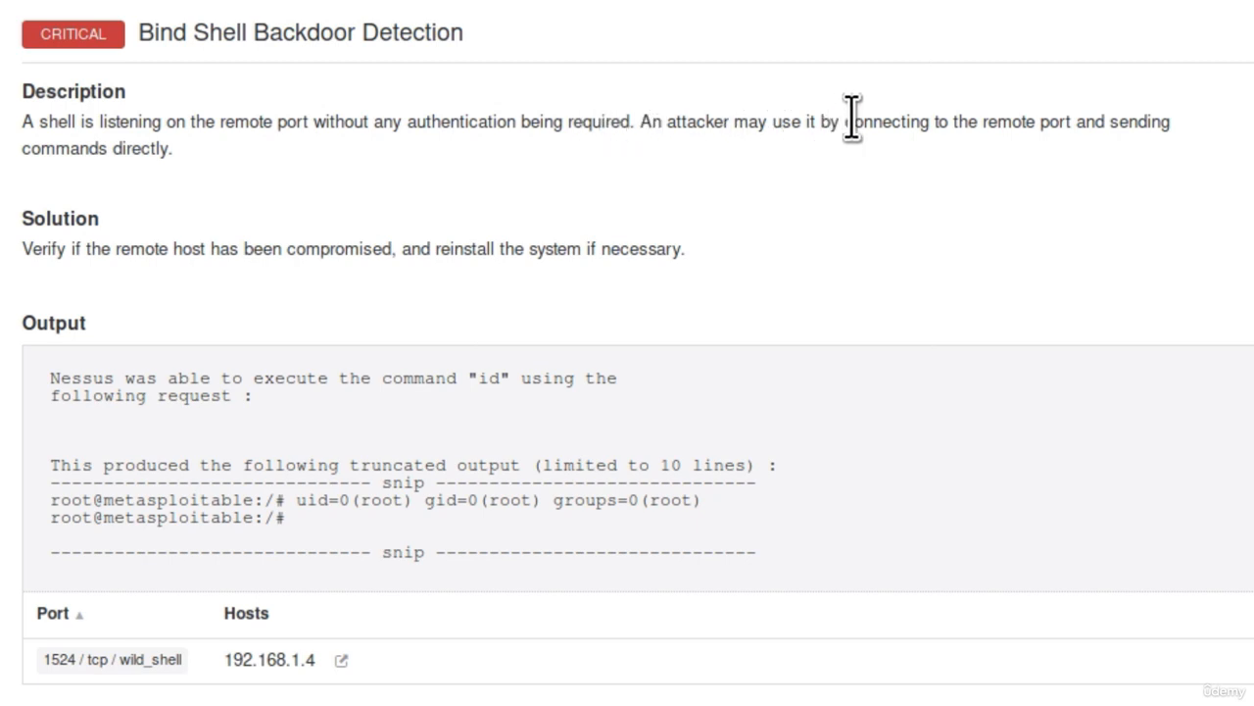
pyautogui.moveTo(1171, 127)
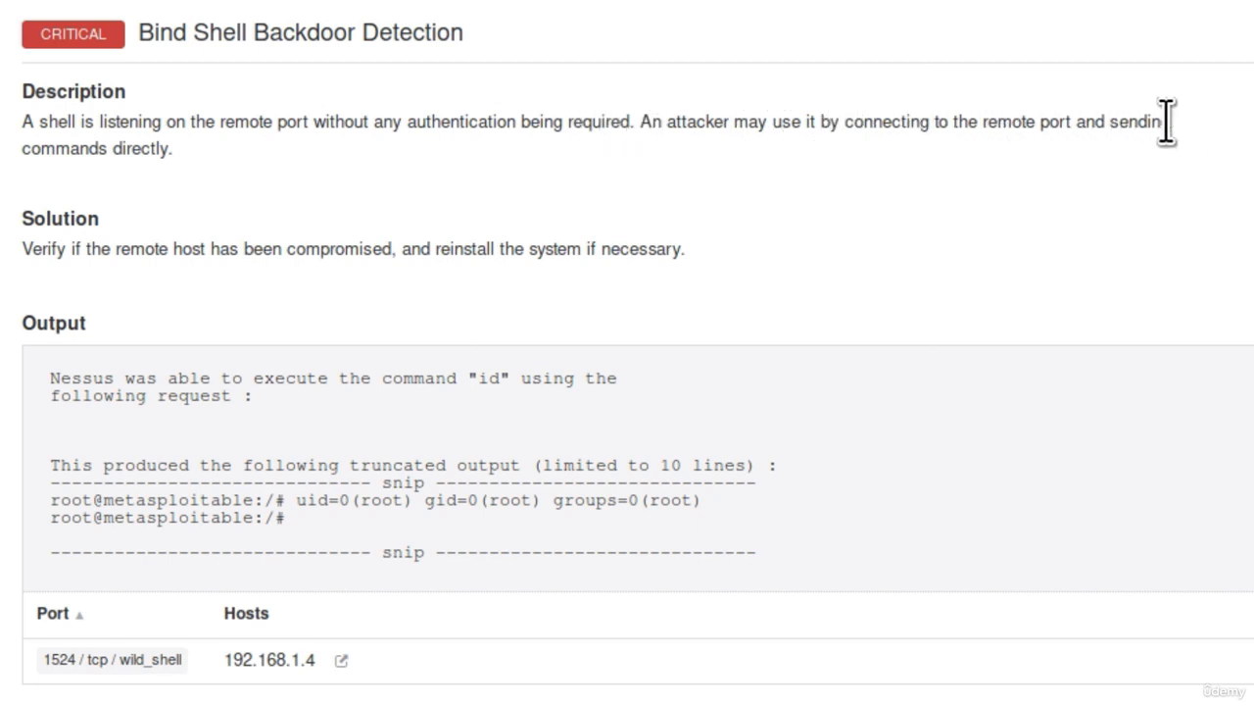
pyautogui.moveTo(280, 192)
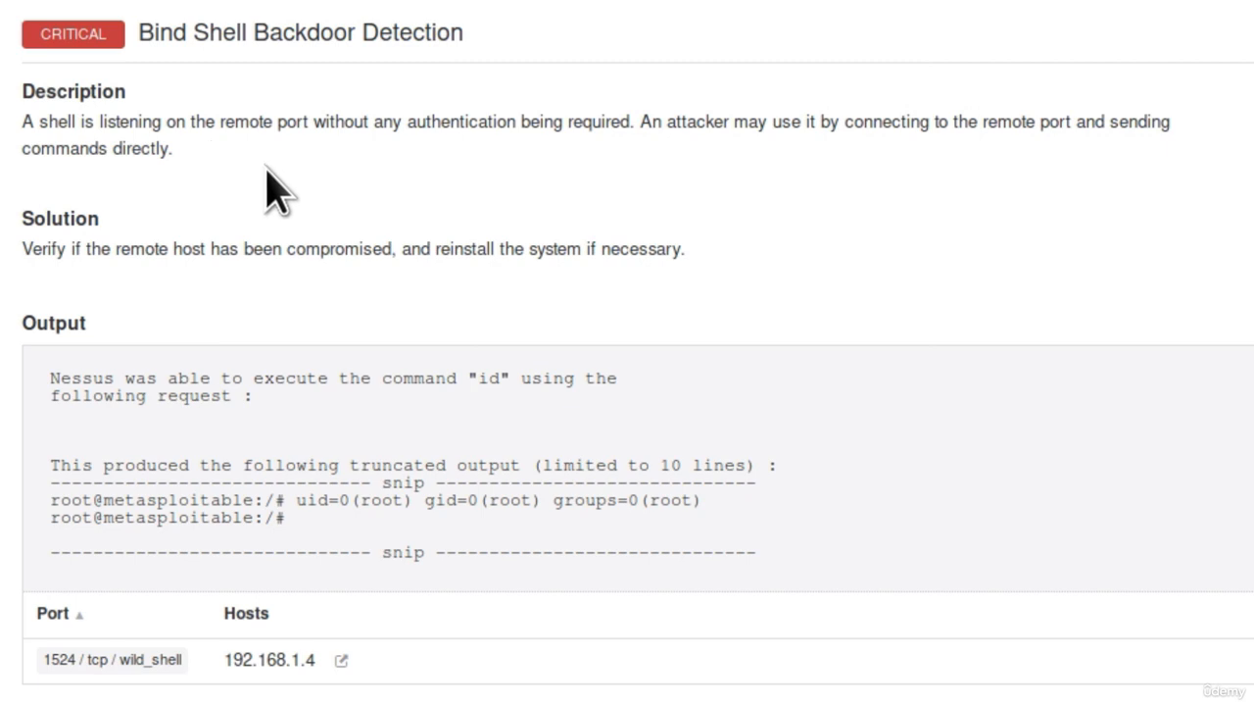
pyautogui.moveTo(273, 122)
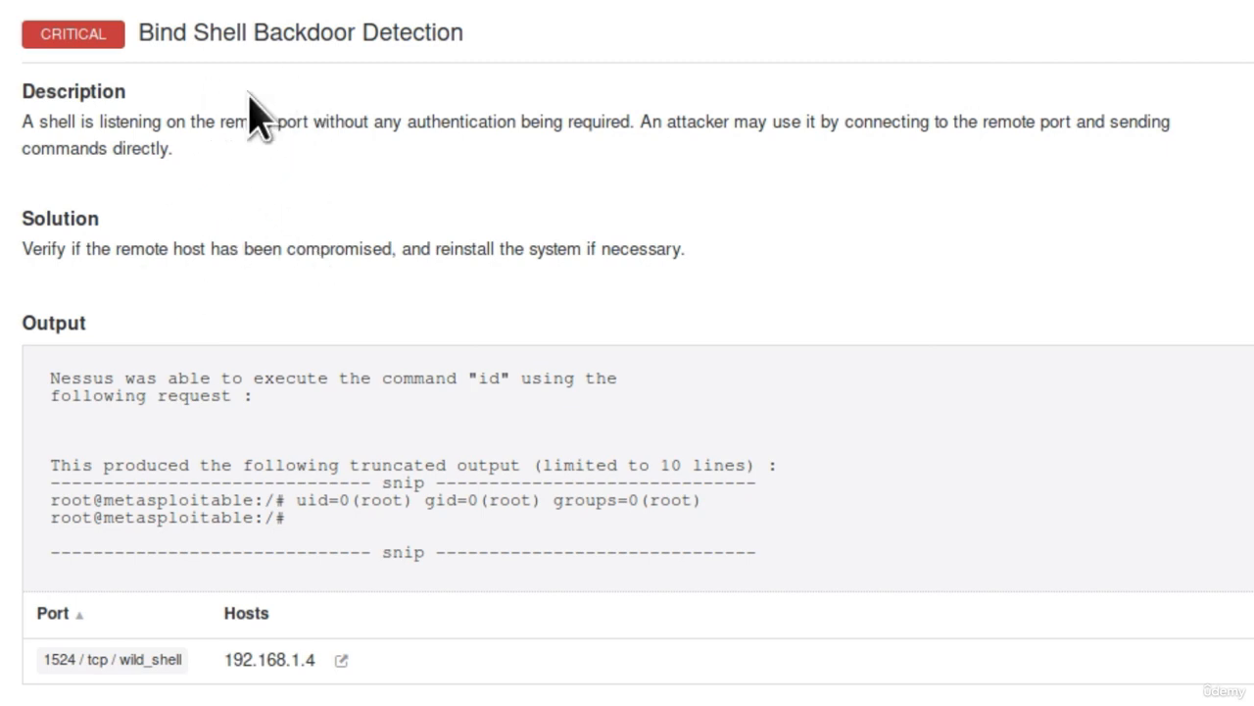
pyautogui.moveTo(176, 108)
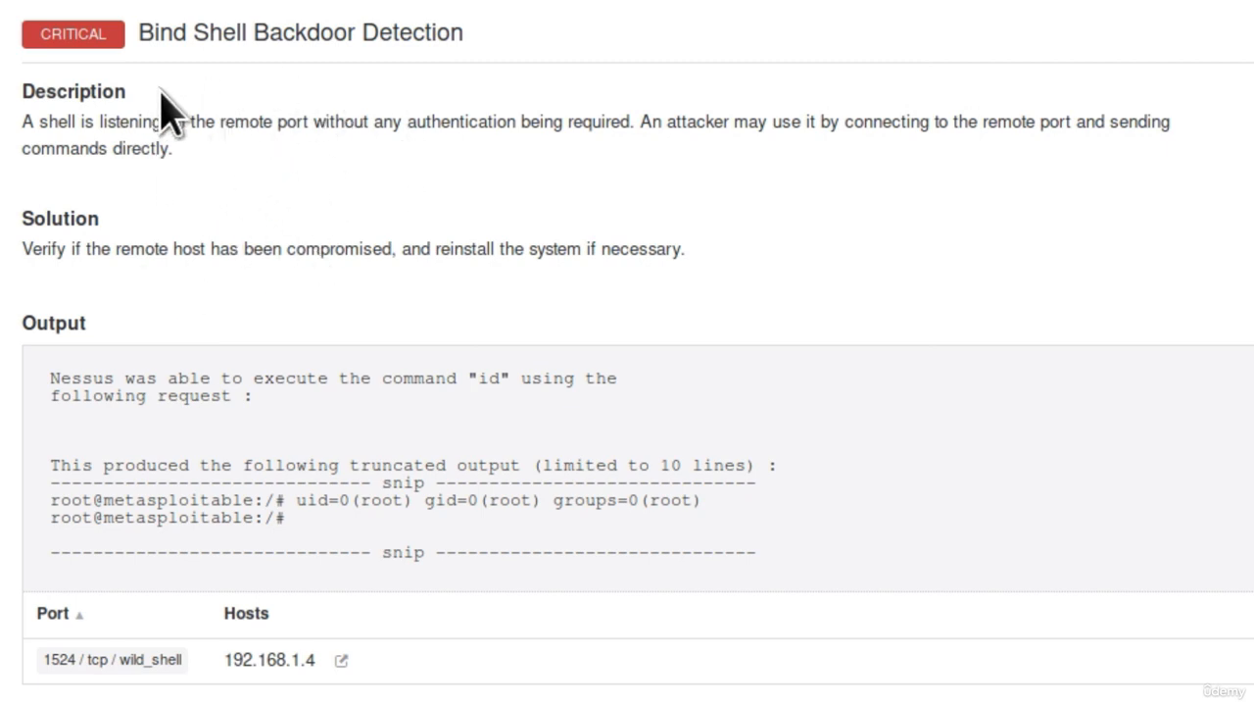
pyautogui.moveTo(78, 34)
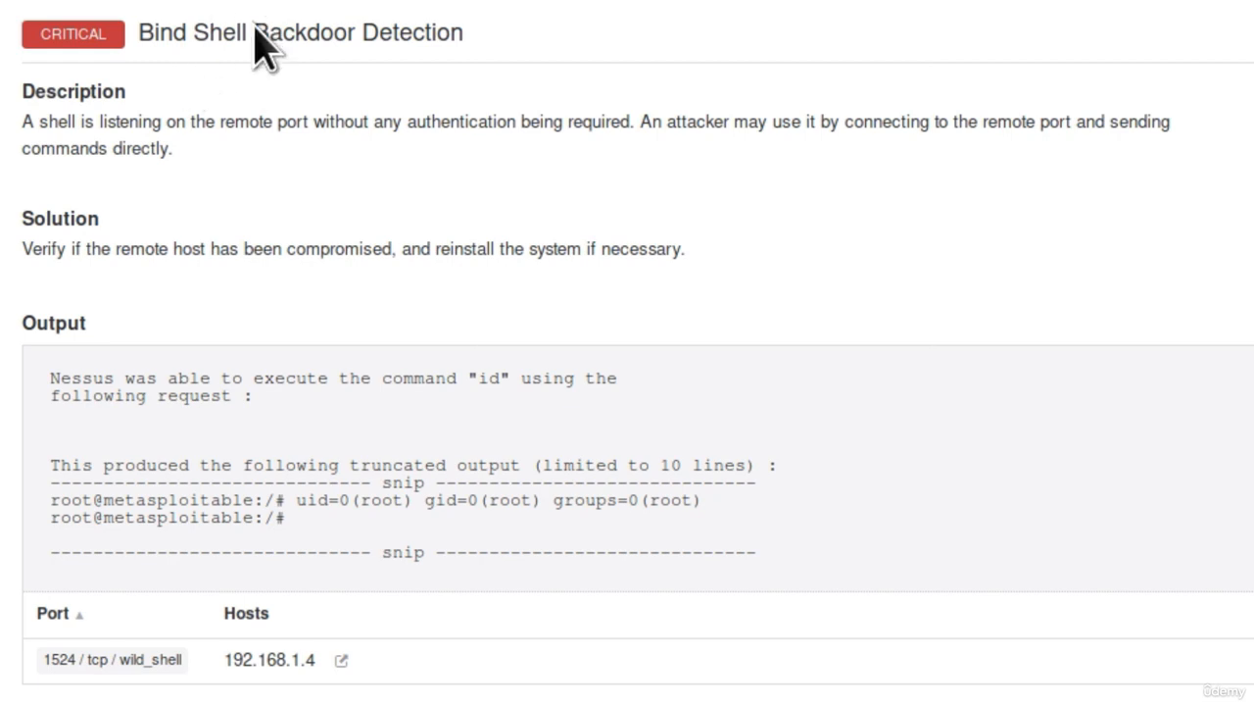
pyautogui.moveTo(152, 93)
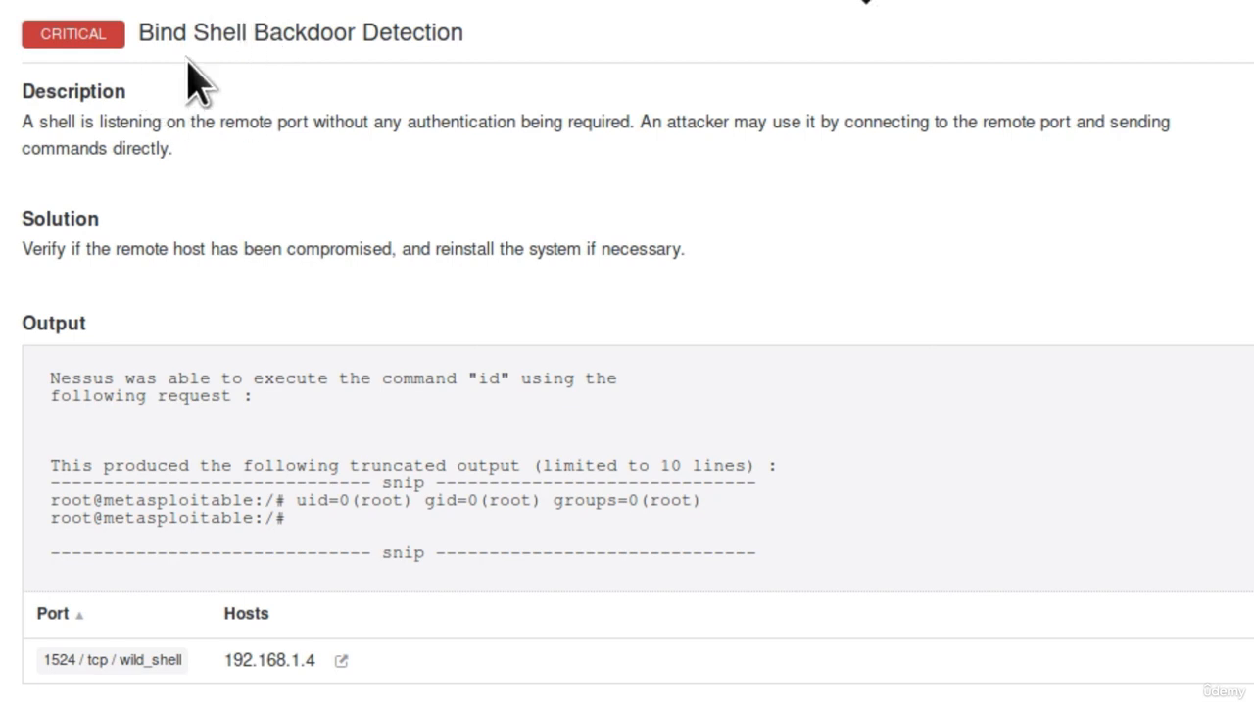
pyautogui.moveTo(160, 257)
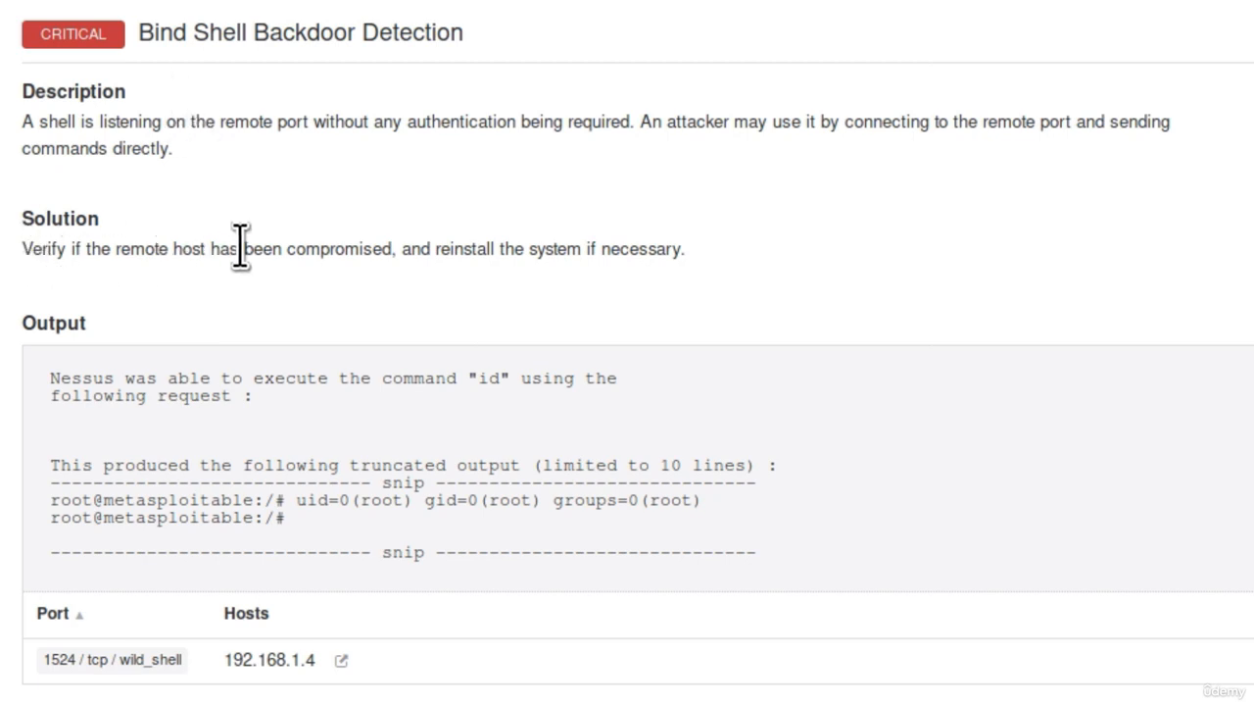
pyautogui.moveTo(593, 251)
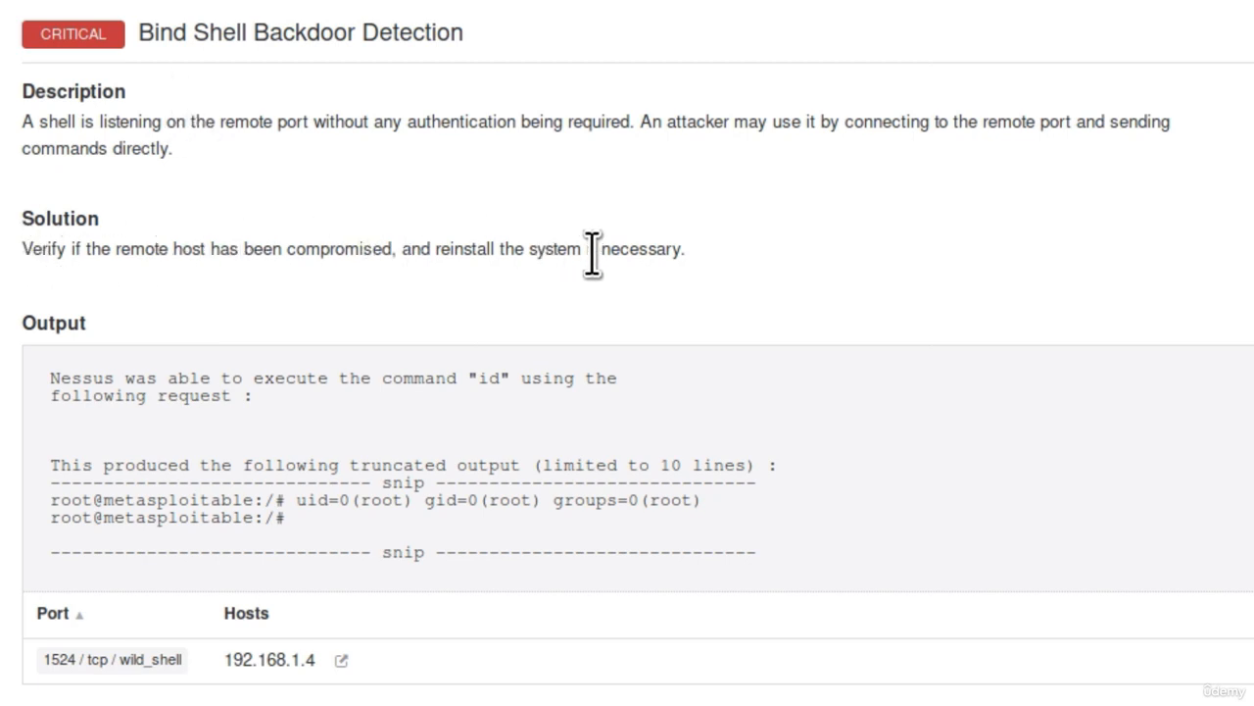
pyautogui.moveTo(769, 279)
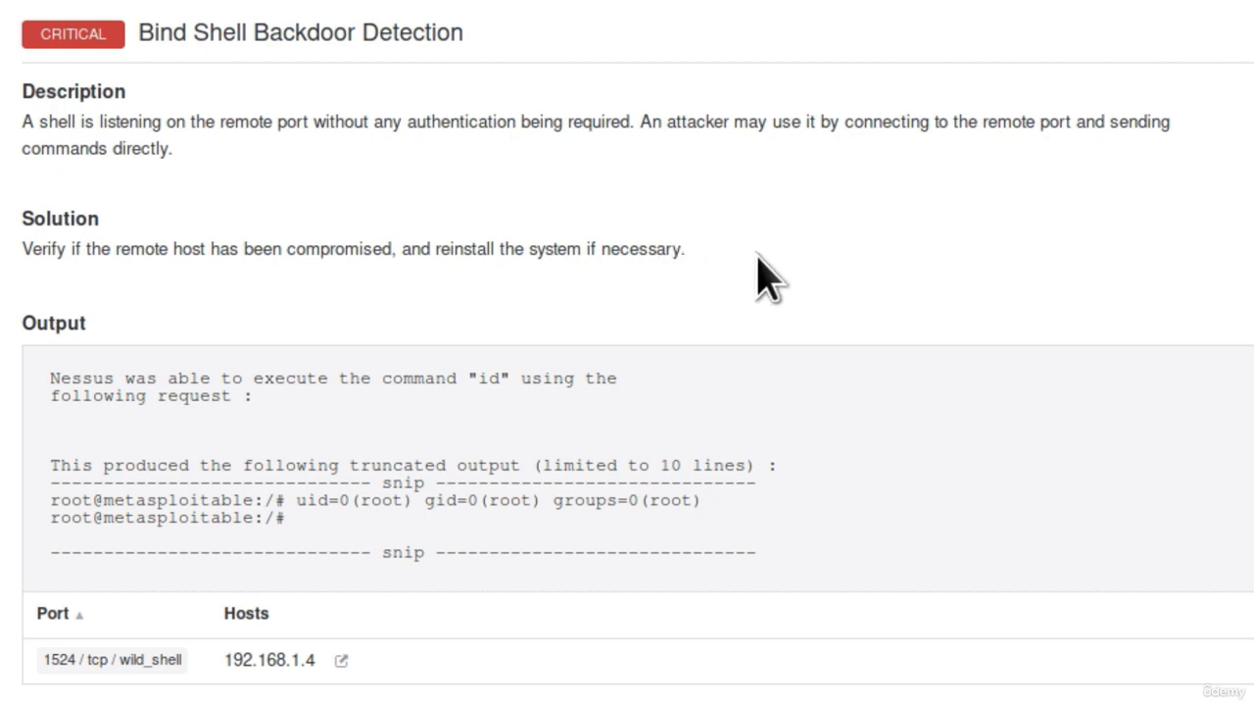
pyautogui.moveTo(59, 686)
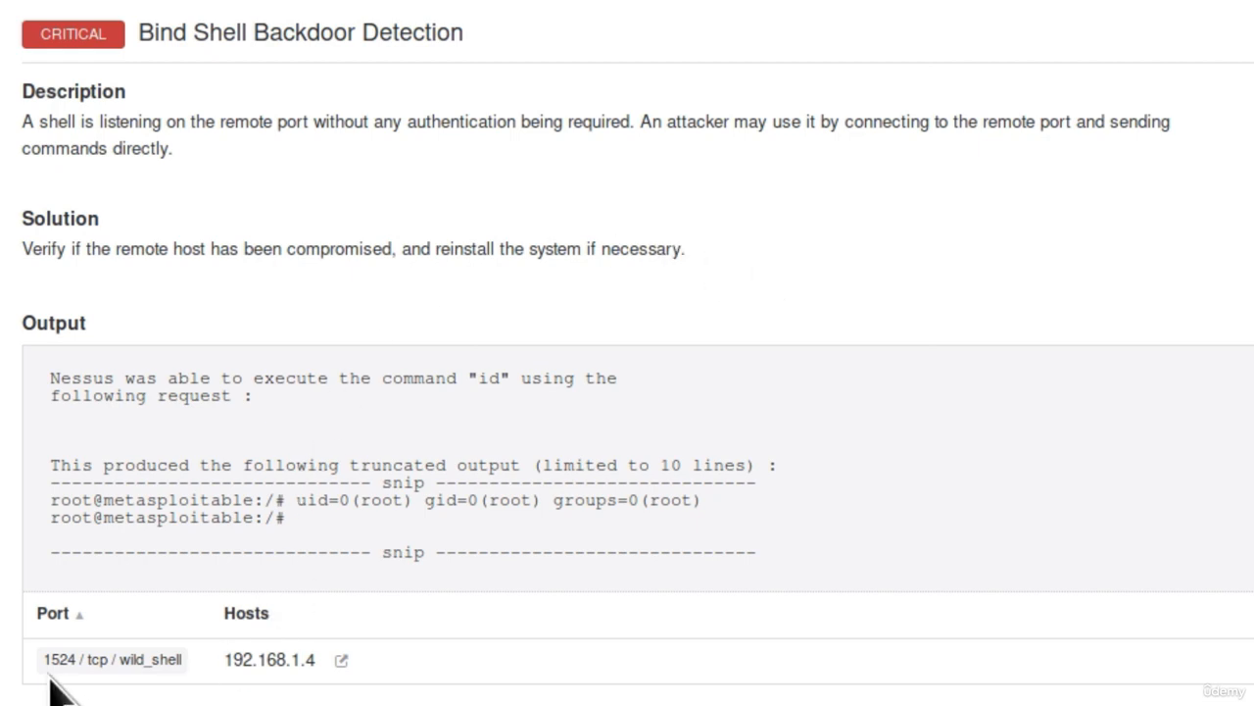
pyautogui.moveTo(113, 660)
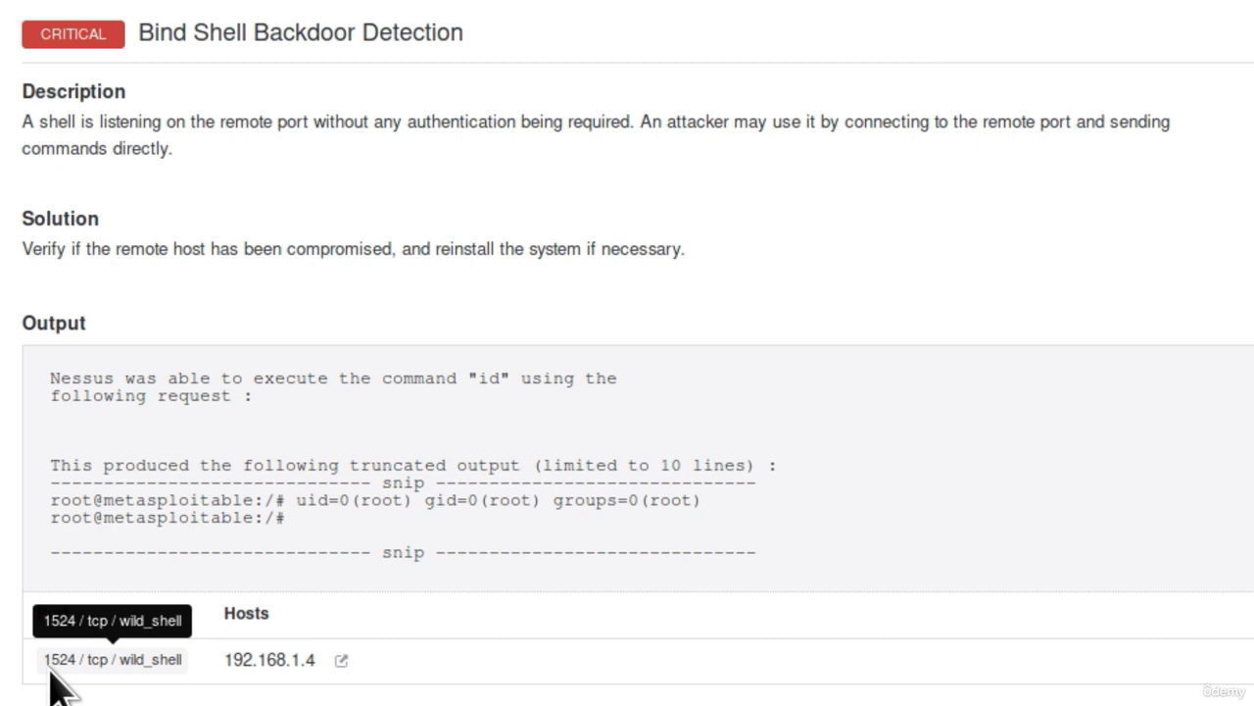
pyautogui.moveTo(130, 671)
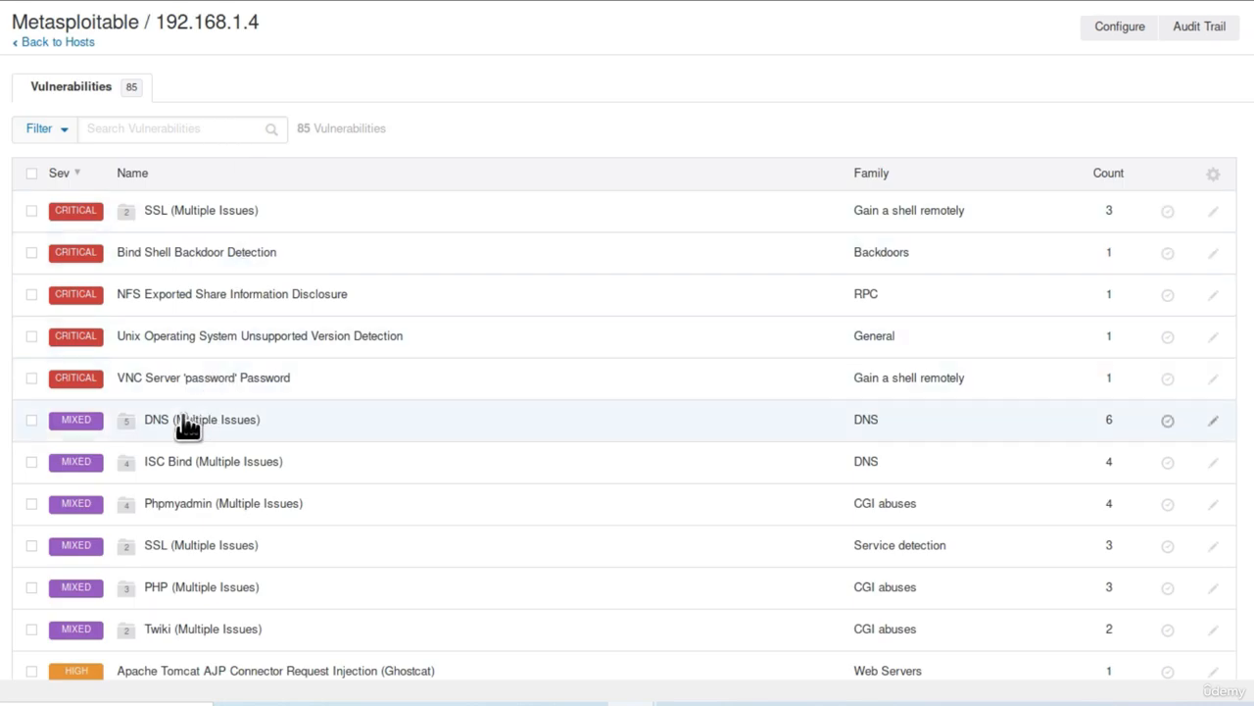
pyautogui.moveTo(106, 419)
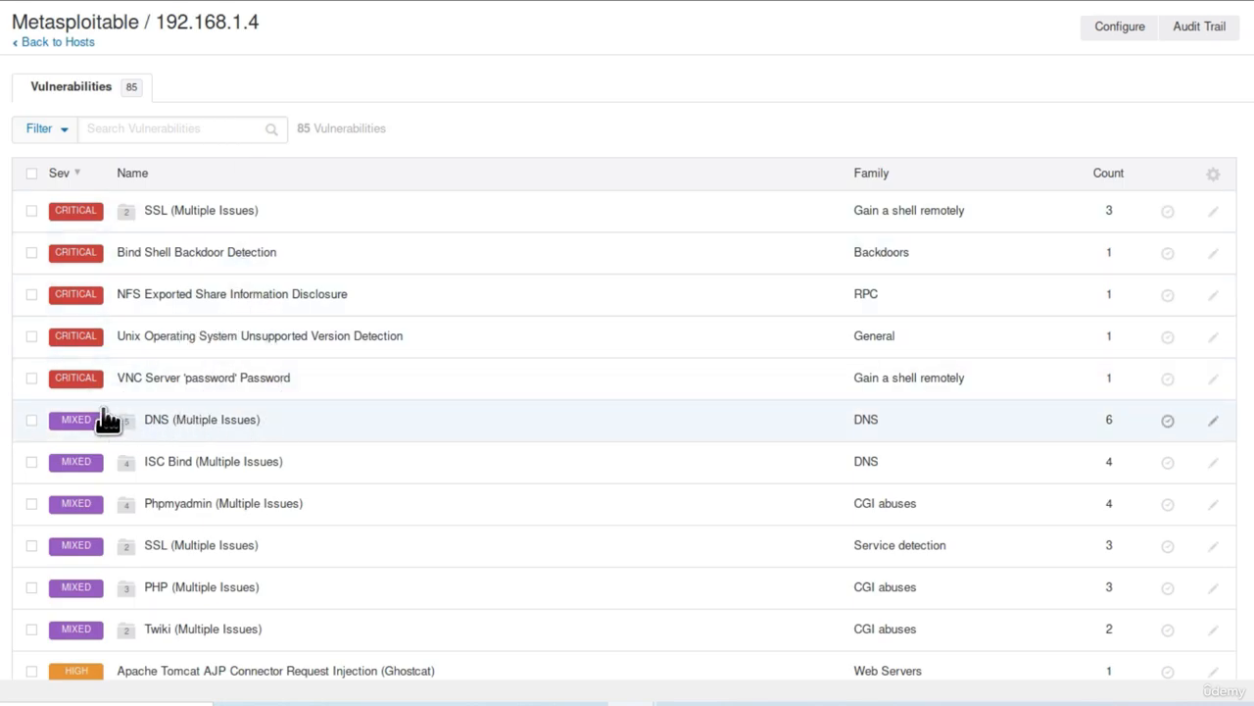
pyautogui.moveTo(199, 385)
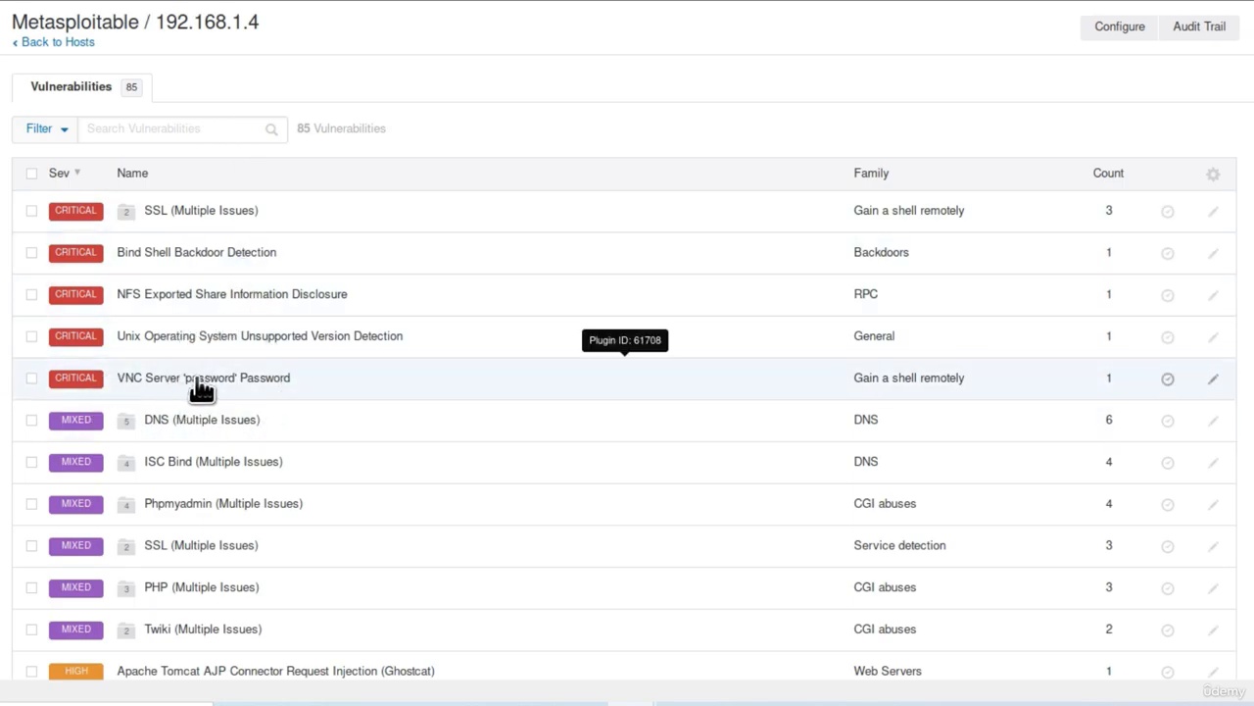
pyautogui.click(203, 377)
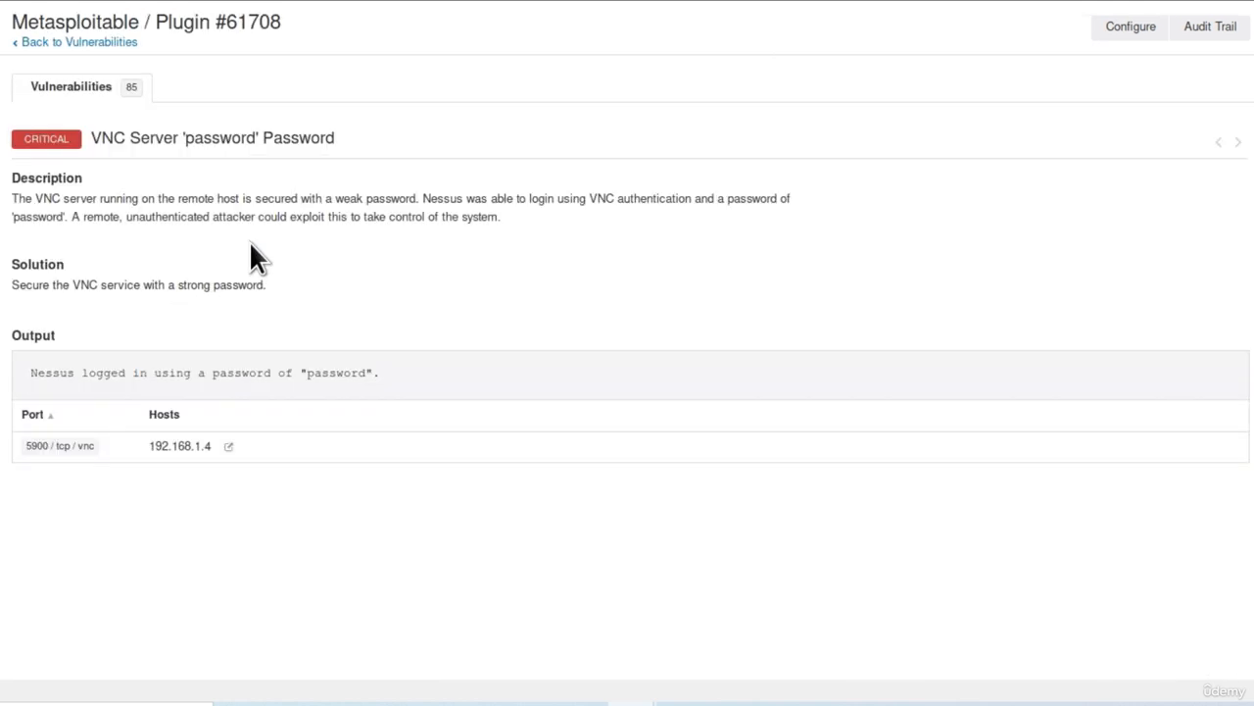
pyautogui.moveTo(185, 137)
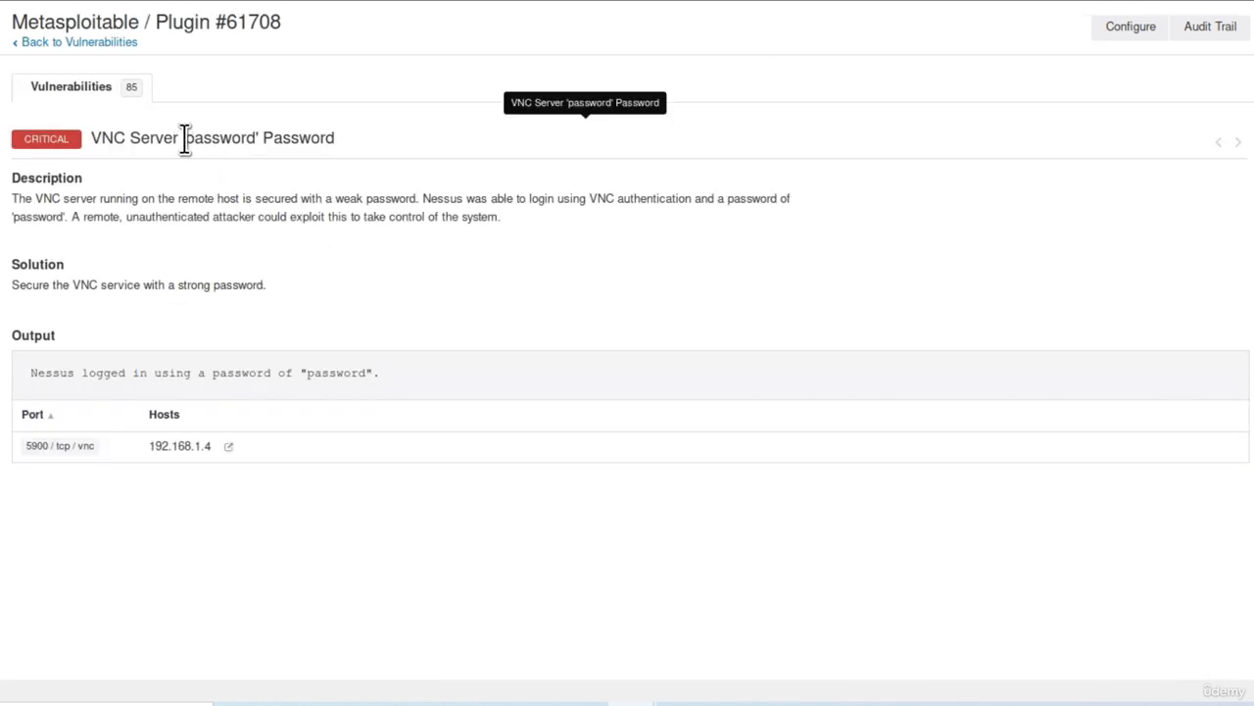
pyautogui.doubleClick(217, 137)
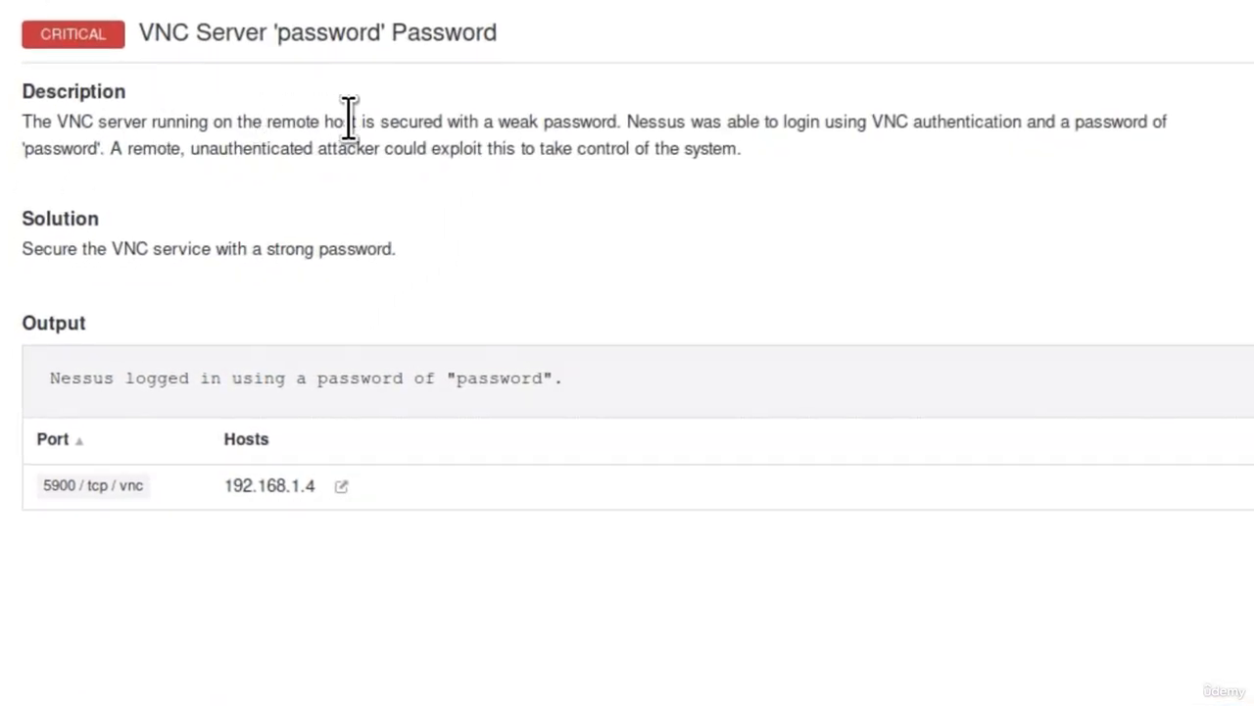
pyautogui.moveTo(625, 122)
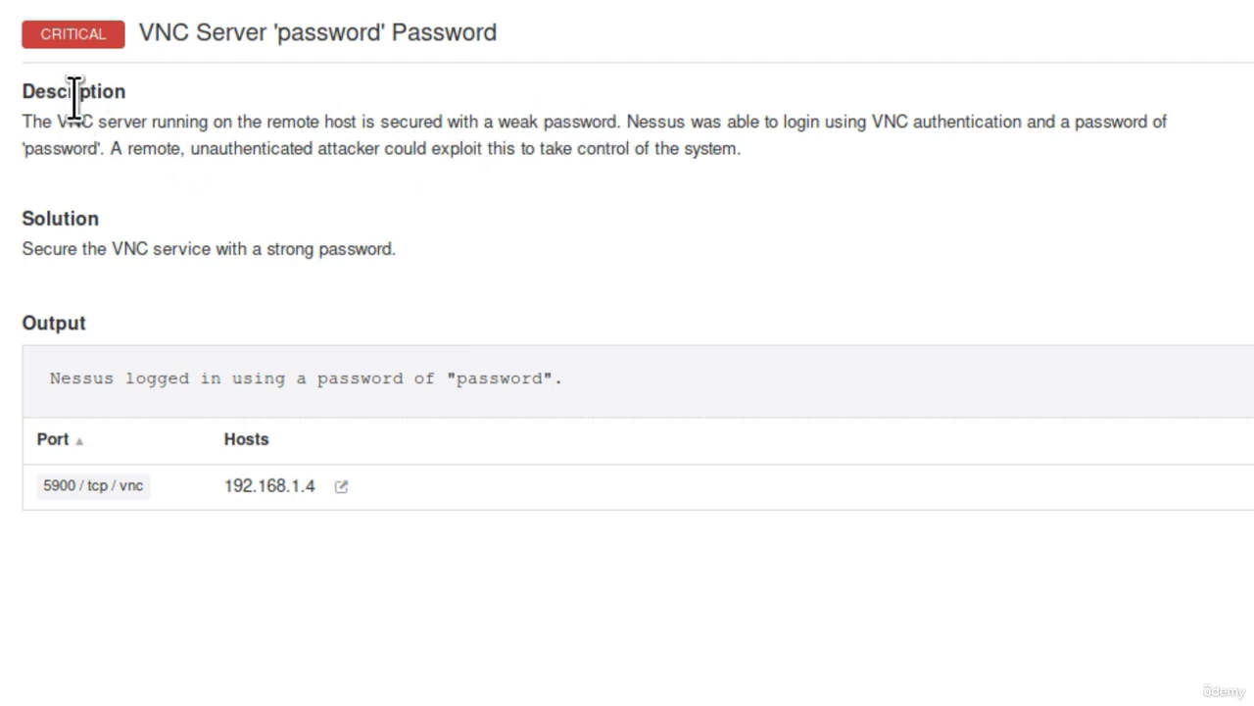
pyautogui.moveTo(634, 121)
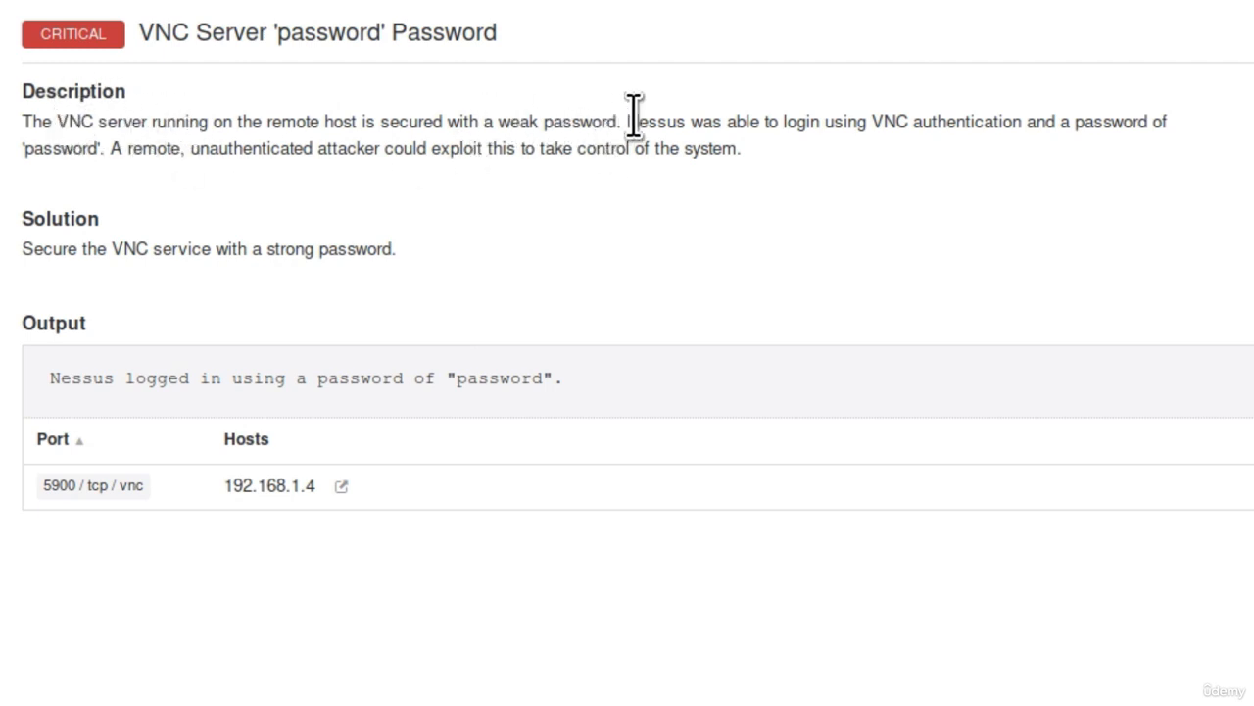
pyautogui.moveTo(265, 147)
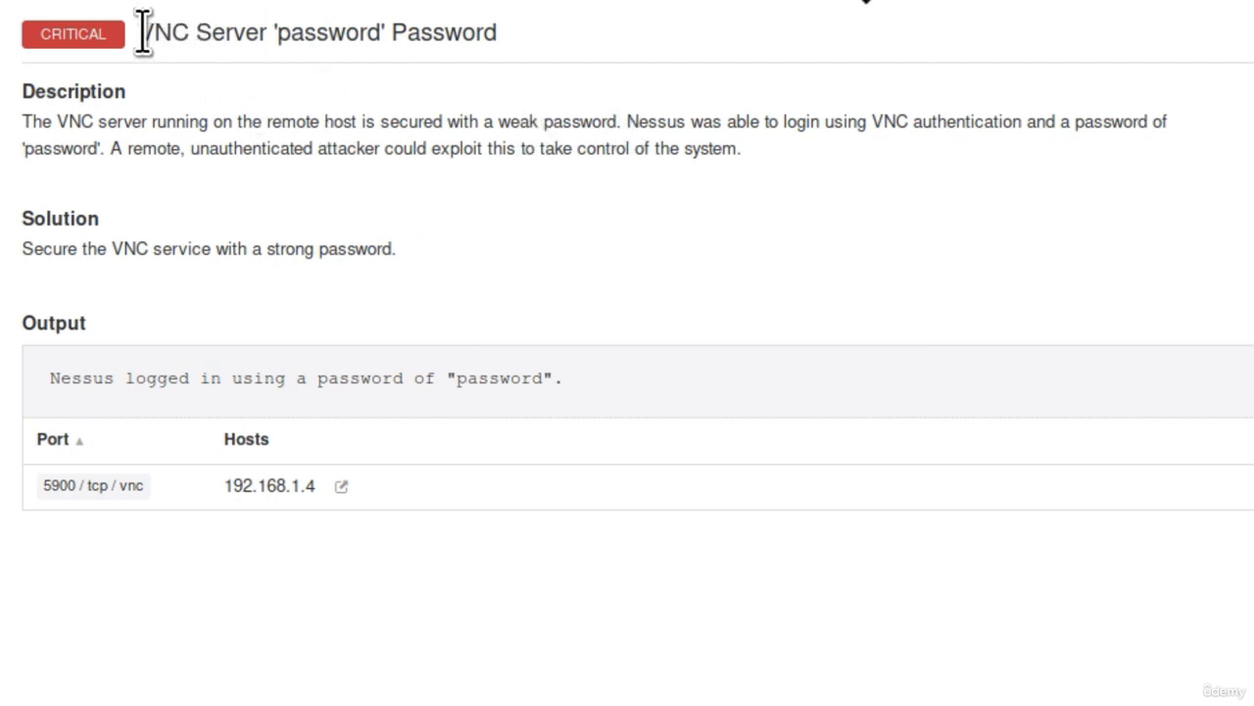
pyautogui.moveTo(547, 140)
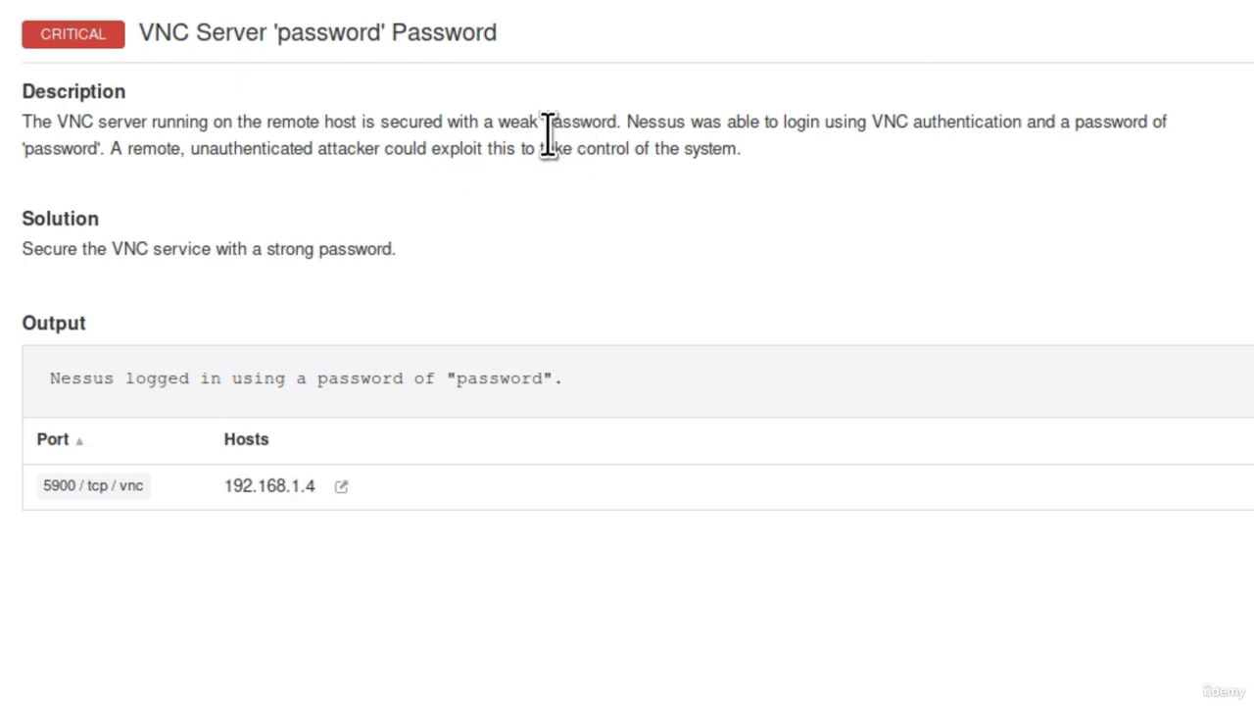
pyautogui.moveTo(543, 128)
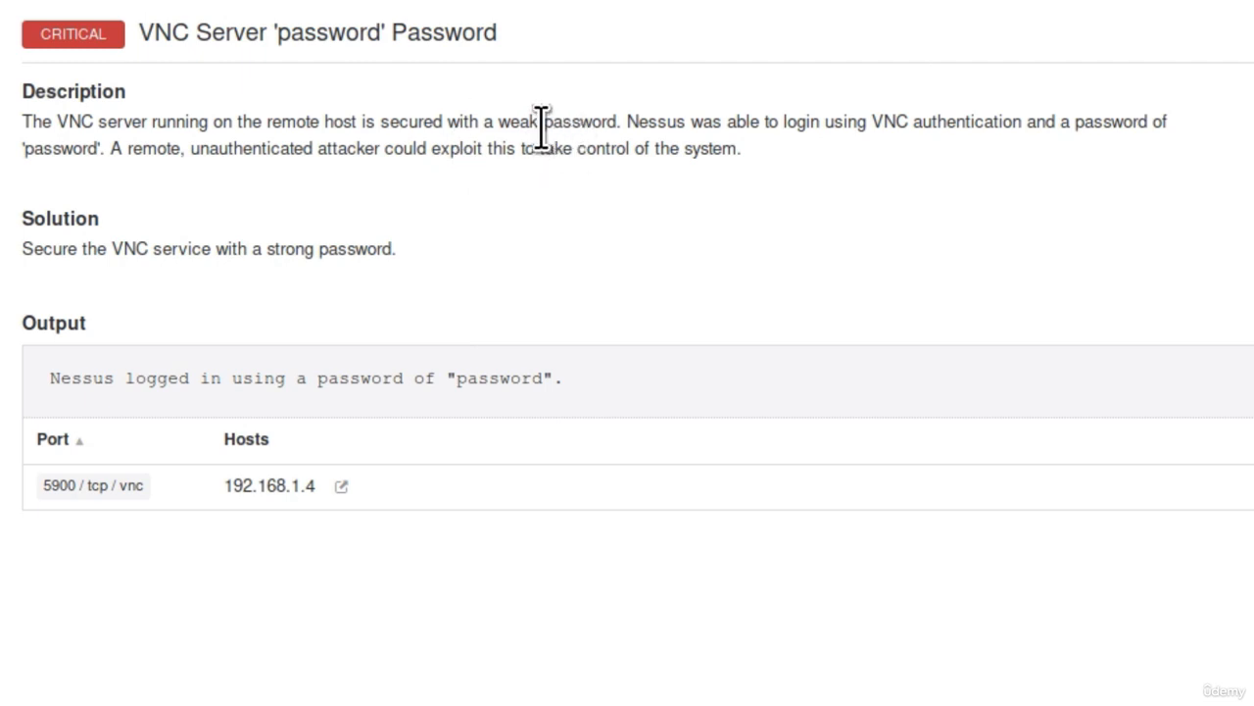
pyautogui.moveTo(701, 161)
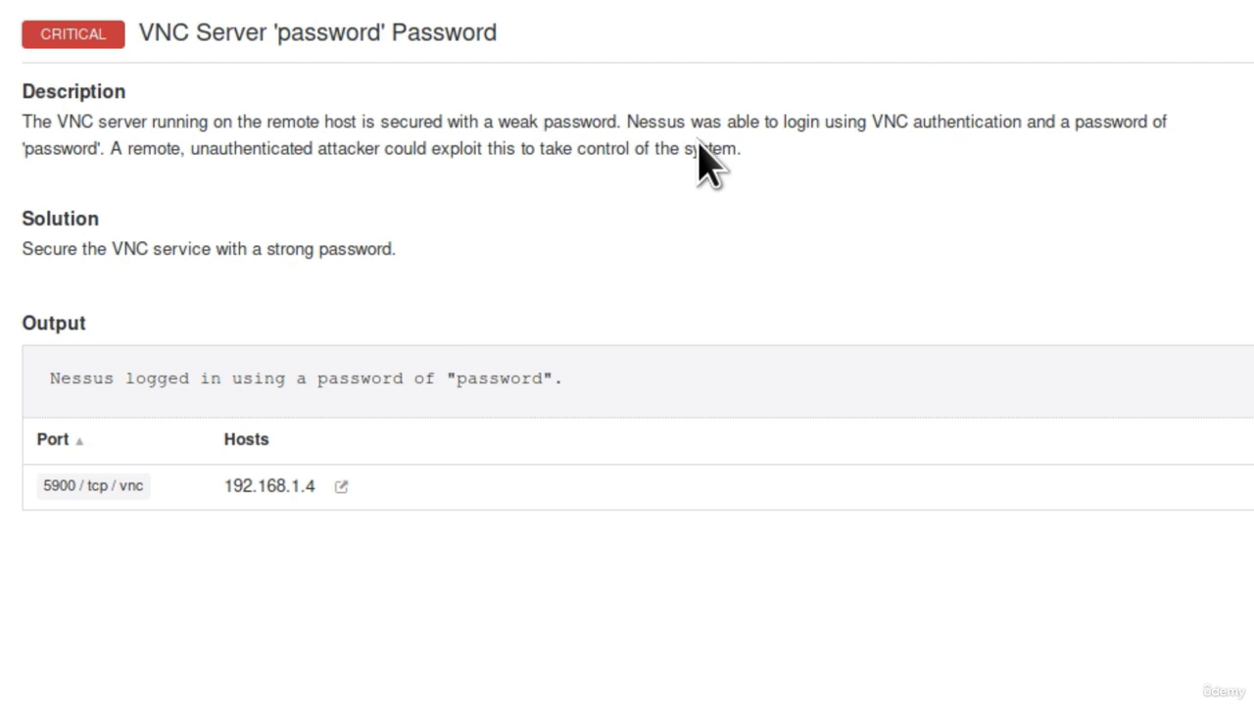
pyautogui.moveTo(681, 128)
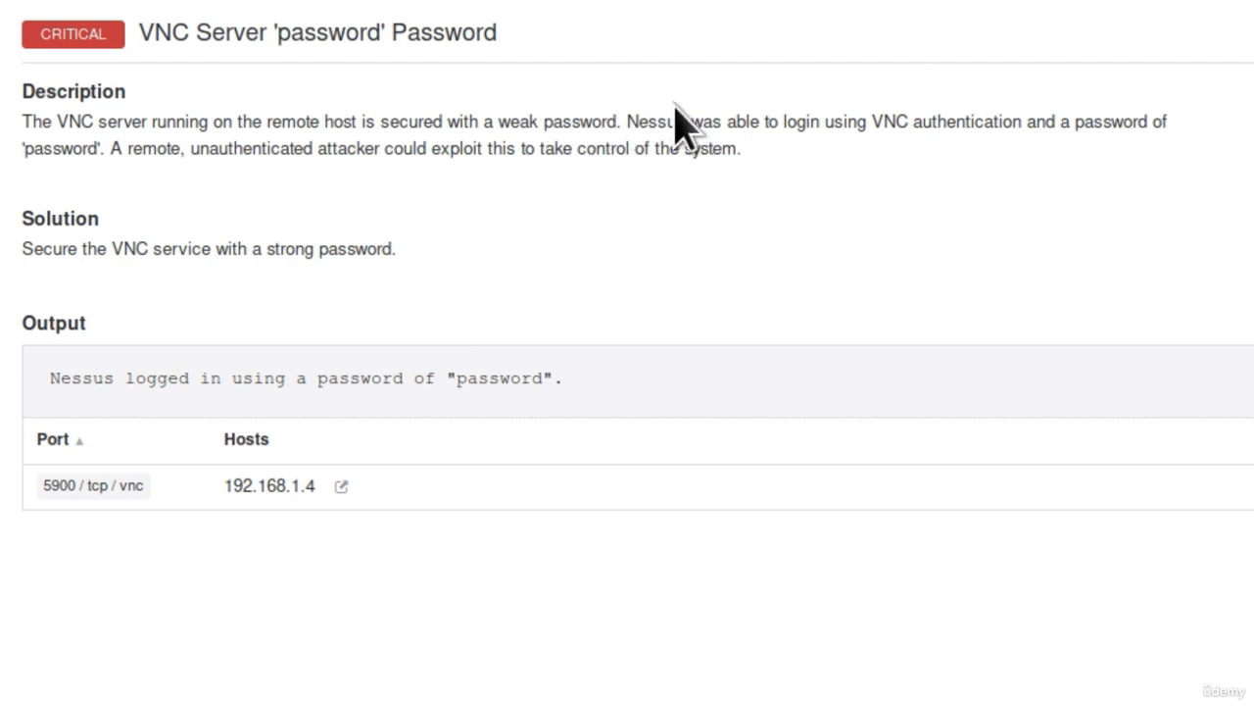
pyautogui.moveTo(674, 133)
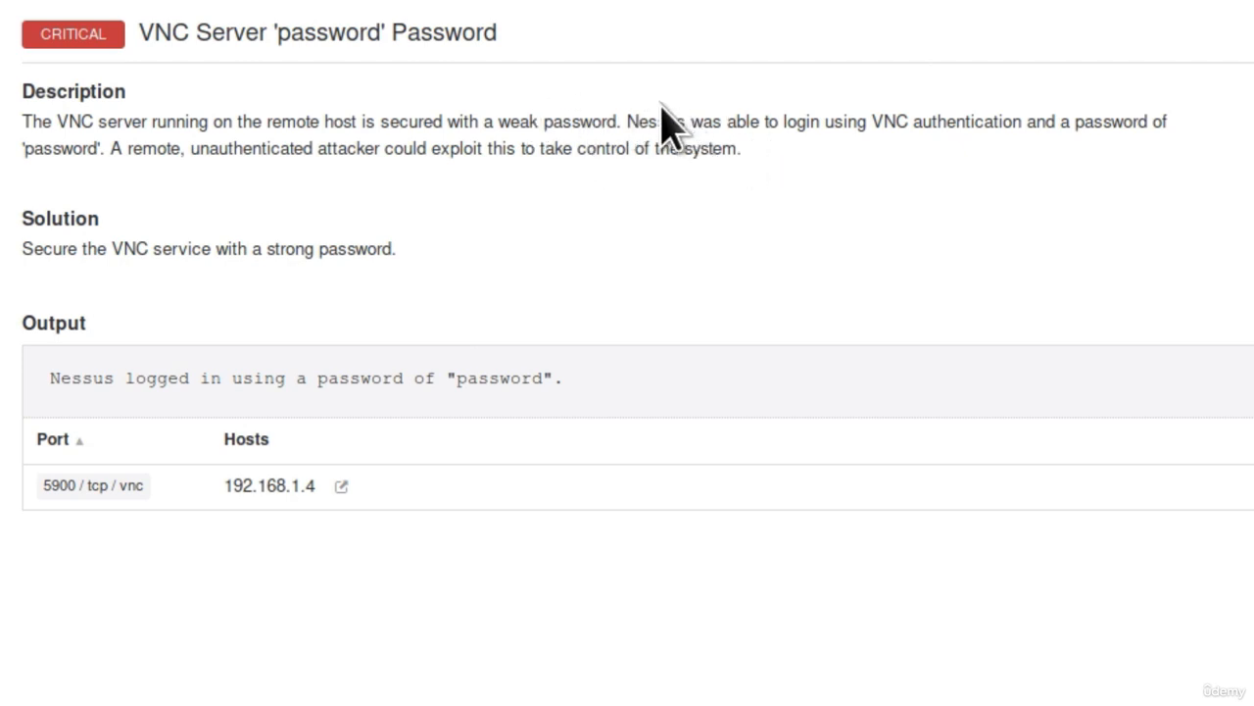
pyautogui.moveTo(299, 383)
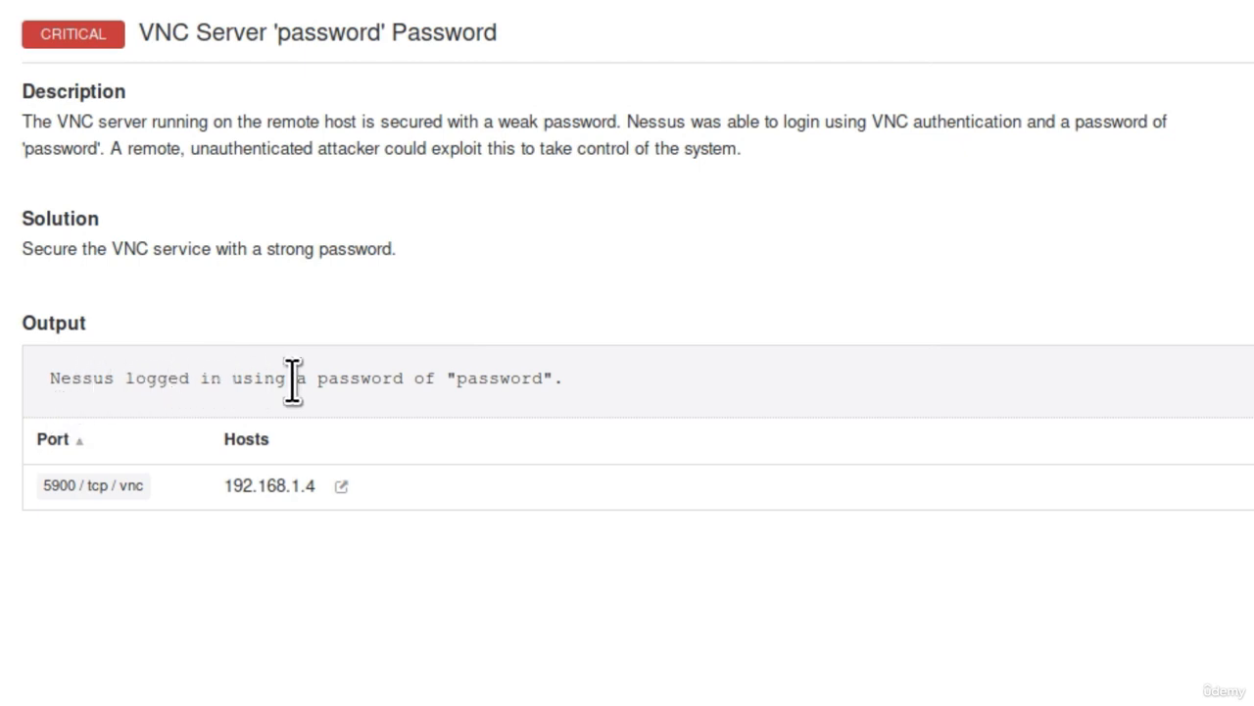
pyautogui.doubleClick(519, 378)
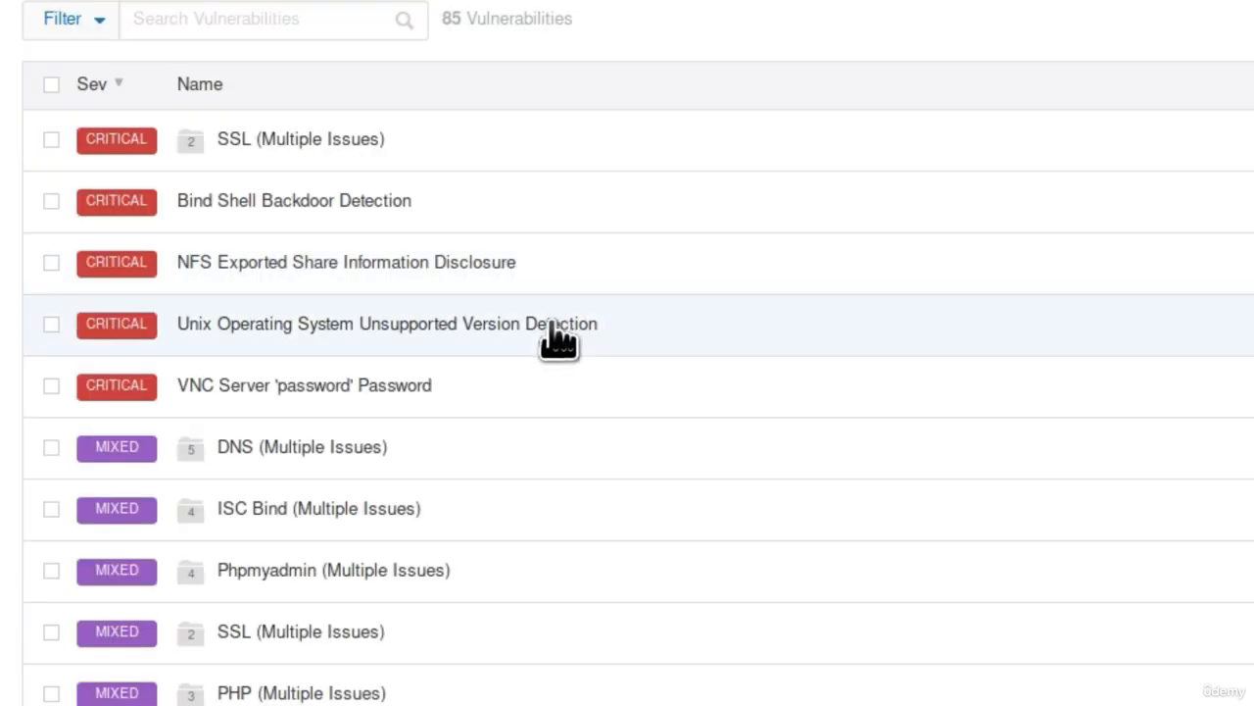
# Open the Ghostcat finding and scroll through its description, output and CVE risk info.
pyautogui.scroll(-3)
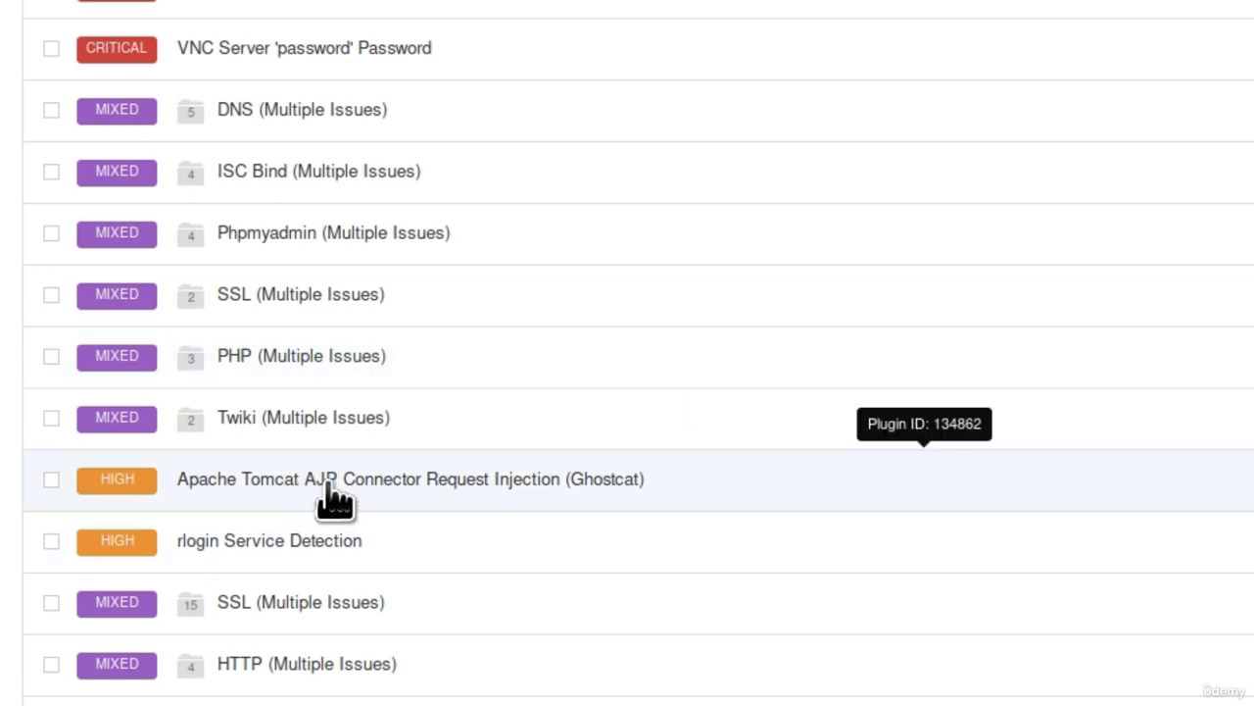
pyautogui.moveTo(664, 505)
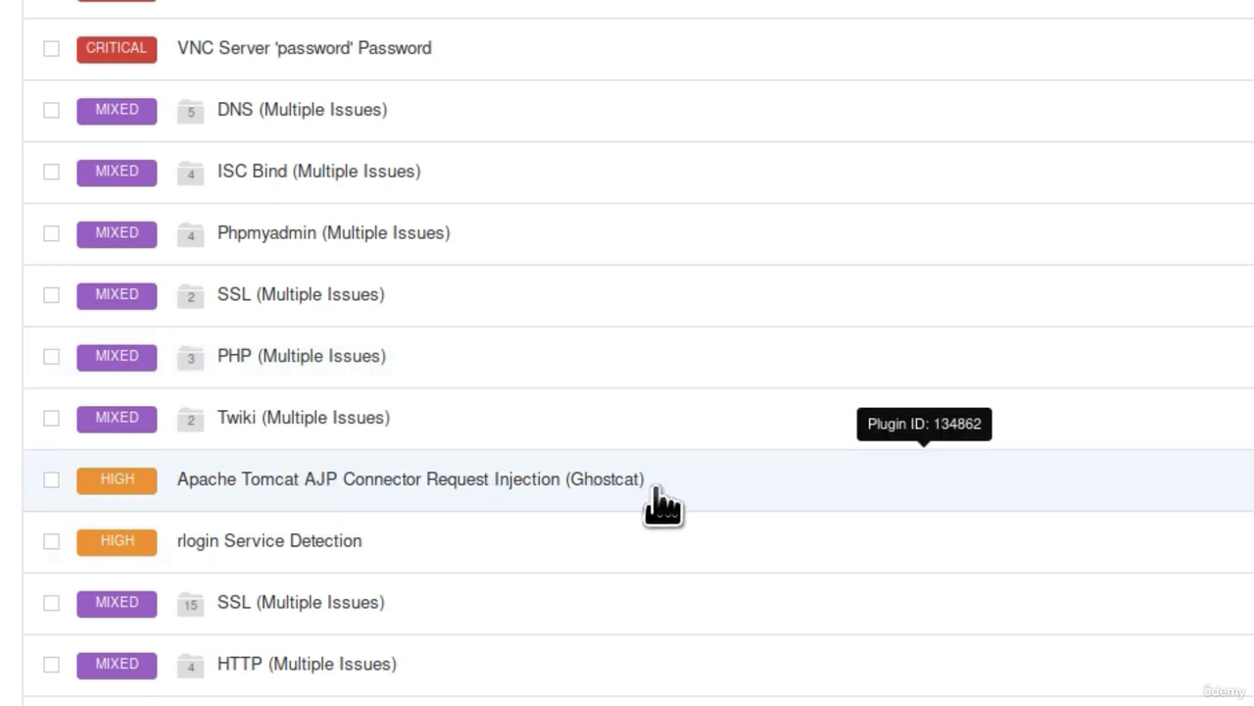
pyautogui.click(408, 480)
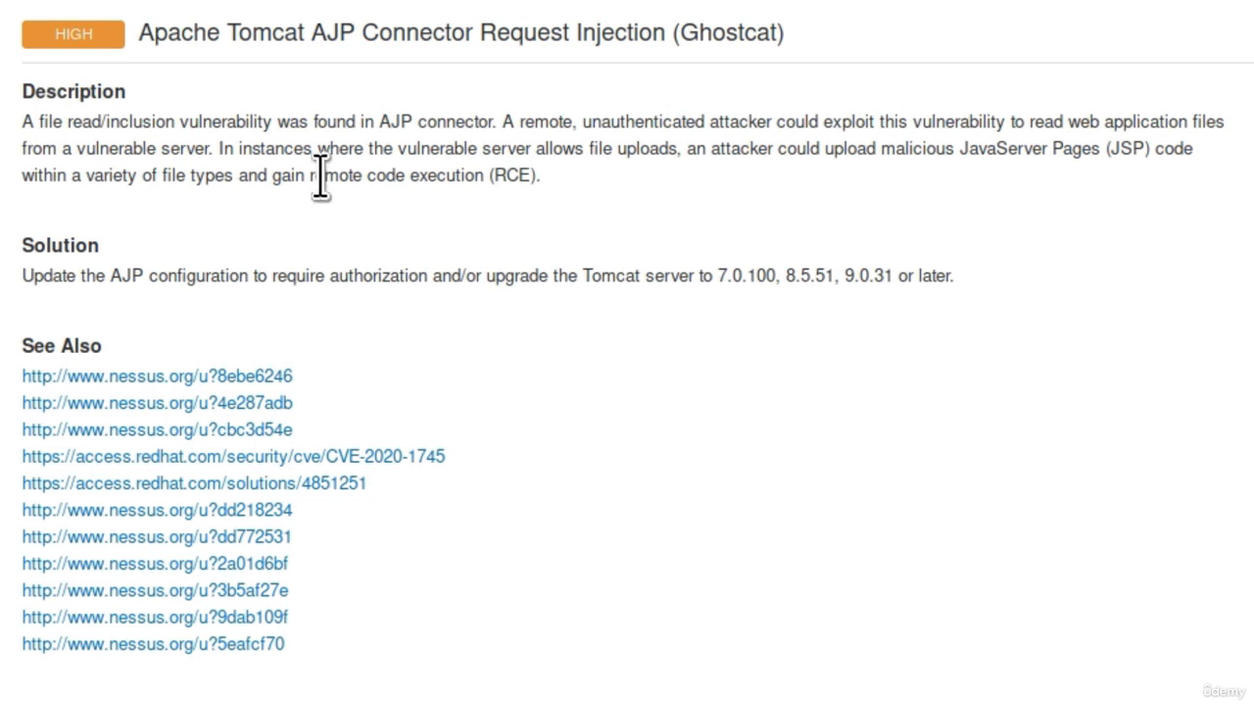
pyautogui.moveTo(691, 277)
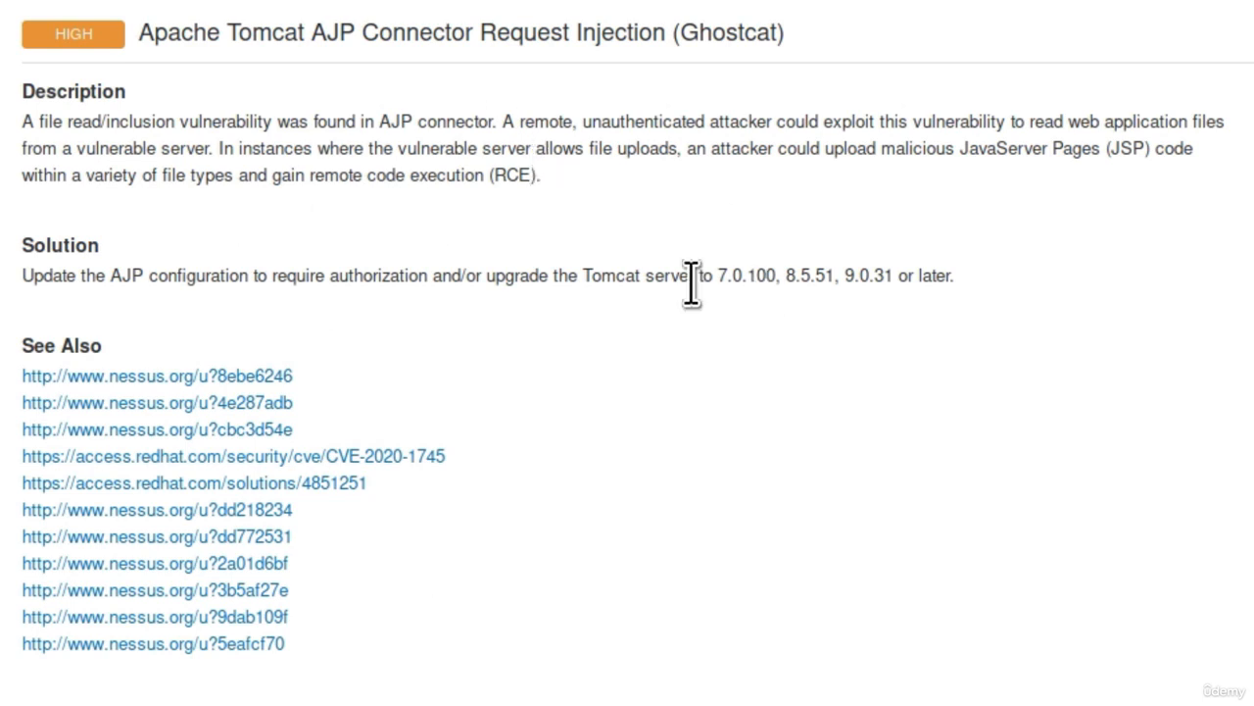
pyautogui.moveTo(88, 133)
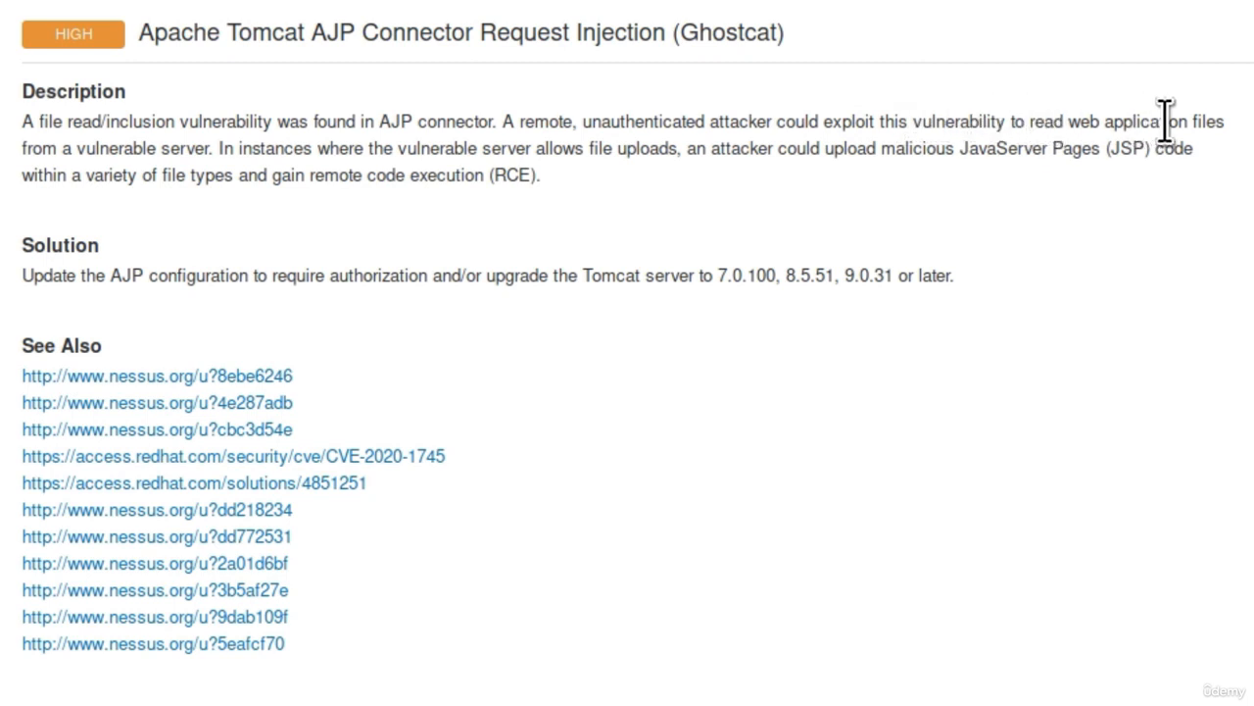
pyautogui.moveTo(227, 147)
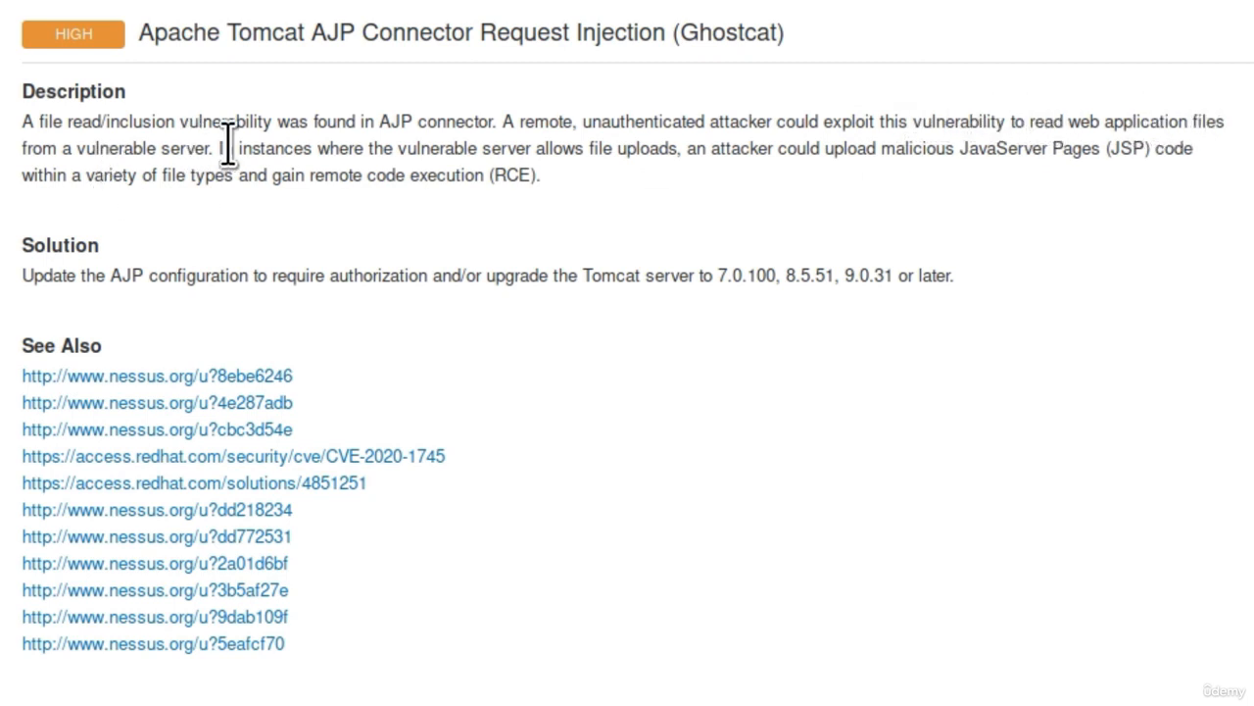
pyautogui.moveTo(33, 284)
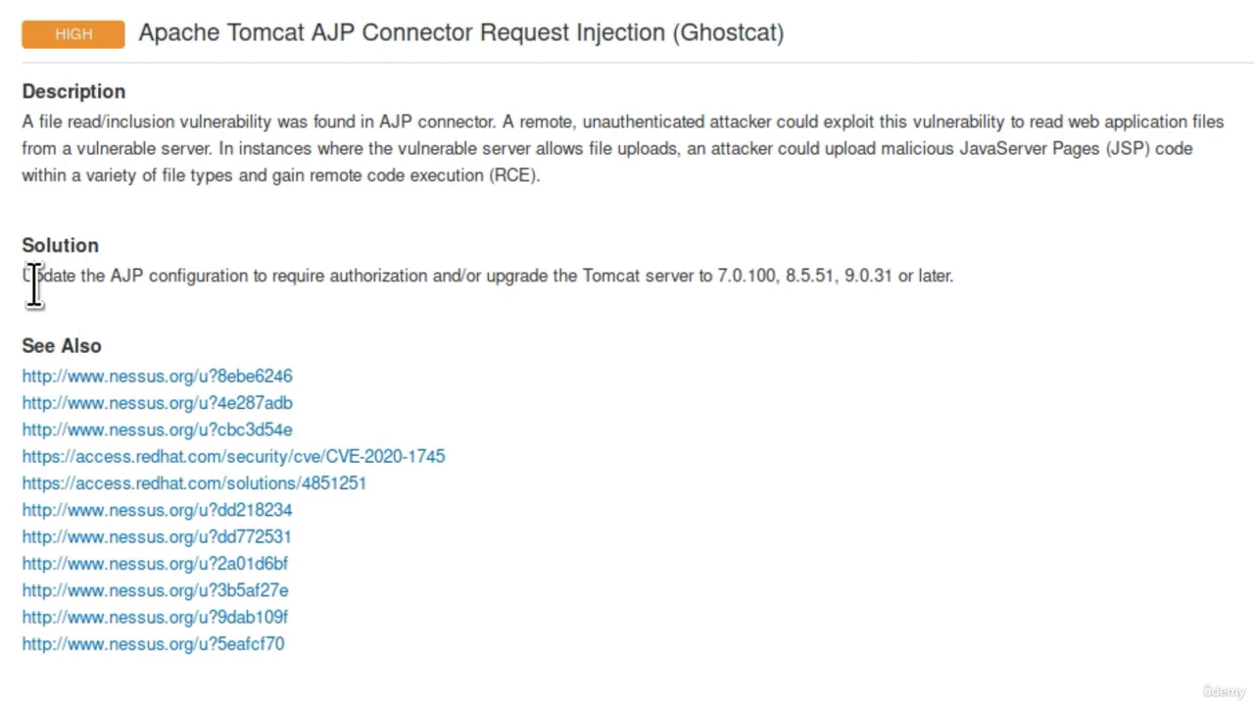
pyautogui.moveTo(680, 276)
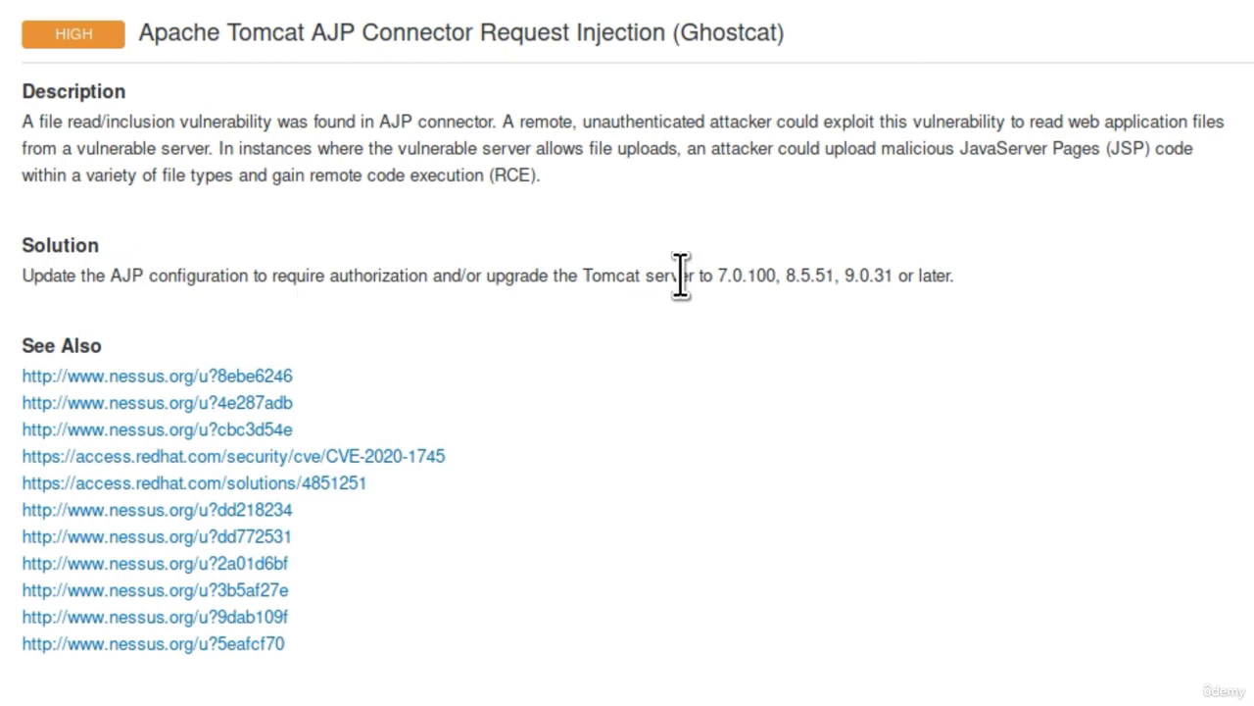
pyautogui.moveTo(897, 451)
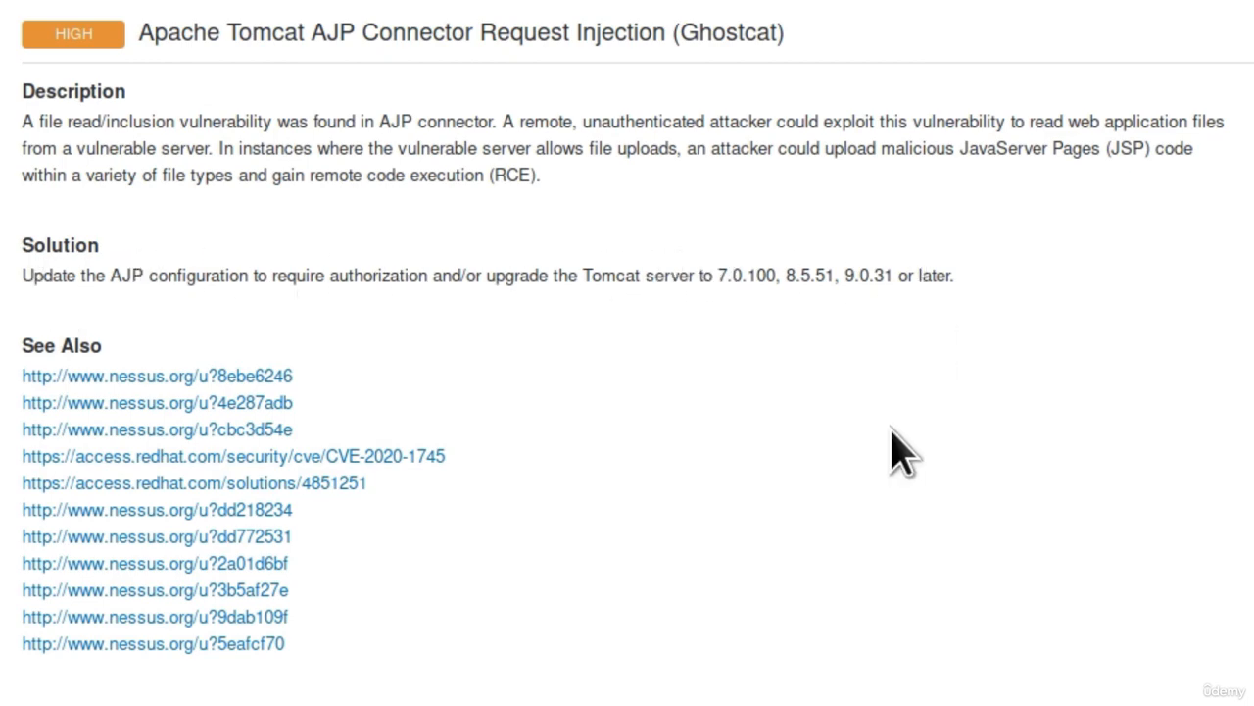
pyautogui.scroll(-3)
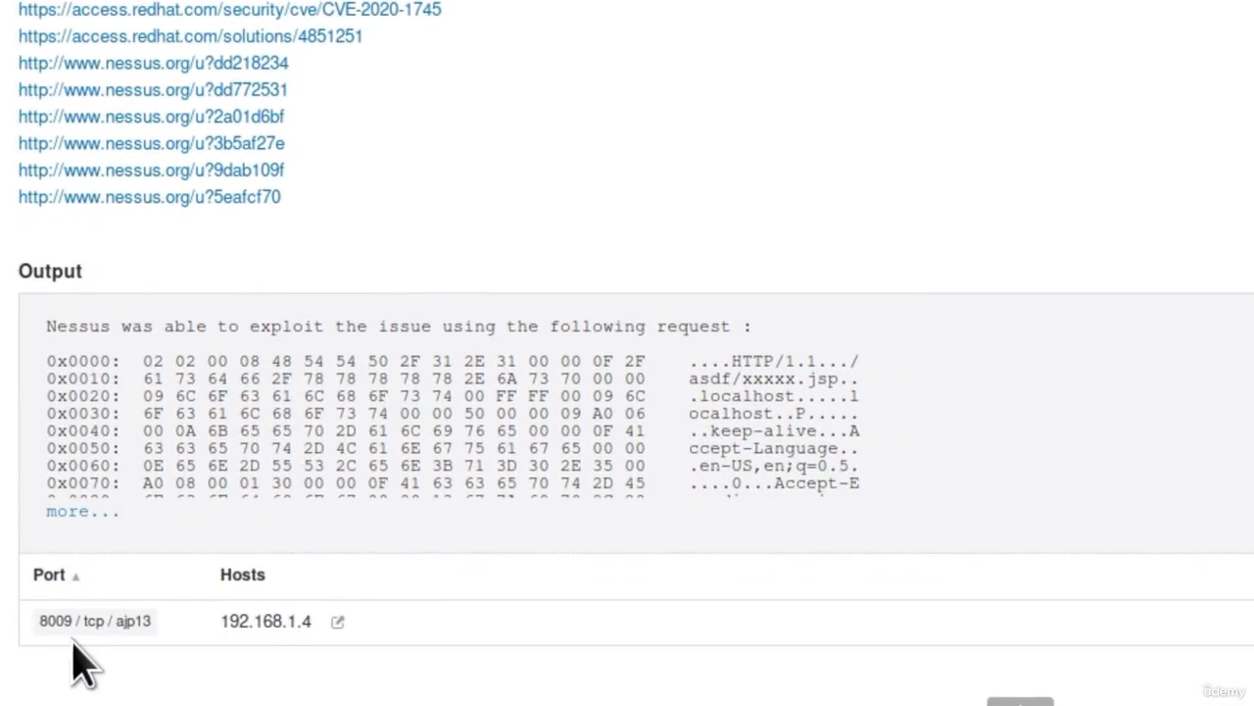
pyautogui.moveTo(118, 652)
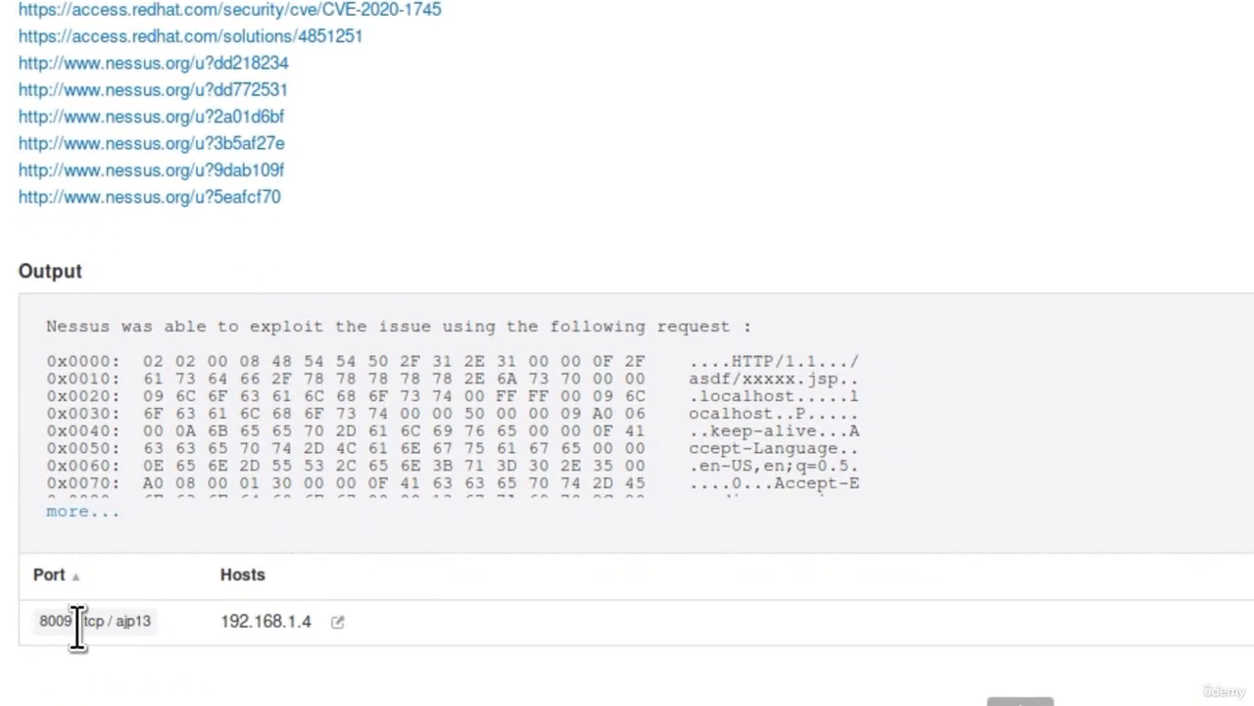
pyautogui.moveTo(945, 425)
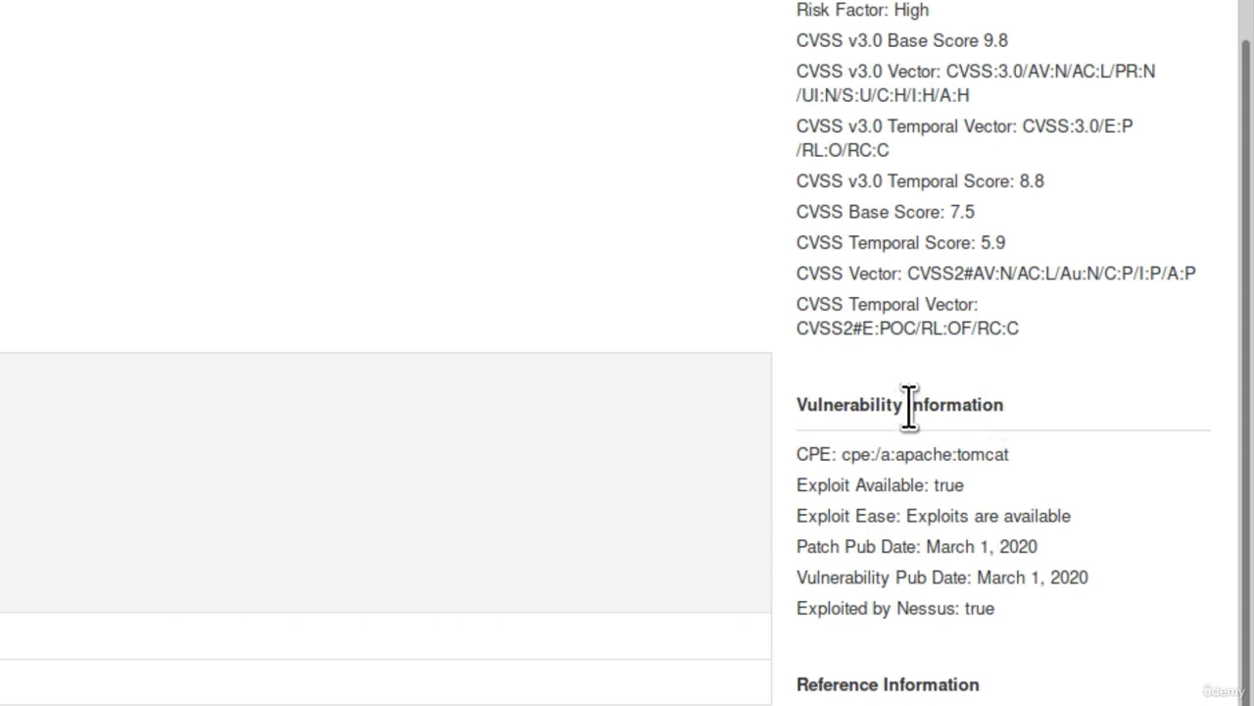
pyautogui.moveTo(911, 454)
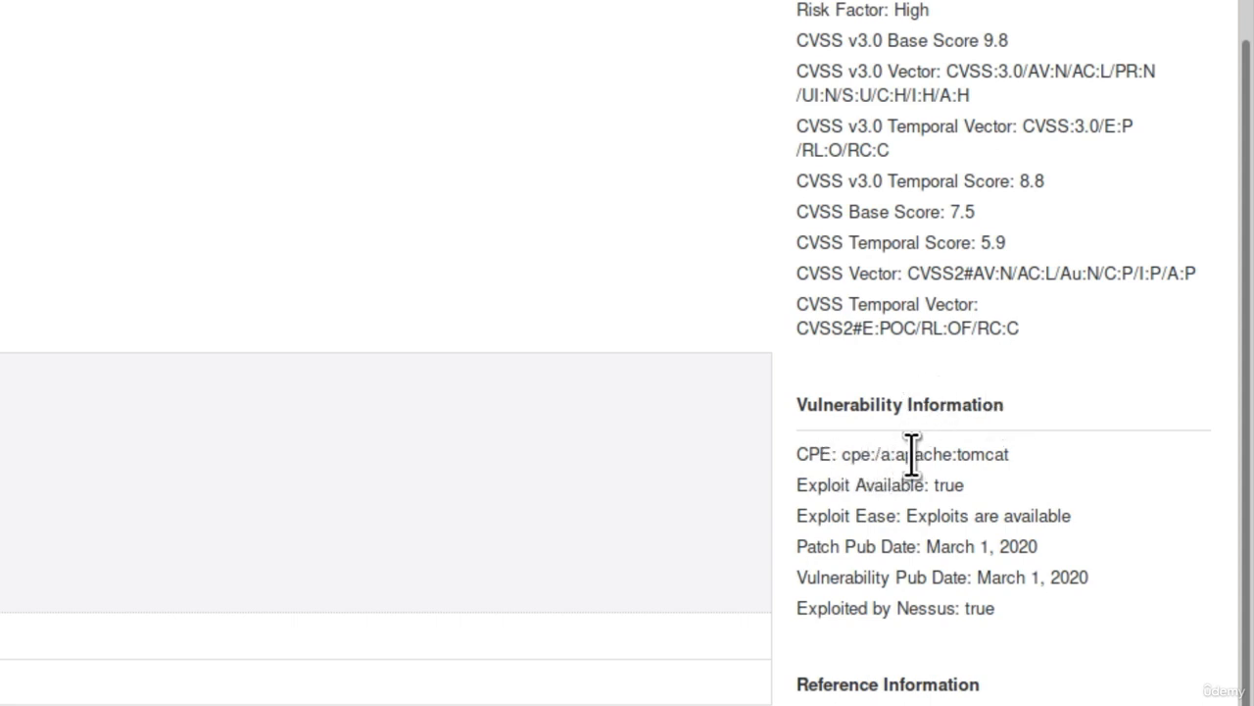
pyautogui.moveTo(907, 495)
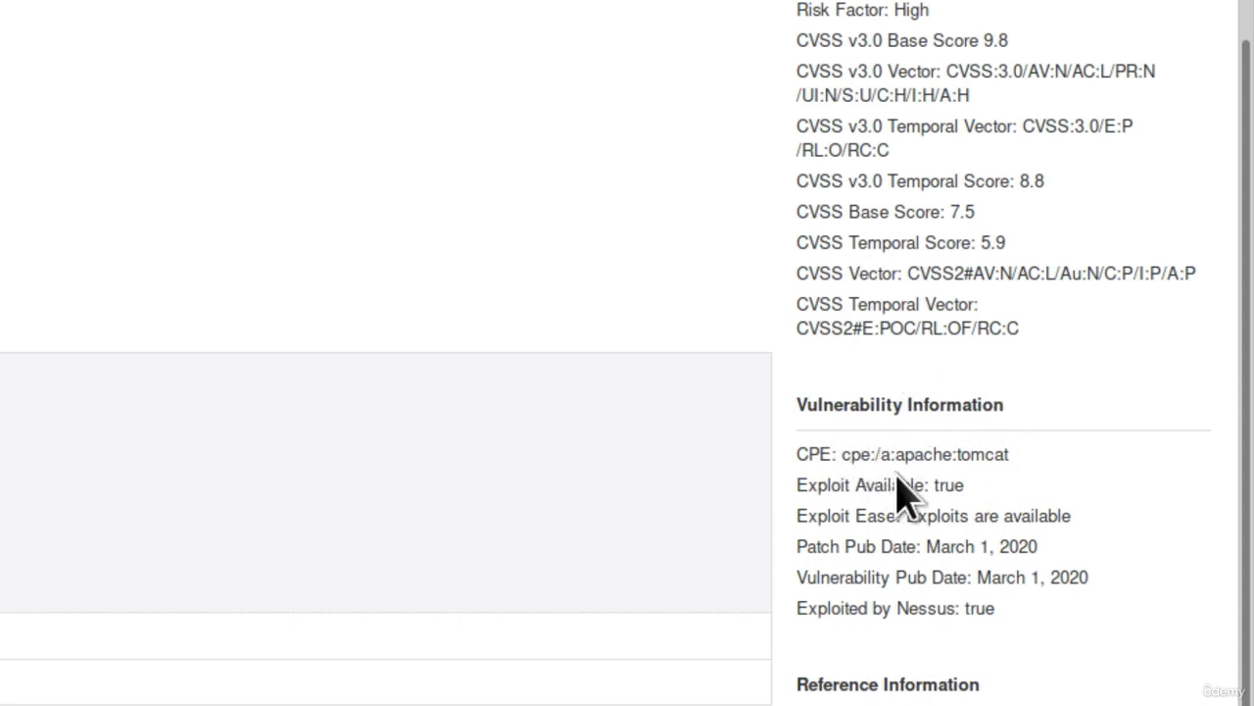
pyautogui.moveTo(975, 517)
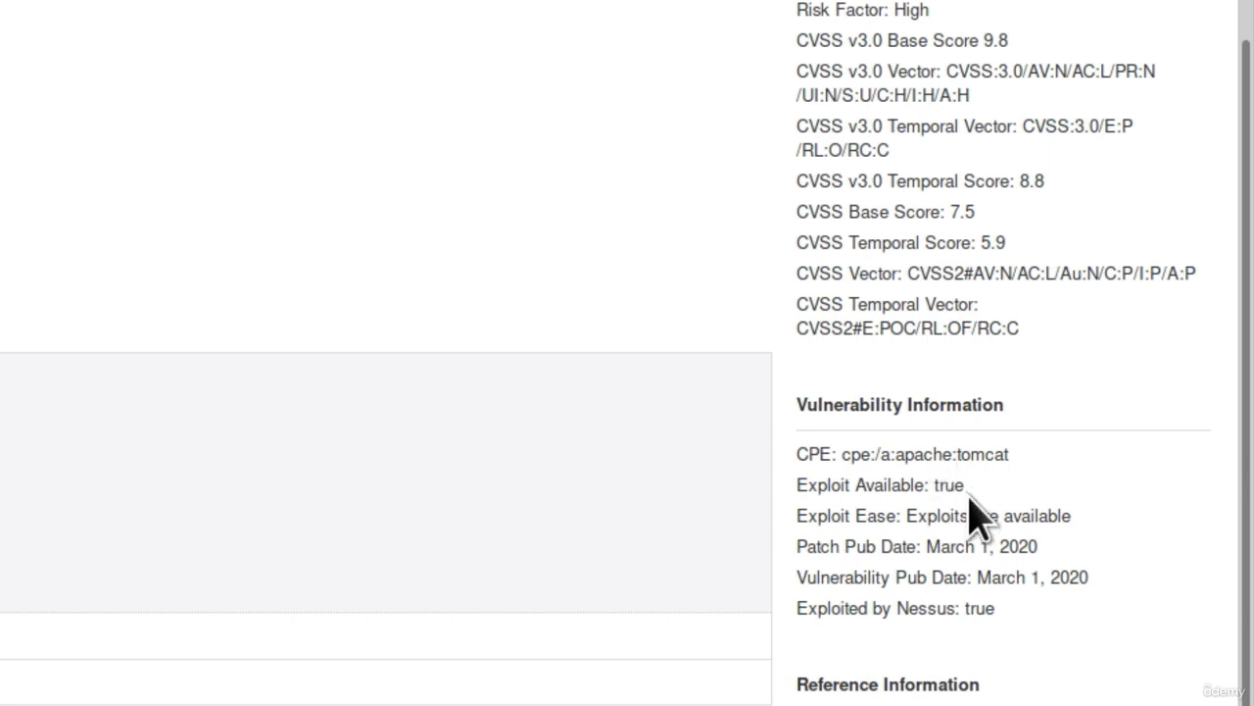
pyautogui.moveTo(1142, 539)
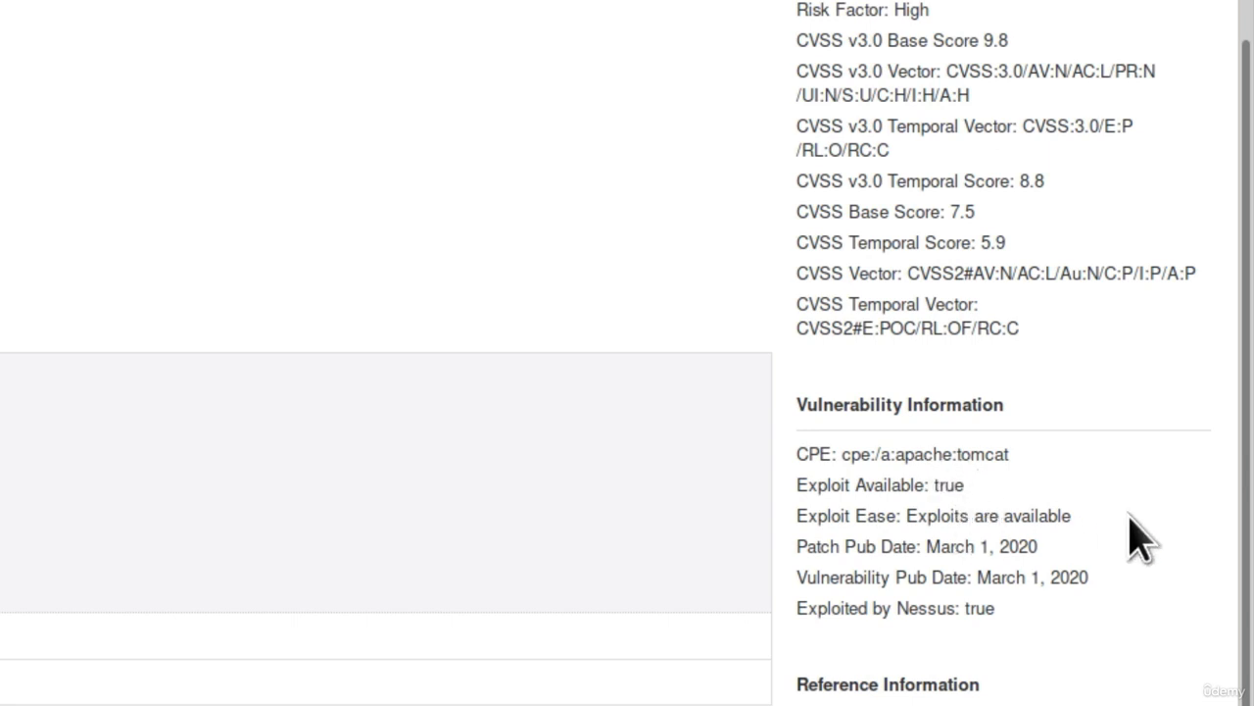
pyautogui.moveTo(949, 551)
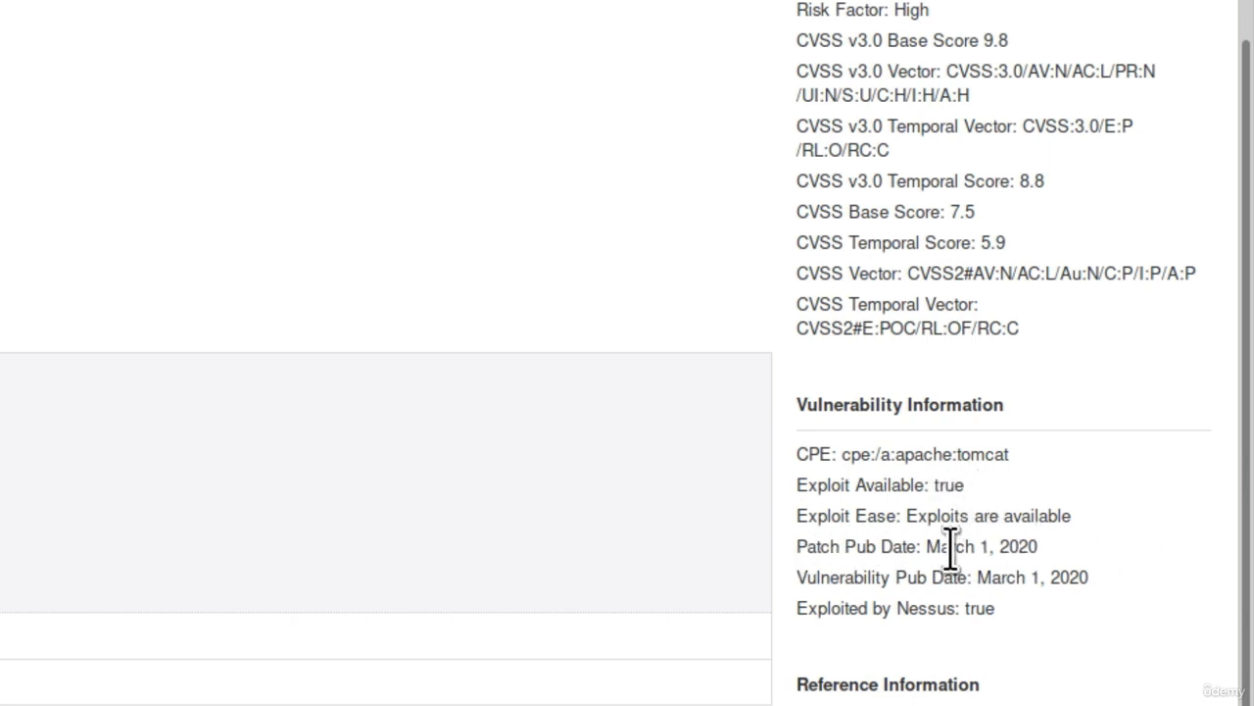
pyautogui.moveTo(1068, 549)
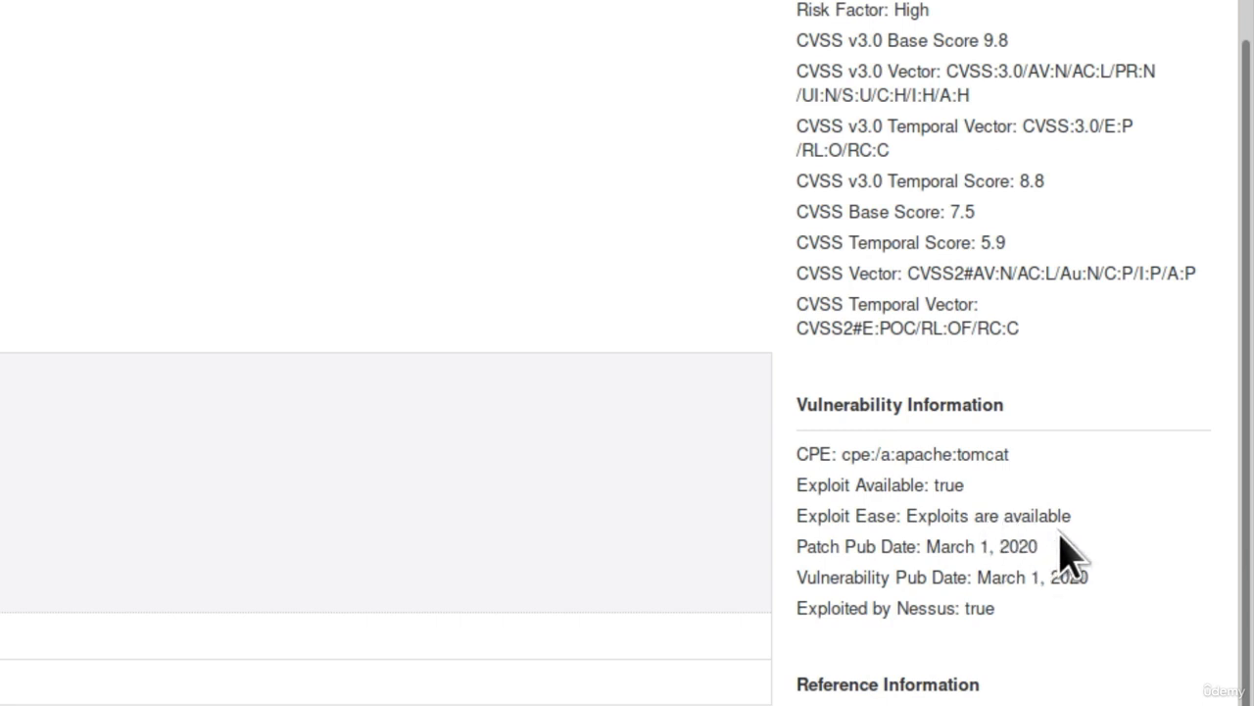
pyautogui.moveTo(977, 577)
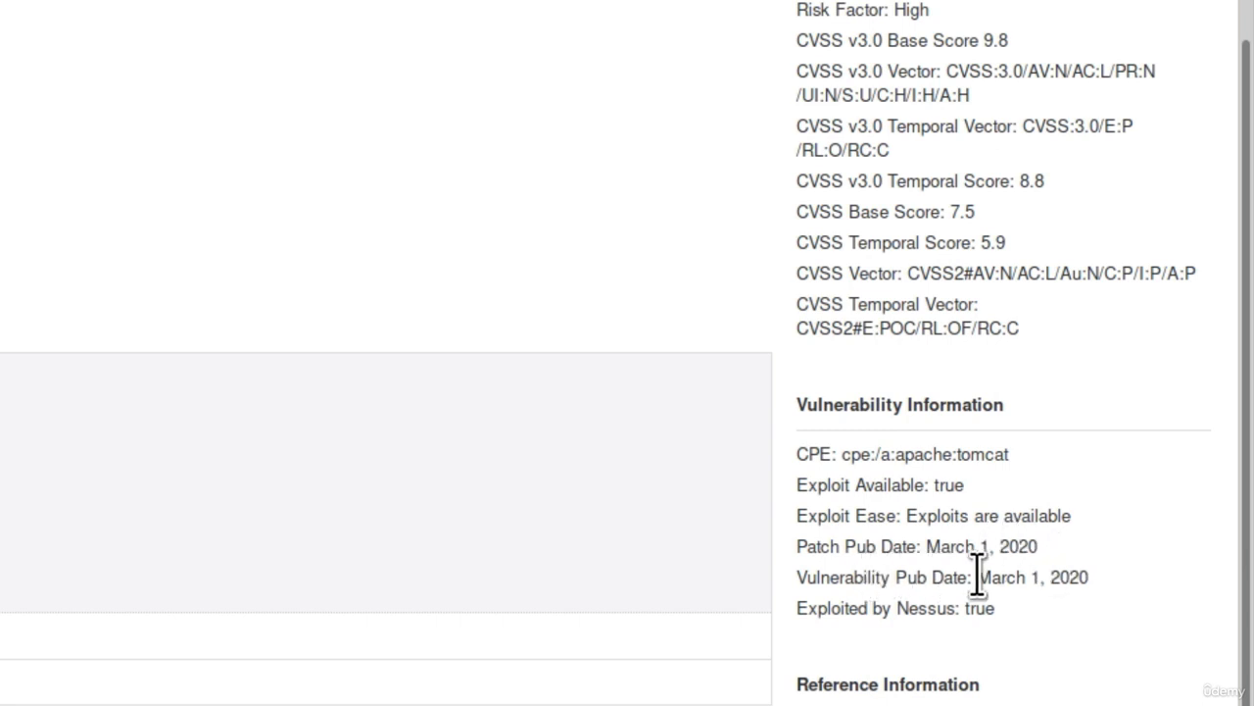
pyautogui.moveTo(999, 666)
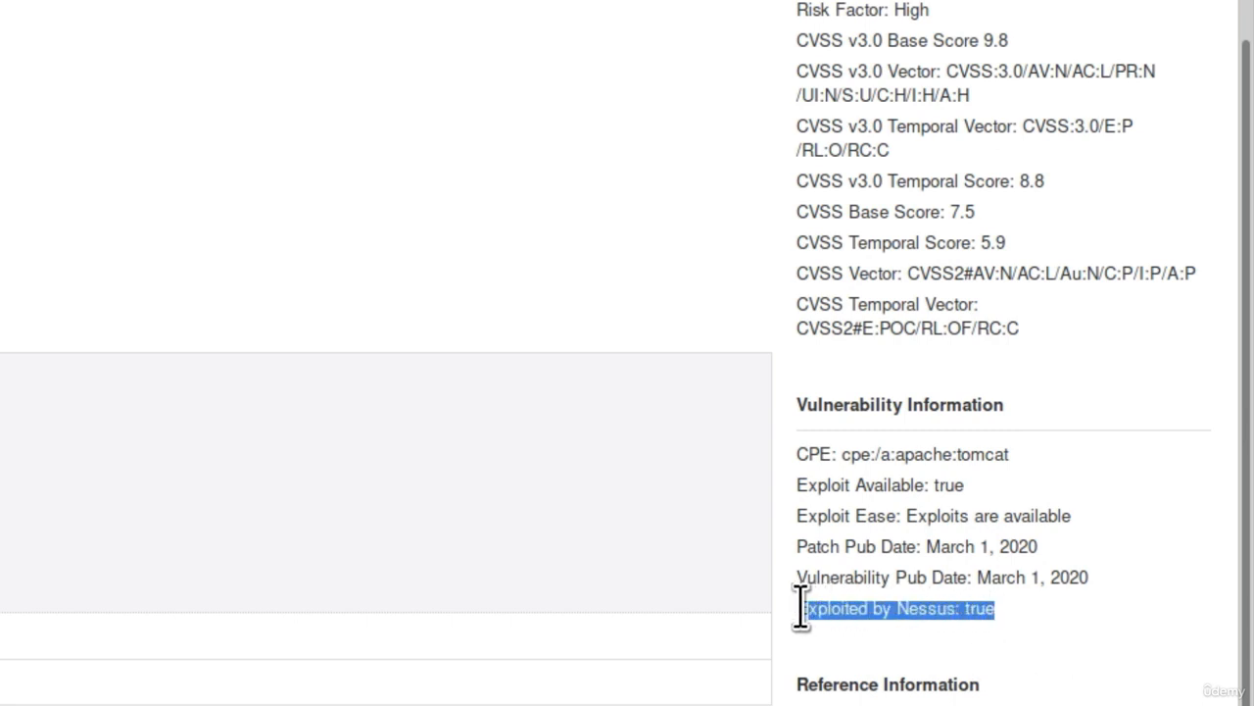
pyautogui.scroll(-3)
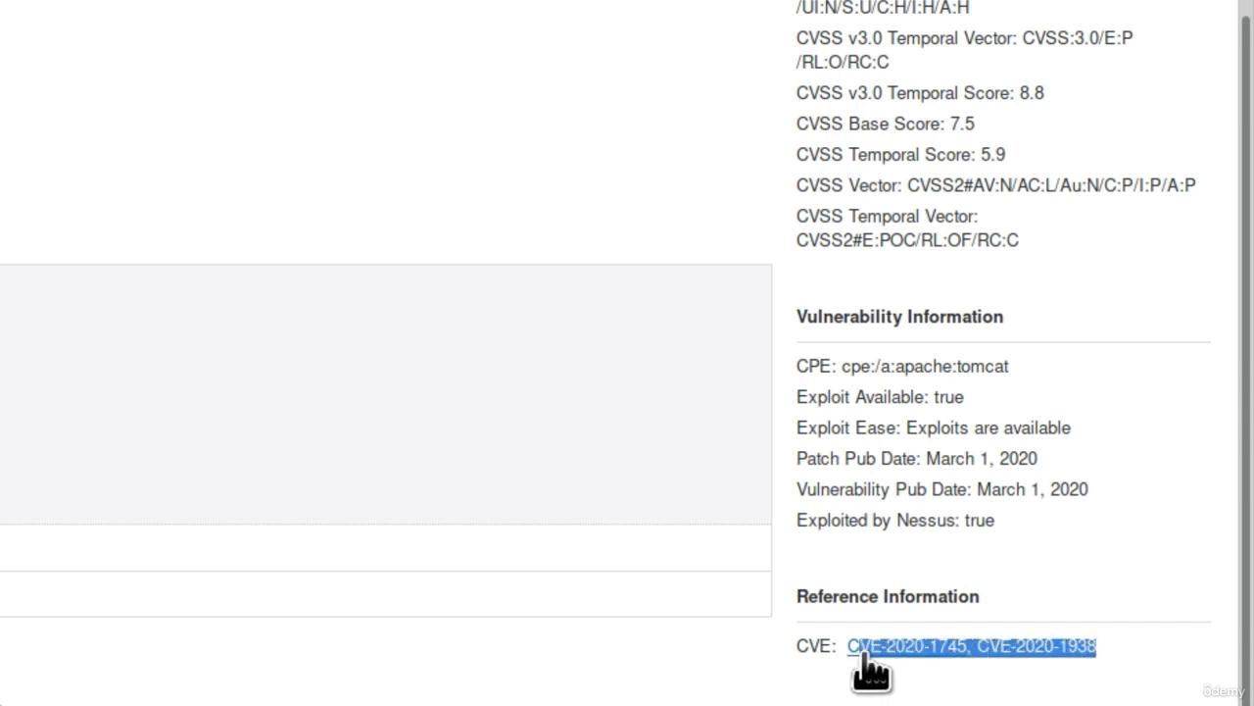
pyautogui.moveTo(939, 675)
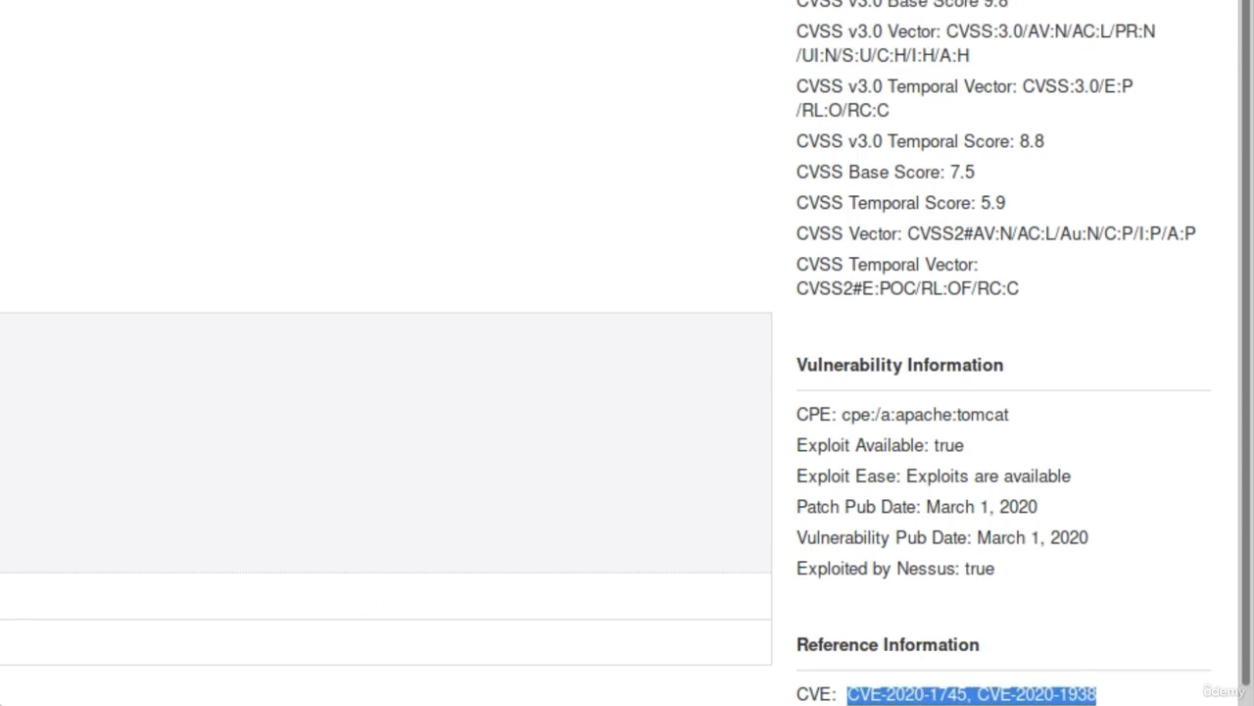
pyautogui.scroll(3)
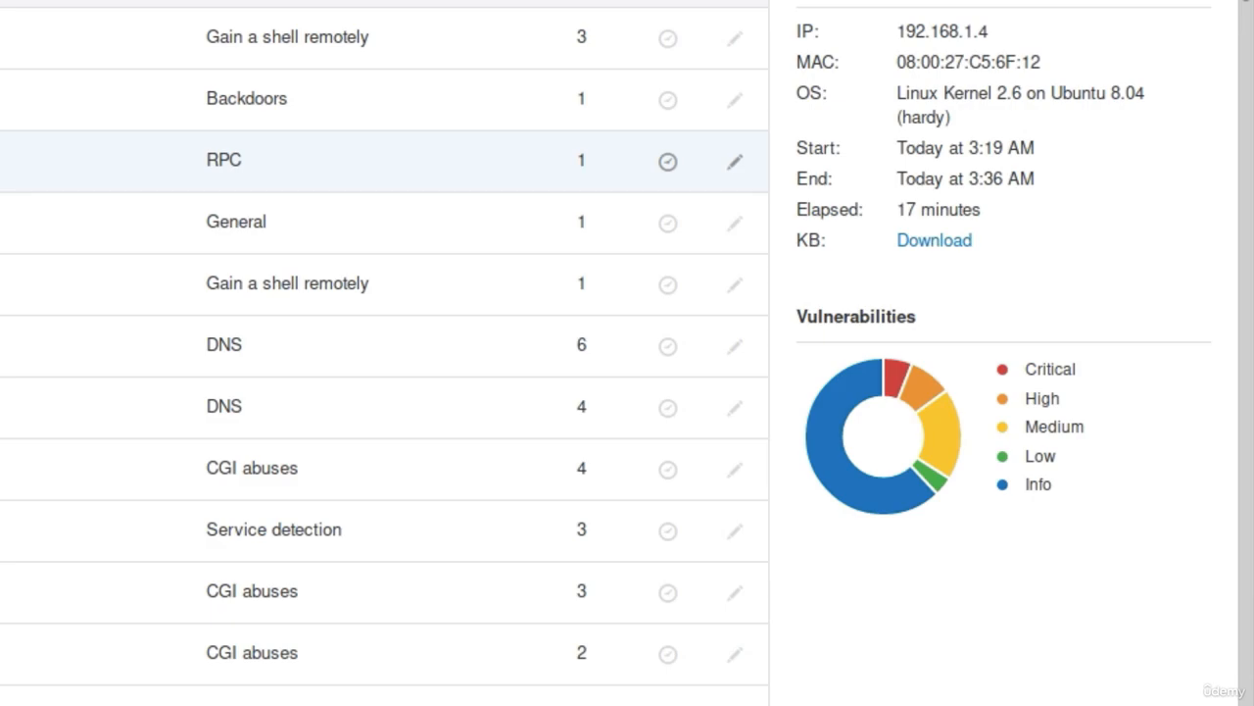
# Read the SMB Signing not required finding, highlighting 'man-in-the-middle' in its description.
pyautogui.scroll(-3)
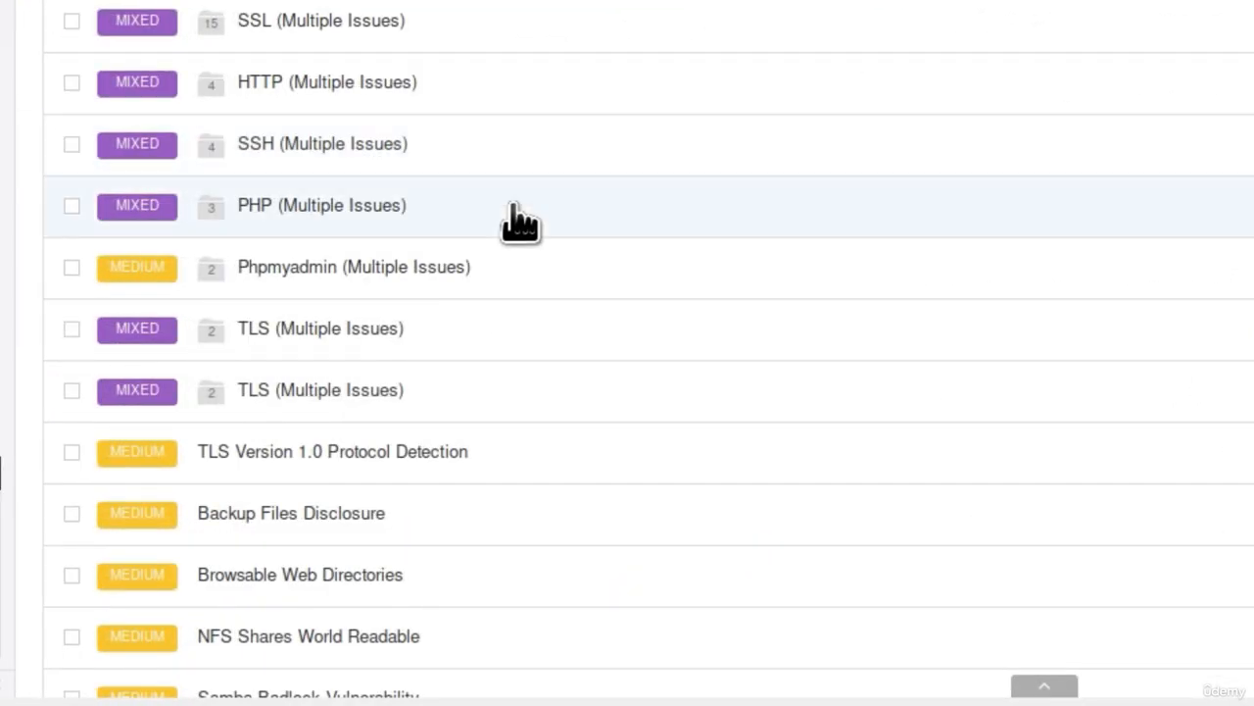
pyautogui.scroll(-3)
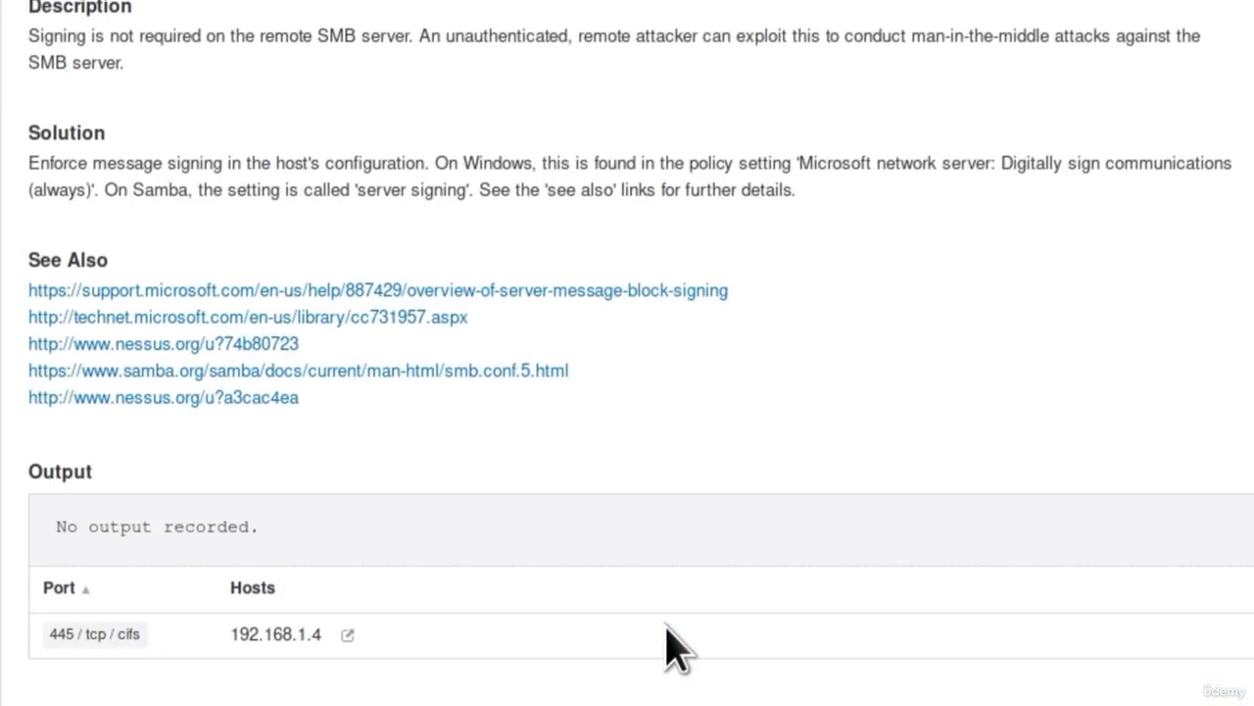
pyautogui.scroll(3)
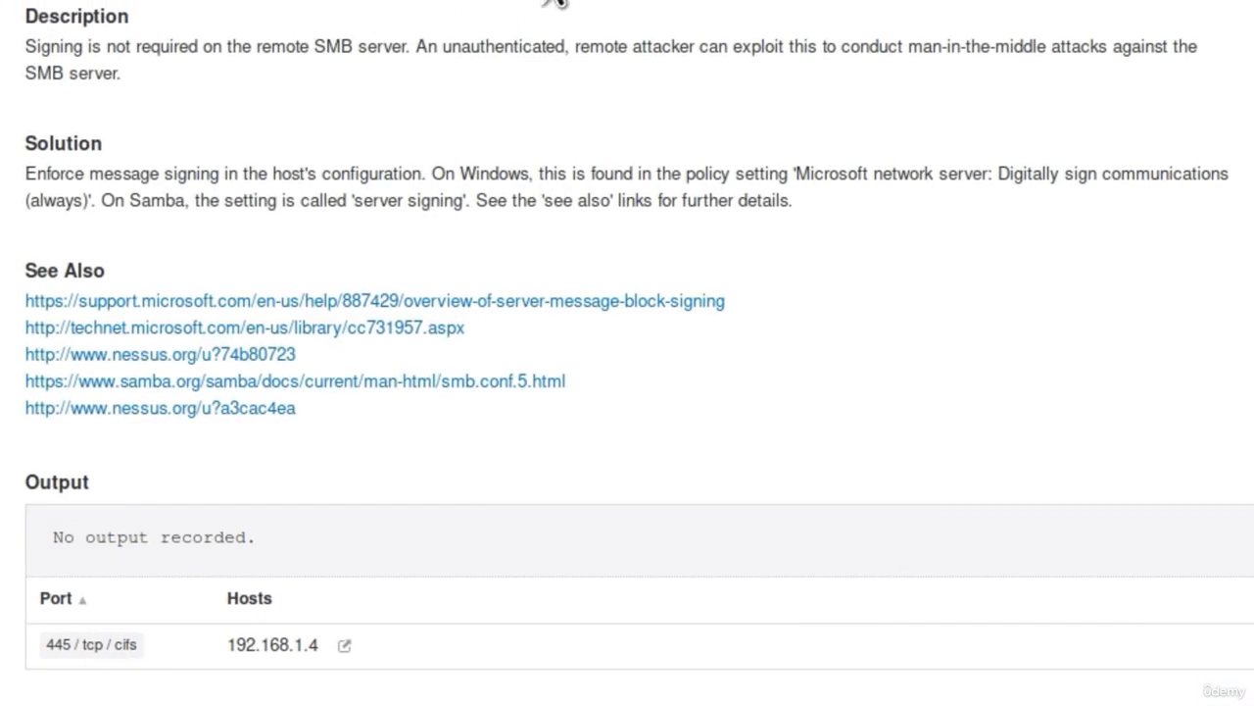
pyautogui.moveTo(426, 69)
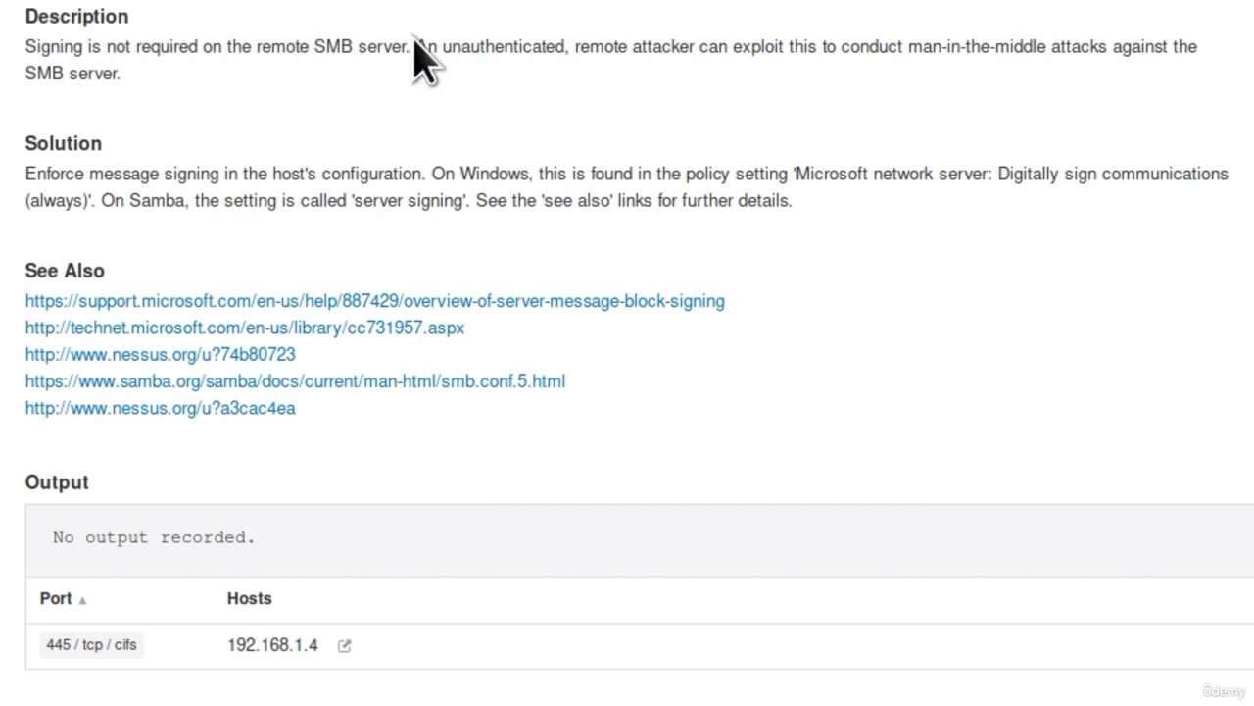
pyautogui.moveTo(586, 59)
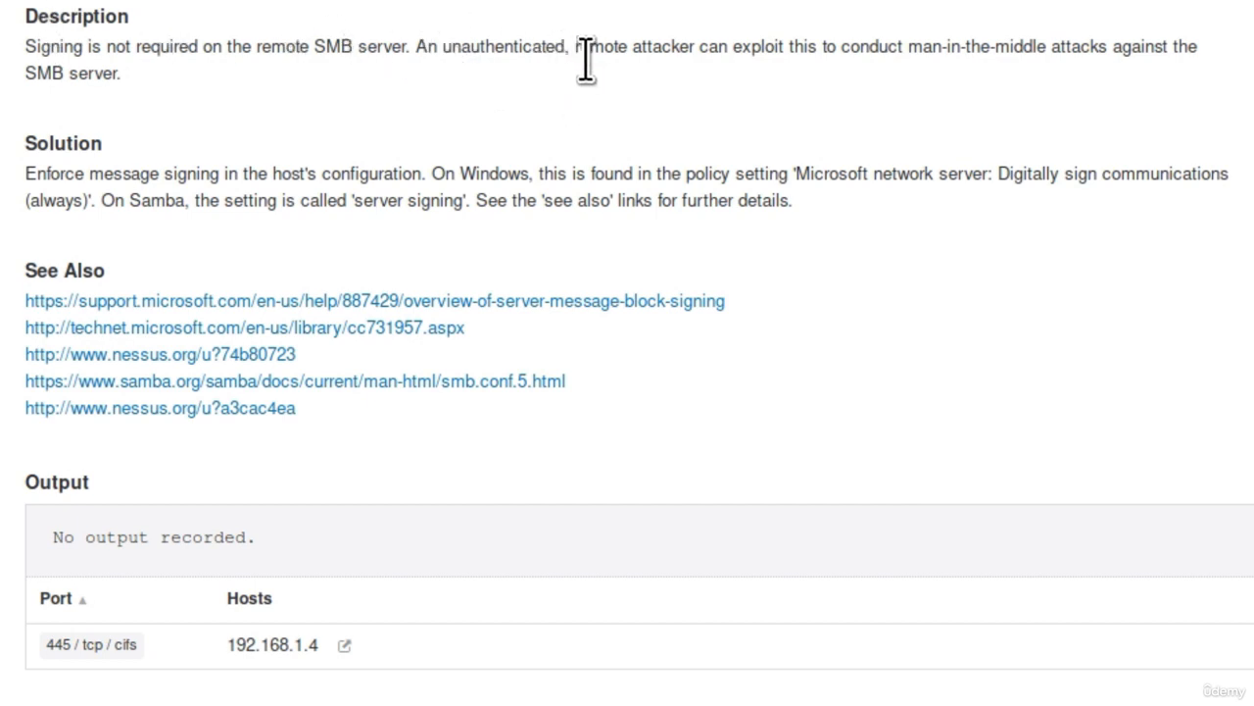
pyautogui.moveTo(906, 44)
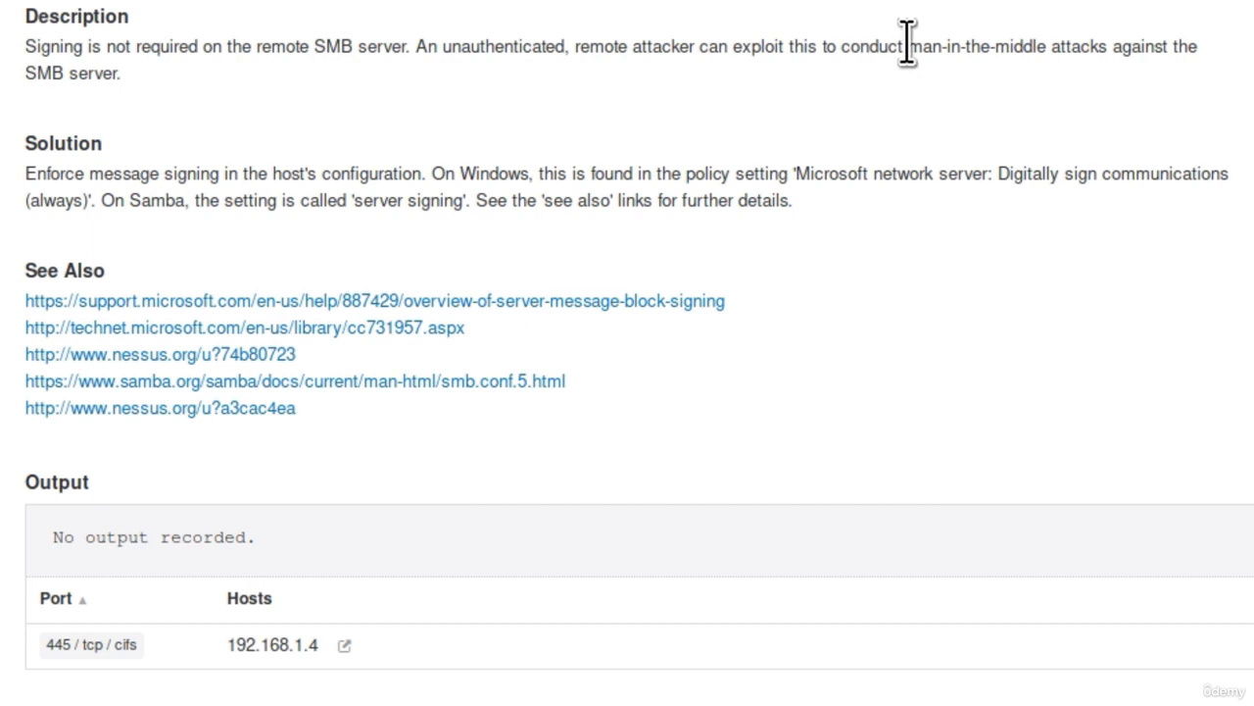
pyautogui.moveTo(1169, 47)
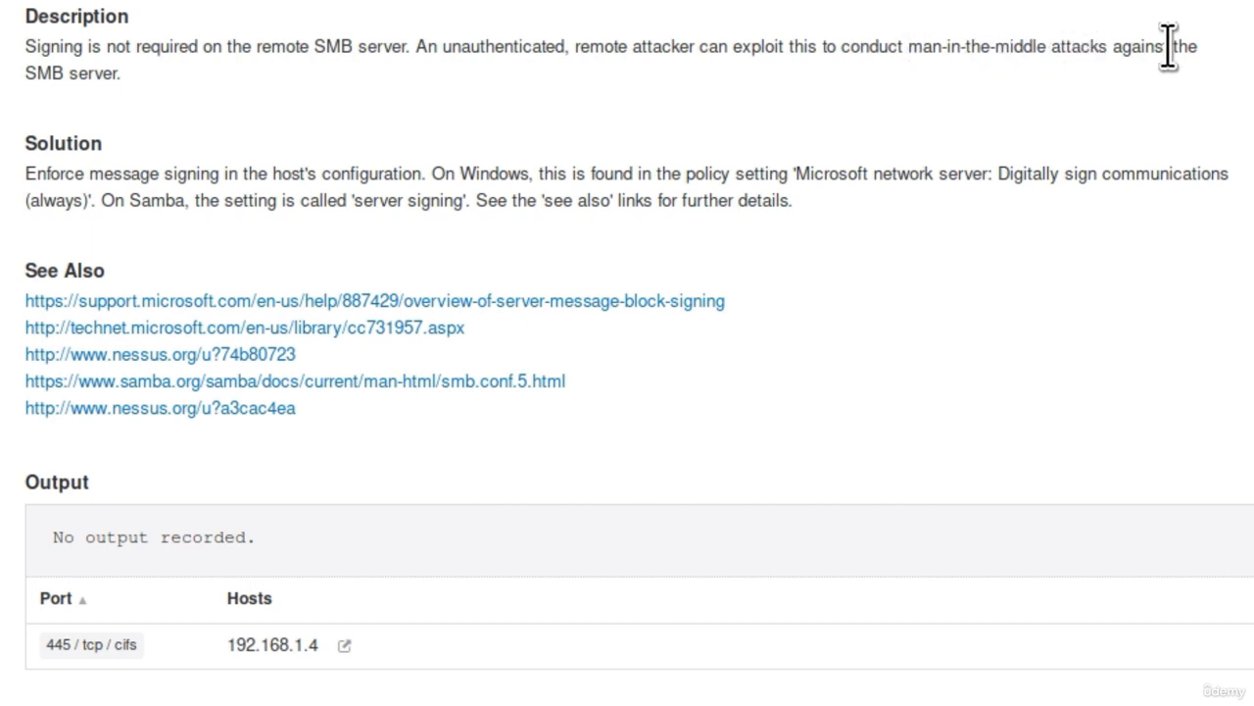
pyautogui.moveTo(1158, 112)
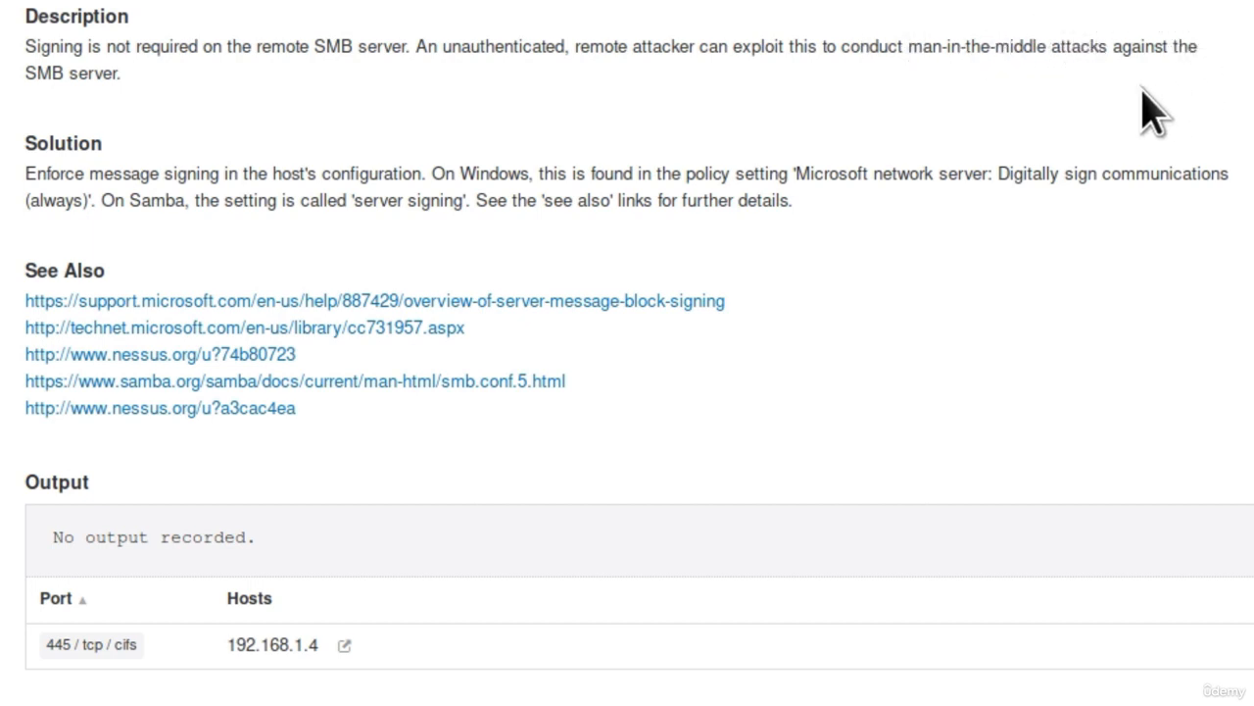
pyautogui.moveTo(907, 51)
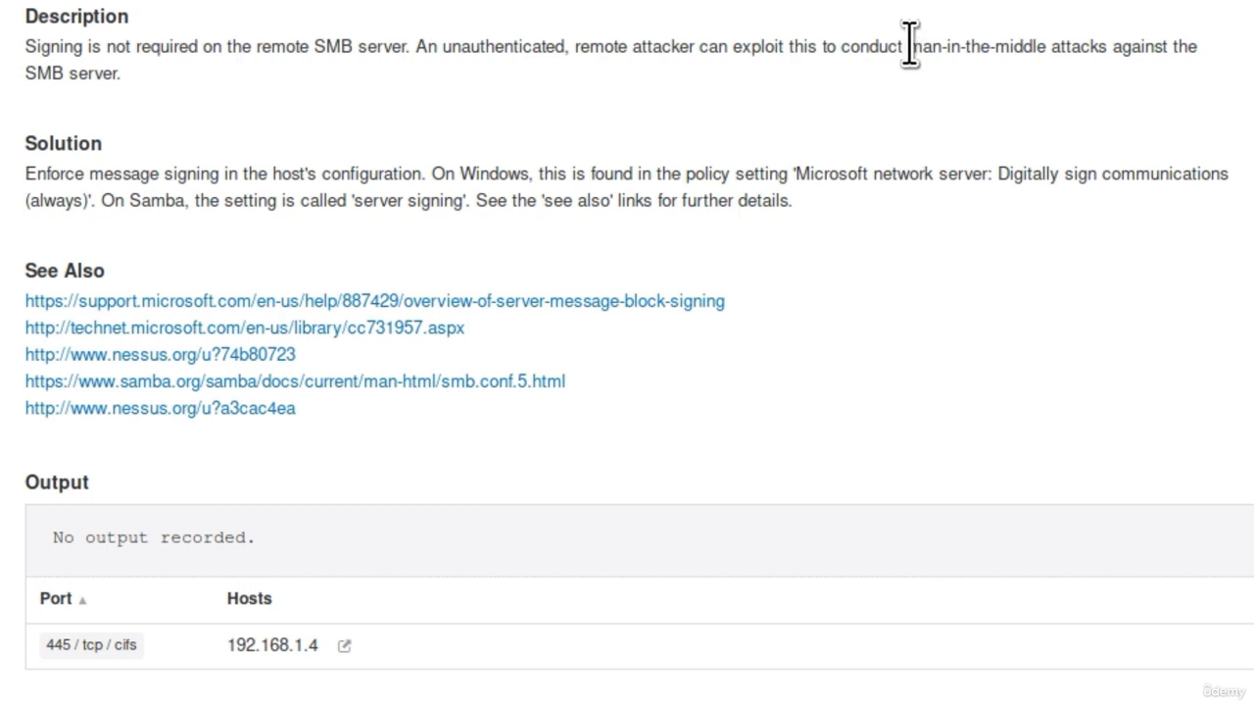
pyautogui.moveTo(911, 47); pyautogui.dragTo(1039, 47)
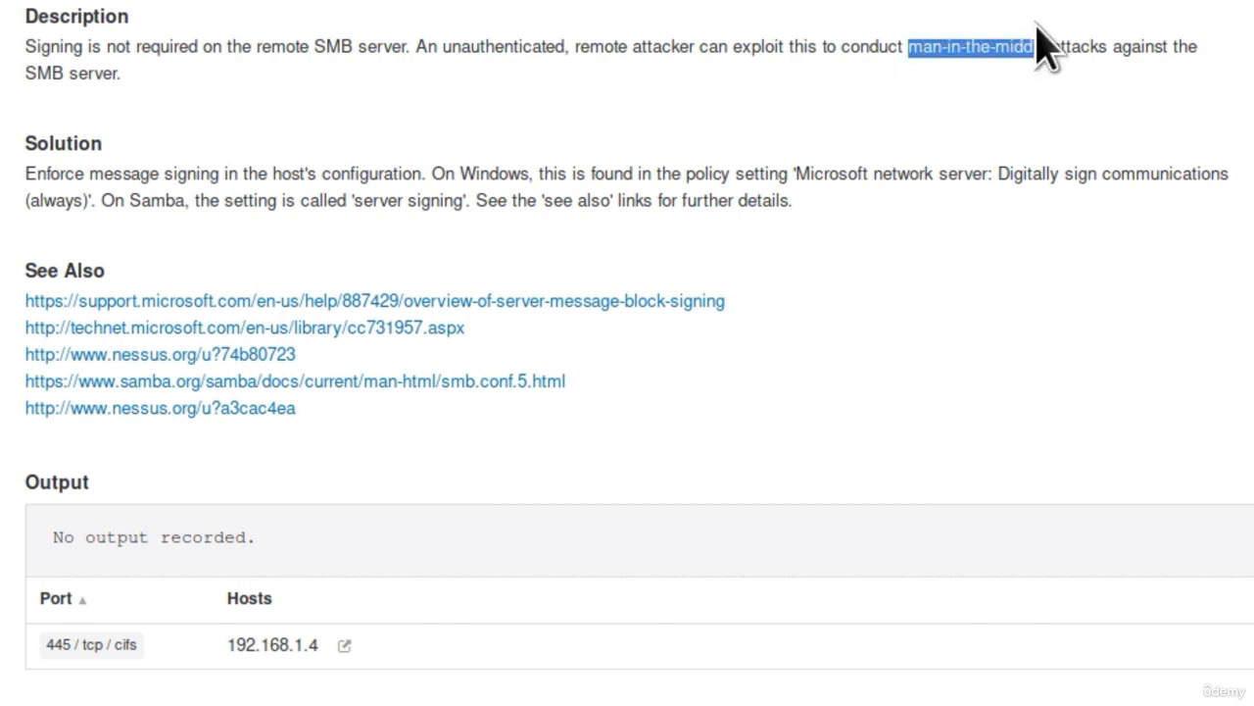
pyautogui.moveTo(1014, 46)
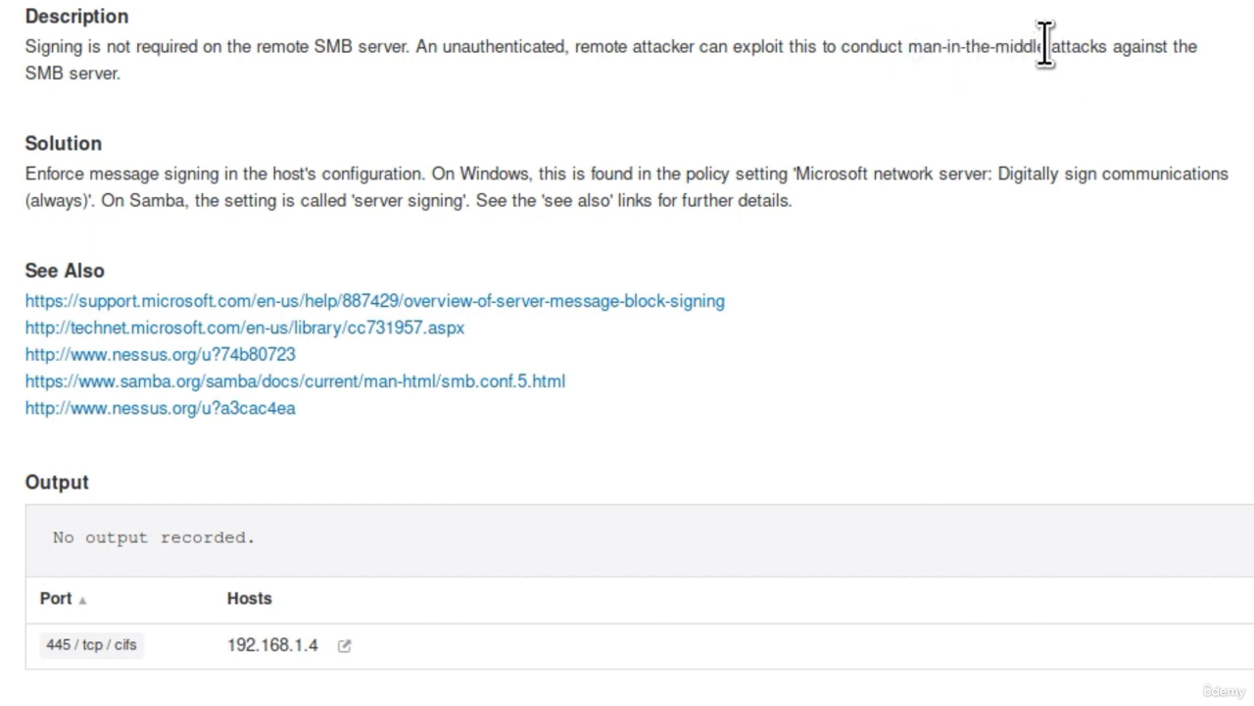
pyautogui.moveTo(985, 84)
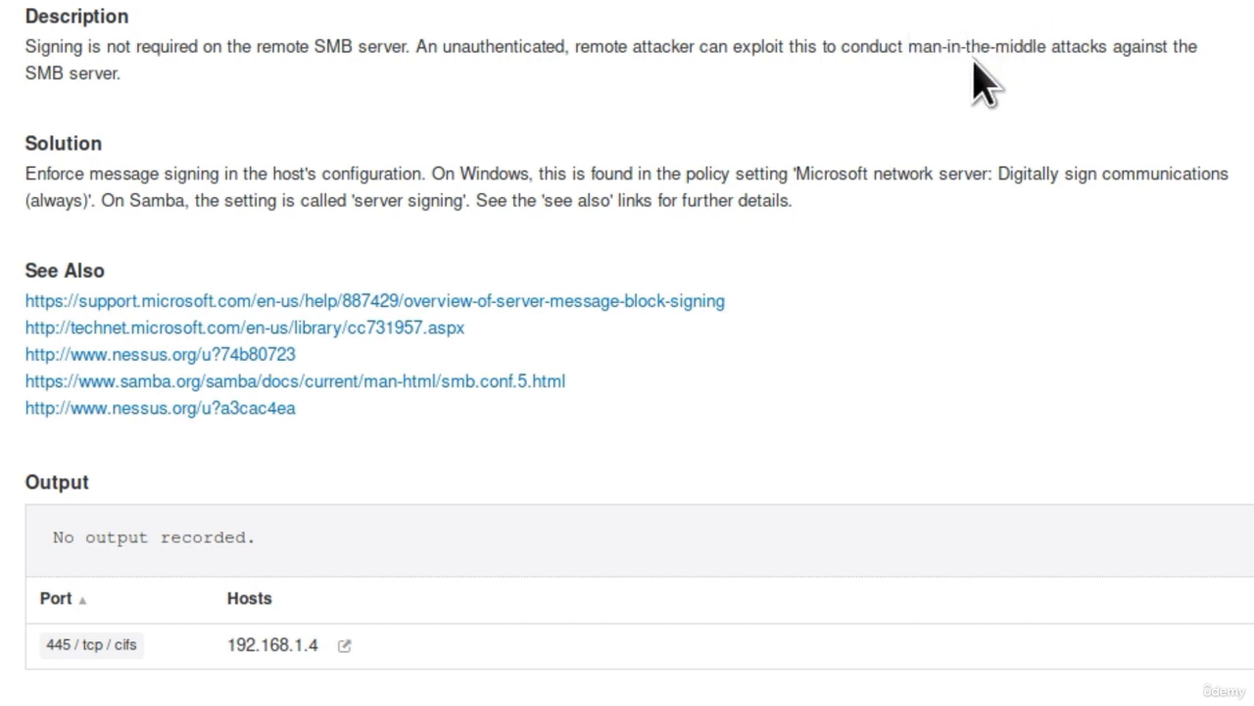
pyautogui.moveTo(939, 93)
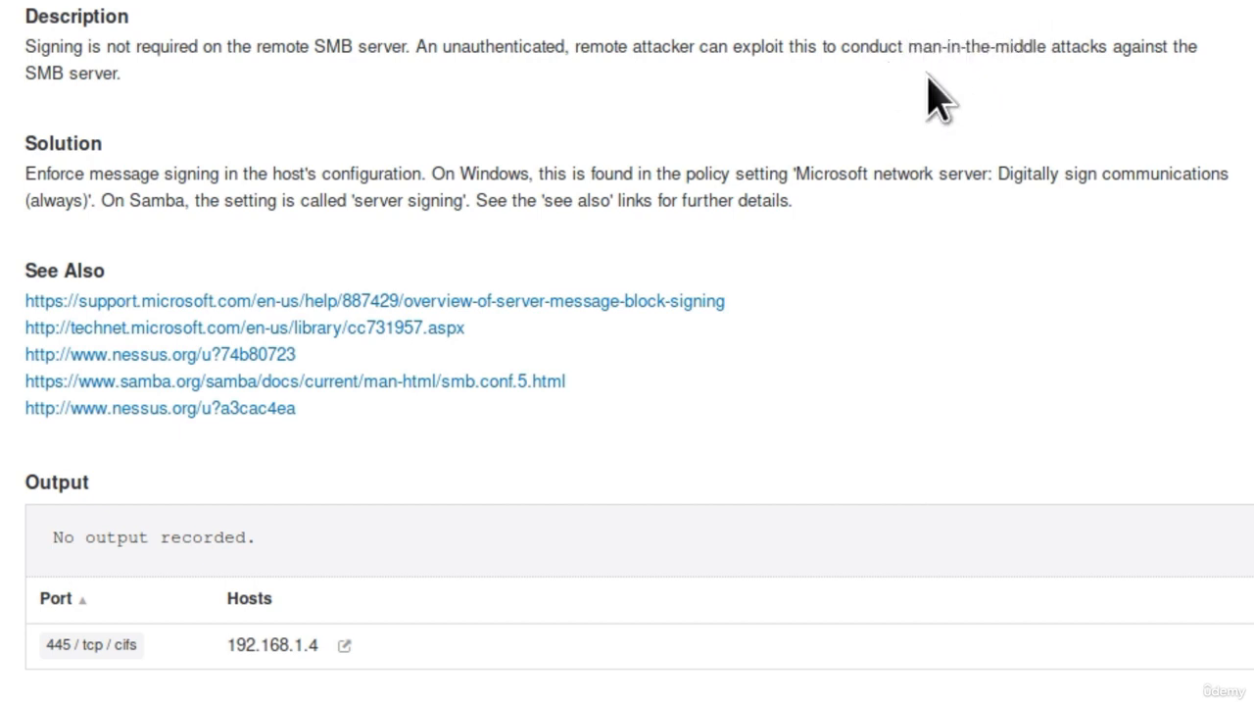
pyautogui.moveTo(789, 83)
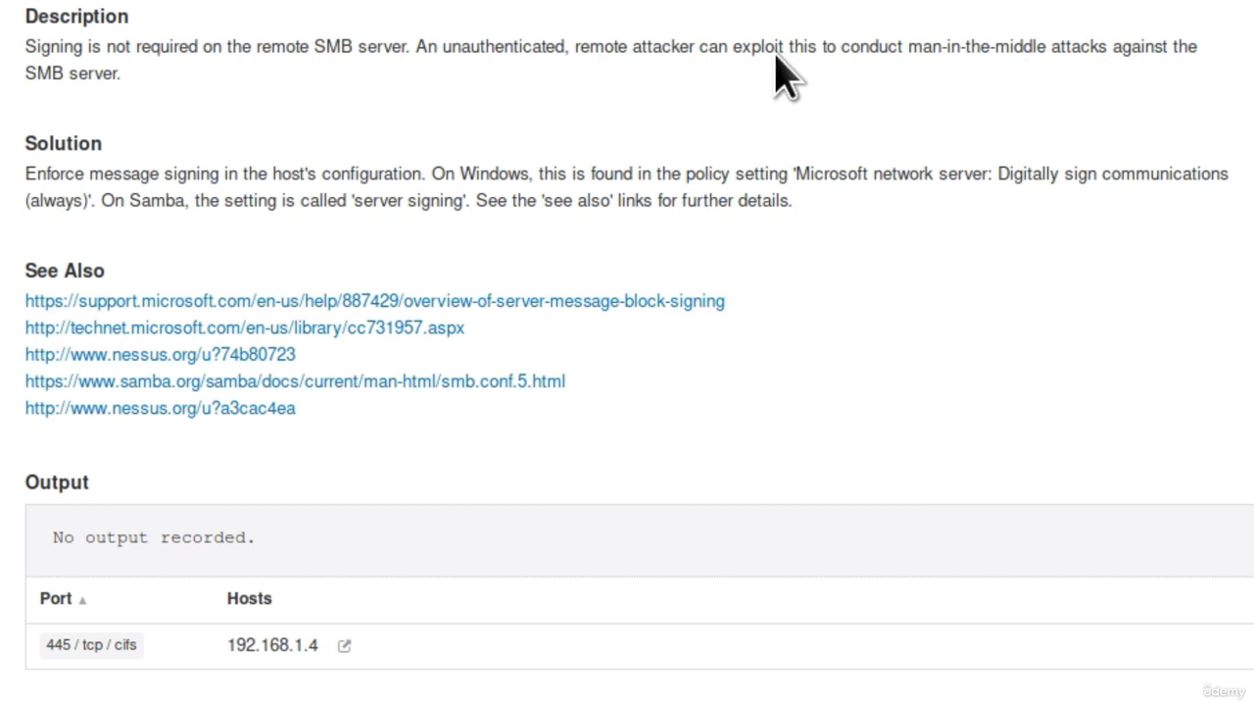
pyautogui.moveTo(218, 14)
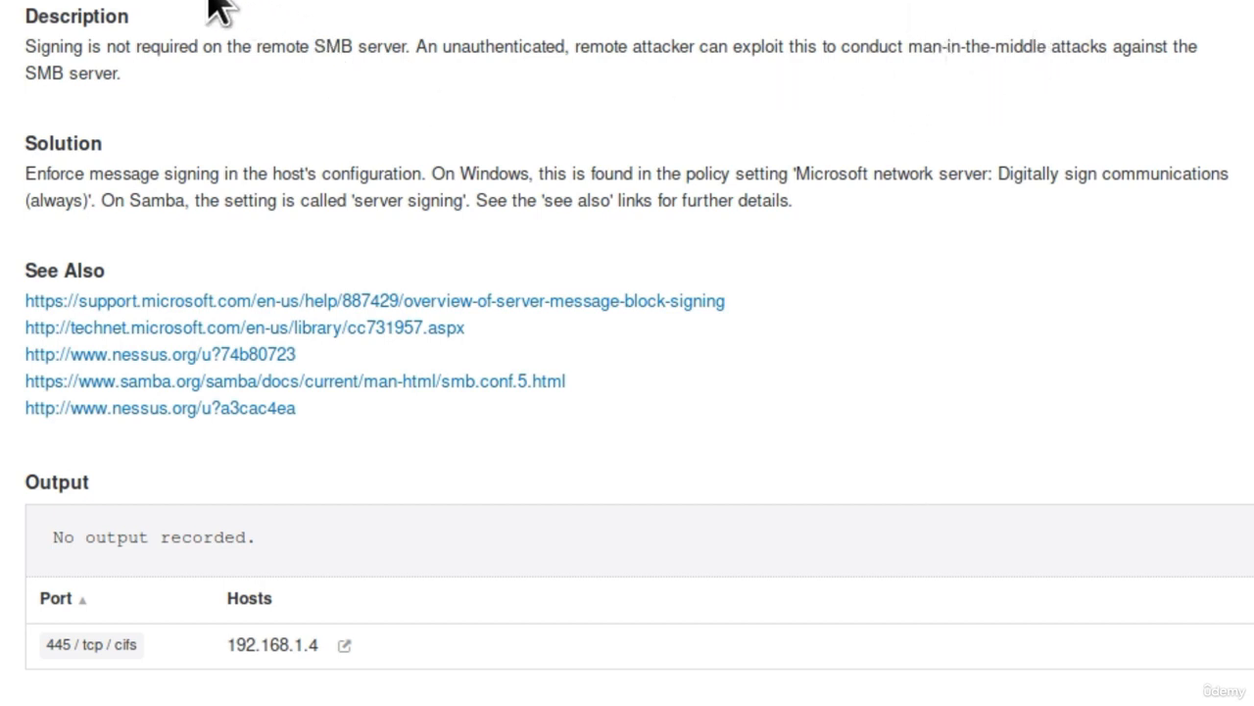
pyautogui.moveTo(61, 657)
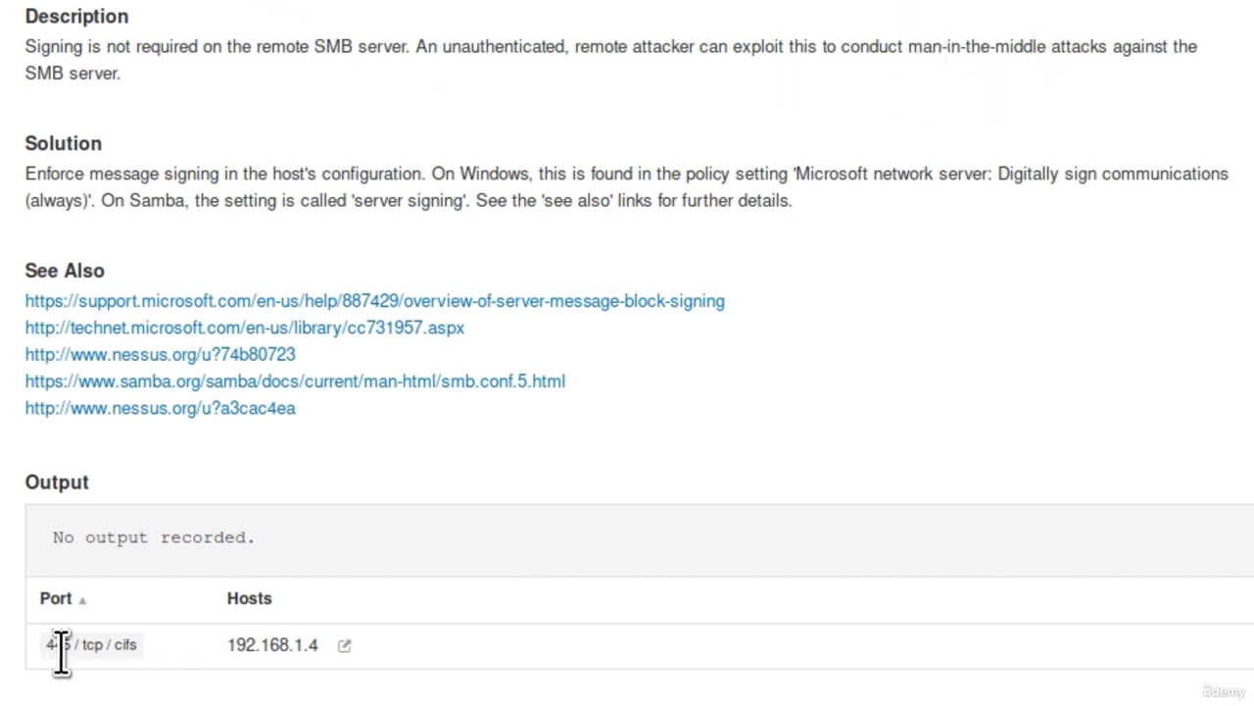
pyautogui.moveTo(959, 51)
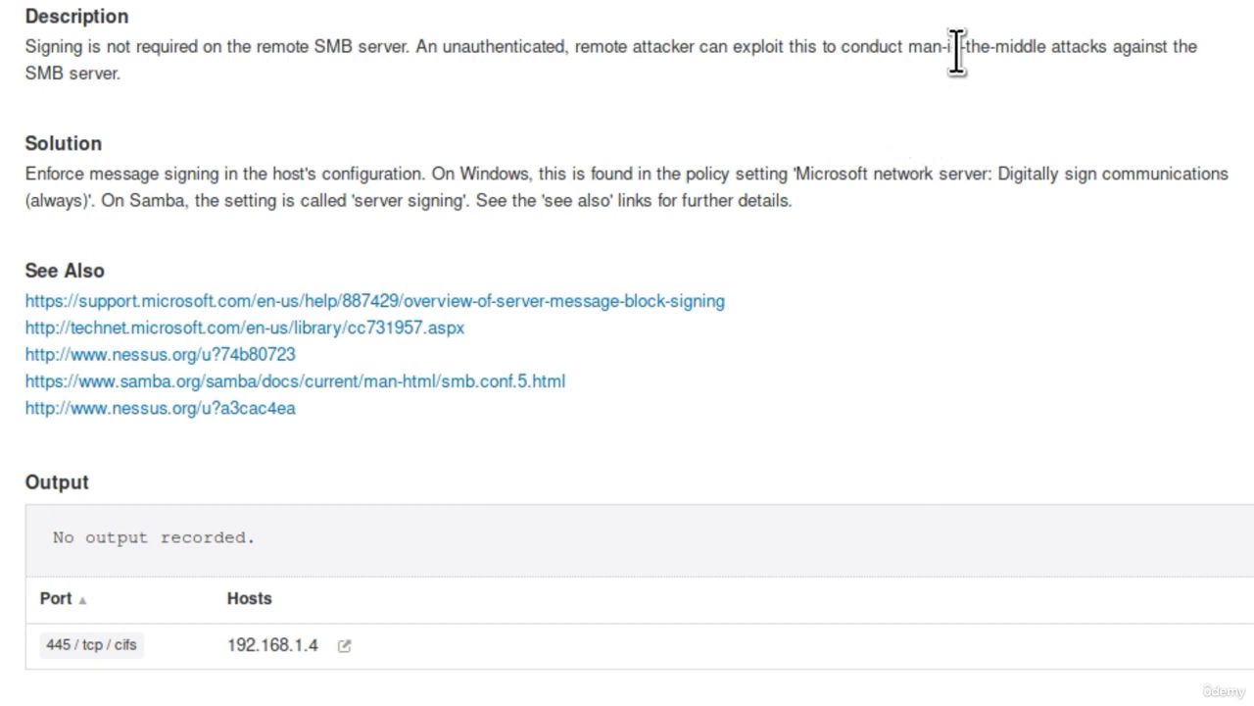
pyautogui.moveTo(1063, 161)
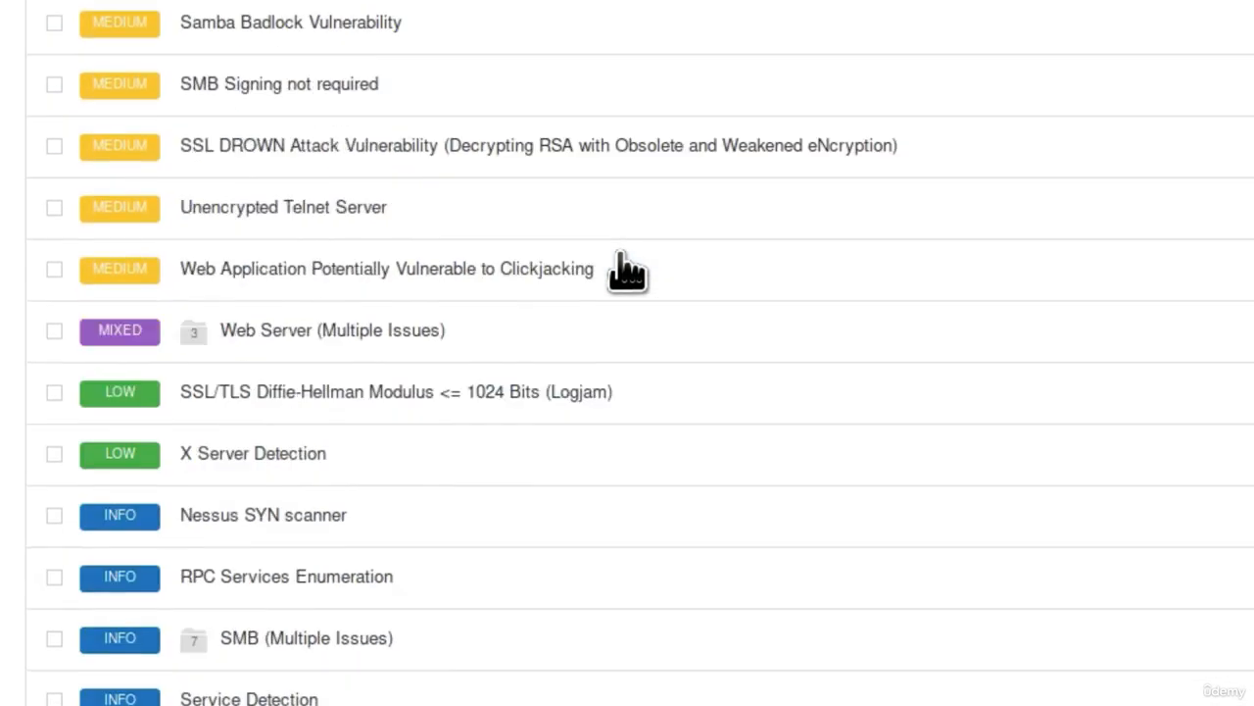
# Scroll the vulnerability list down to the informational findings.
pyautogui.scroll(-3)
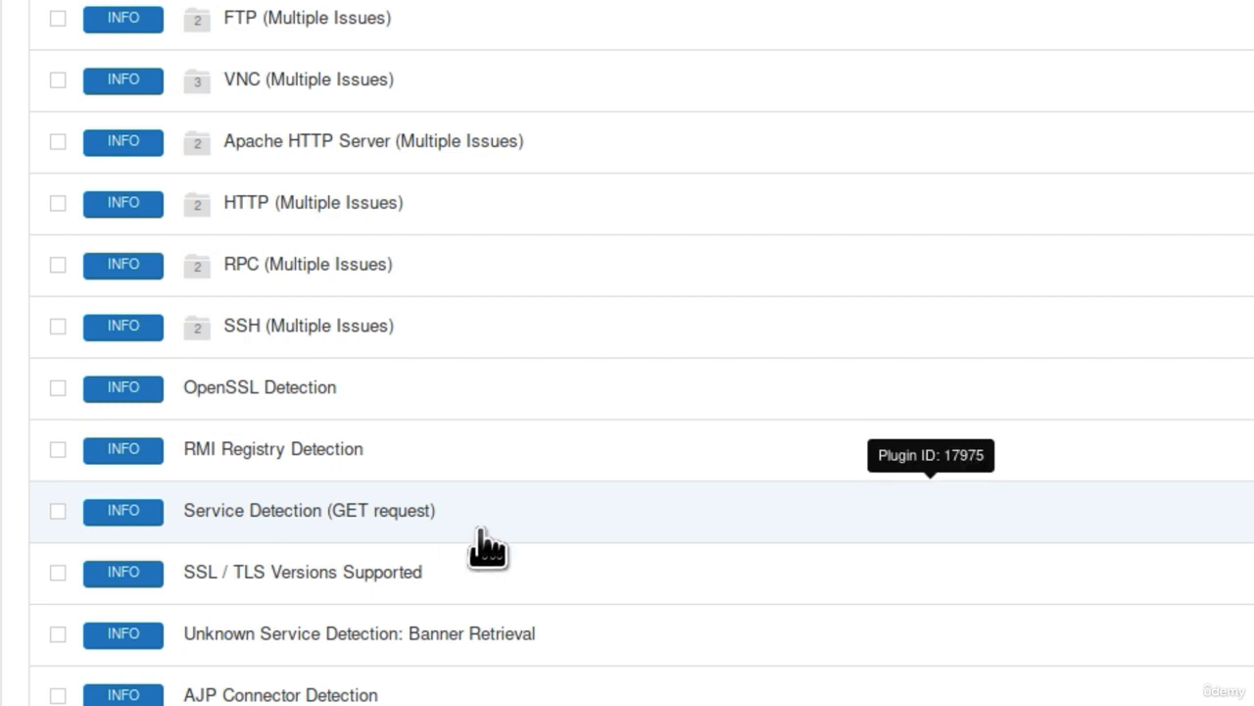
pyautogui.moveTo(218, 598)
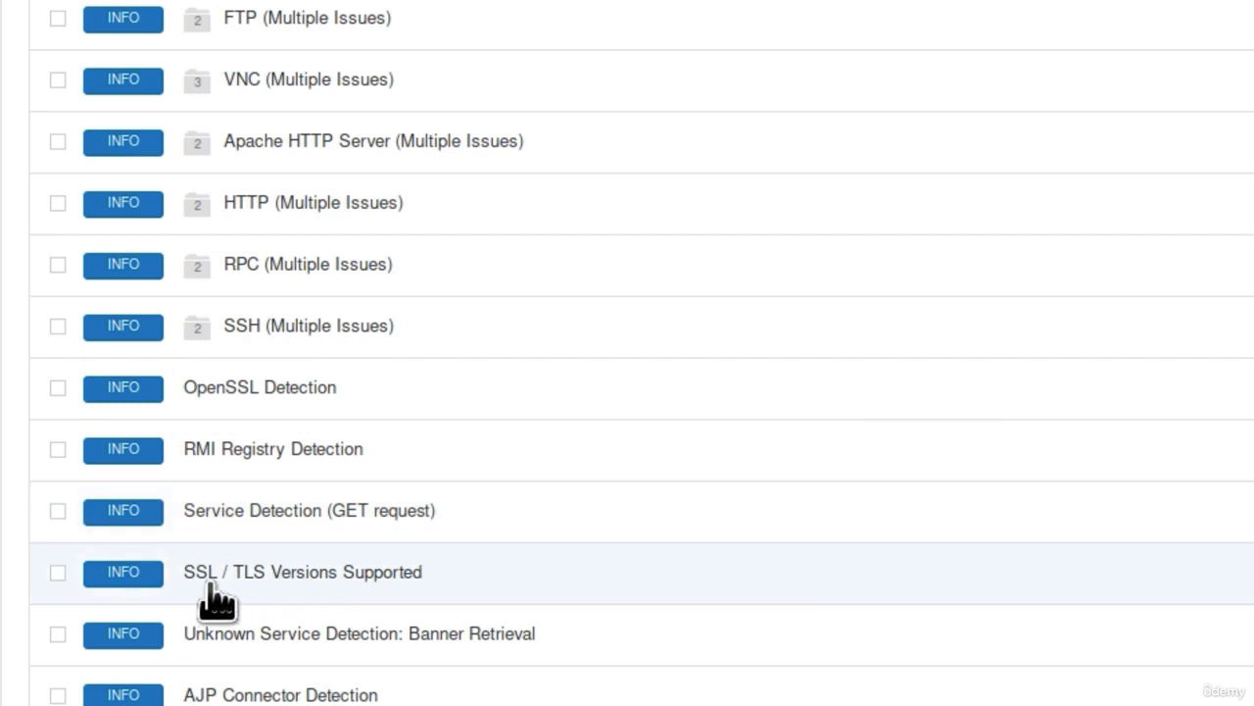
pyautogui.moveTo(578, 602)
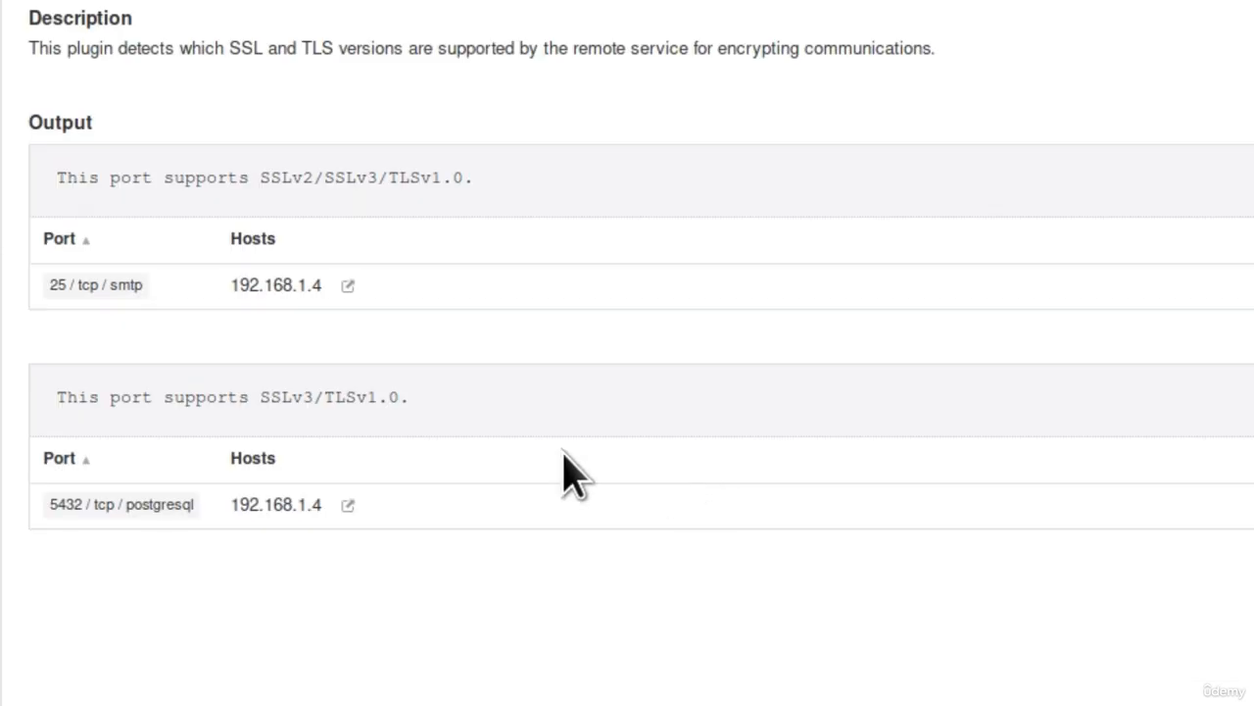
pyautogui.moveTo(142, 103)
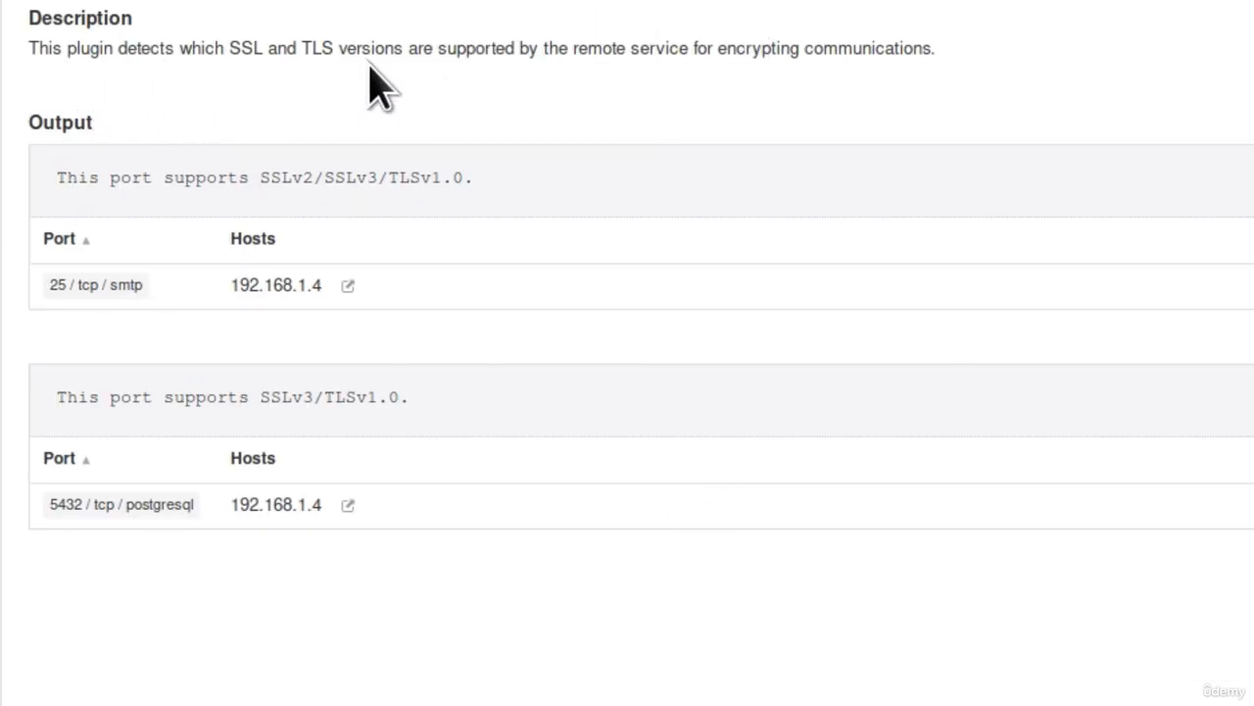
pyautogui.moveTo(740, 89)
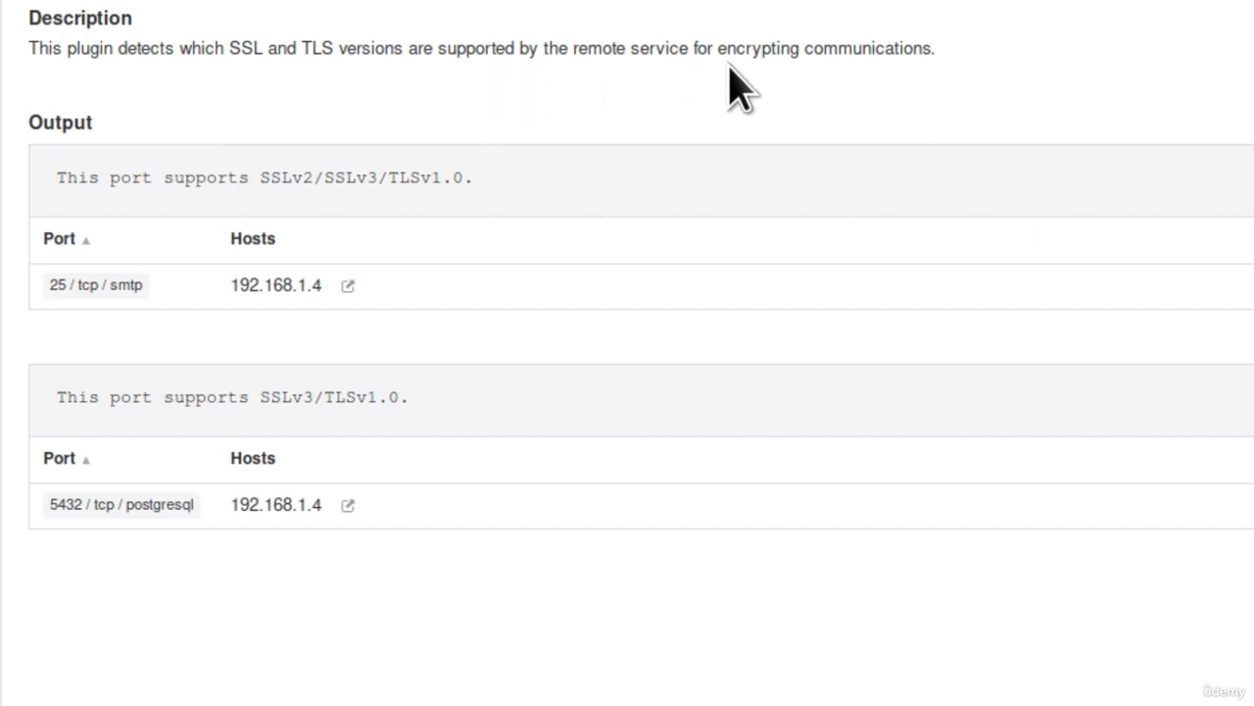
pyautogui.moveTo(1000, 78)
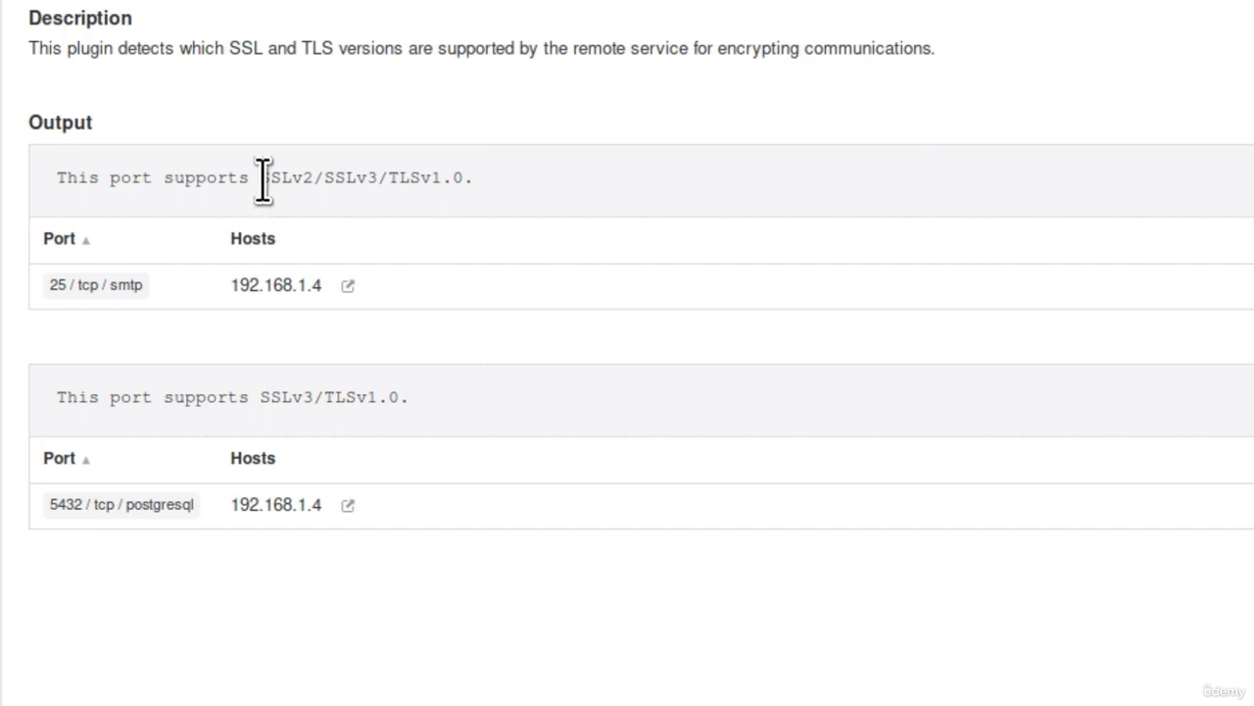
pyautogui.moveTo(399, 192)
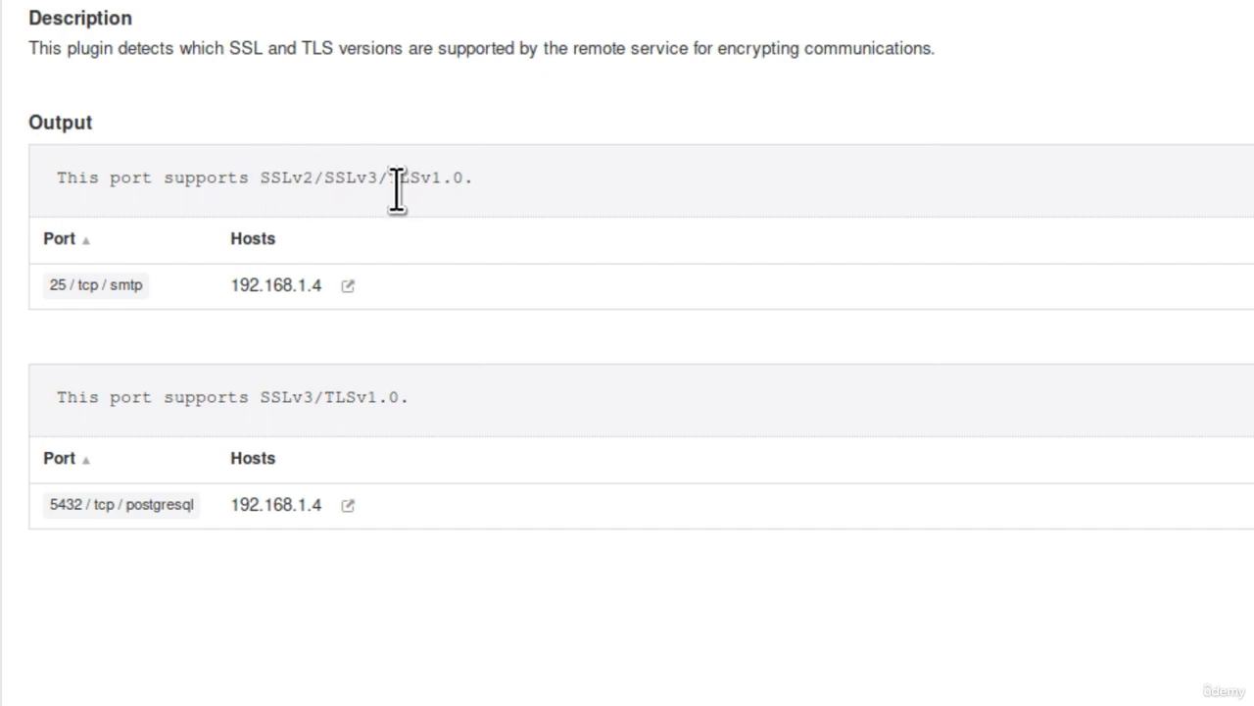
pyautogui.moveTo(495, 206)
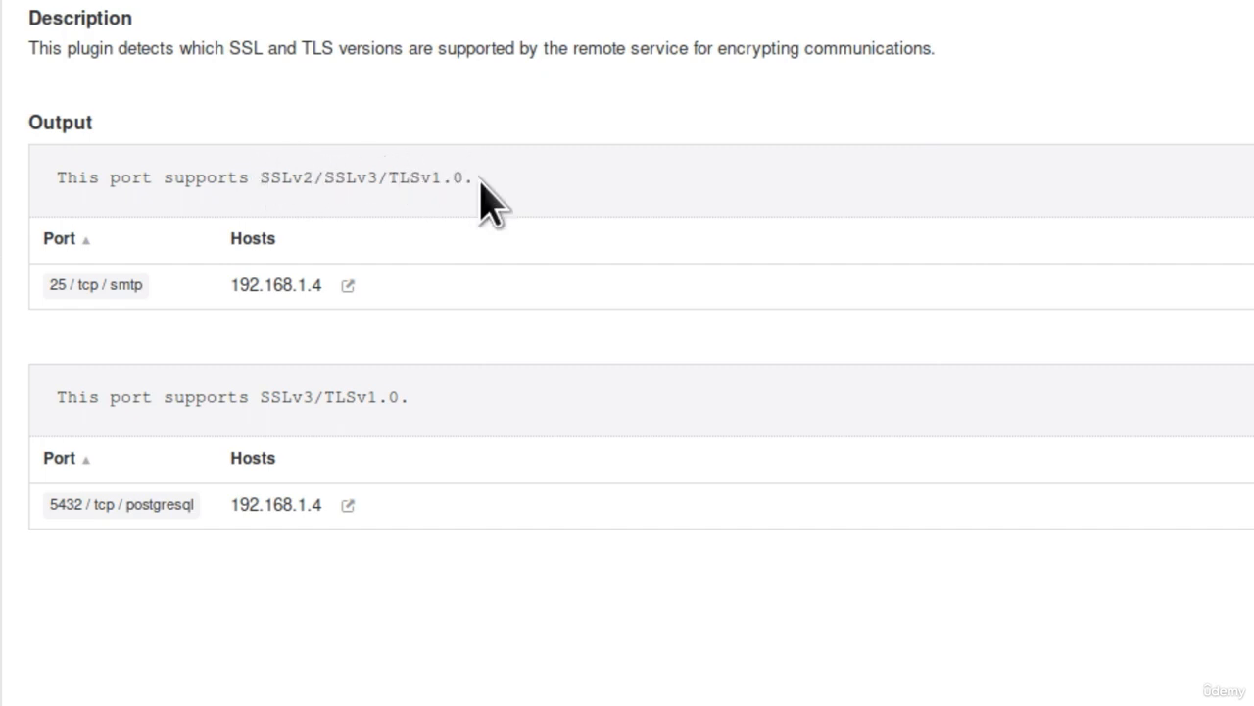
pyautogui.moveTo(370, 171)
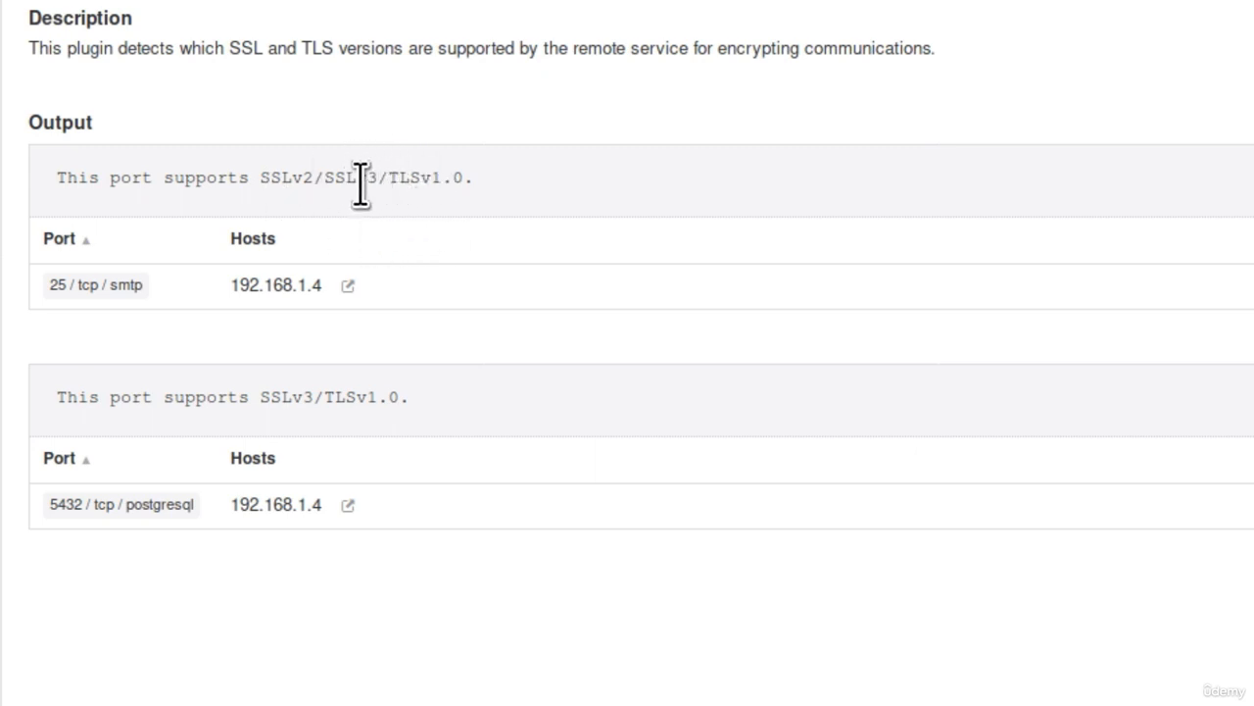
pyautogui.moveTo(573, 161)
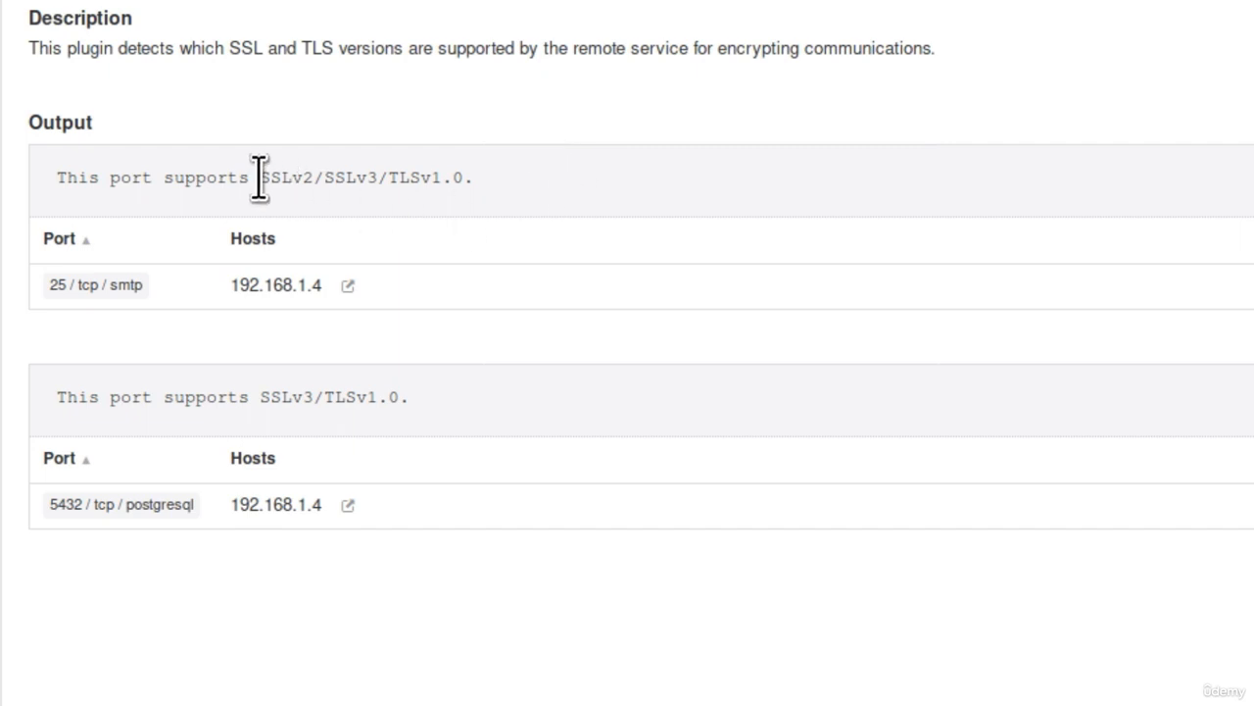
pyautogui.moveTo(370, 145)
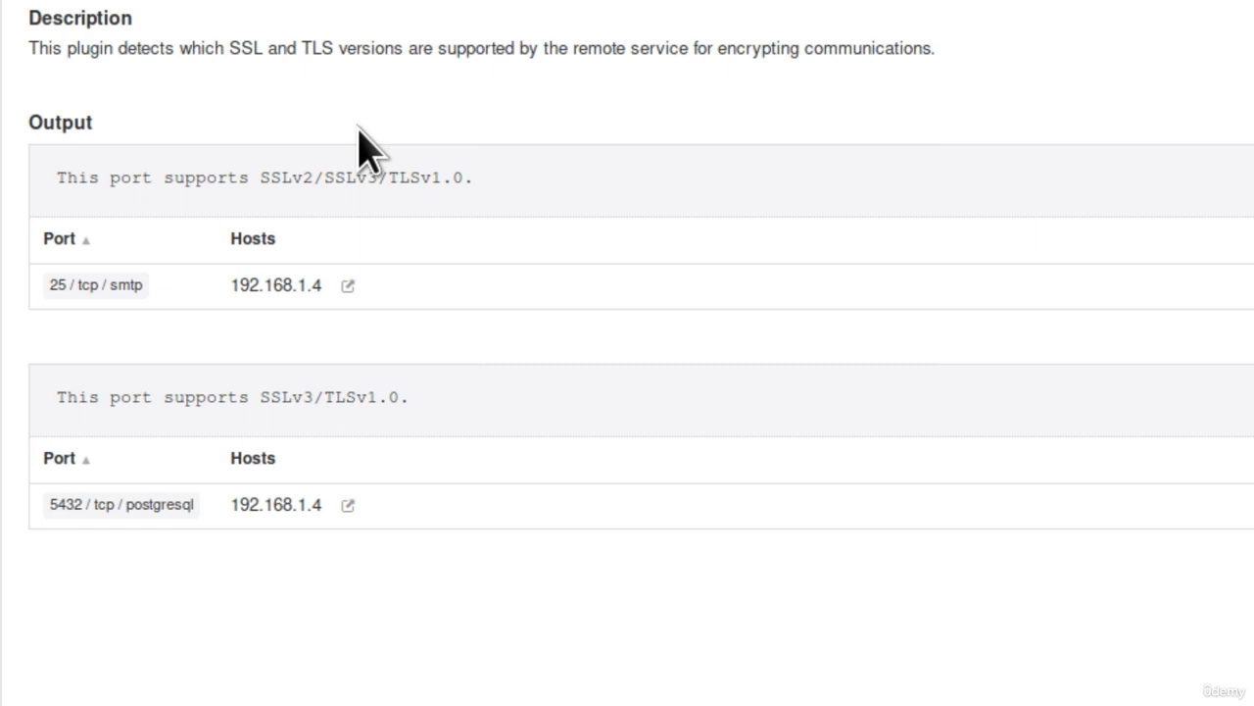
pyautogui.moveTo(390, 191)
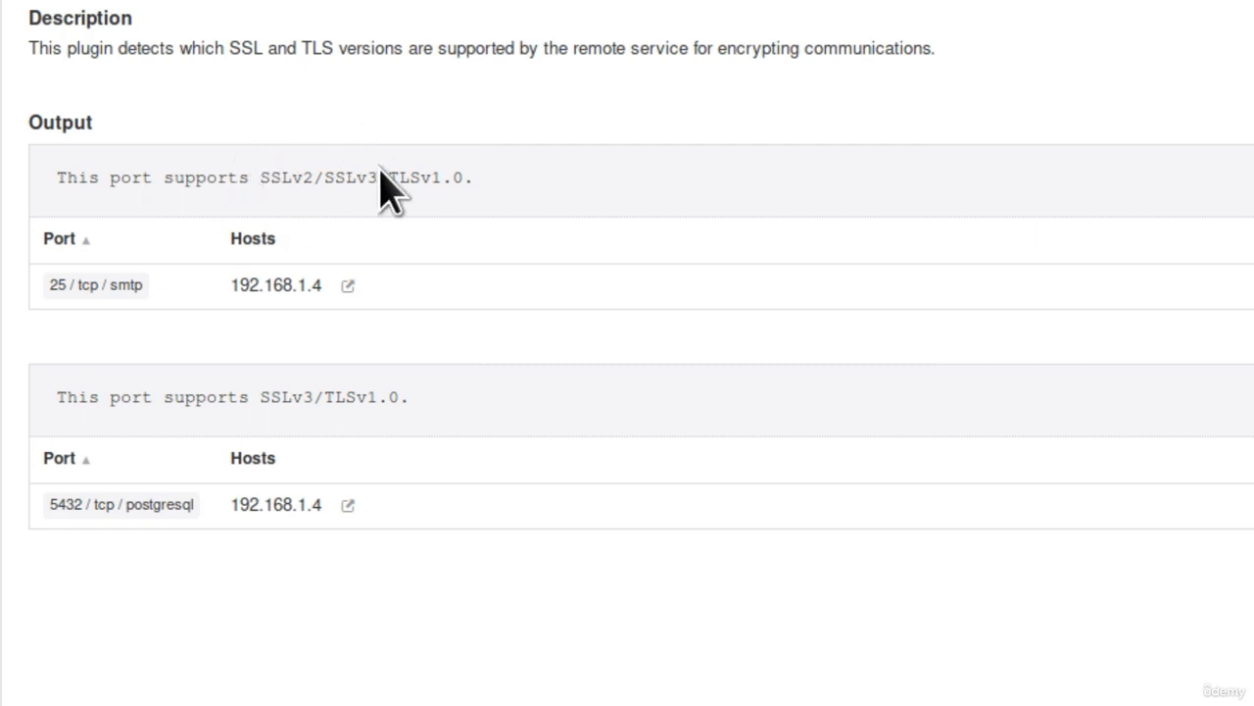
pyautogui.moveTo(468, 181)
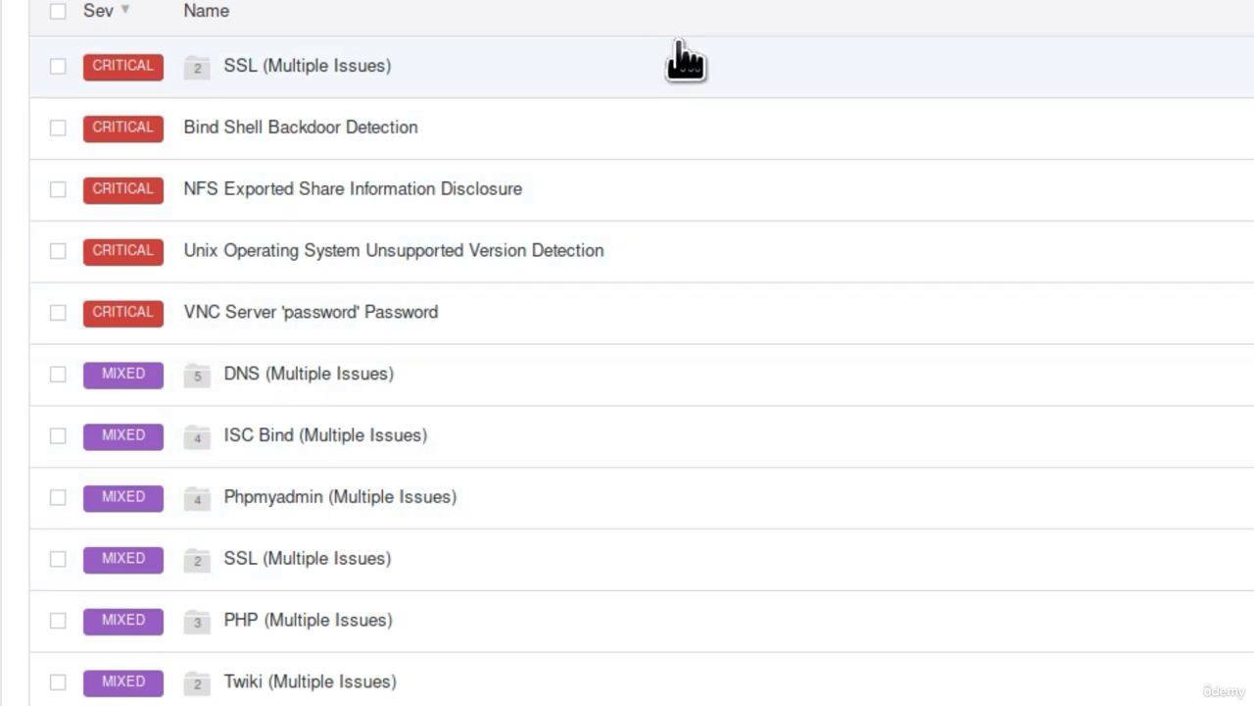
pyautogui.moveTo(687, 61)
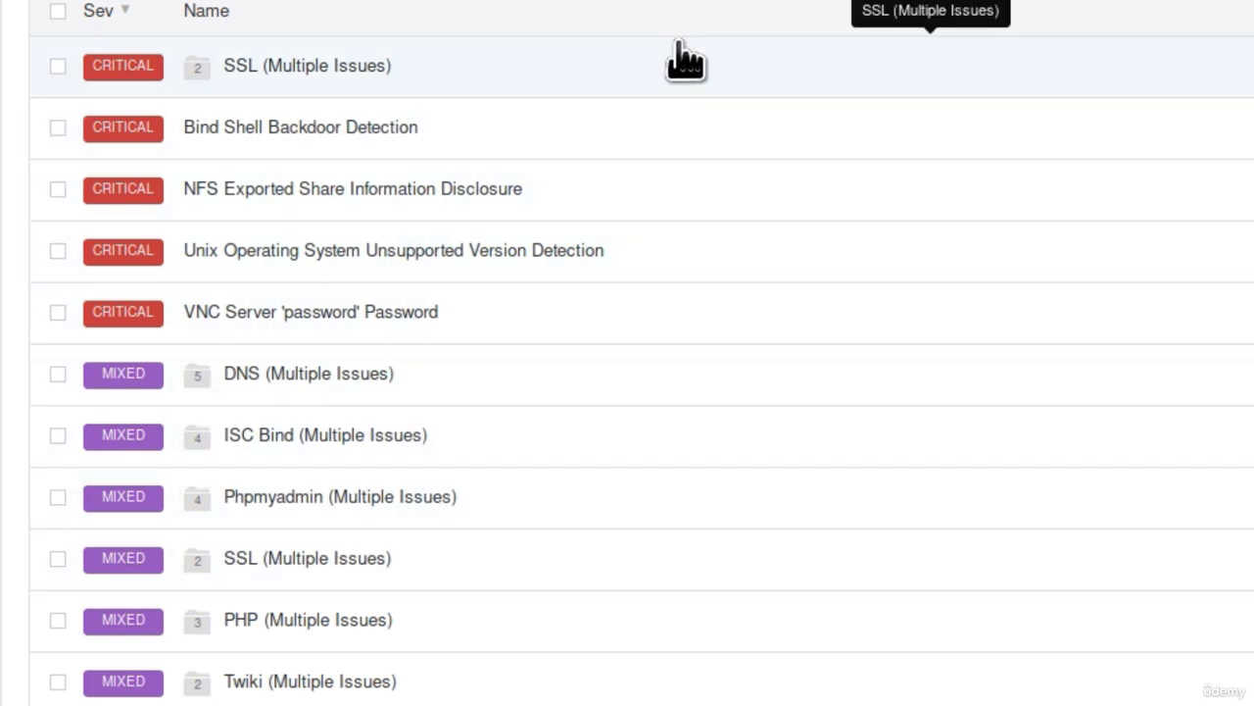